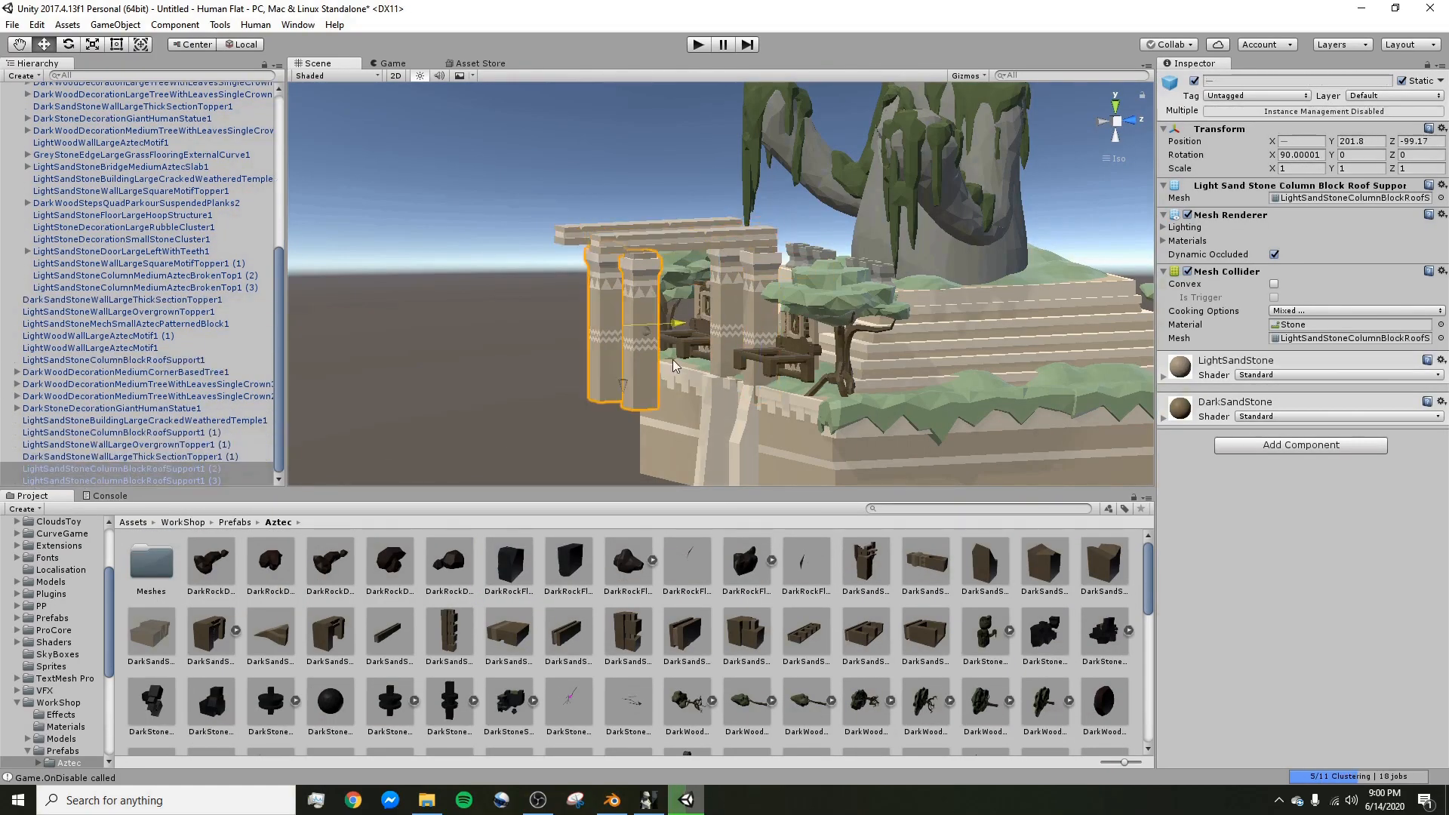
Step: Inspect the column, wall topper, double archway and lantern stand pieces of the level
click(697, 43)
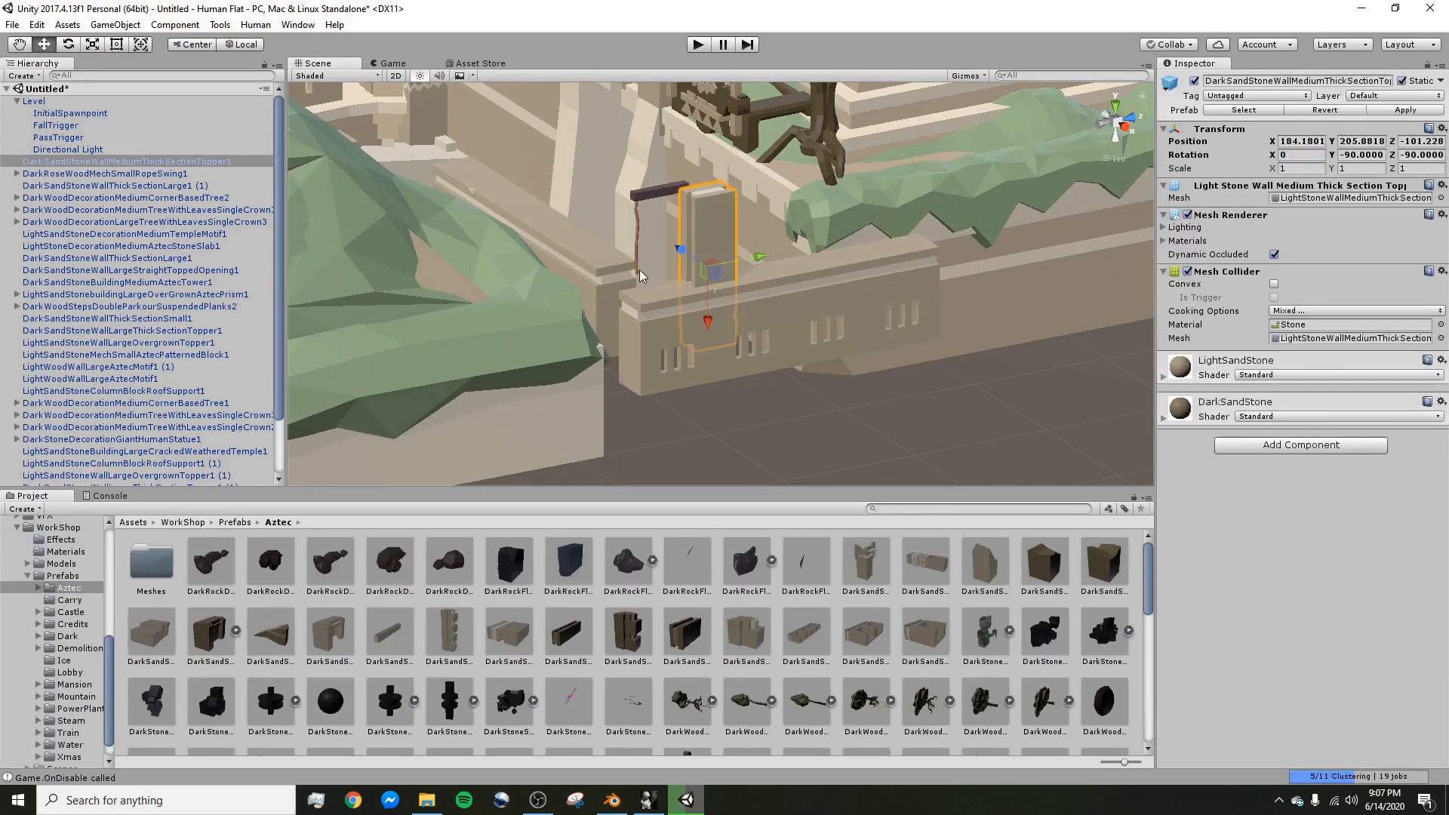
click(696, 44)
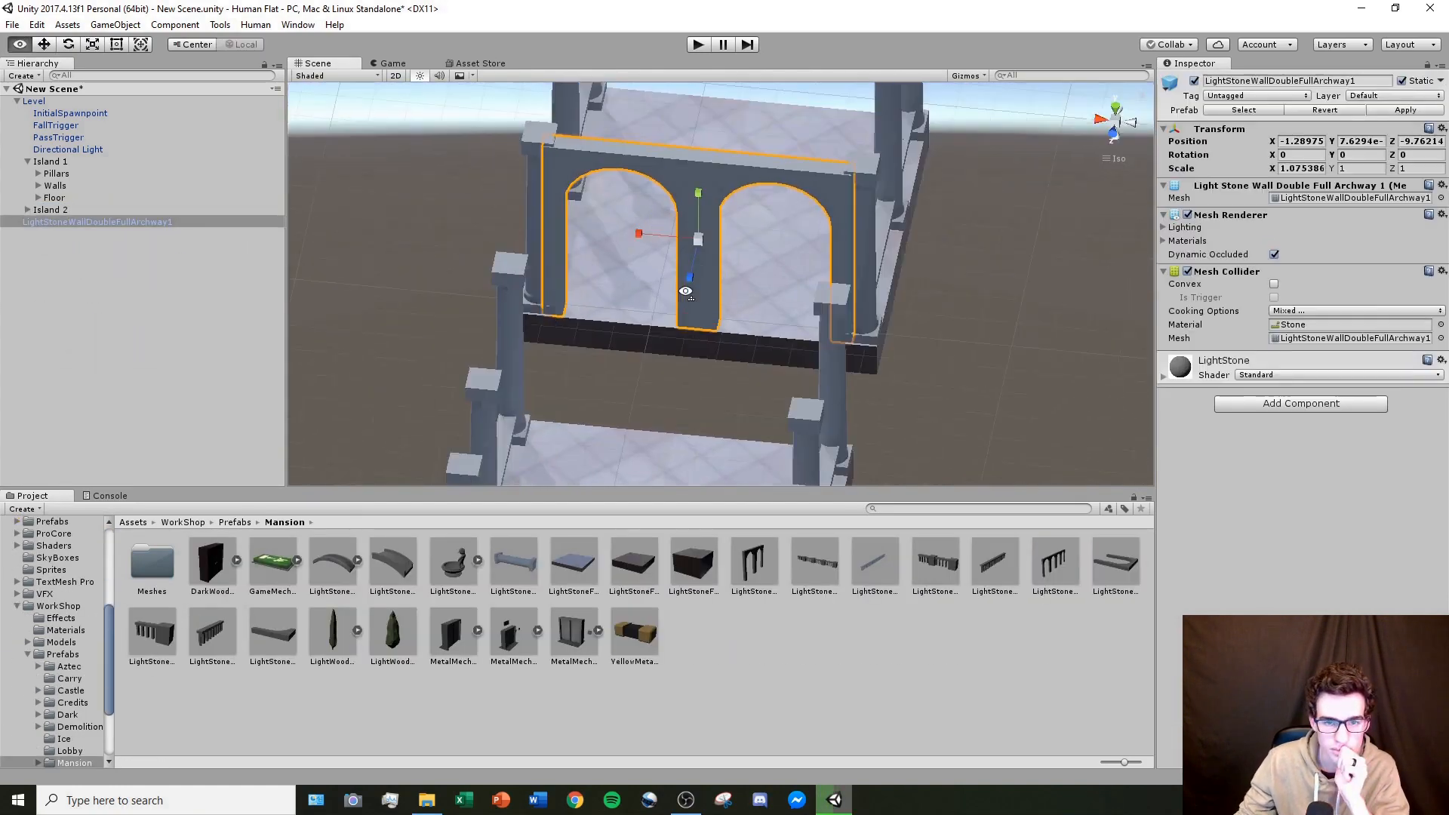
click(235, 521)
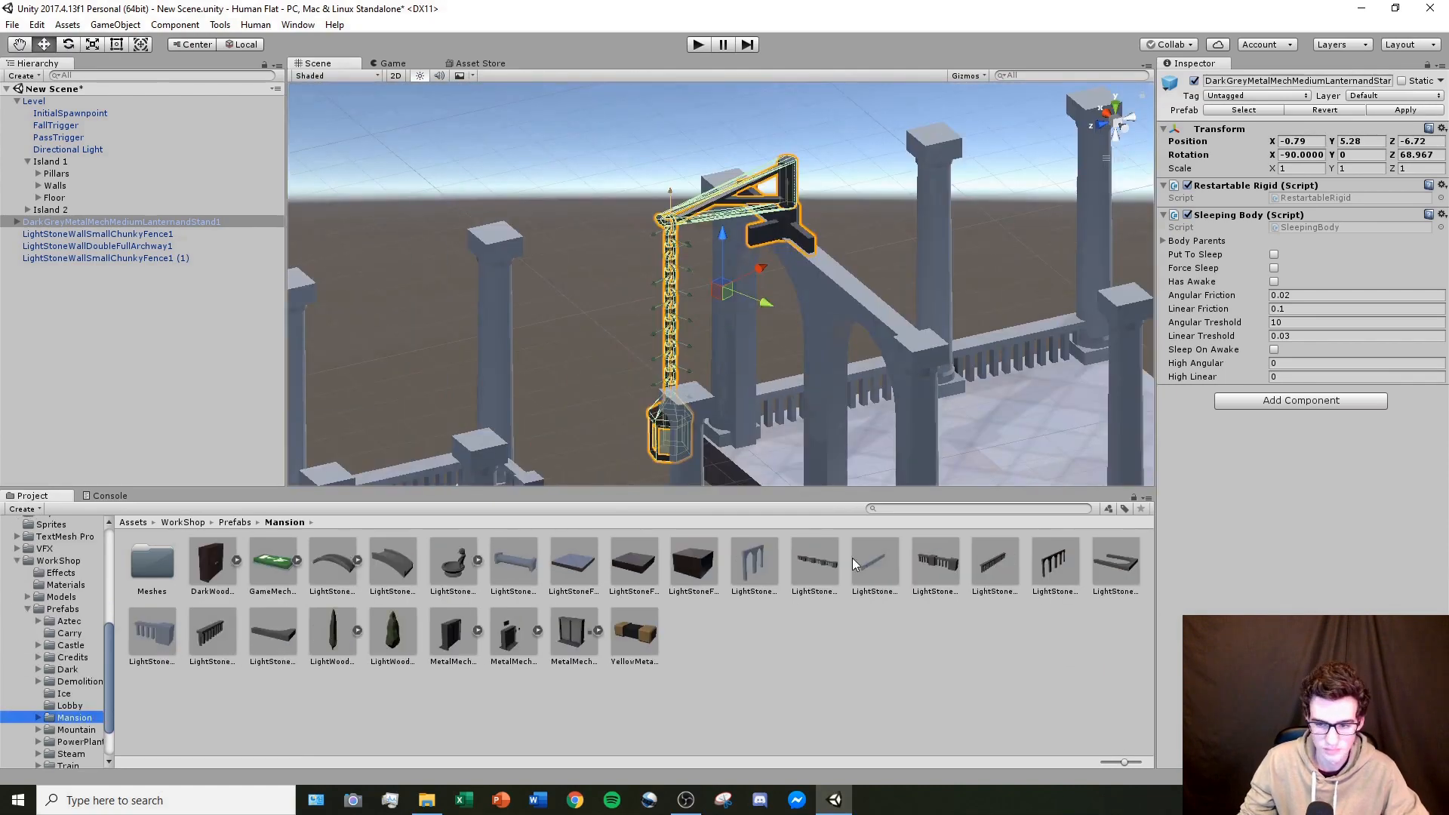
click(65, 693)
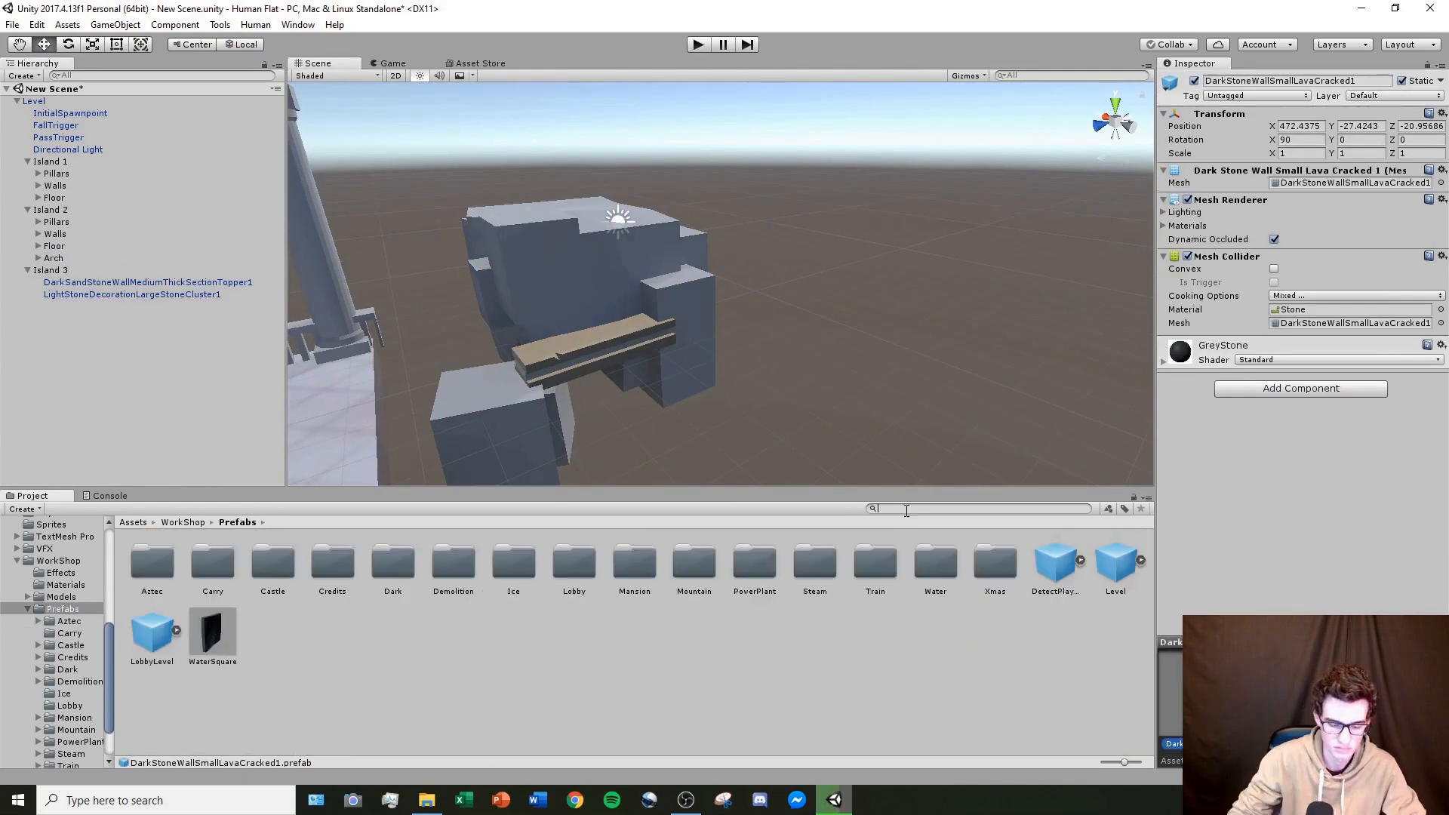
text(human)
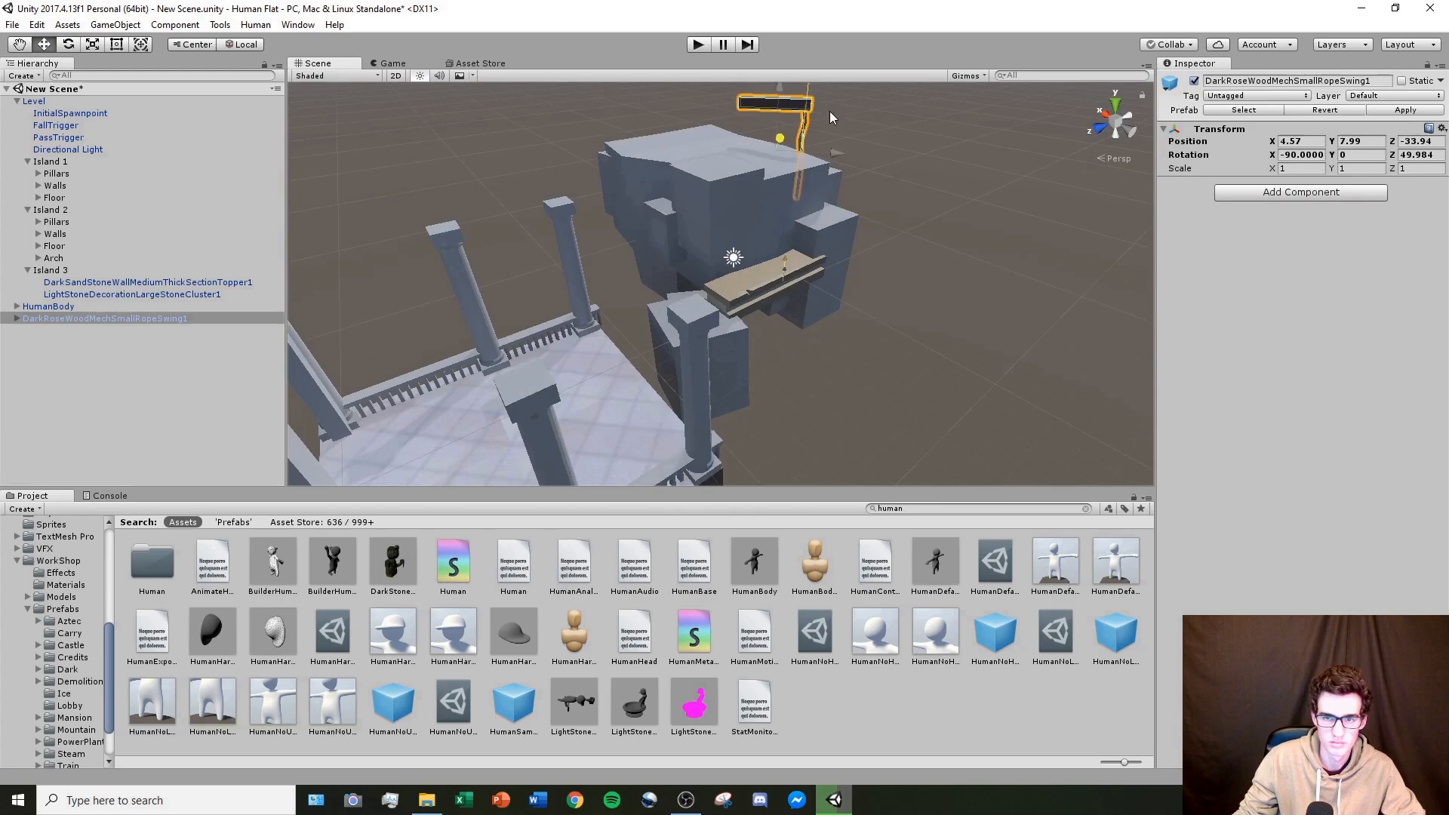
Step: Review the rope swings, plant and fountain, and pick Aztec stone slab and Demolition prefabs
click(67, 621)
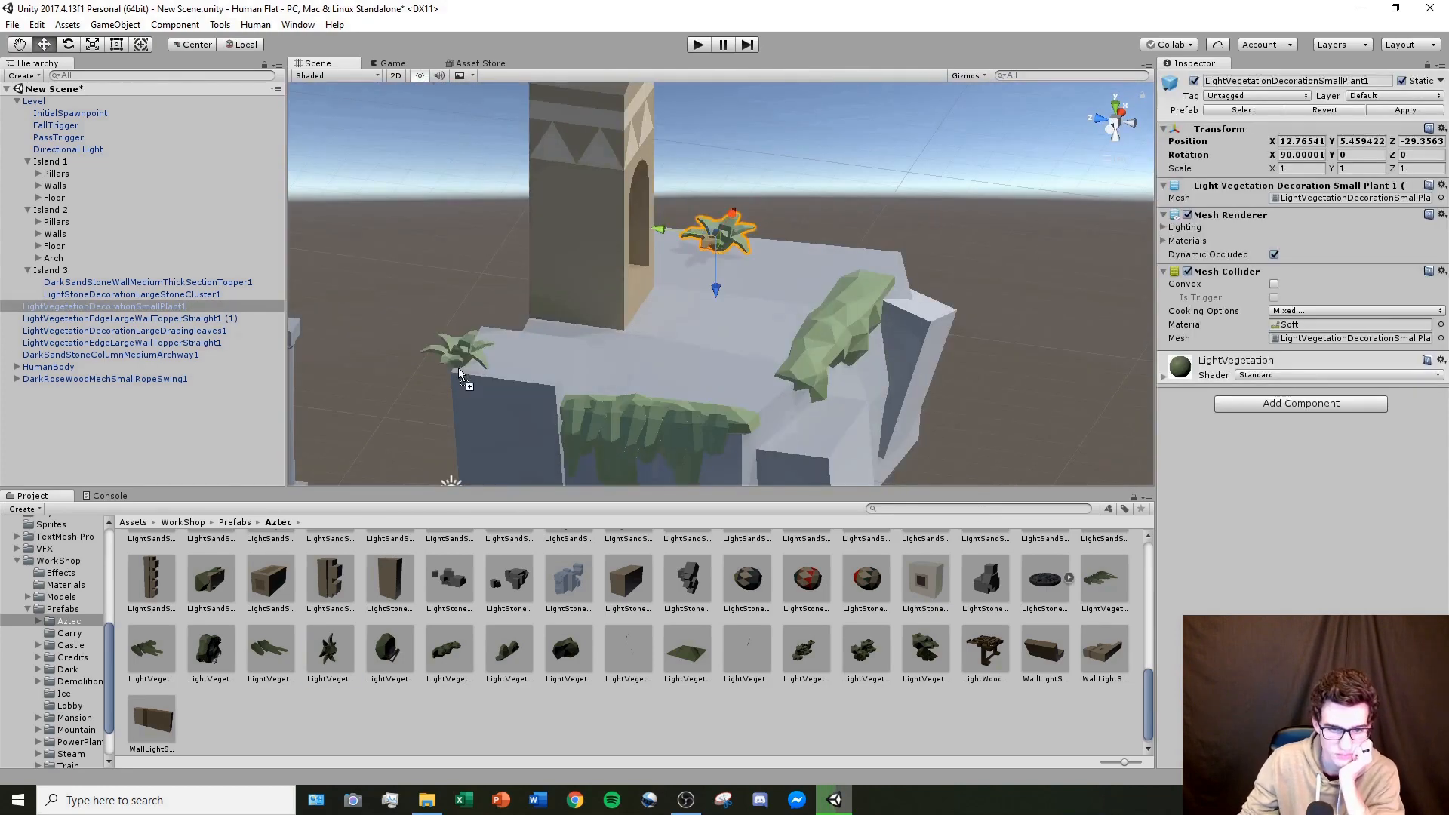
click(47, 293)
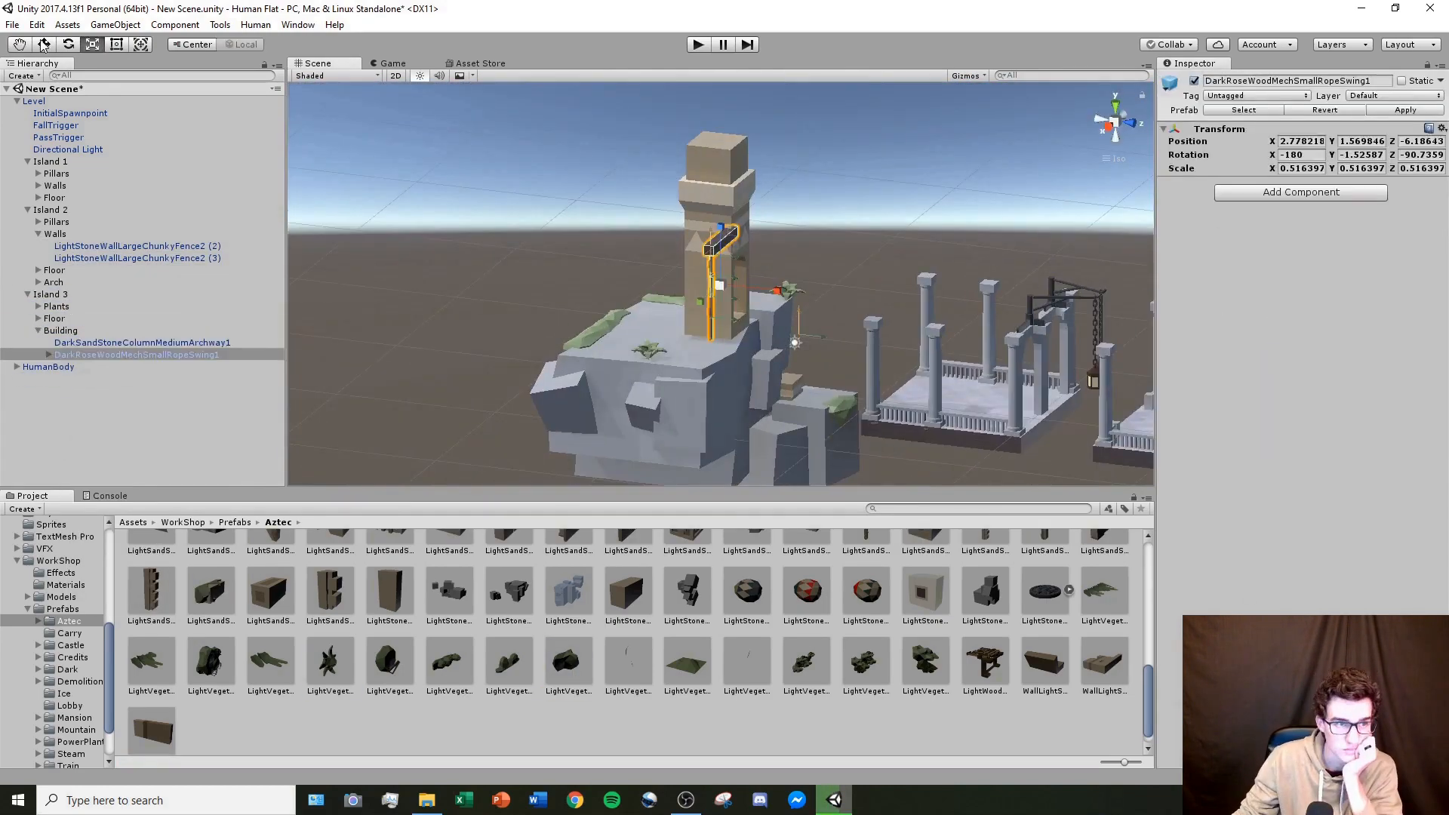
click(272, 564)
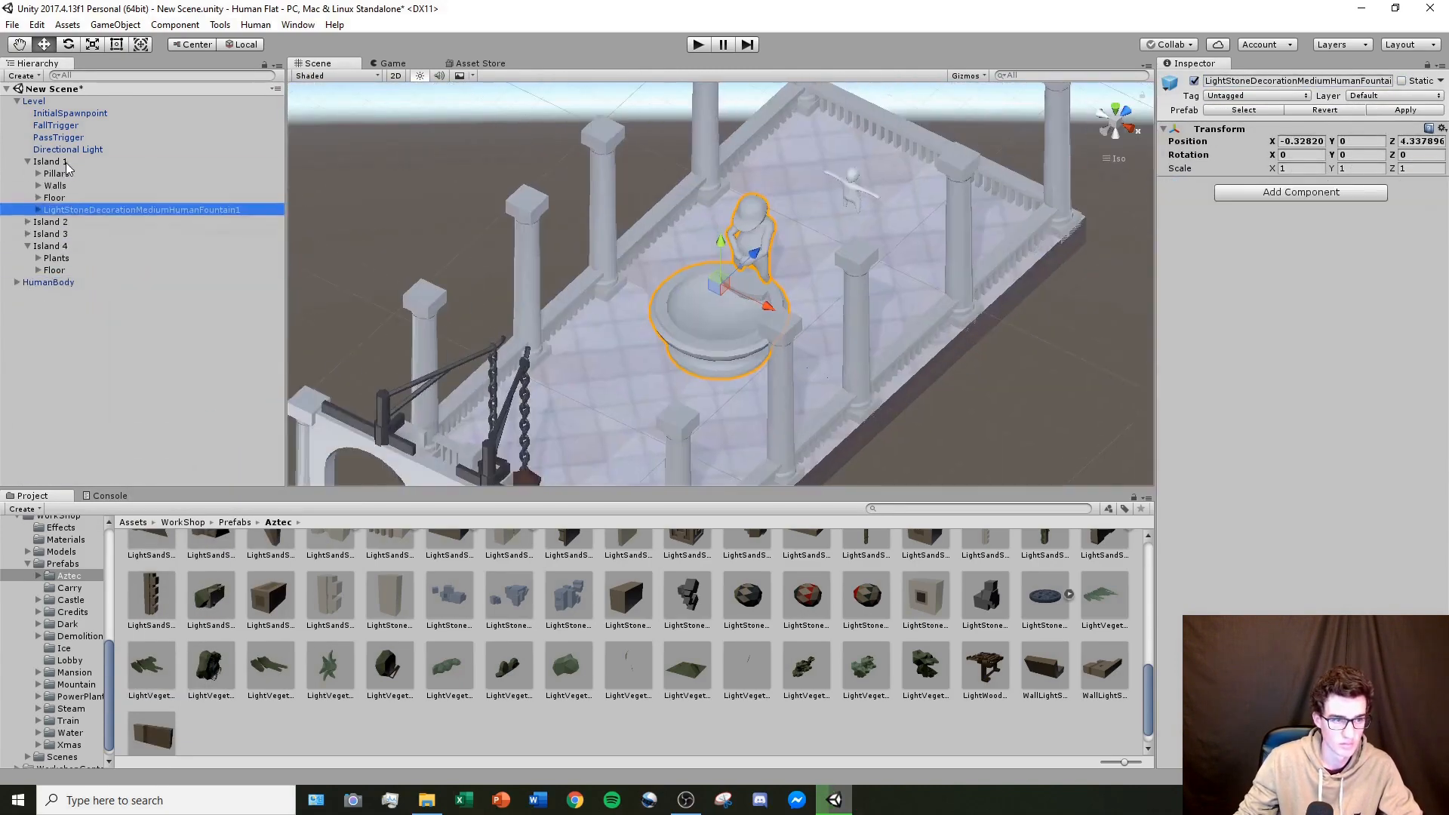
click(627, 596)
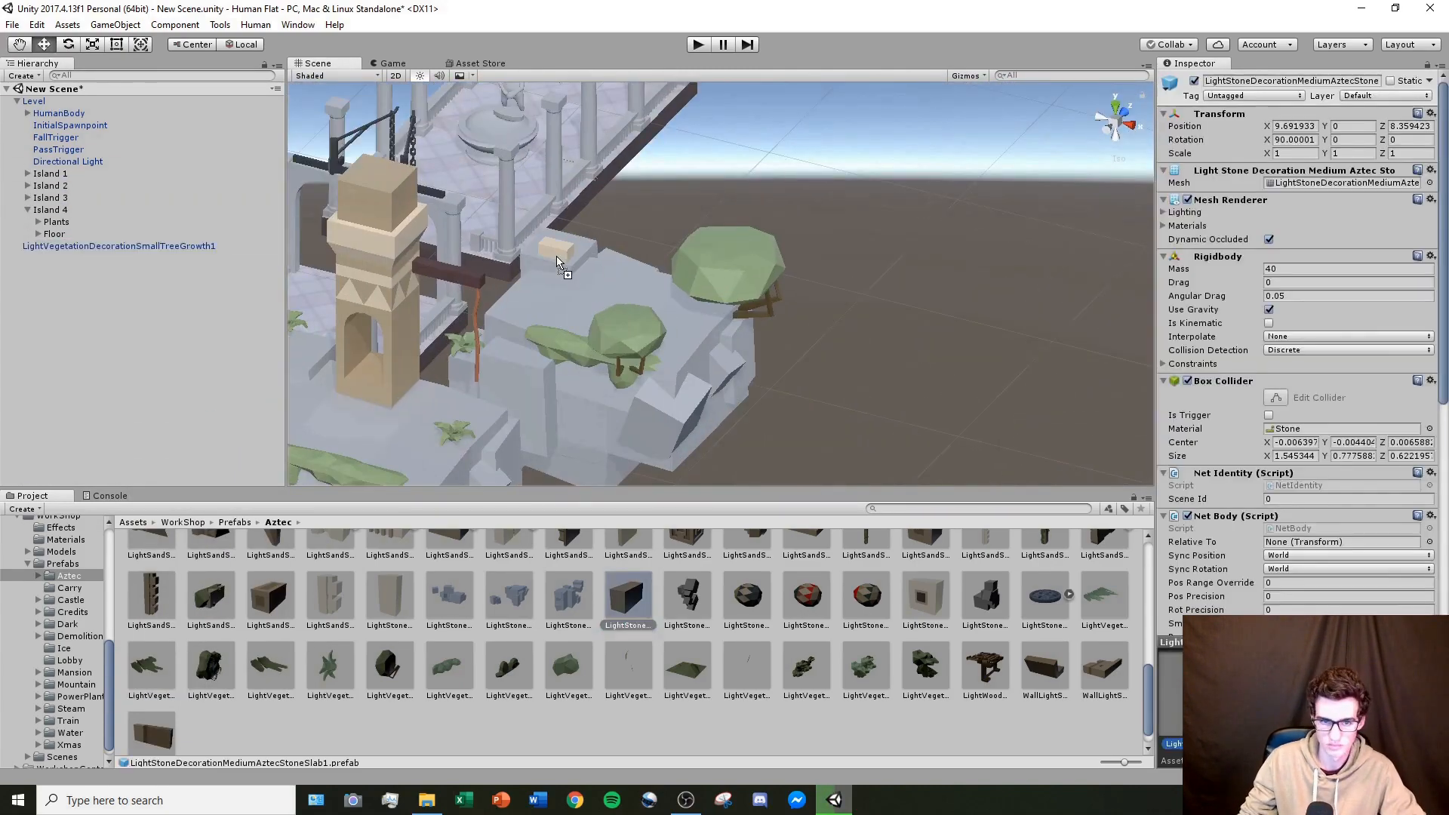
click(80, 636)
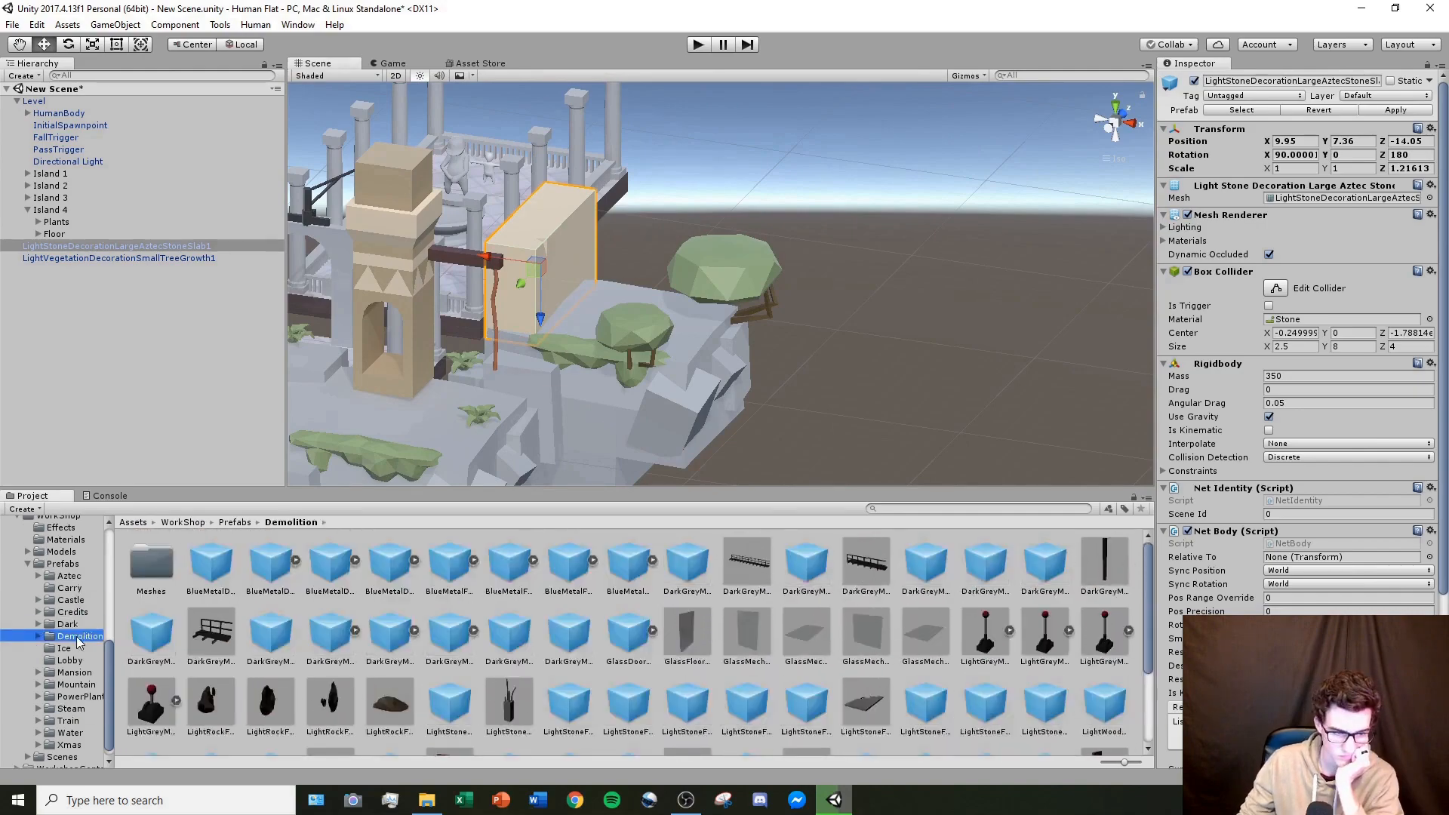
click(69, 599)
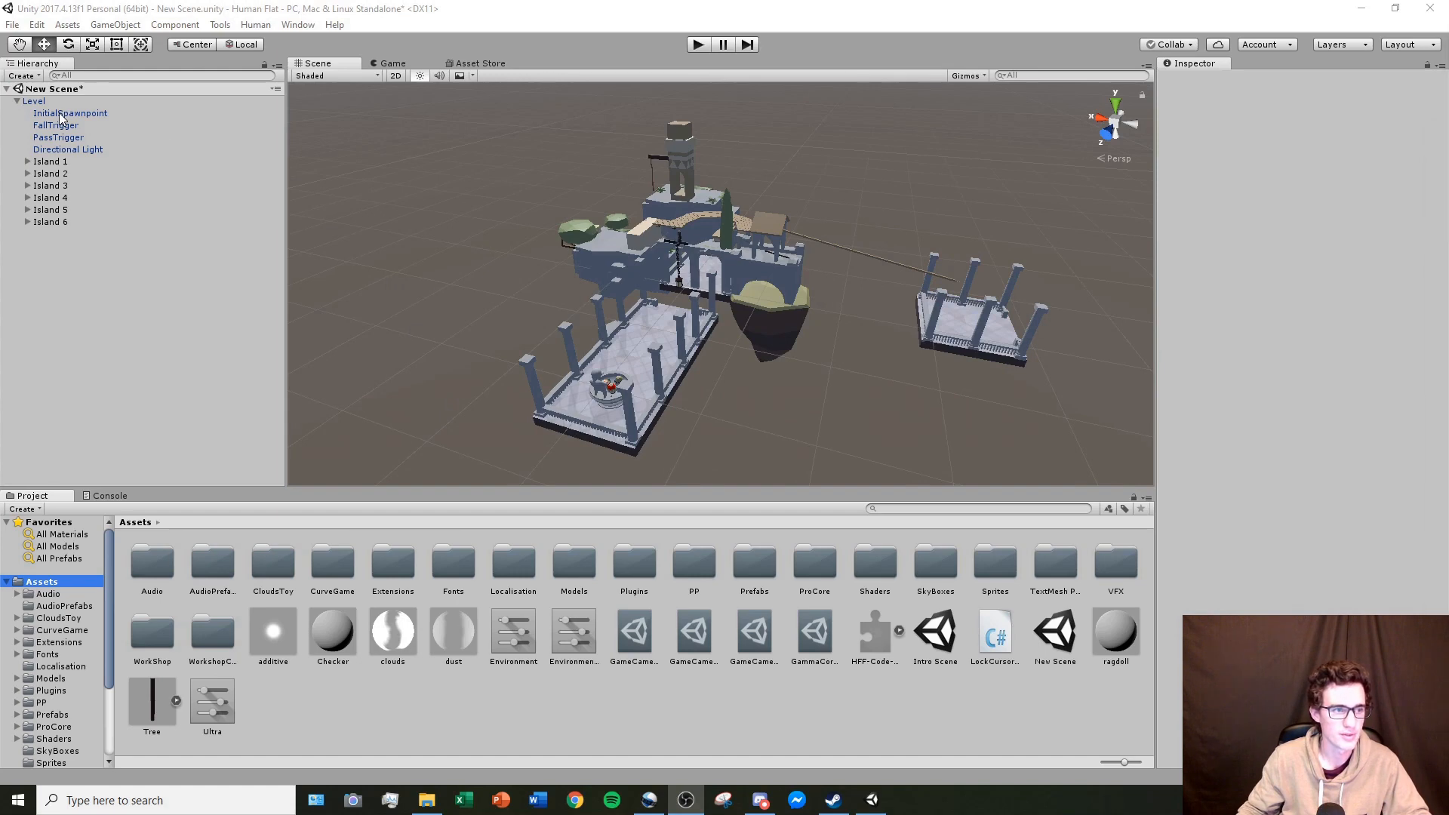
Step: Select InitialSpawnpoint to place it on the first pillared plaza platform
click(70, 113)
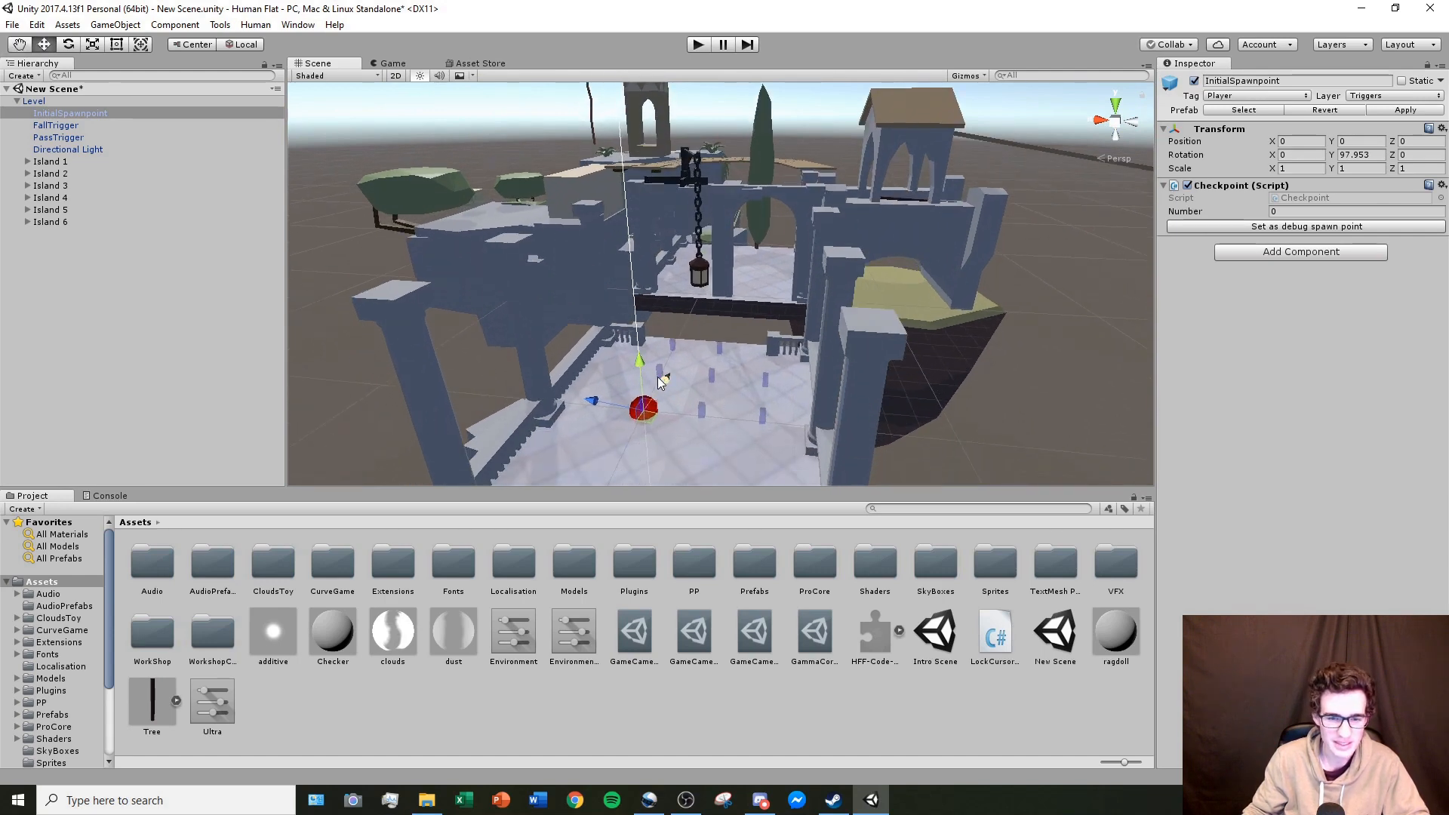
mouse_move(703, 436)
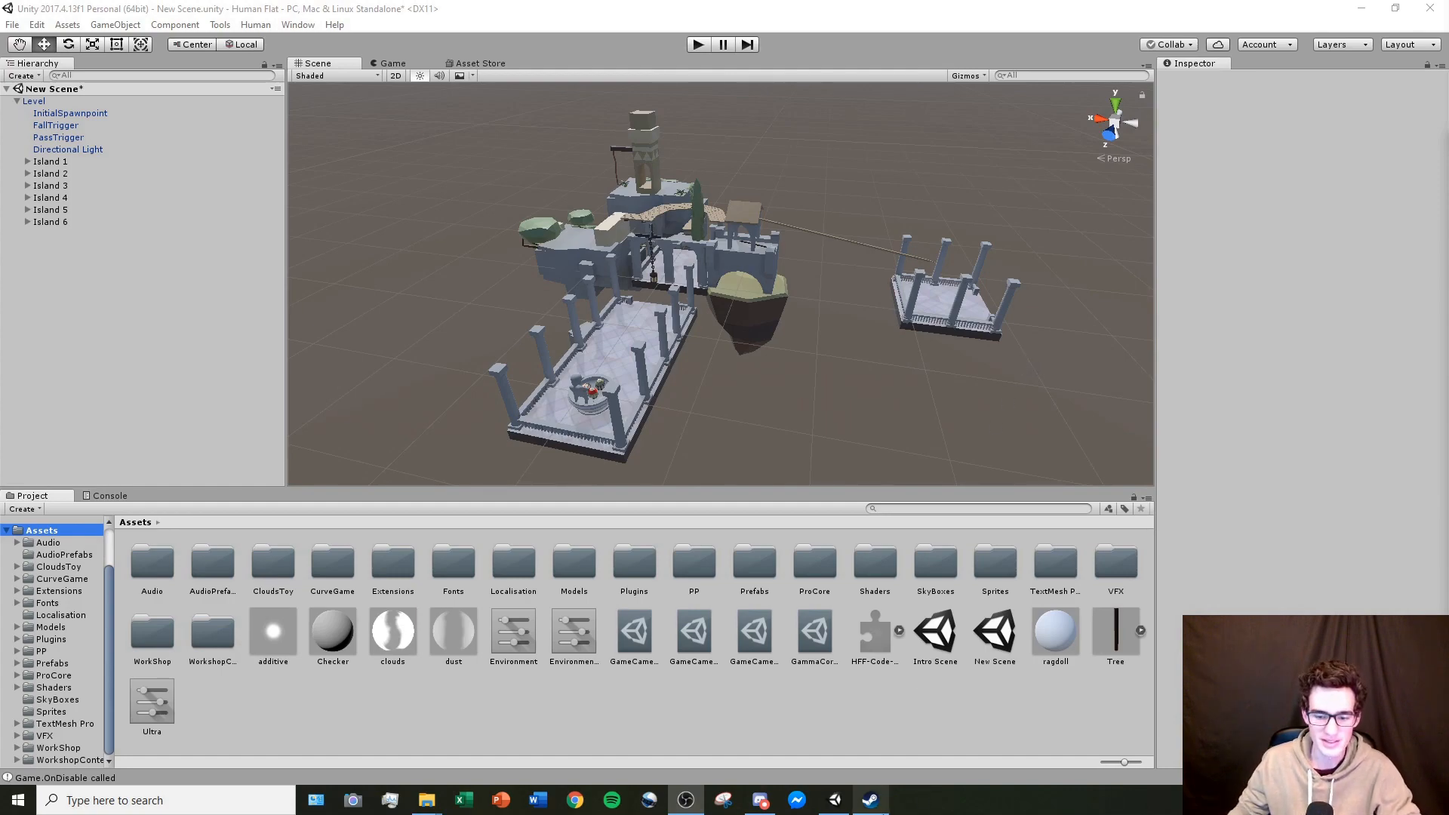
click(869, 799)
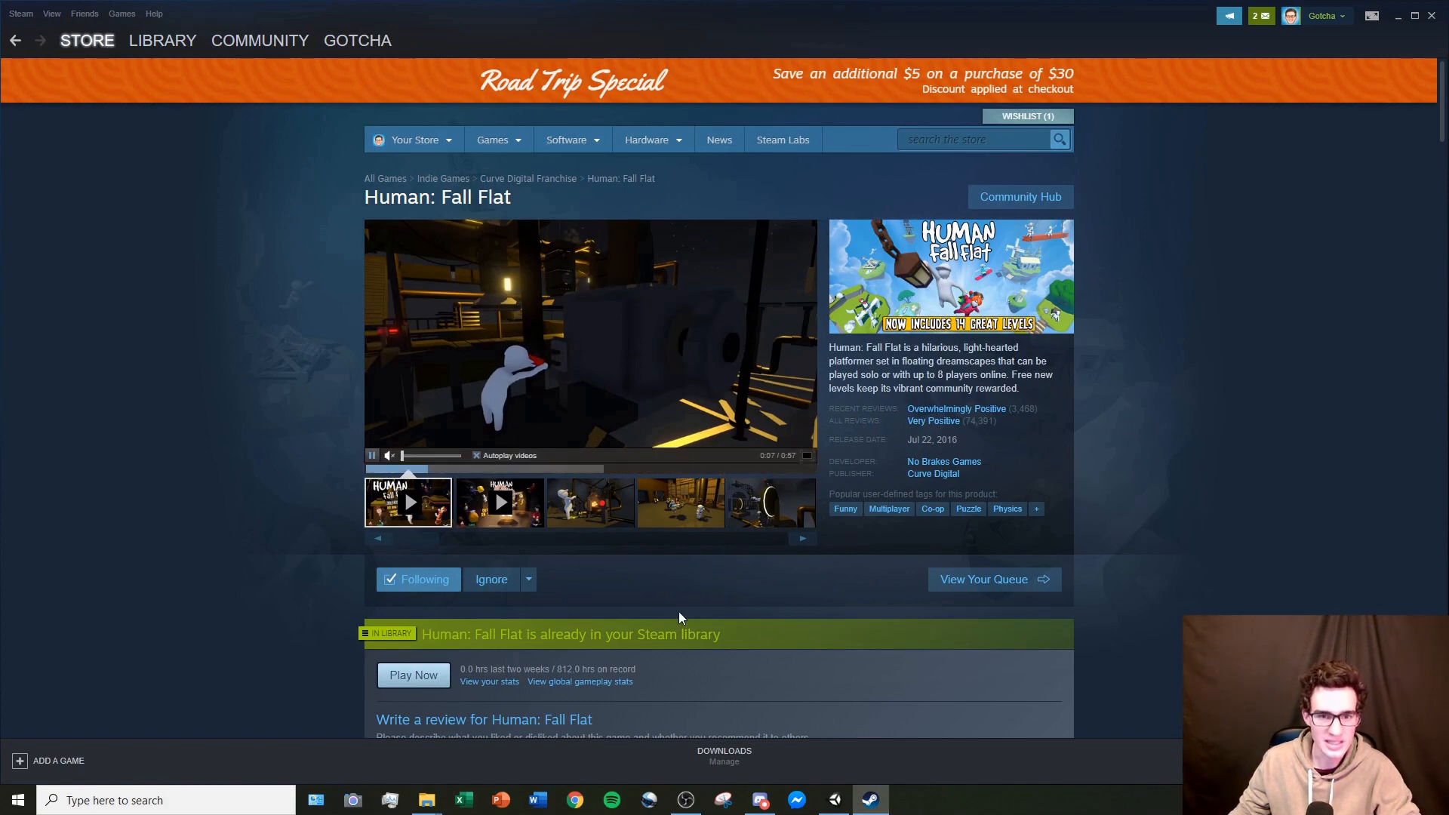
mouse_move(629, 495)
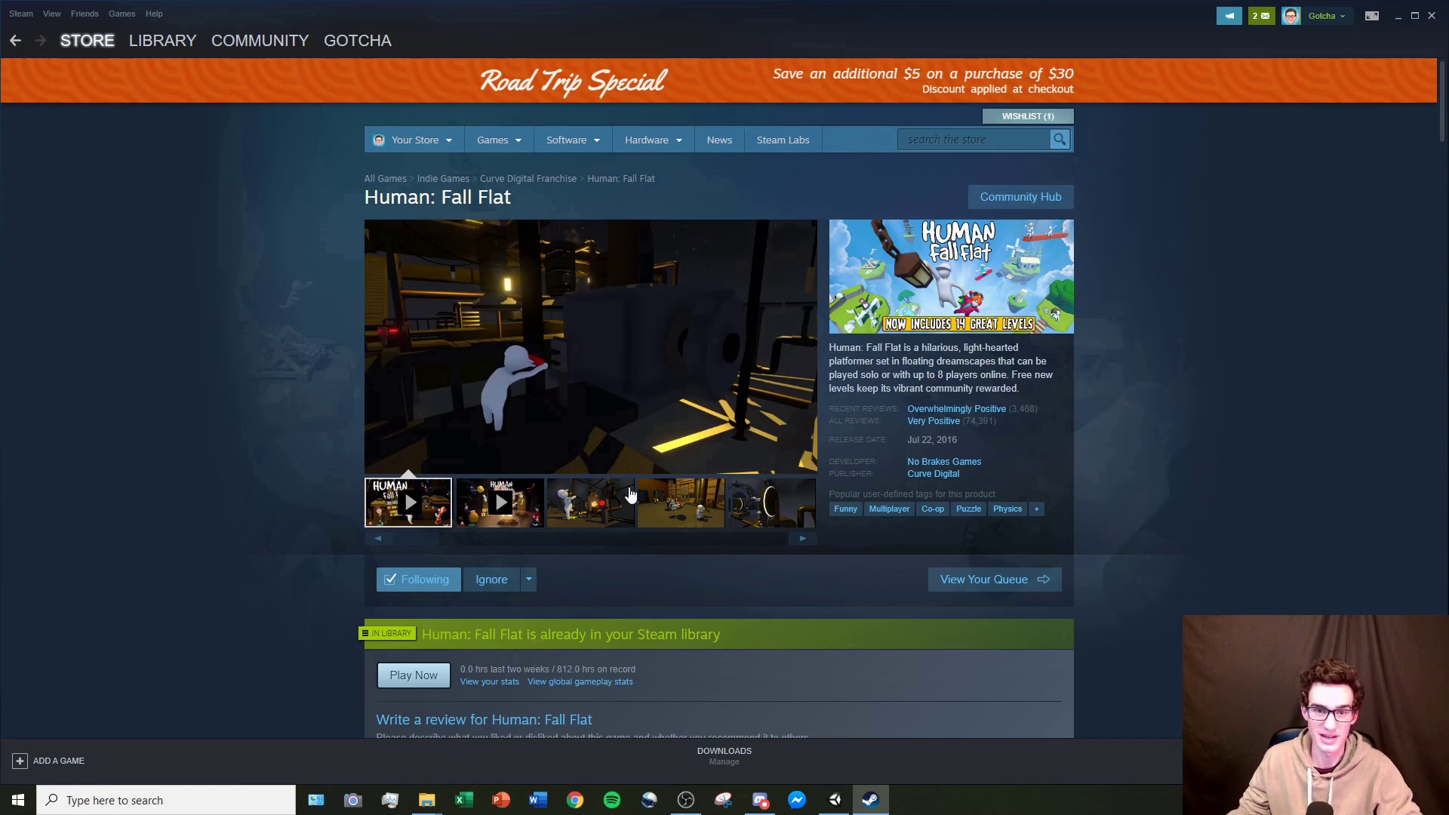
mouse_move(1401, 28)
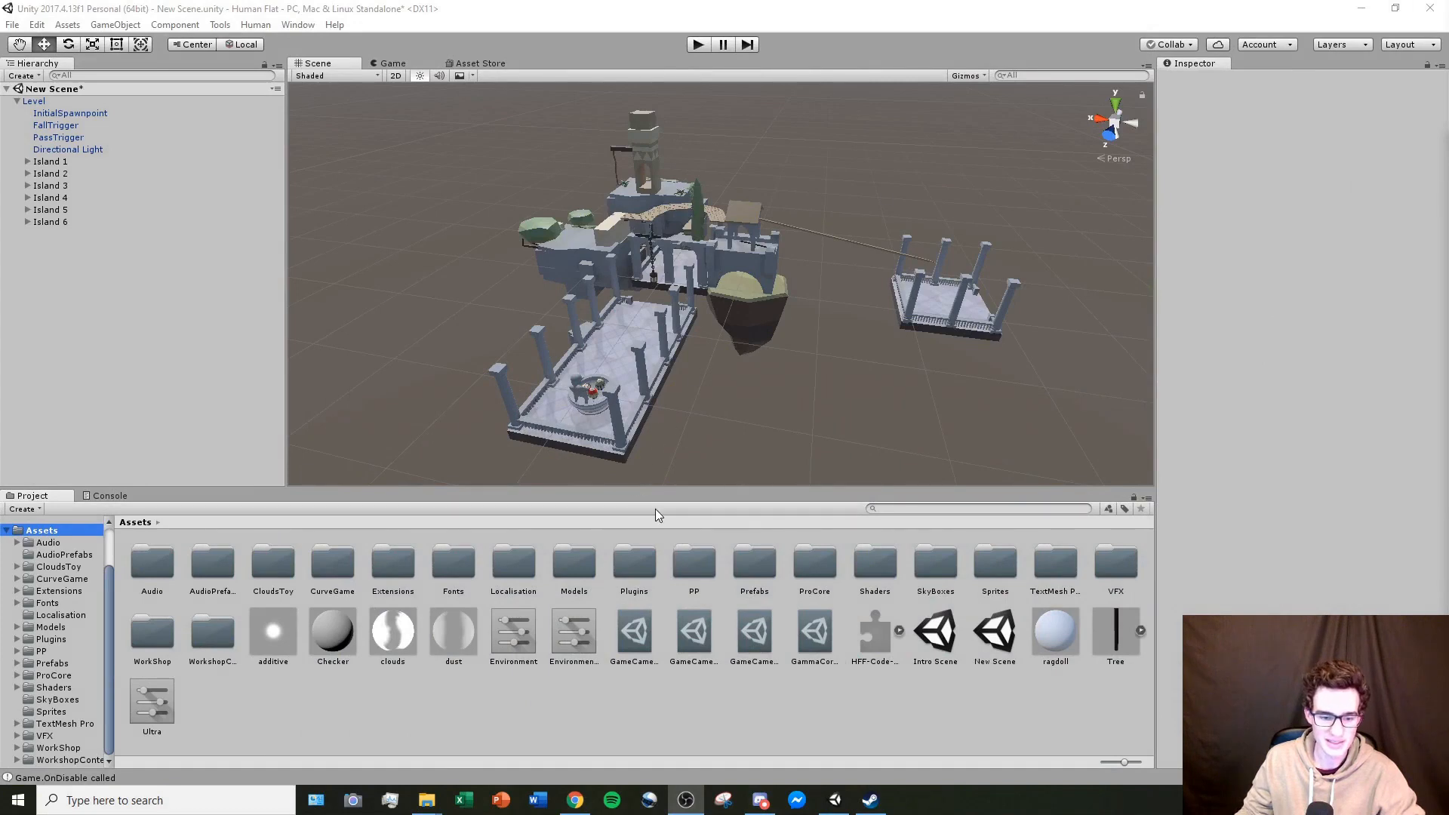
Step: Import LockCursorInEditor.cs from Downloads into Assets, then select the Level root object
right_click(425, 800)
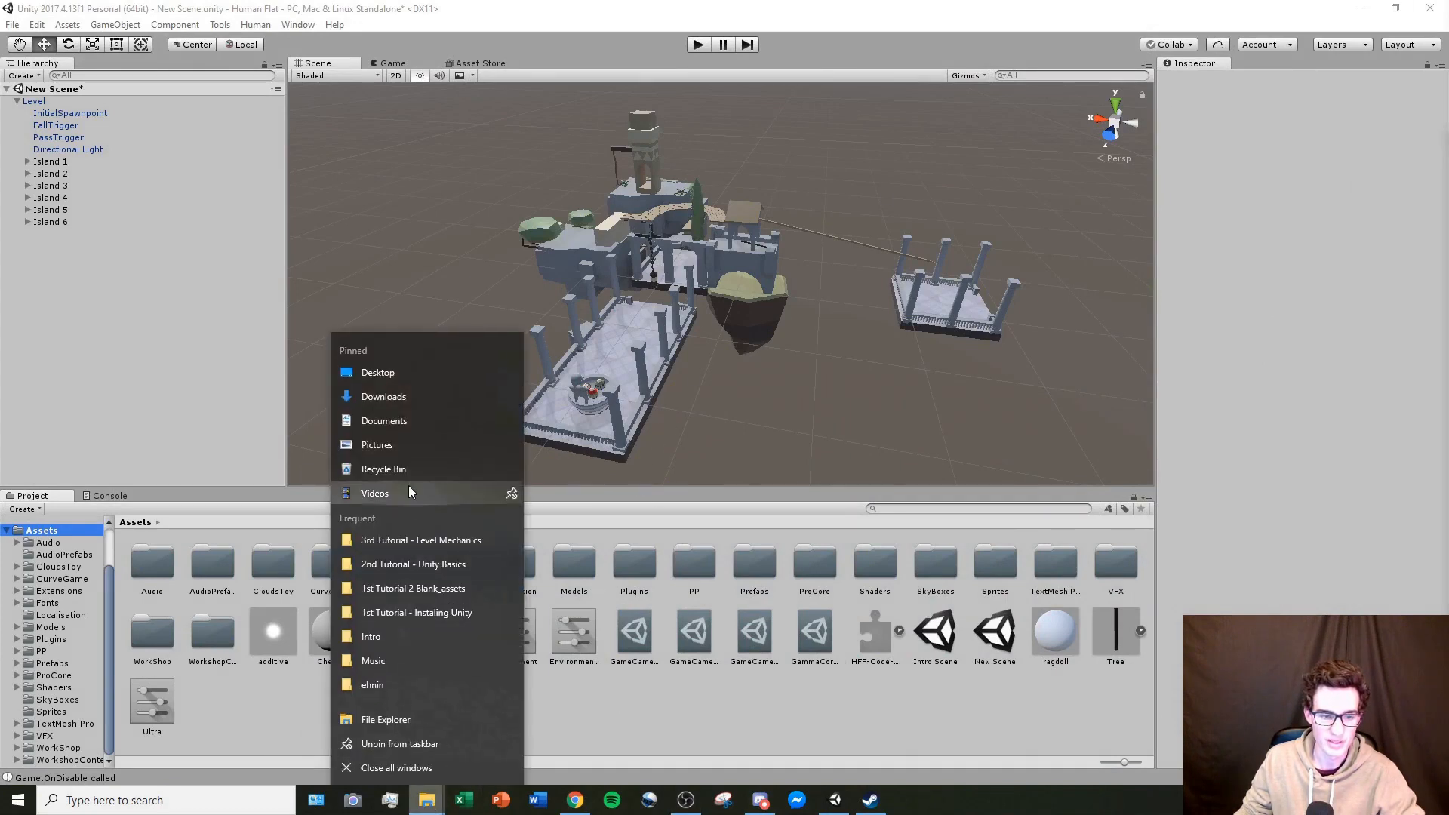
click(384, 397)
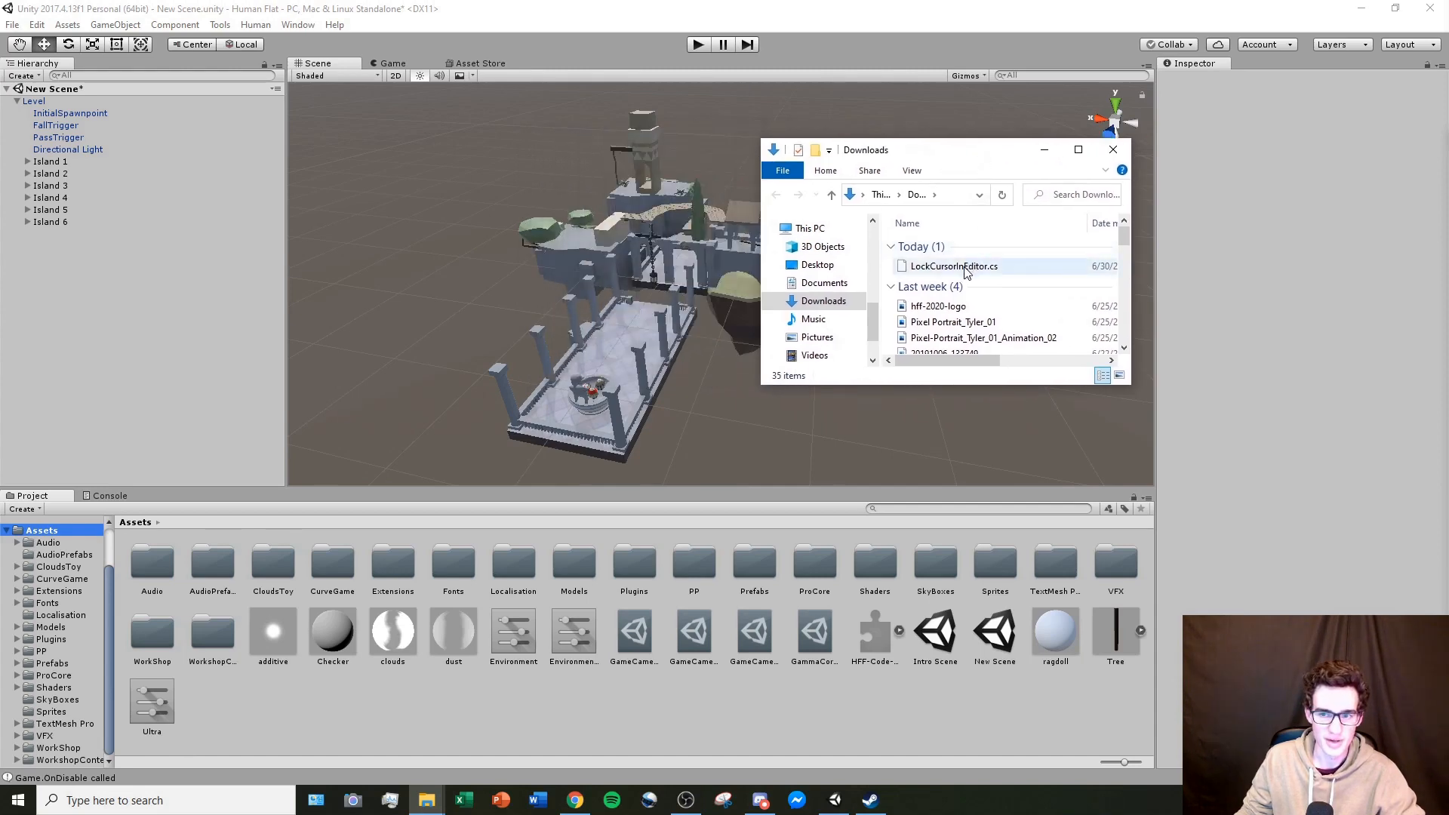
click(952, 267)
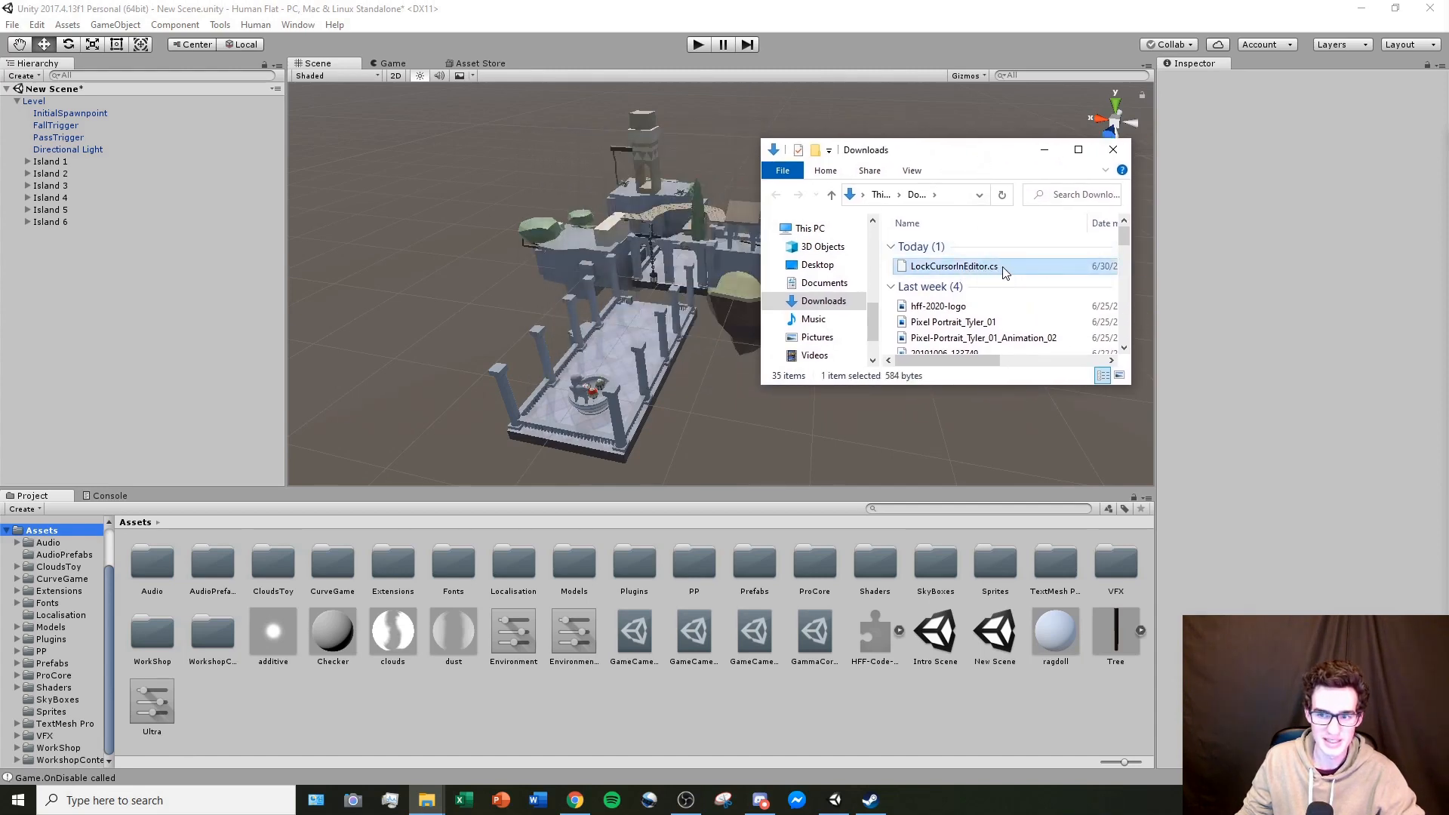
mouse_move(185, 577)
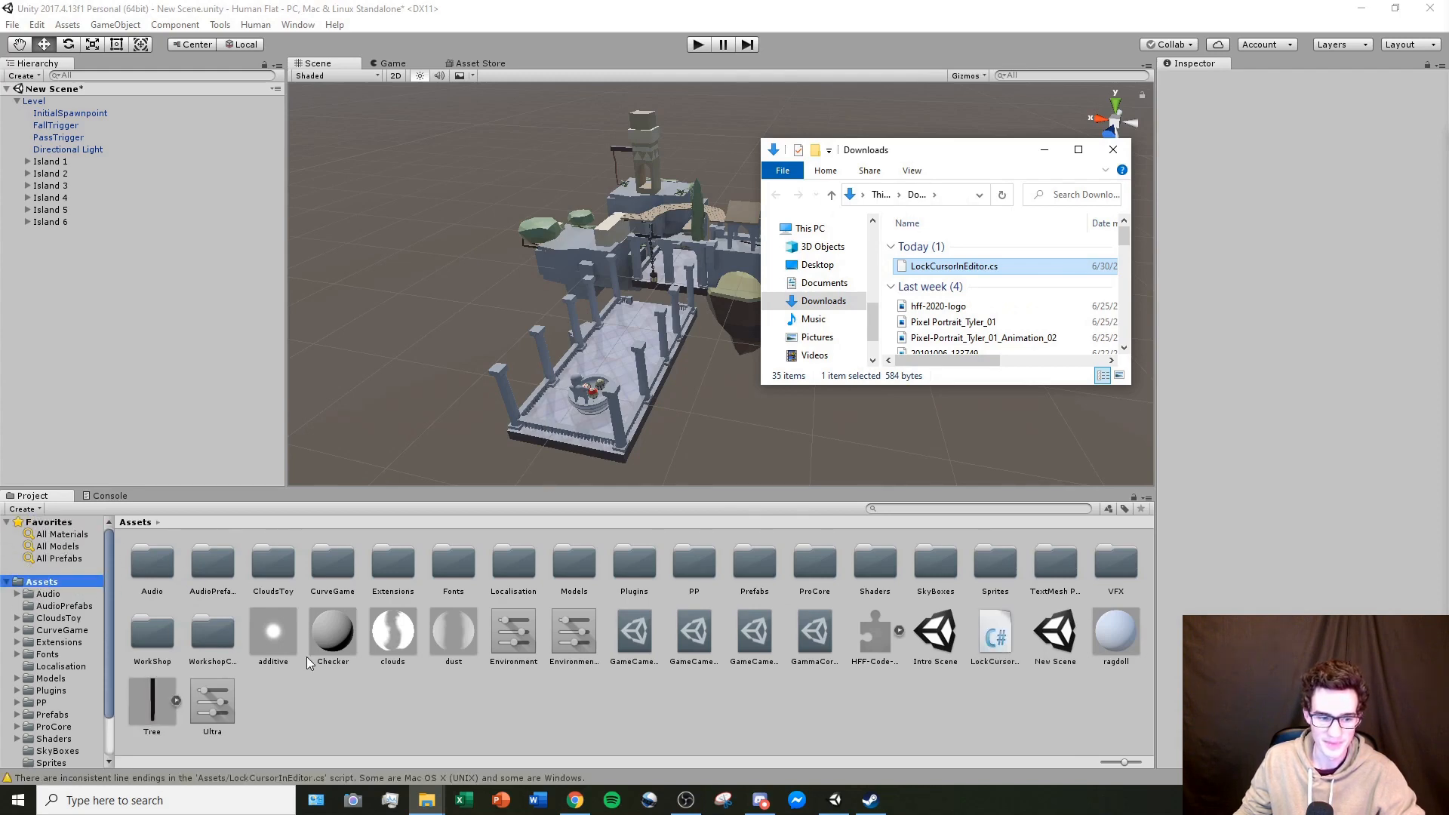
click(1113, 149)
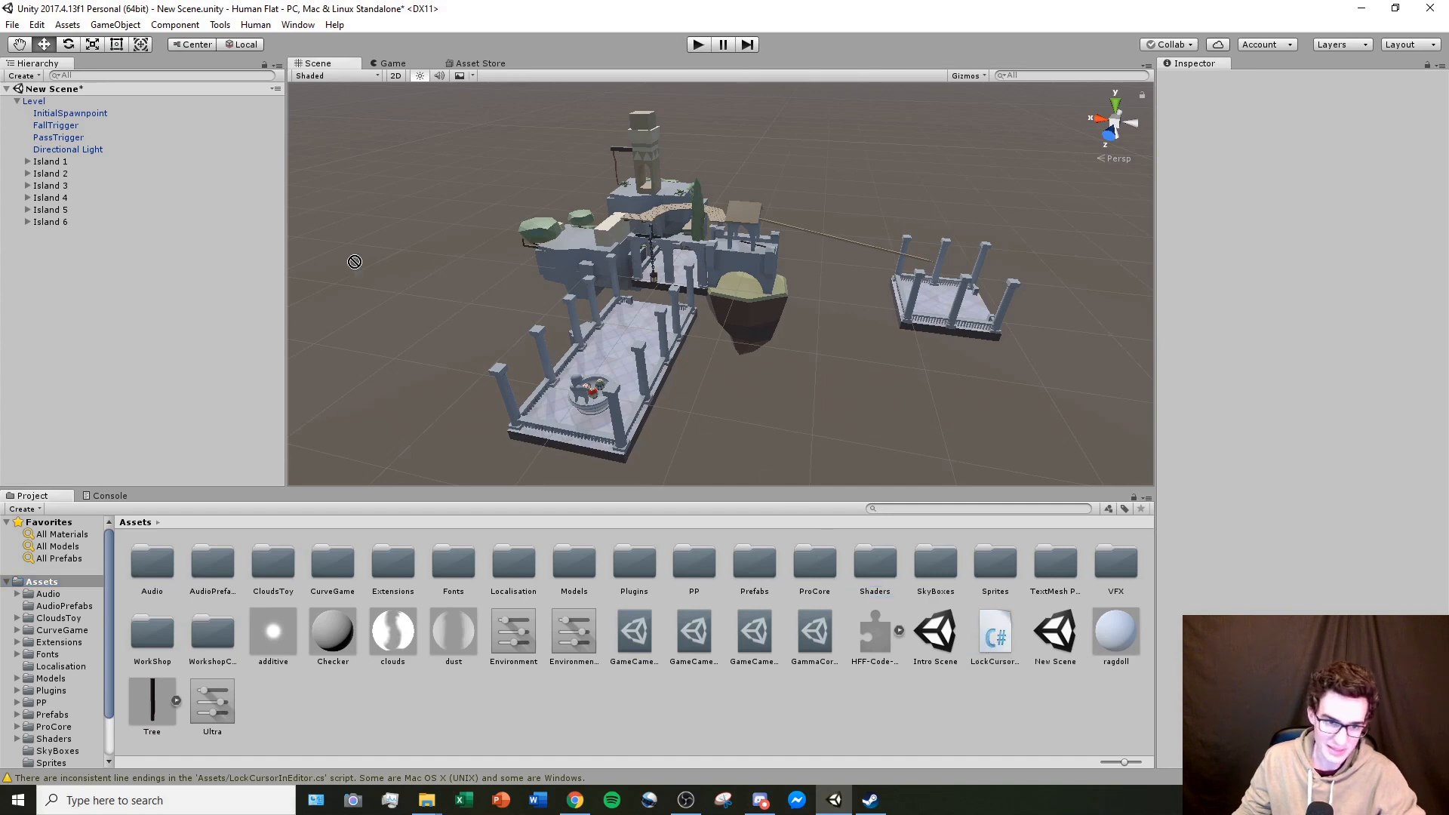
click(34, 100)
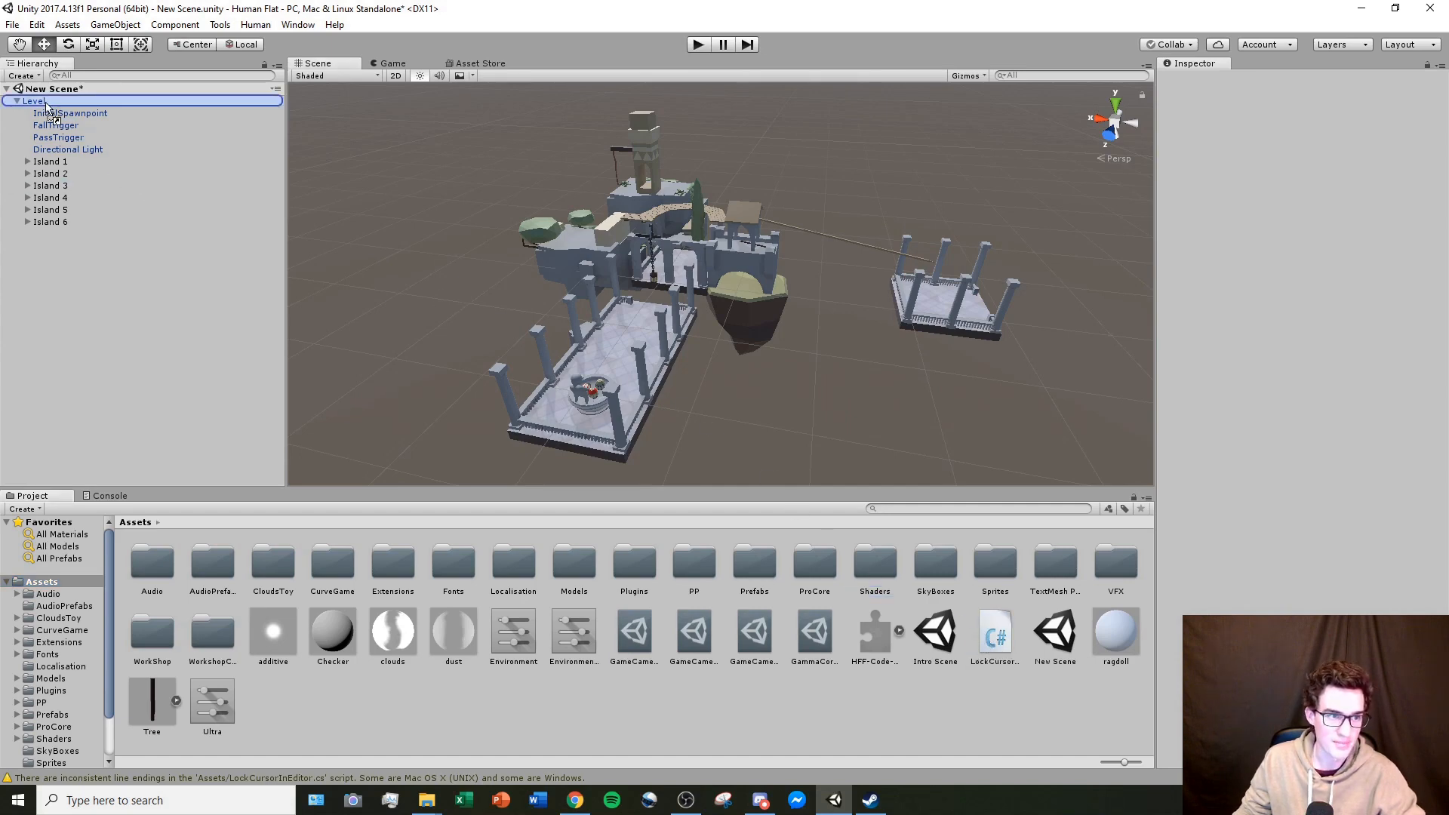
click(35, 100)
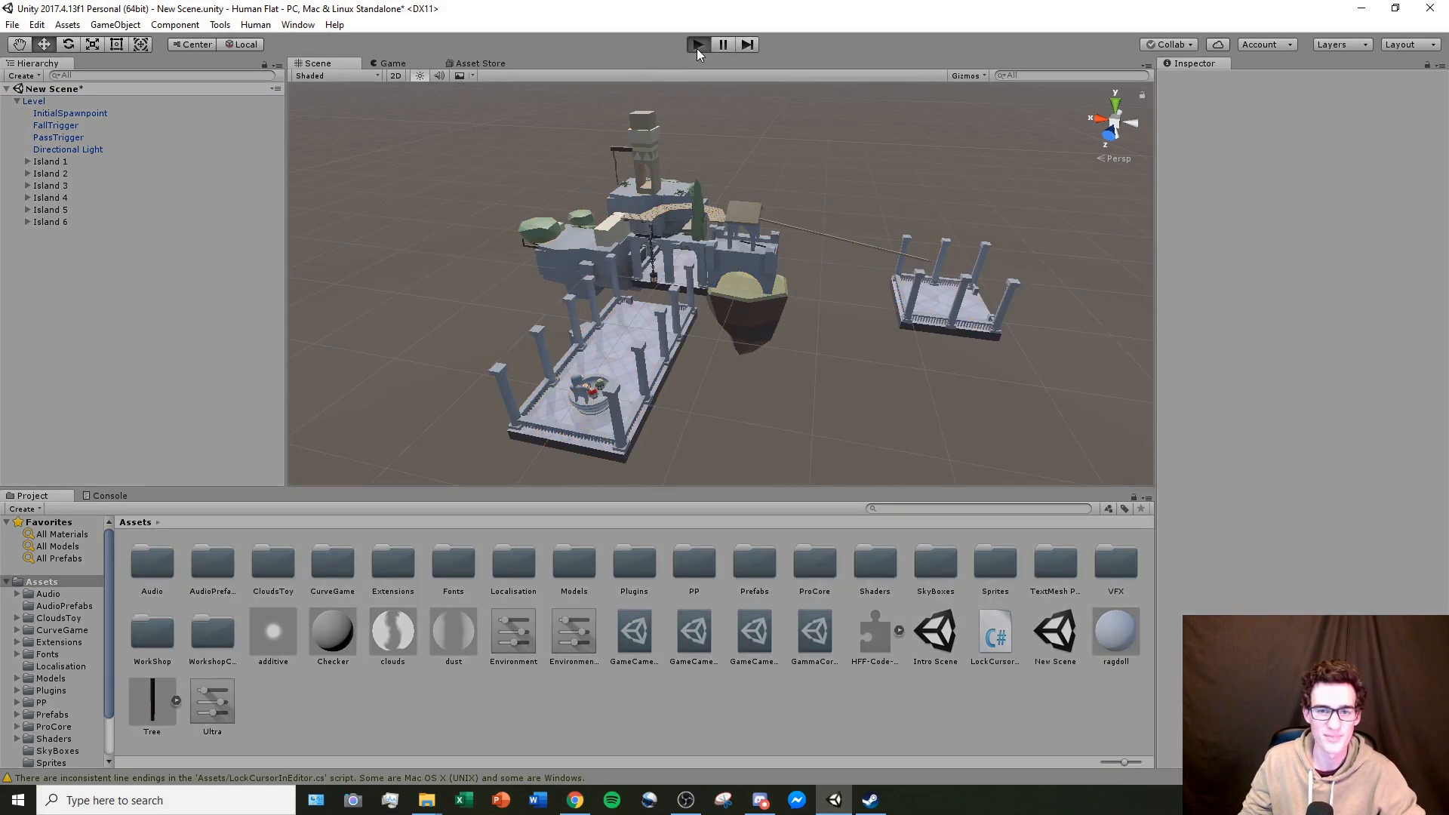
Step: Enter Play mode and watch the Human character on the plaza in the Game view
click(697, 44)
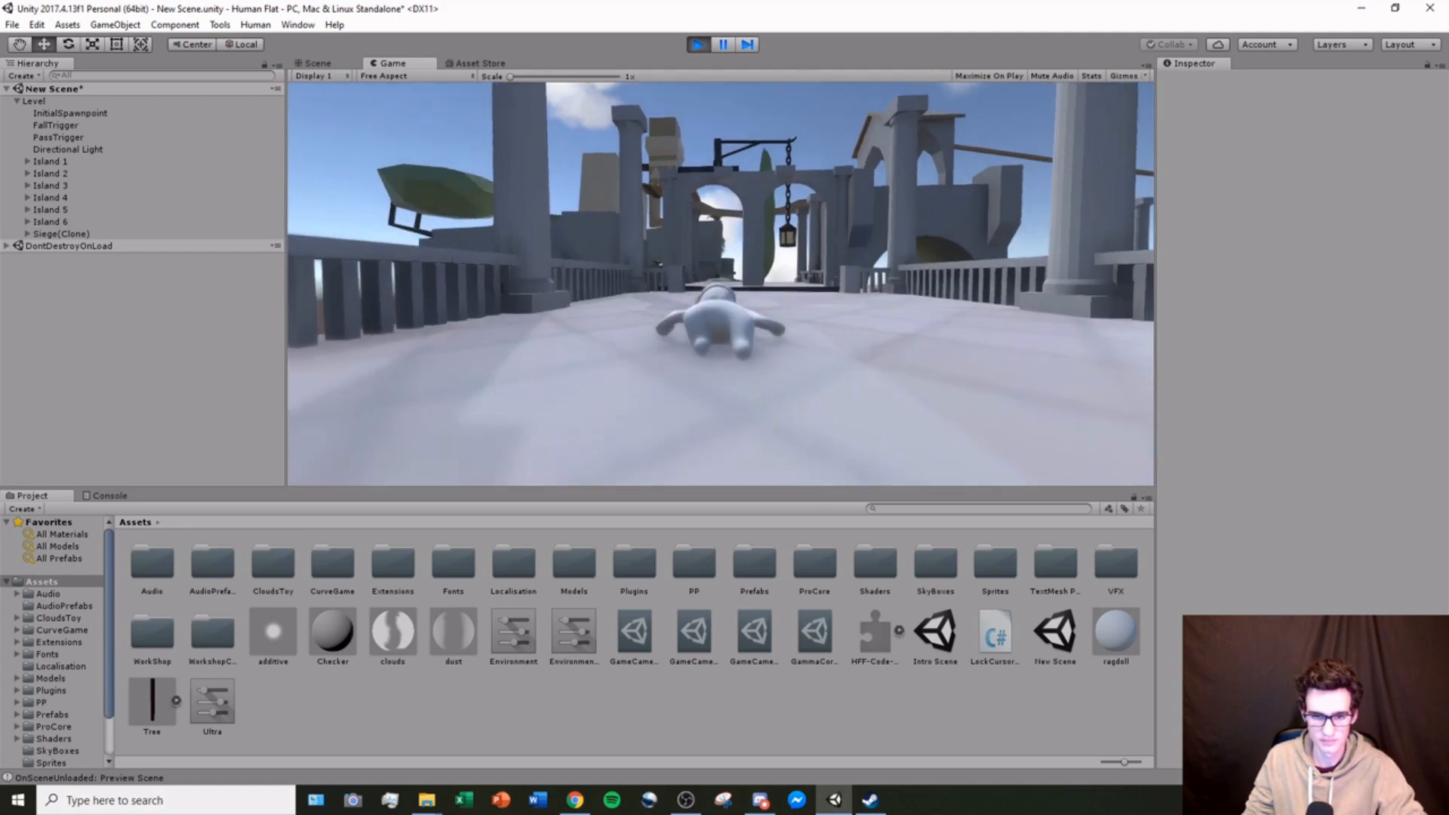
double_click(212, 634)
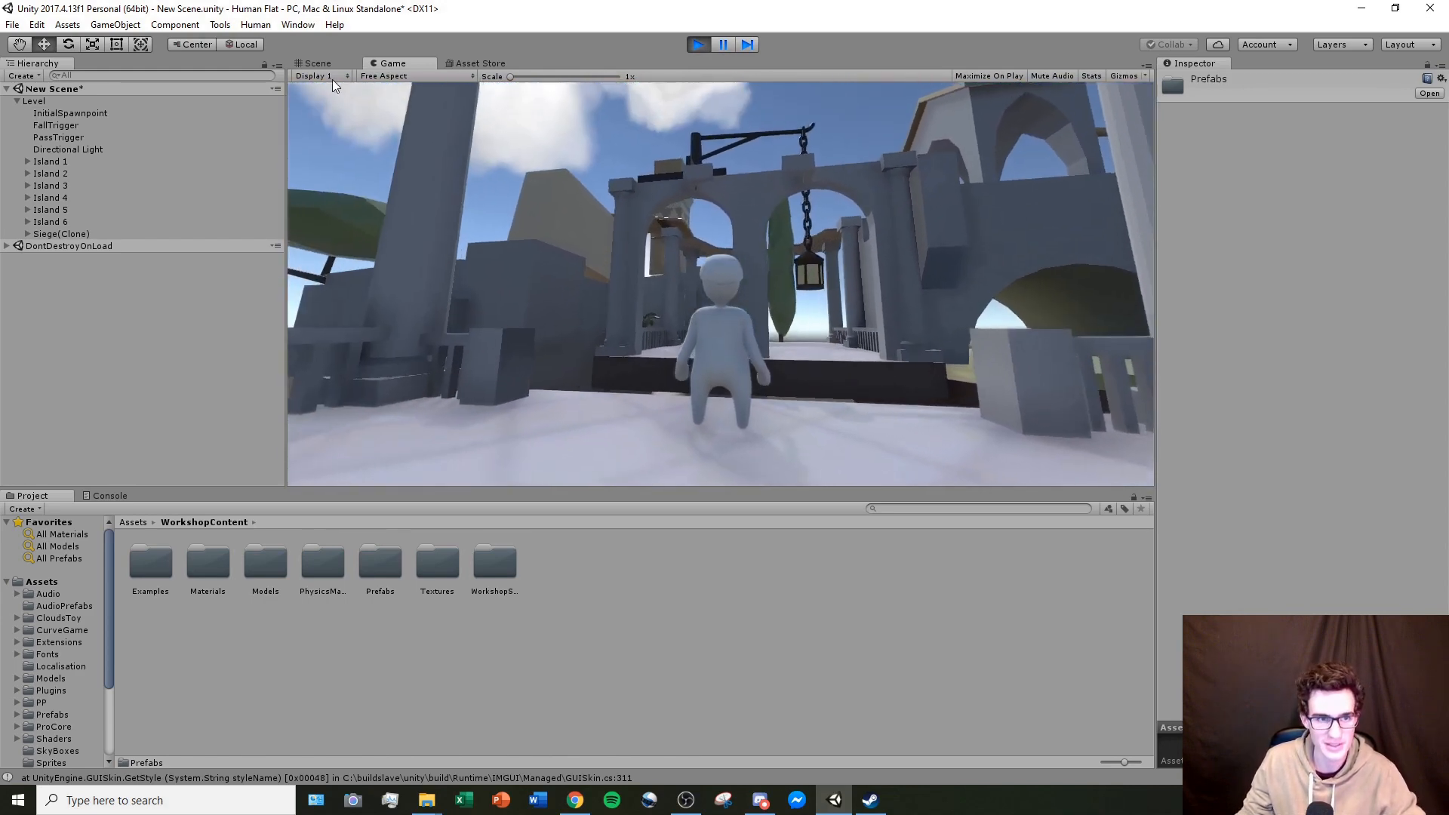
click(317, 62)
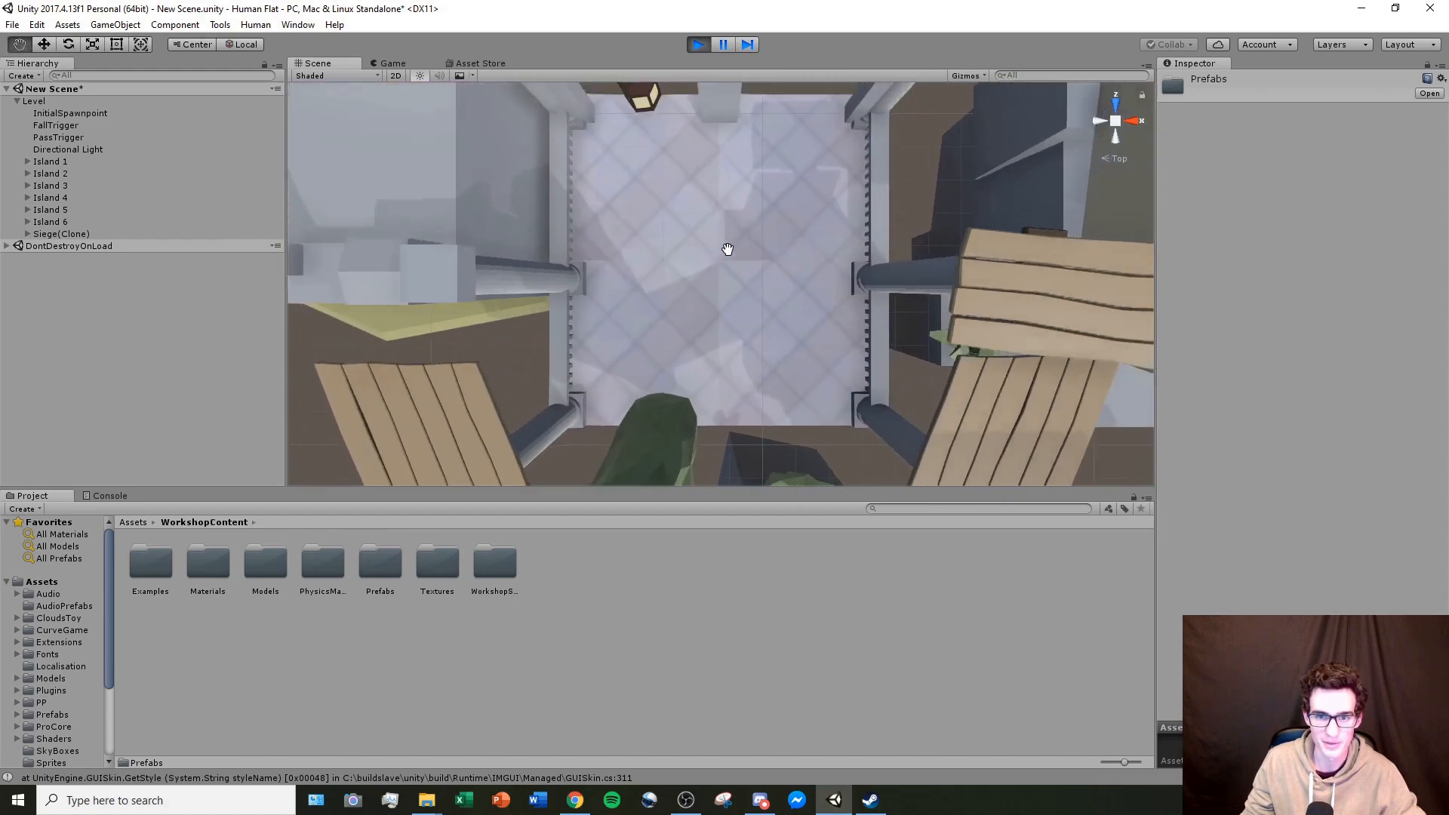
click(255, 24)
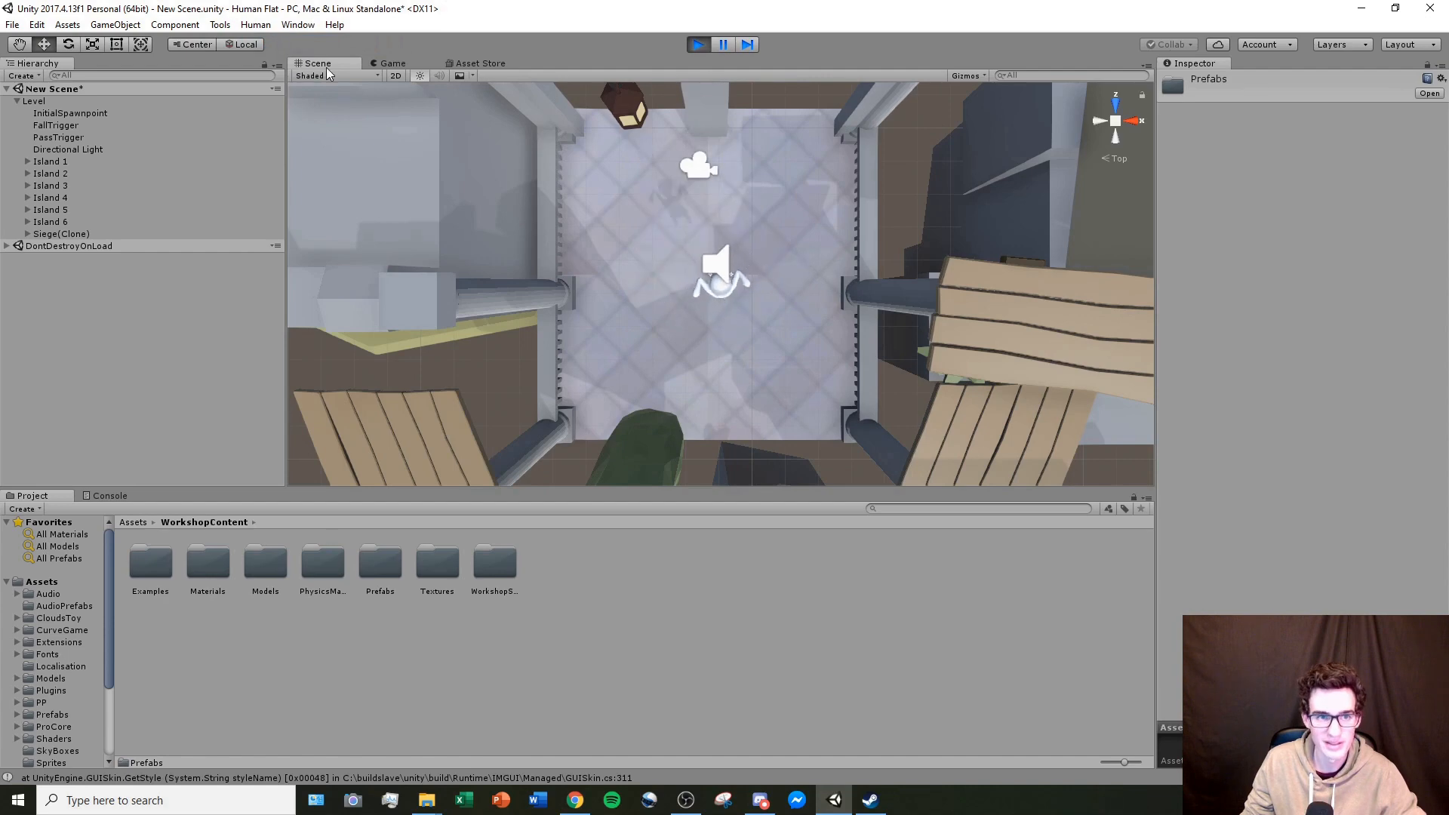
click(392, 63)
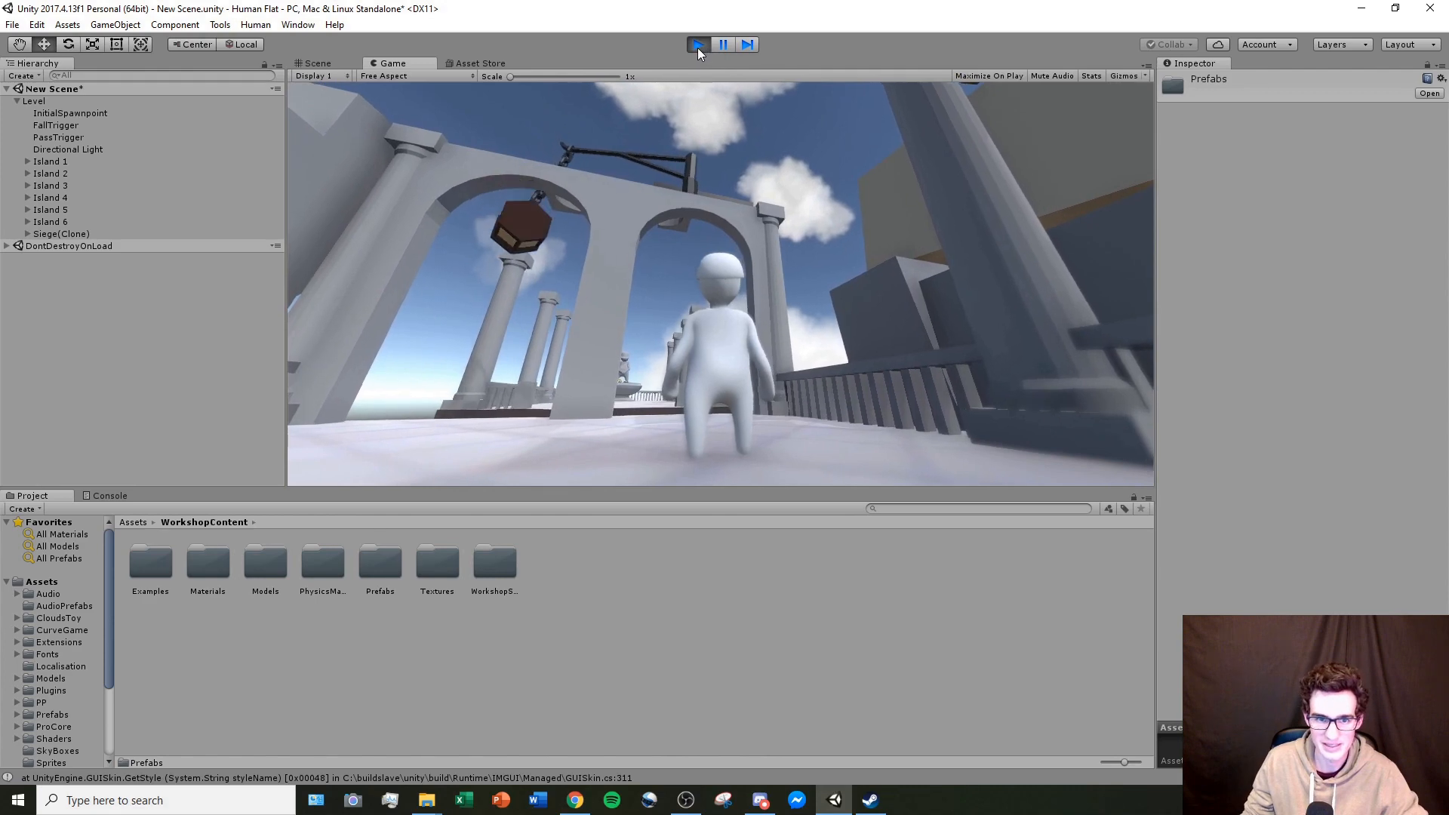
Step: Exit Play mode to resume editing the six-island level
click(697, 44)
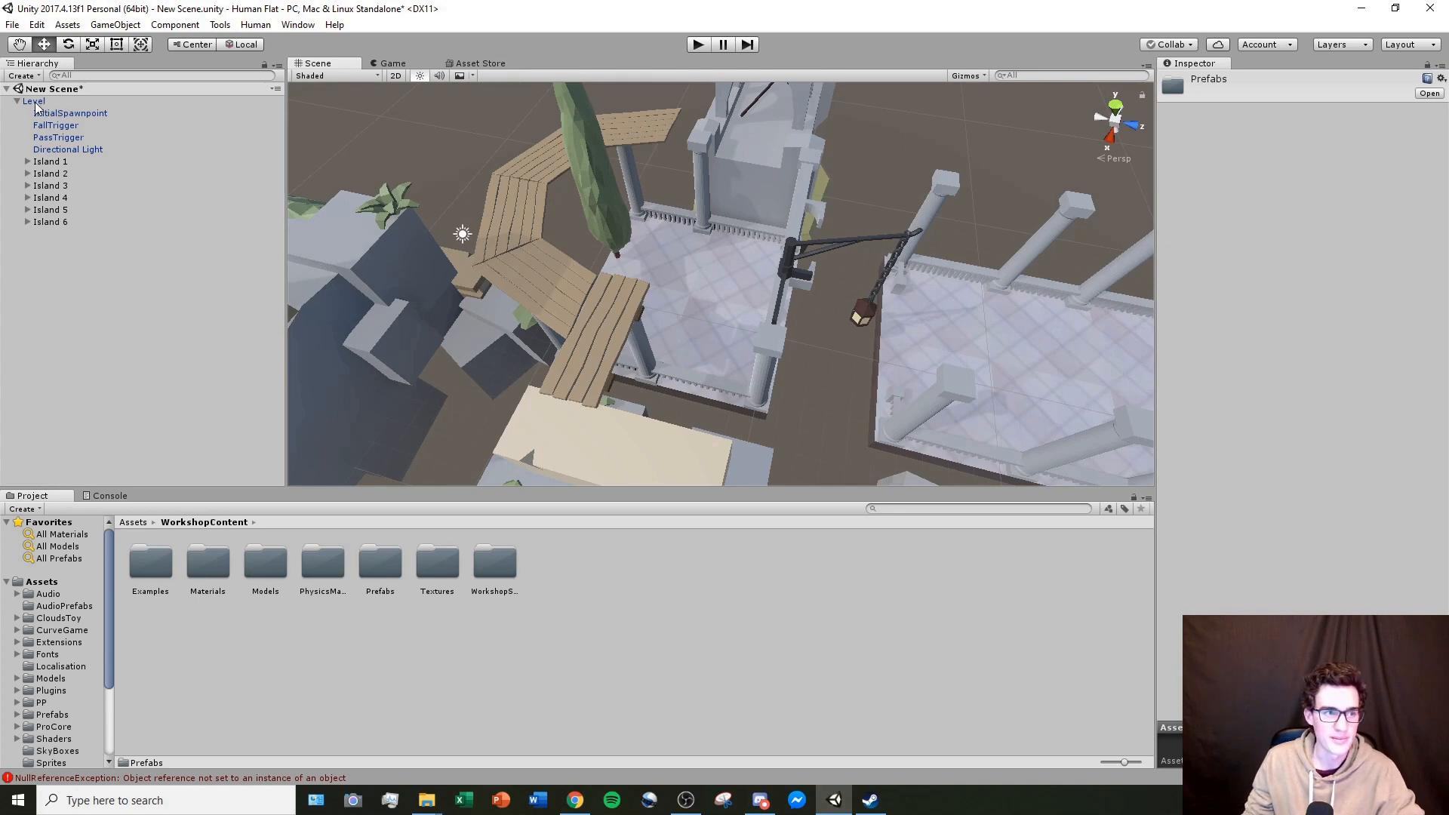
Step: Create an empty object under Level named 'Checkpoint 1'
right_click(34, 101)
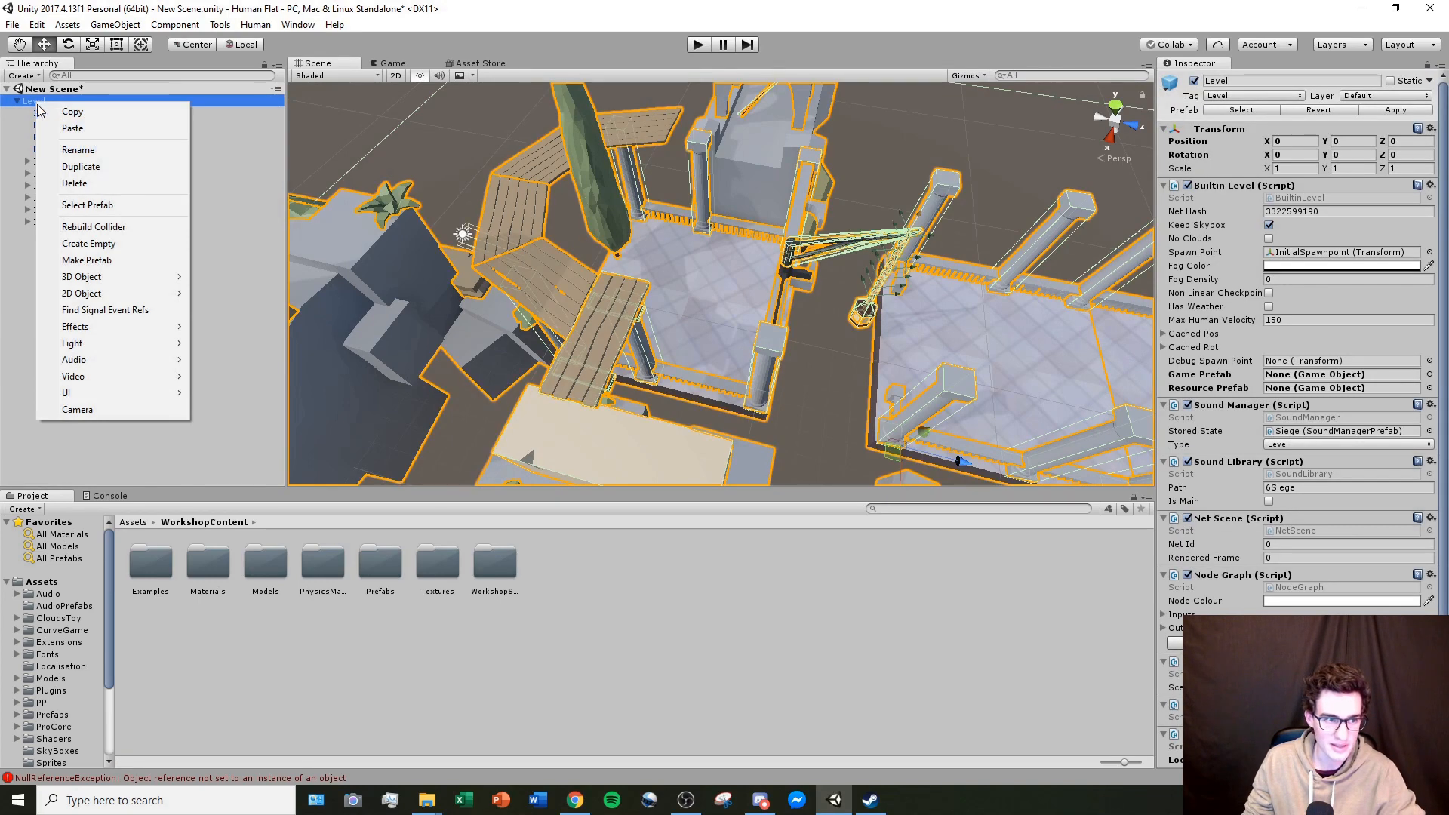
click(87, 243)
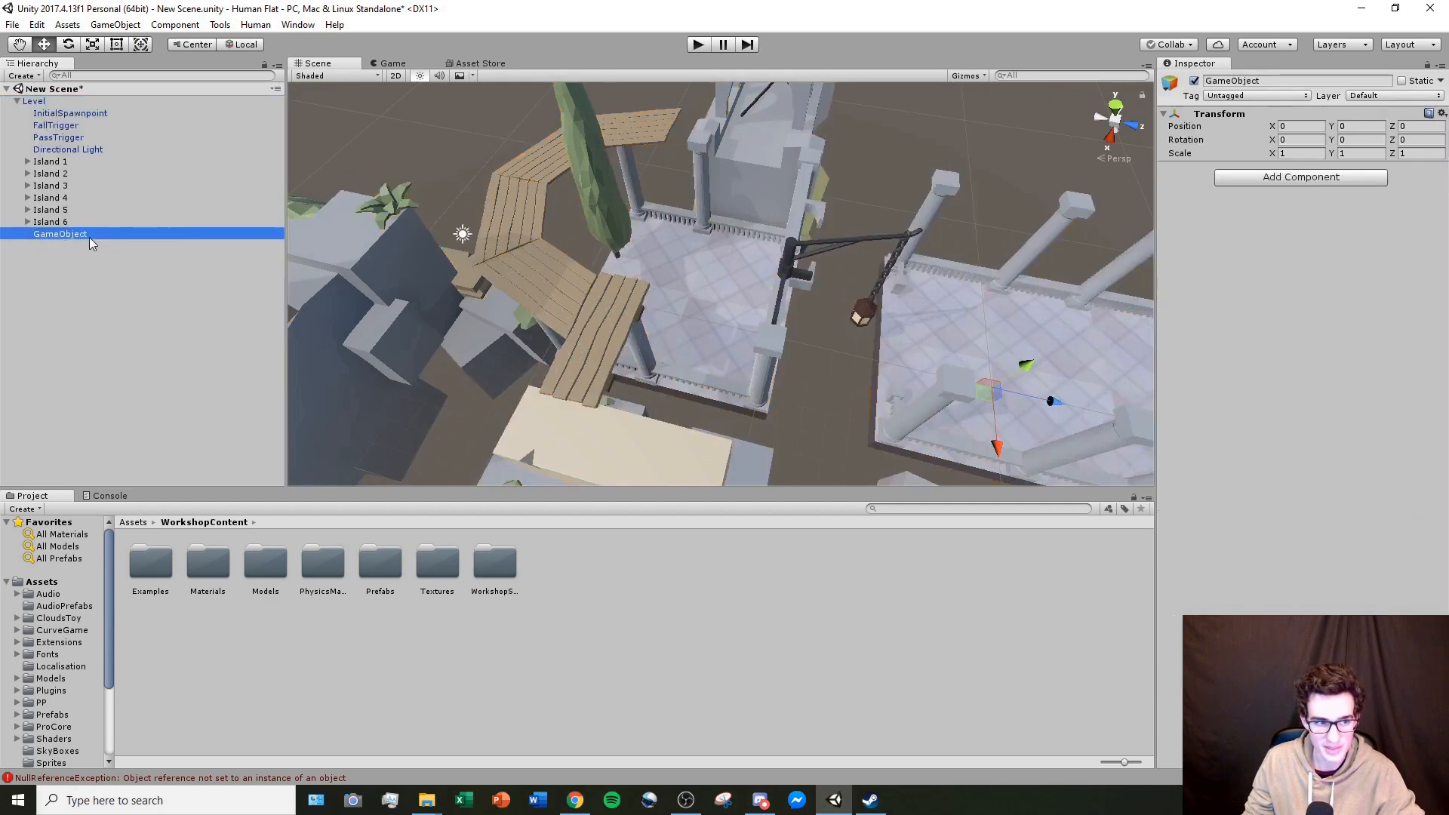
double_click(60, 234)
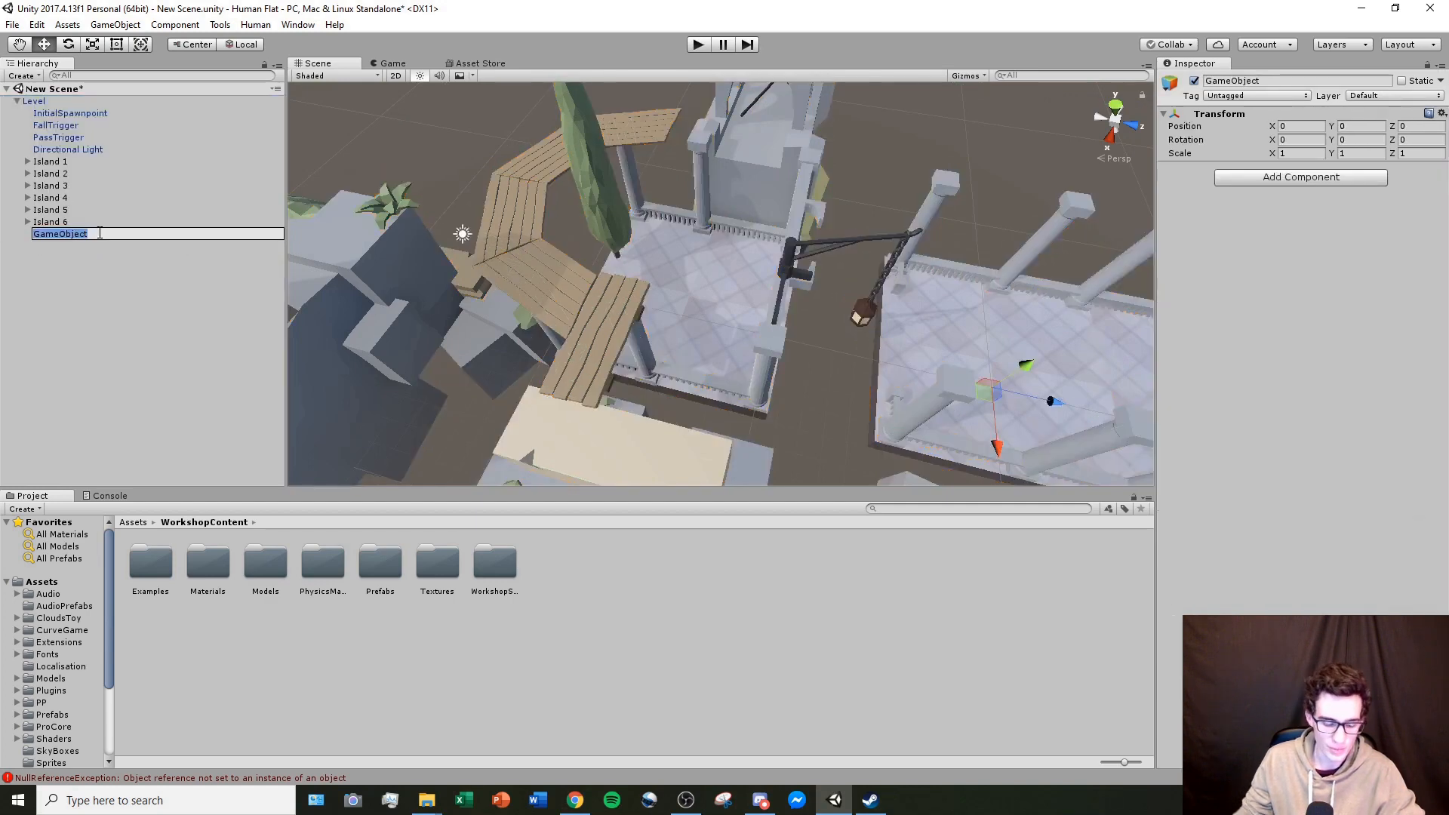
text(Checkpoint 1)
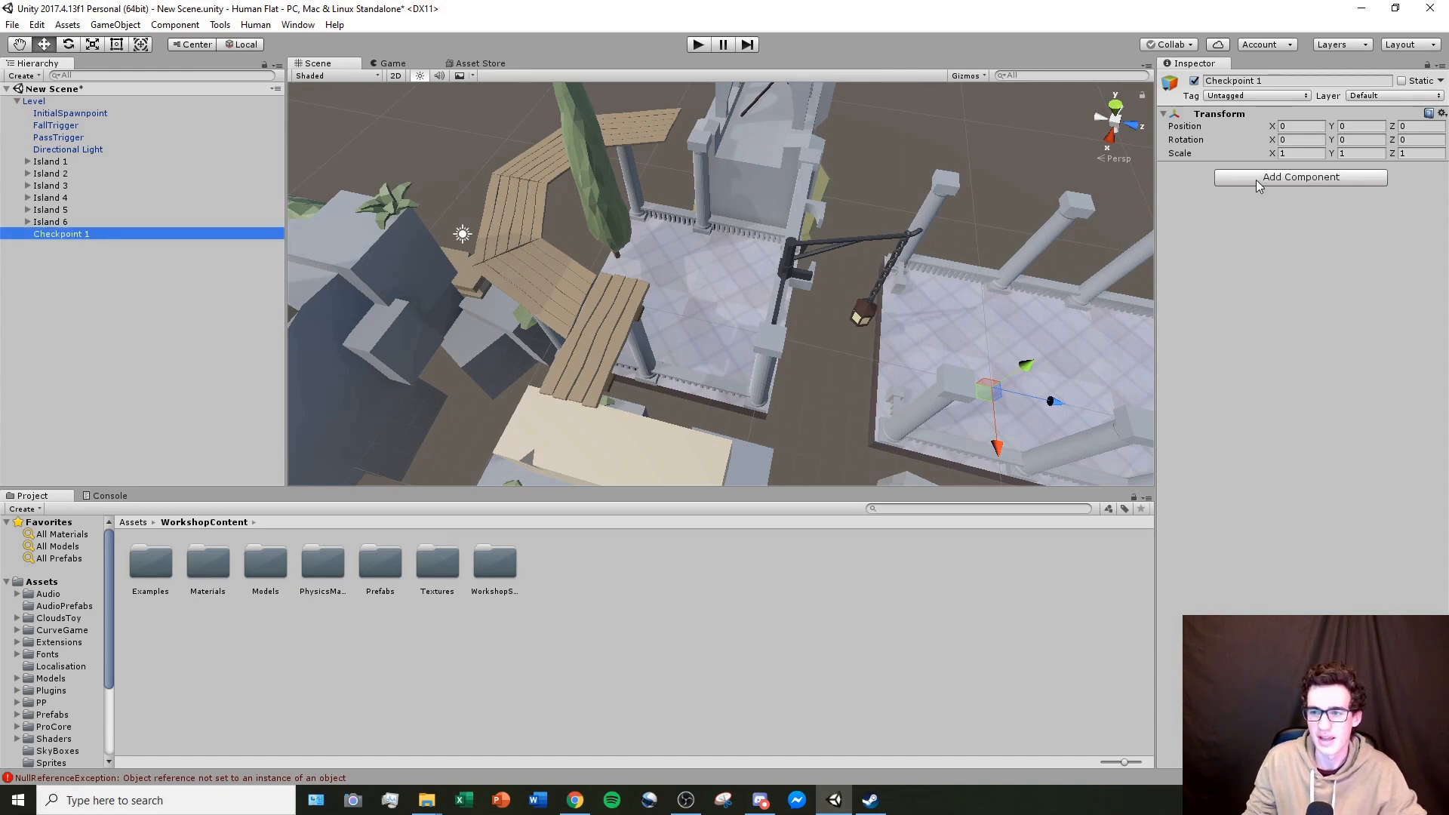
mouse_move(1271, 186)
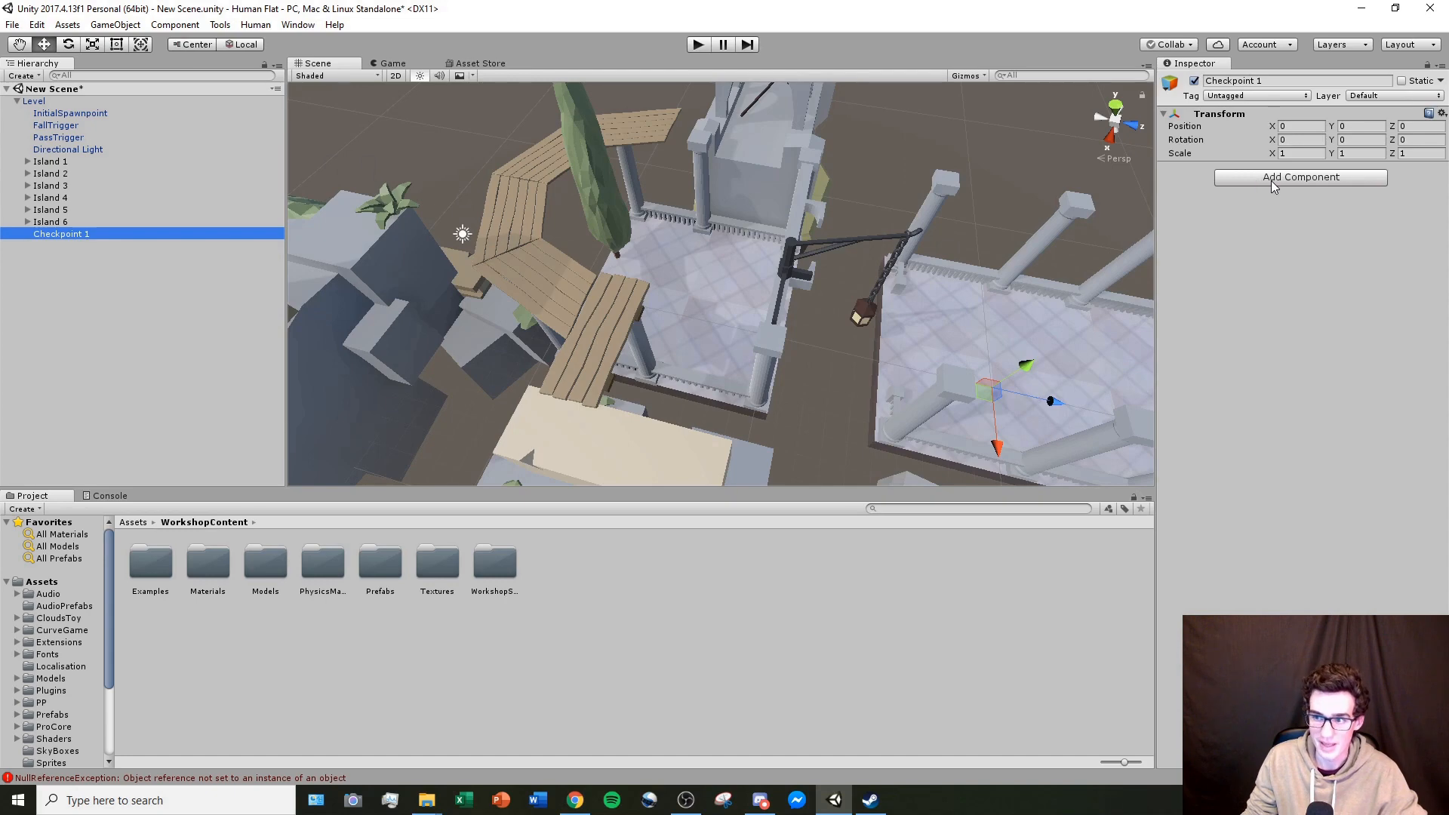
Step: Add a trigger Box Collider and the Checkpoint script, and set the layer to Triggers
click(1298, 176)
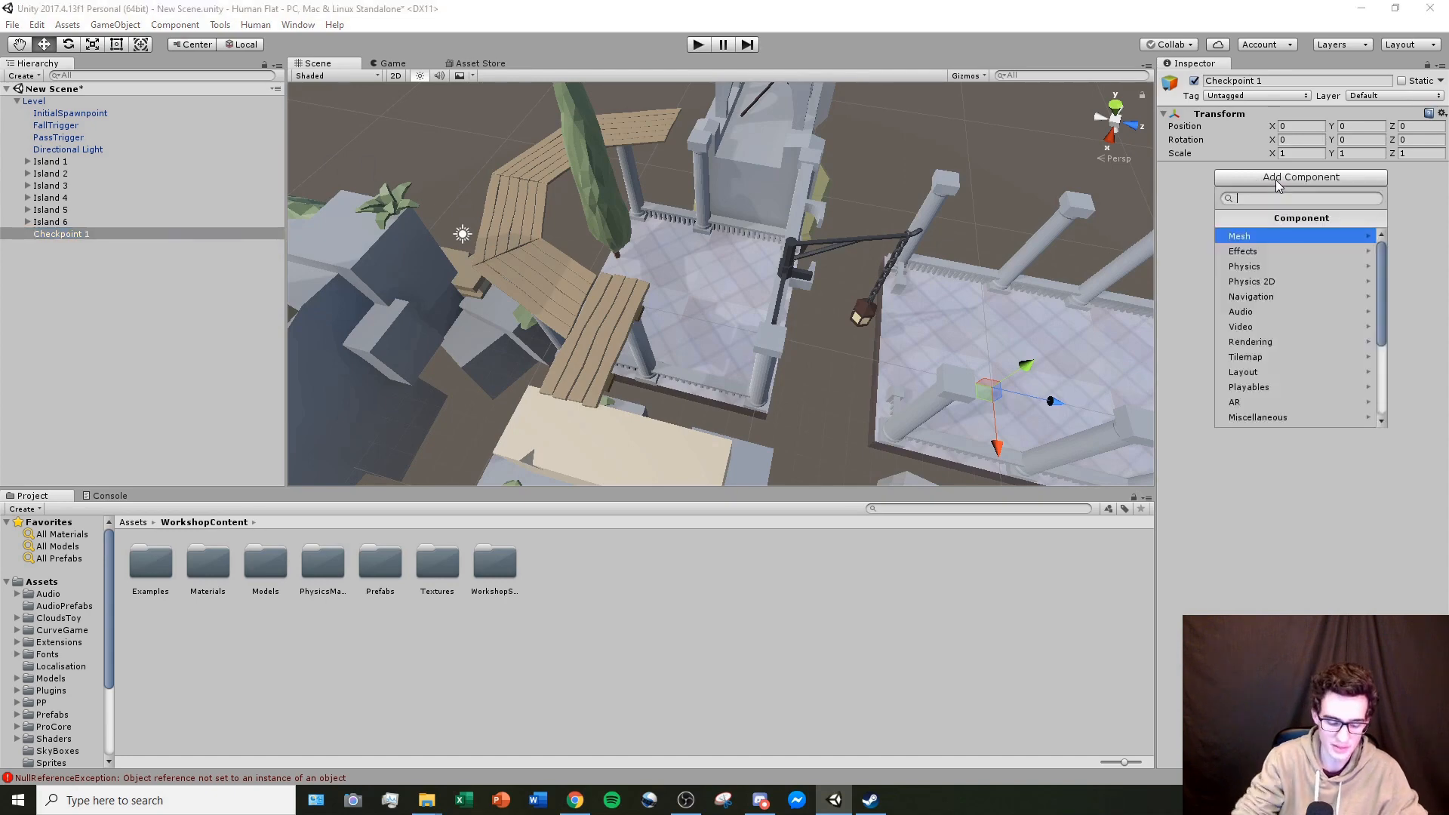
text(box)
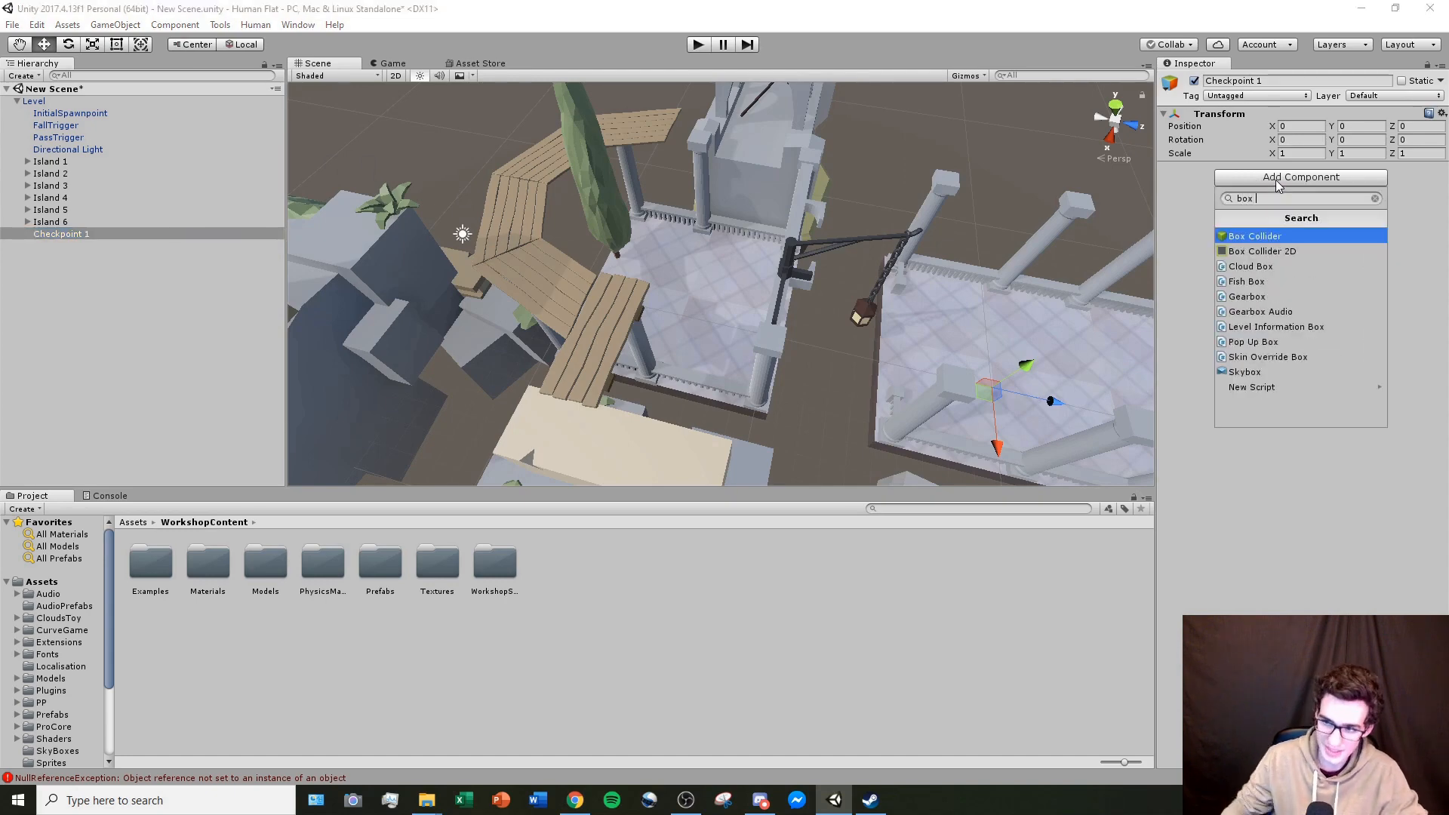
click(1254, 236)
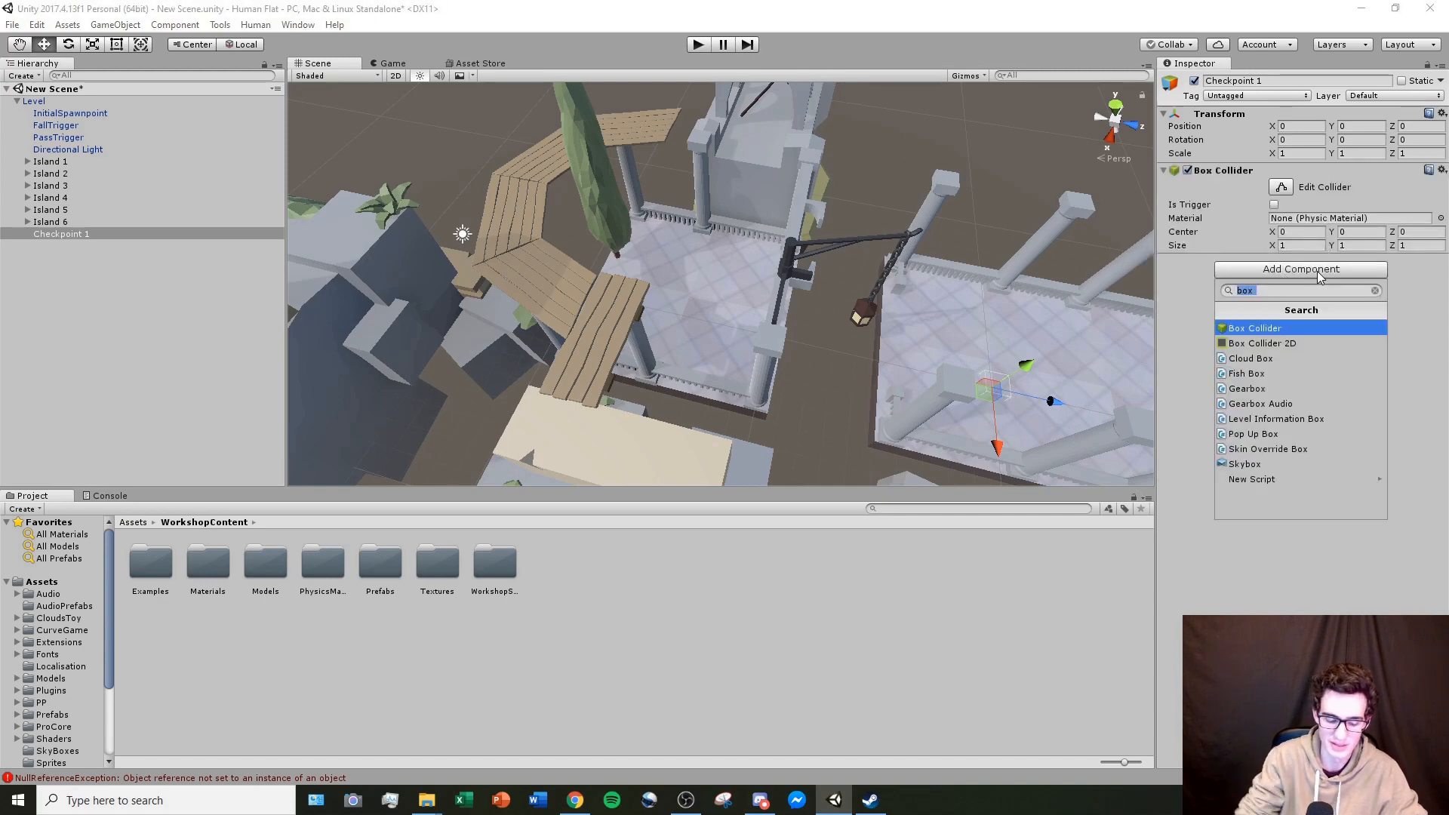
click(1254, 327)
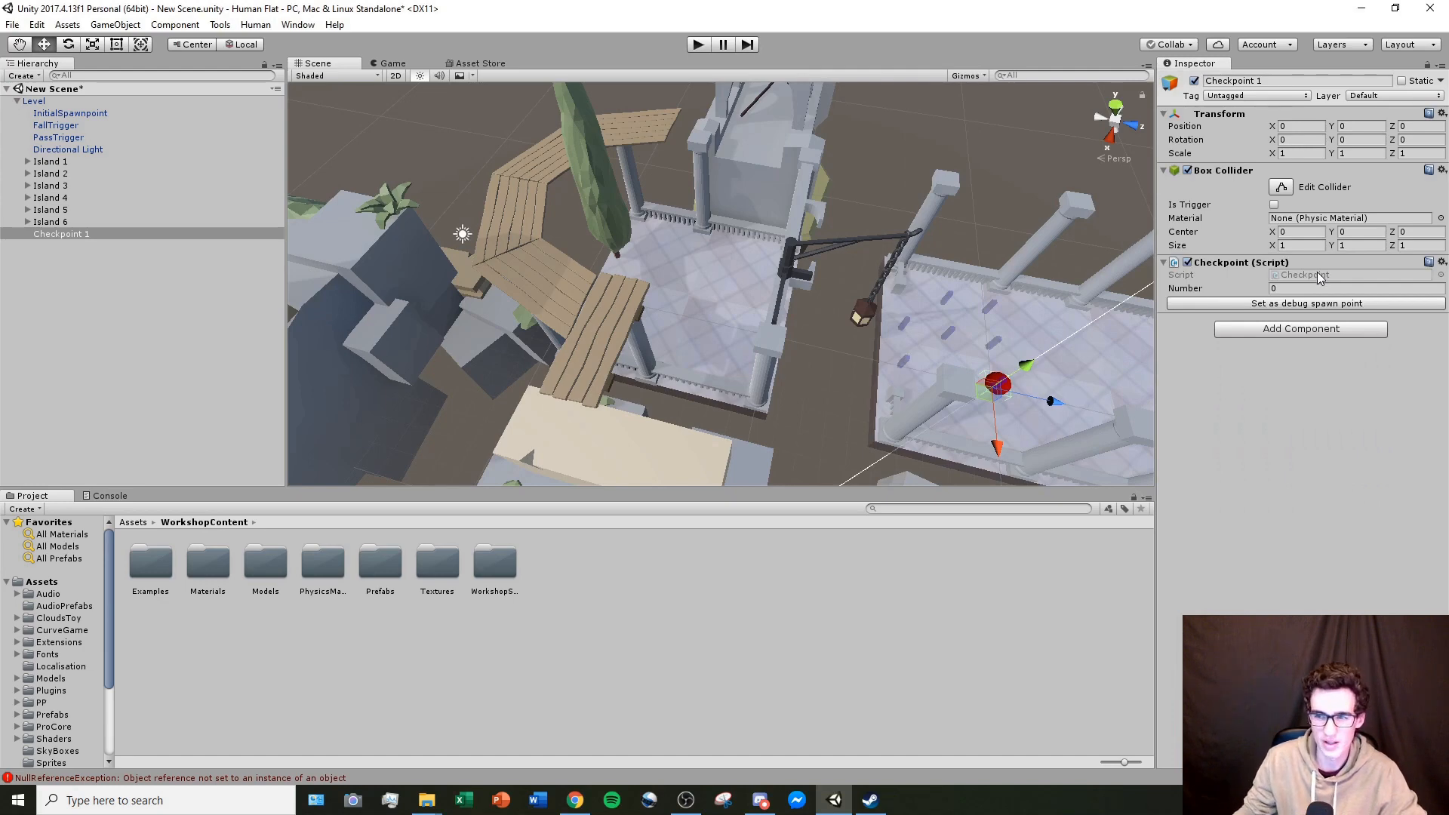
mouse_move(1342, 176)
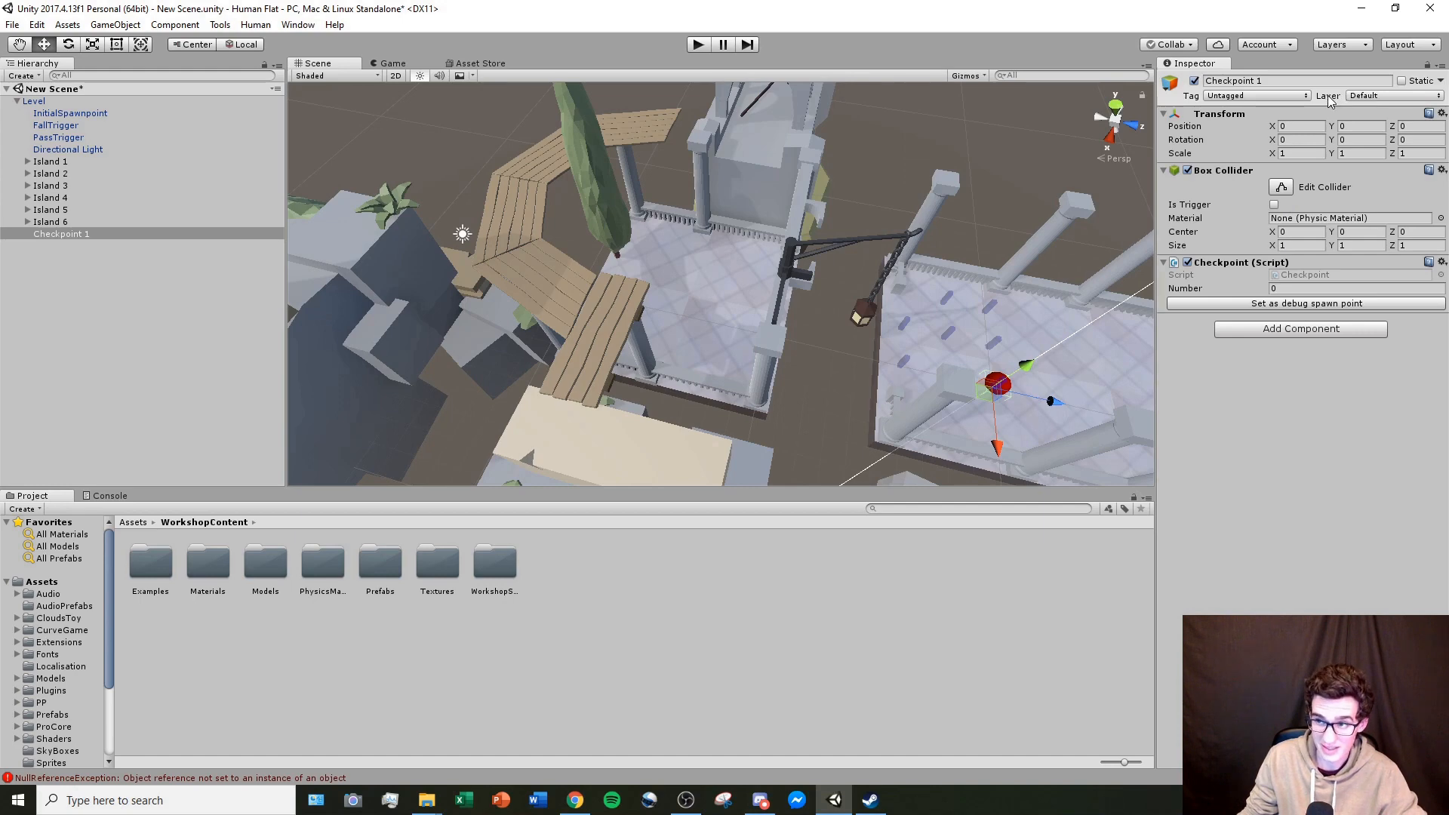
click(1386, 95)
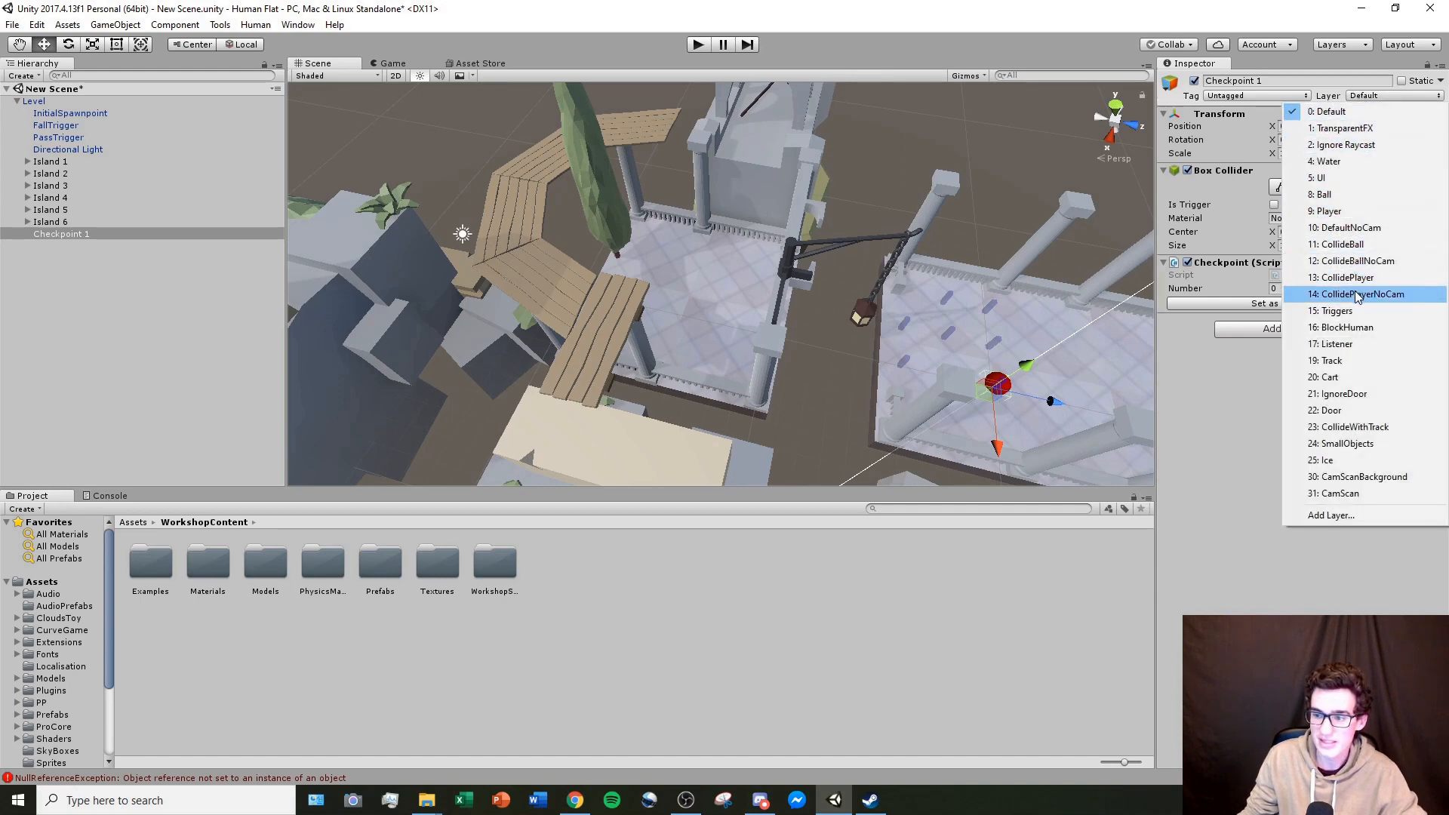
click(1334, 310)
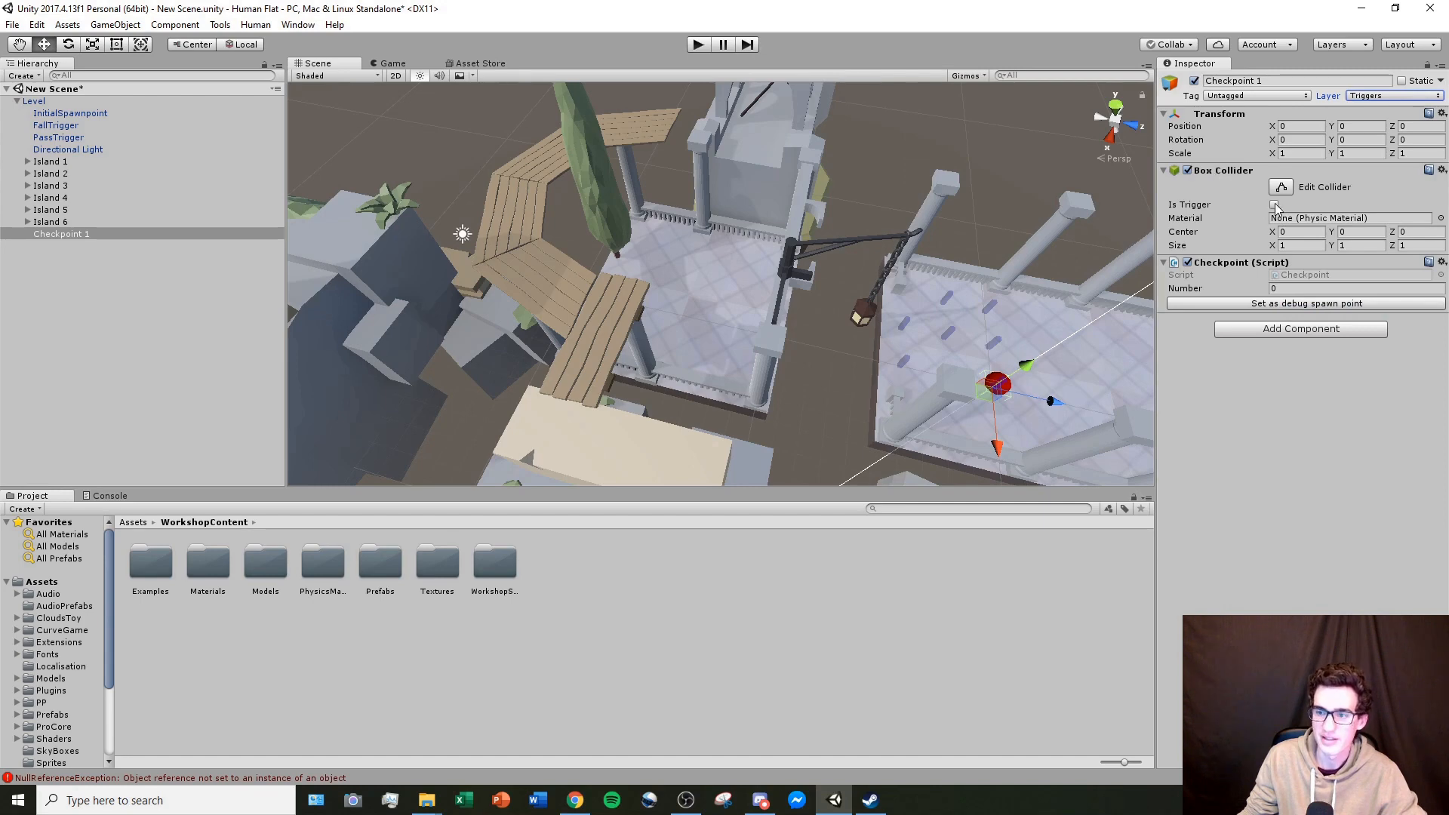
click(1275, 205)
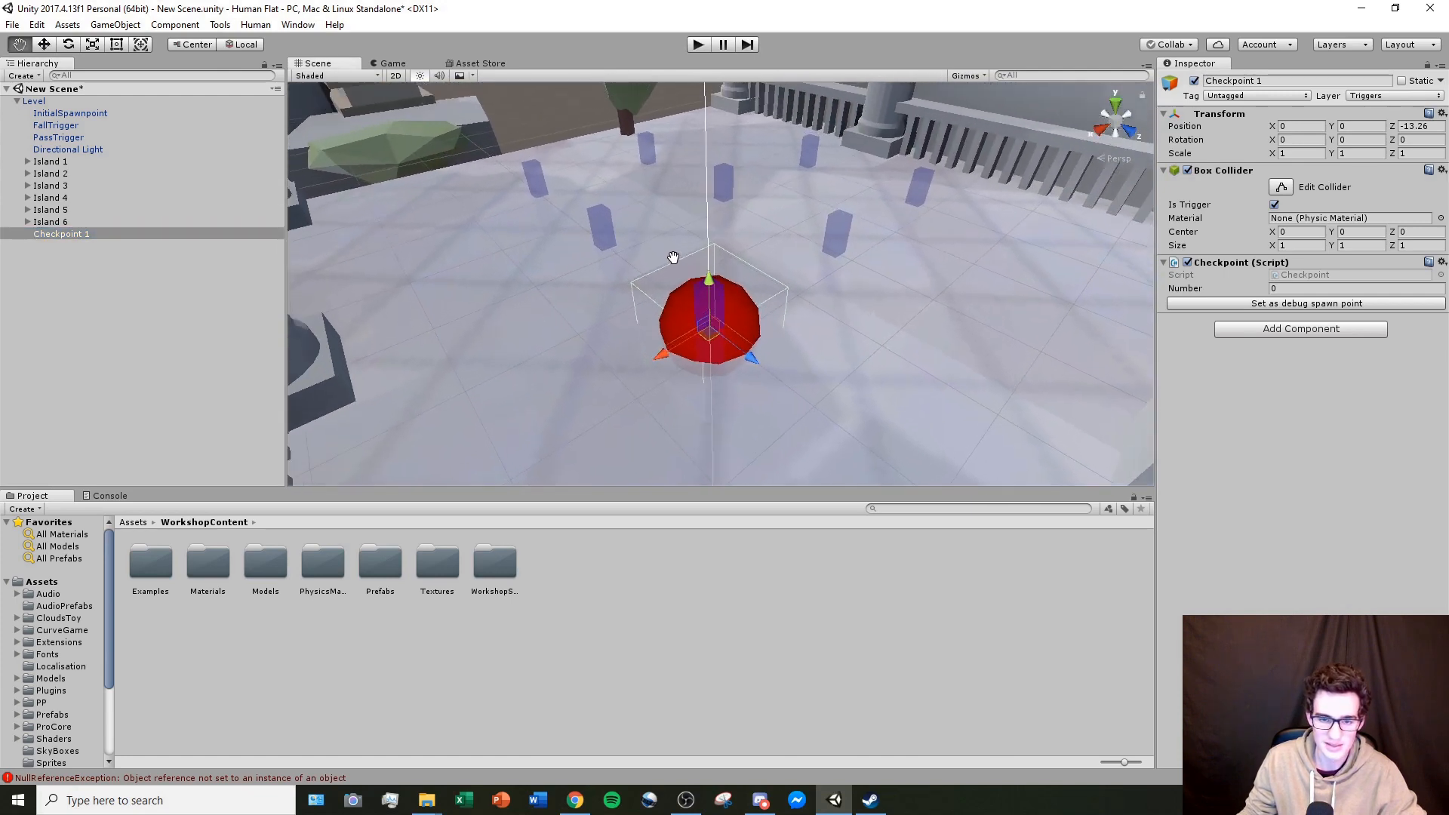
mouse_move(1141, 205)
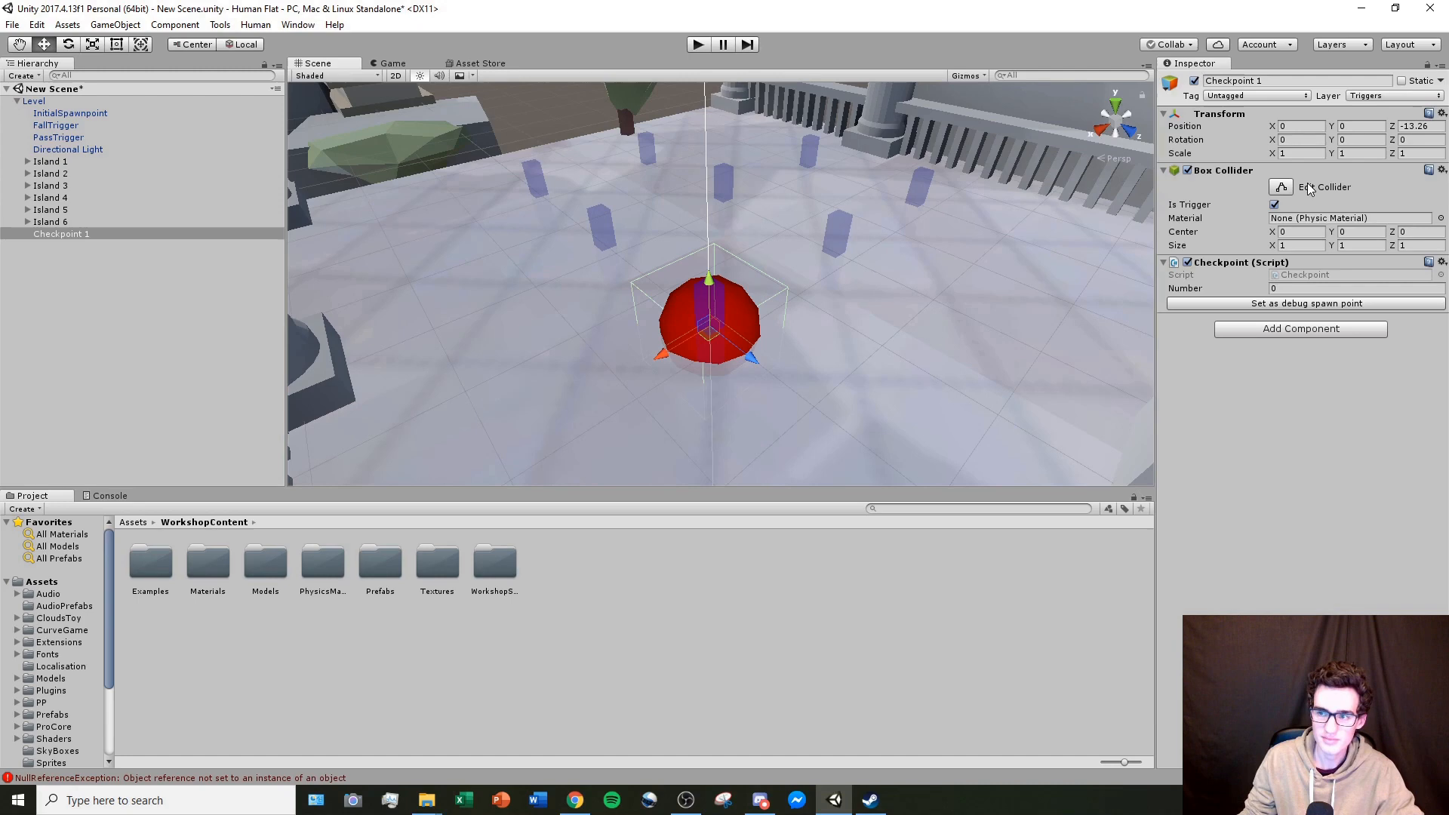
Step: Toggle Edit Collider on Checkpoint 1's Box Collider, leaving it at default size
click(1281, 186)
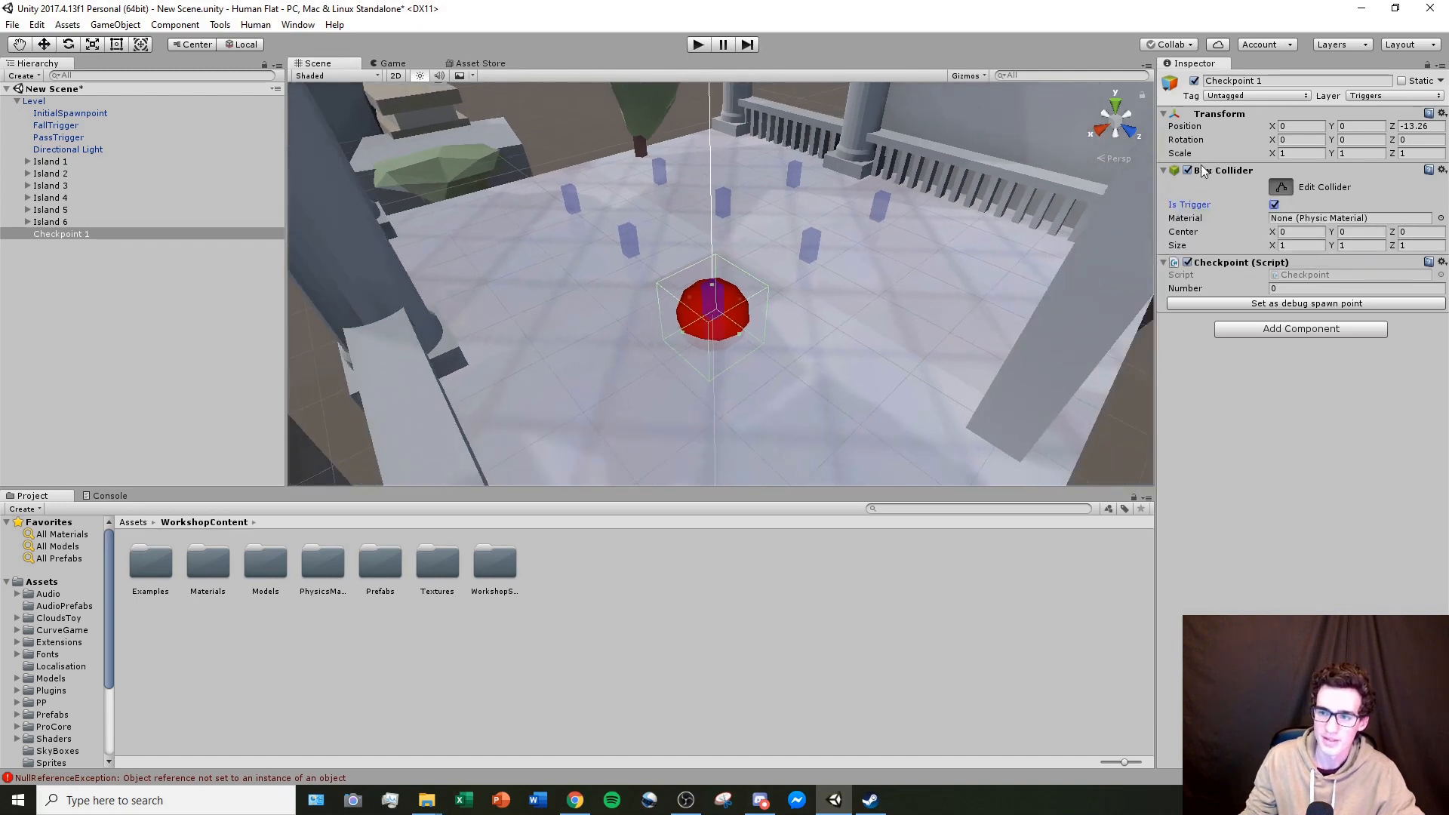
click(1188, 170)
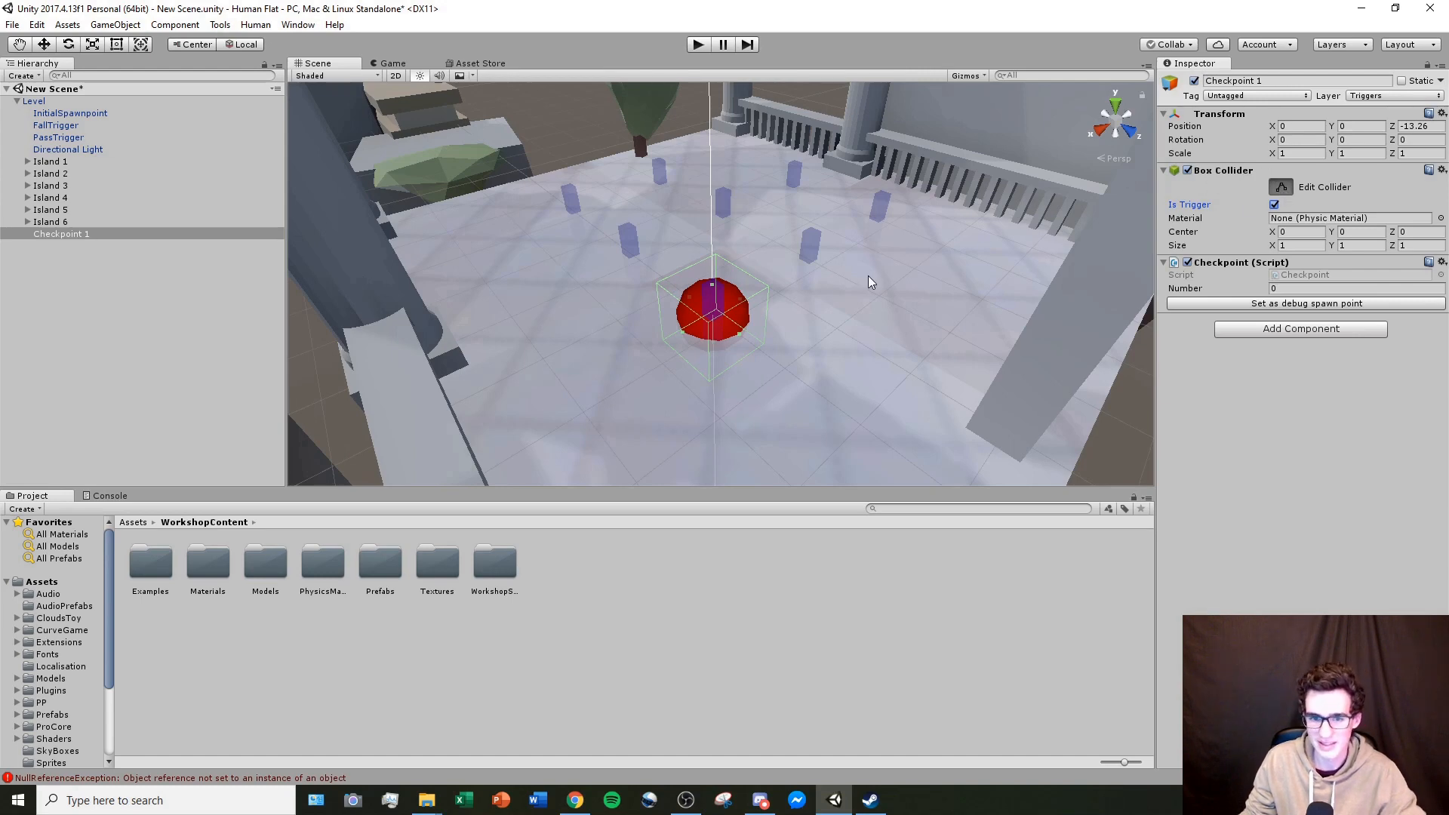
mouse_move(670, 291)
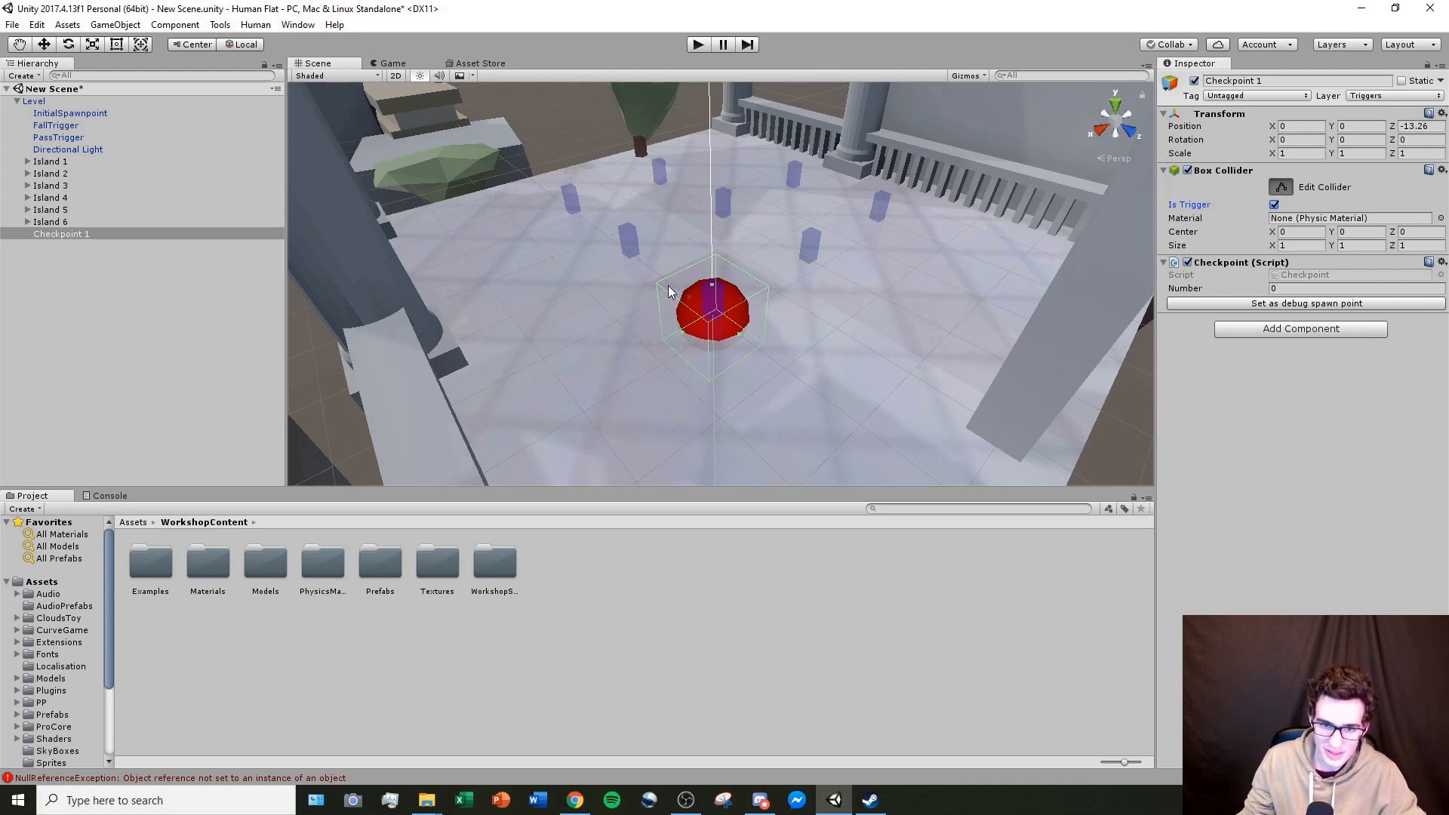
mouse_move(740, 307)
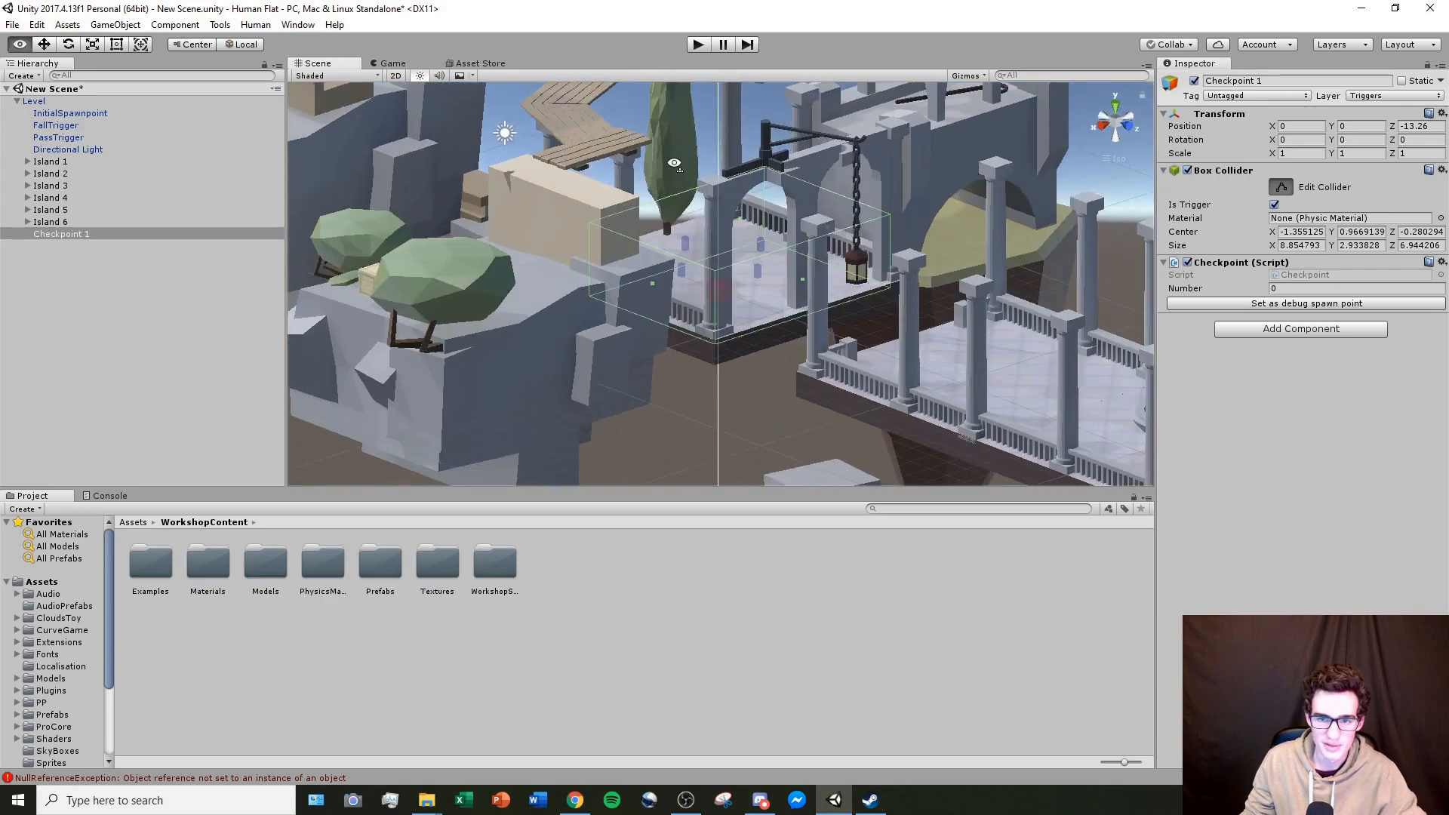
click(698, 44)
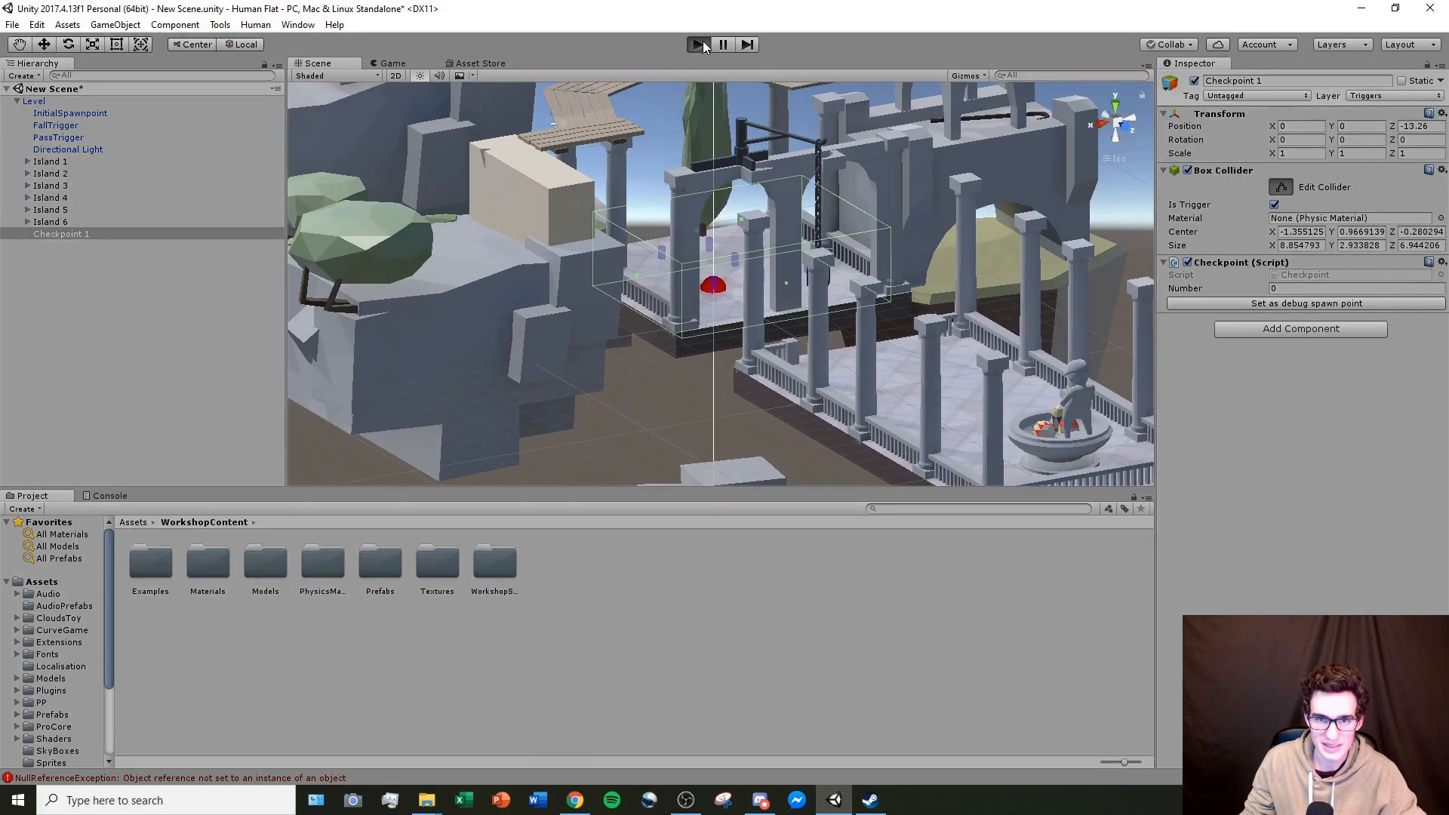
click(697, 44)
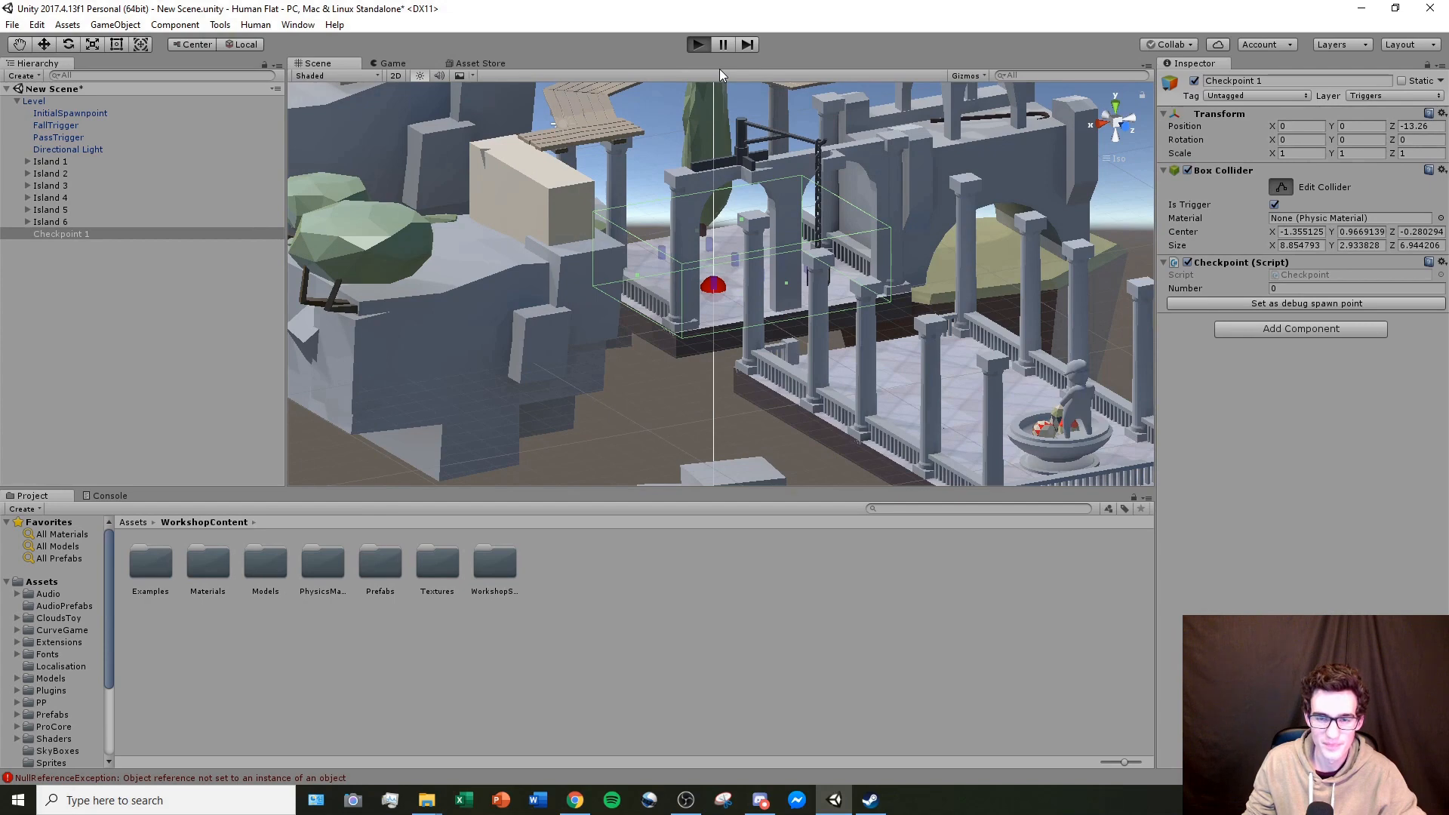
click(697, 44)
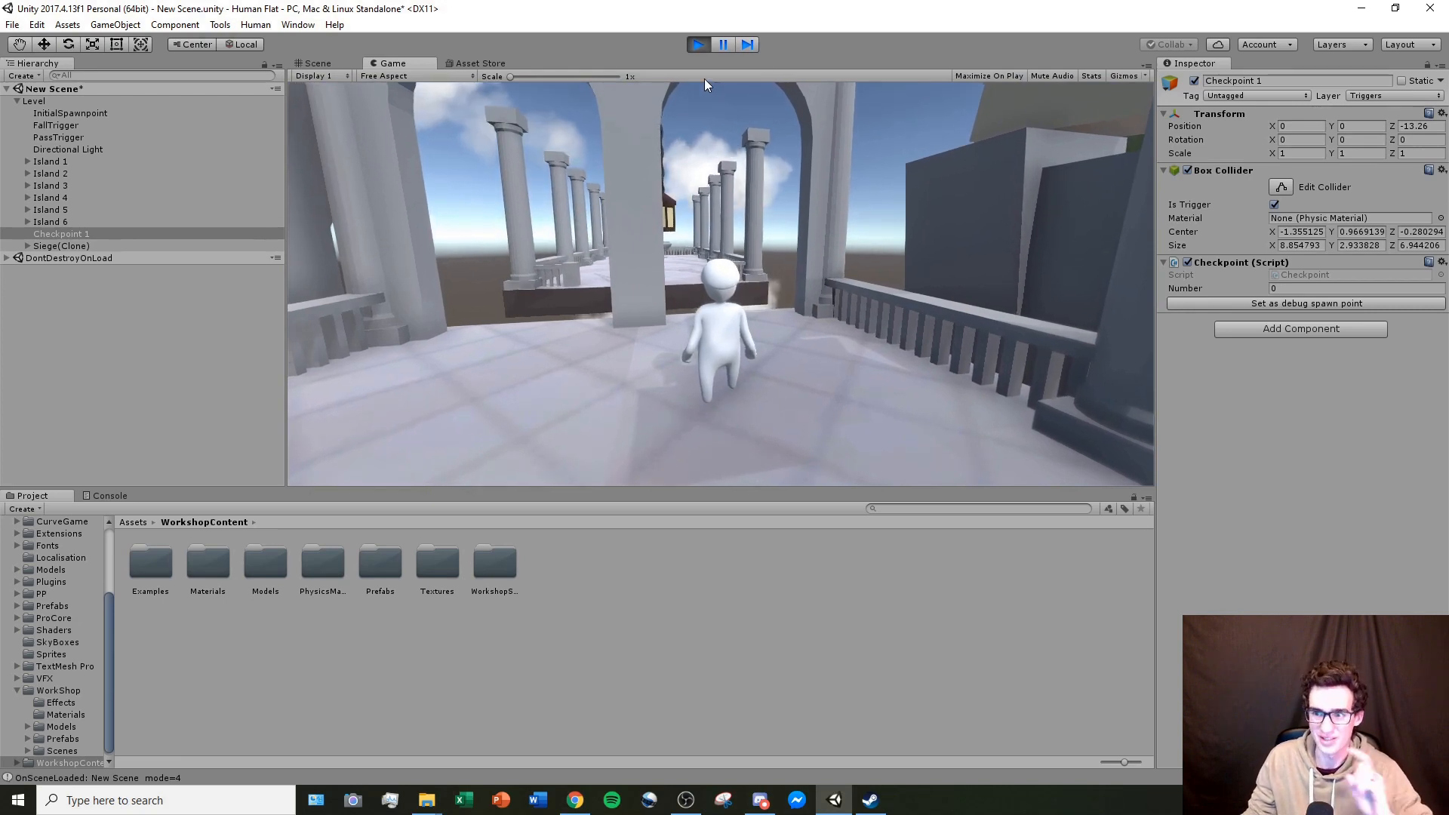
click(698, 44)
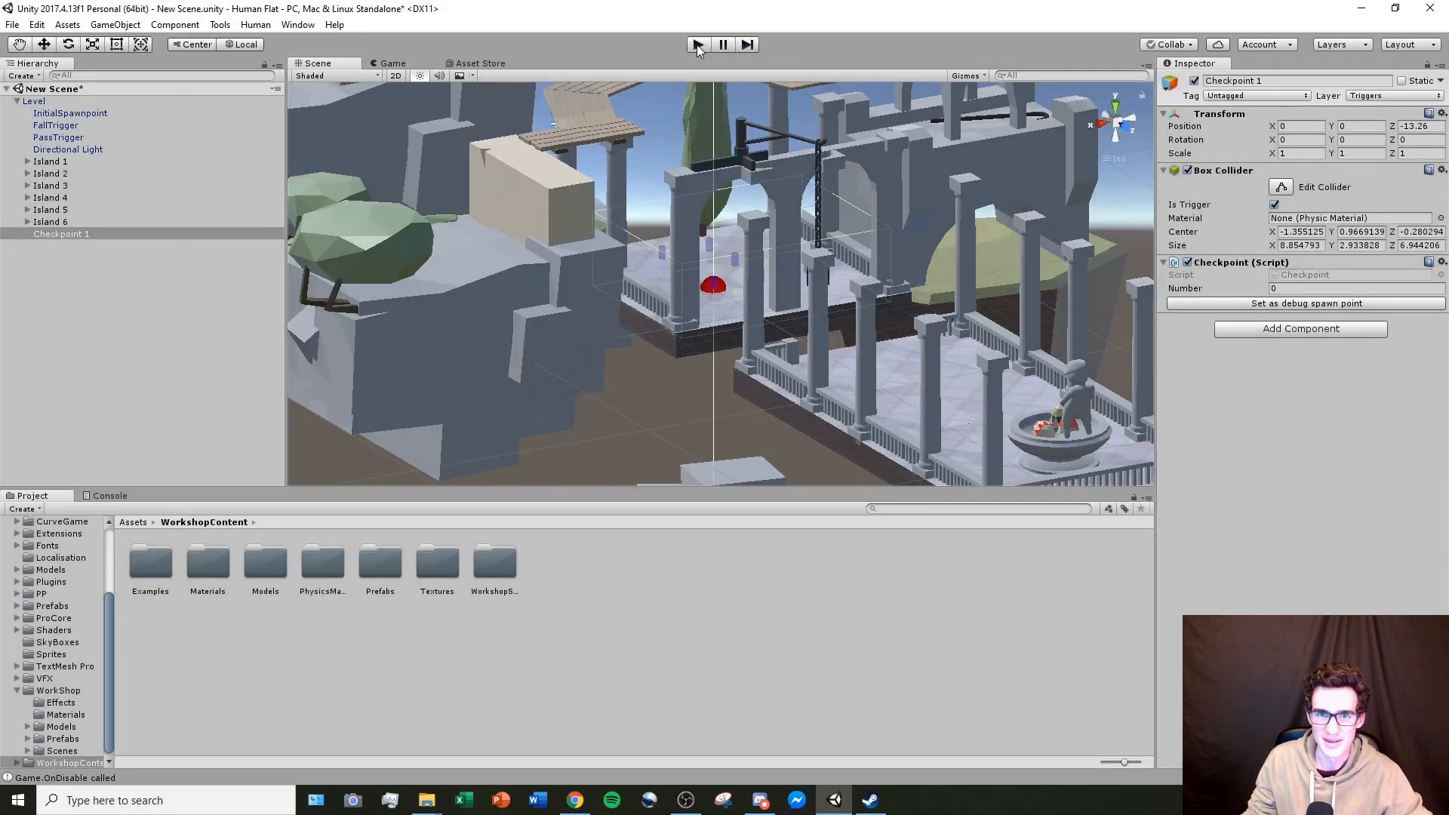
Step: Set the Checkpoint script Number to 1 and reselect Checkpoint 1 in the Hierarchy
click(1354, 288)
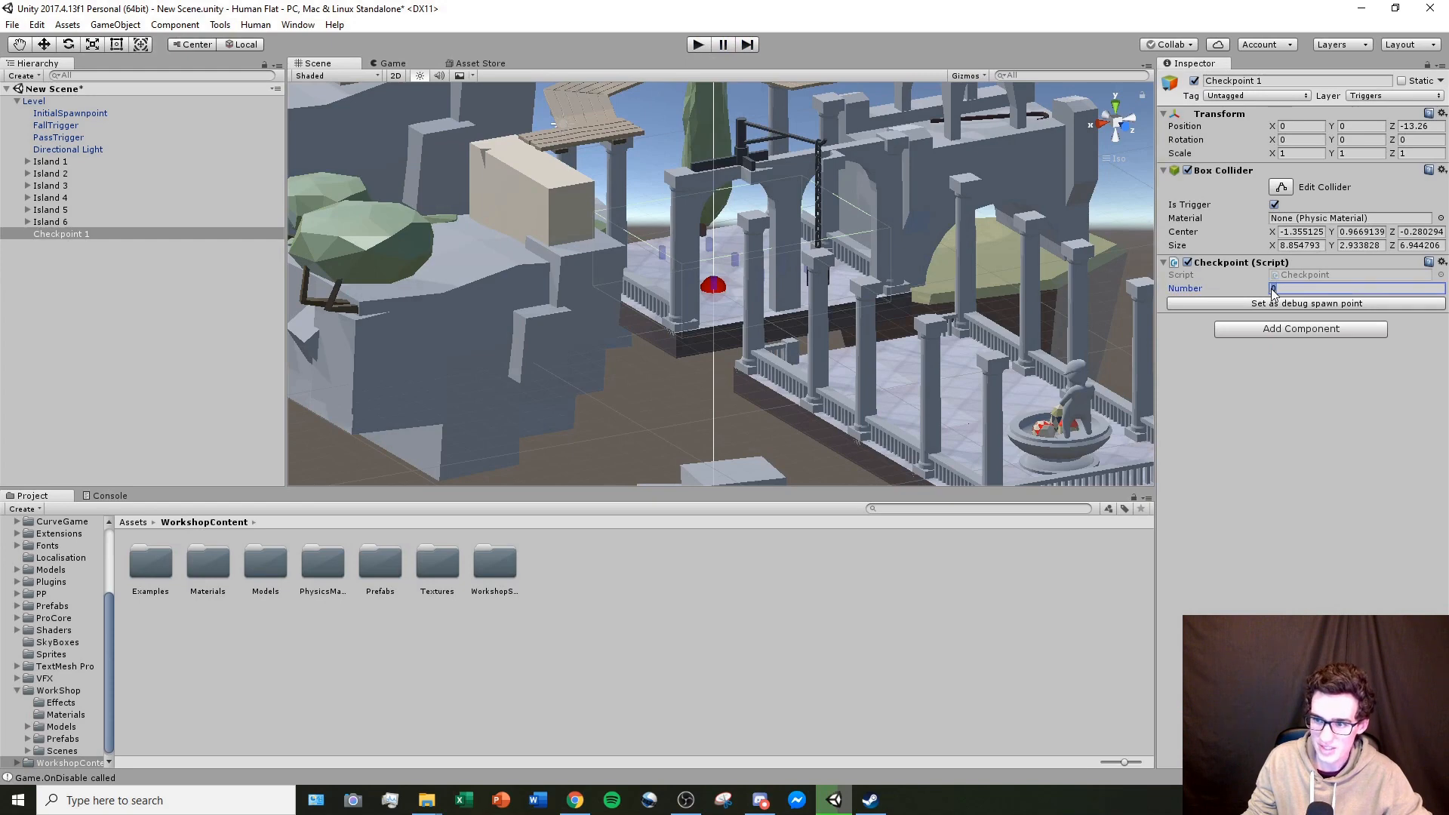
text(0)
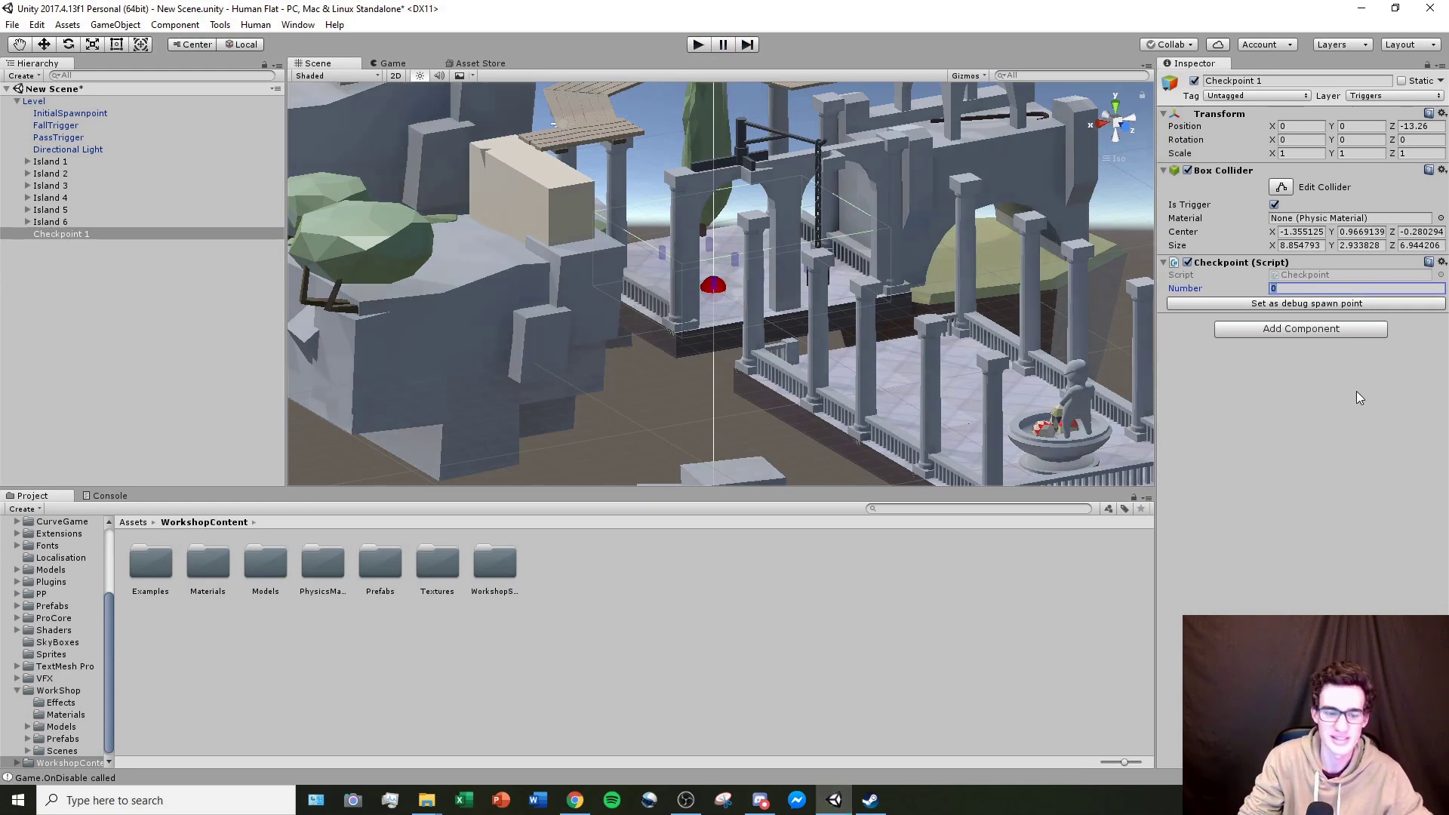
text(1)
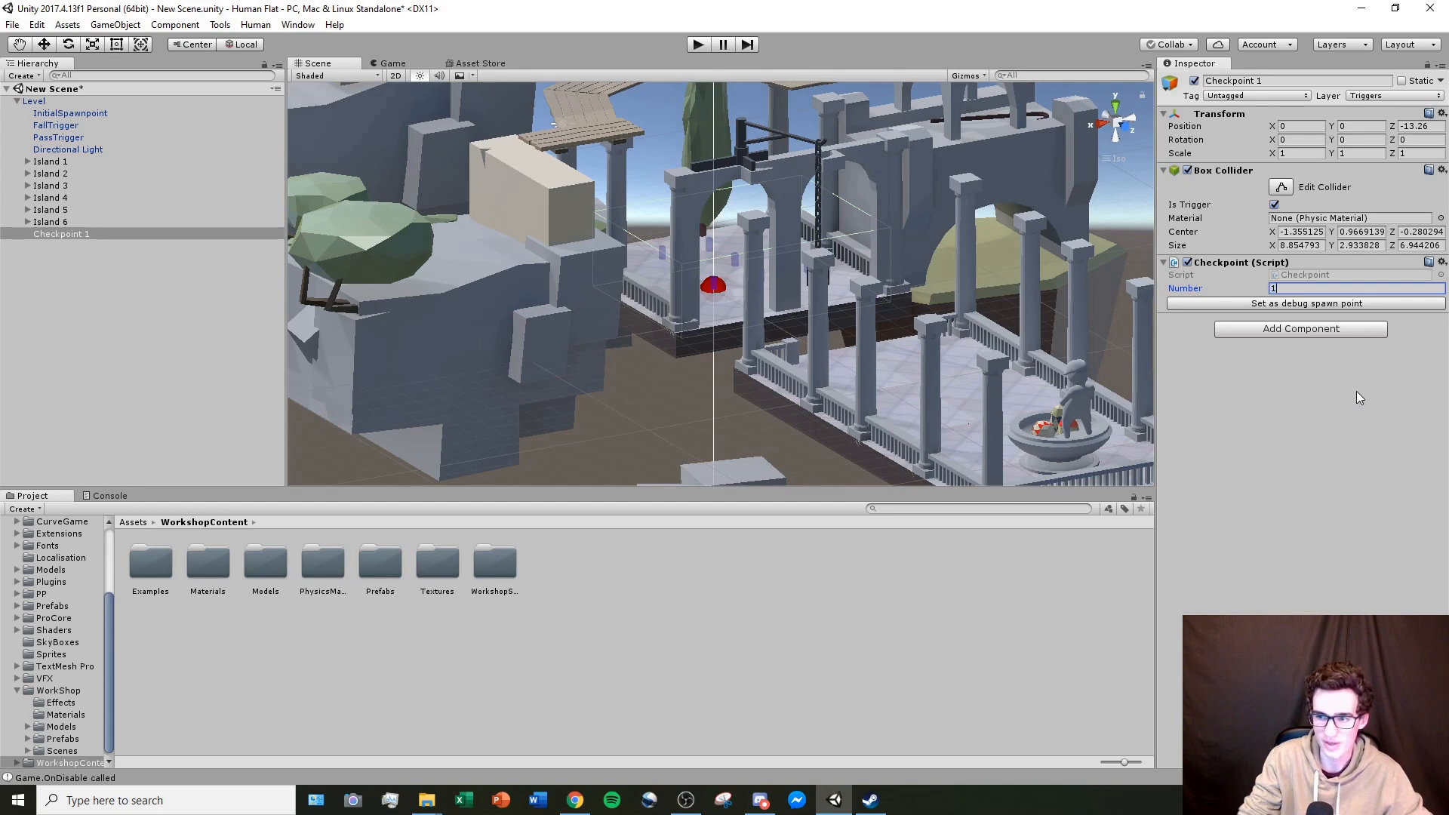
mouse_move(1183, 403)
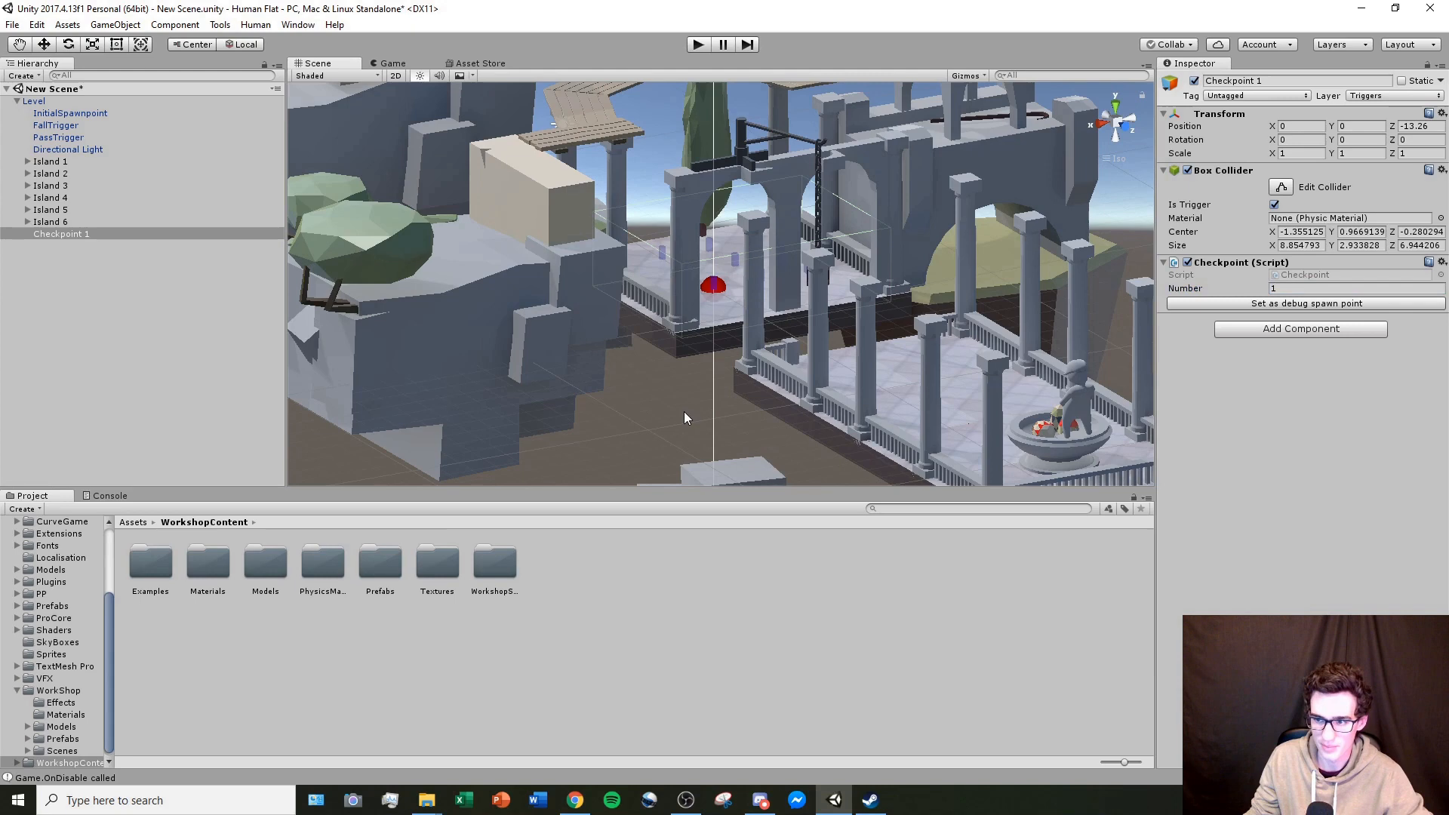
click(61, 234)
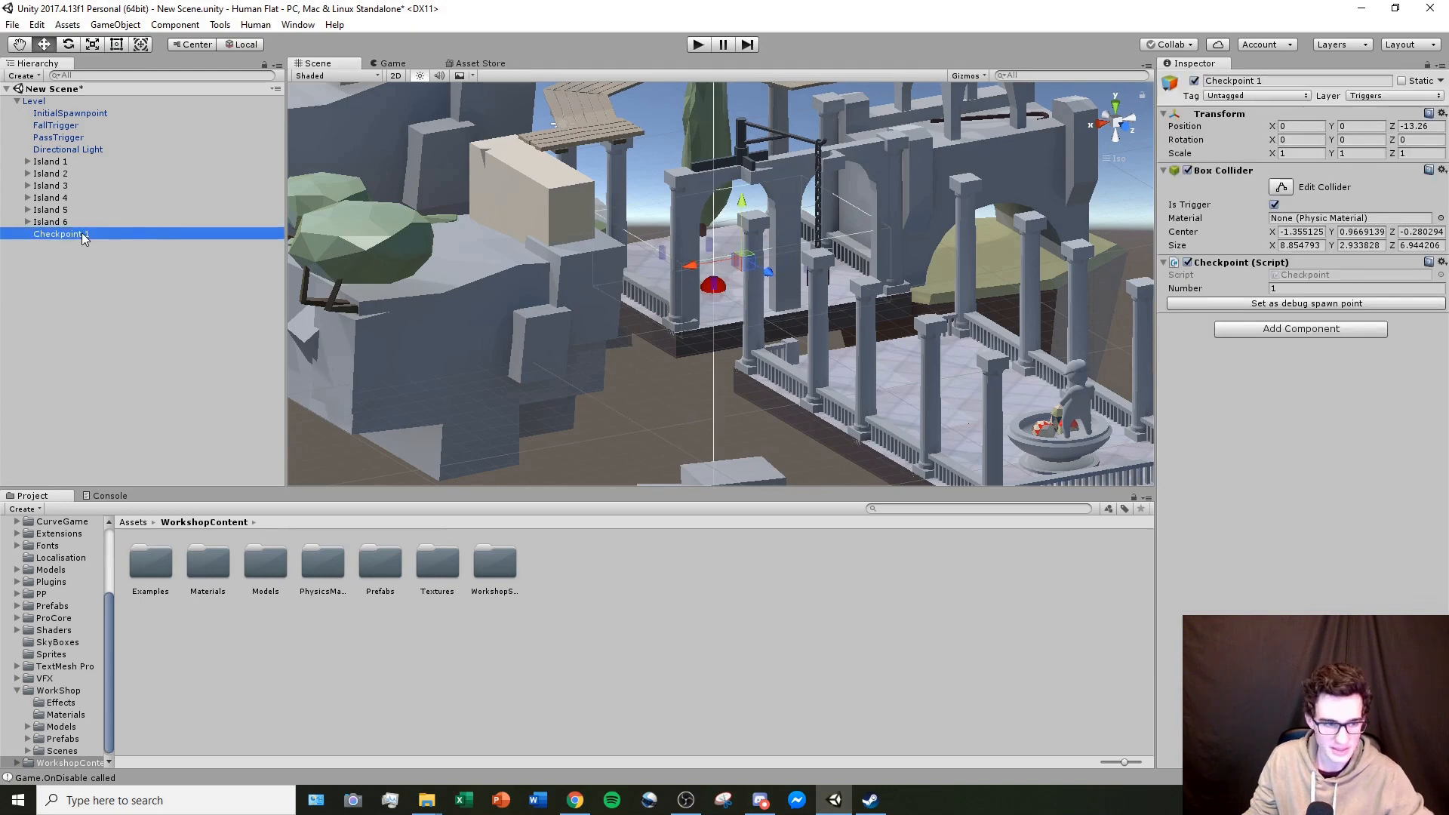
Step: Duplicate Checkpoint 1 into Checkpoint 2 and compare the two checkpoints' numbers
key(ctrl+d)
text(2)
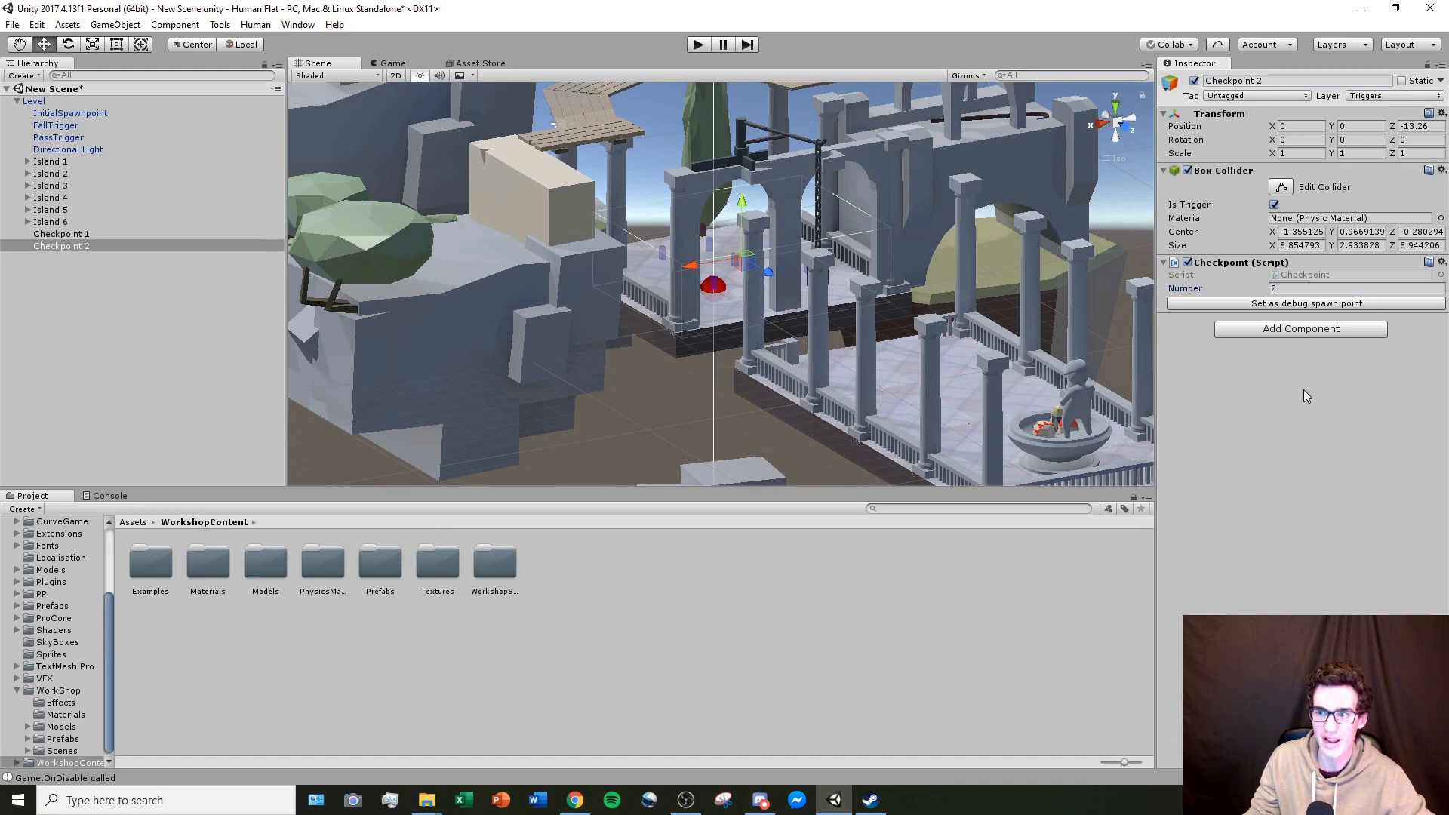
click(62, 234)
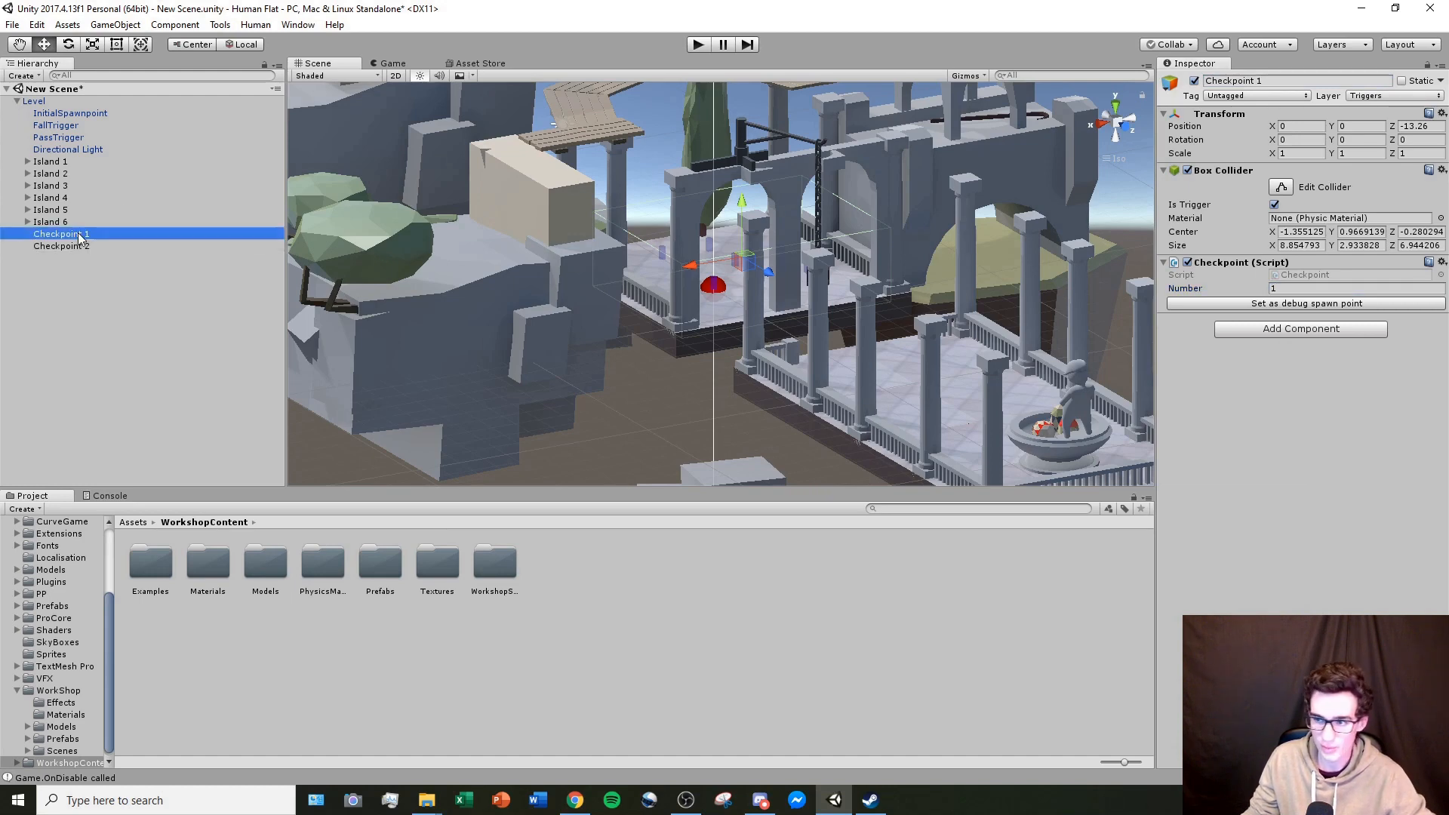
click(61, 246)
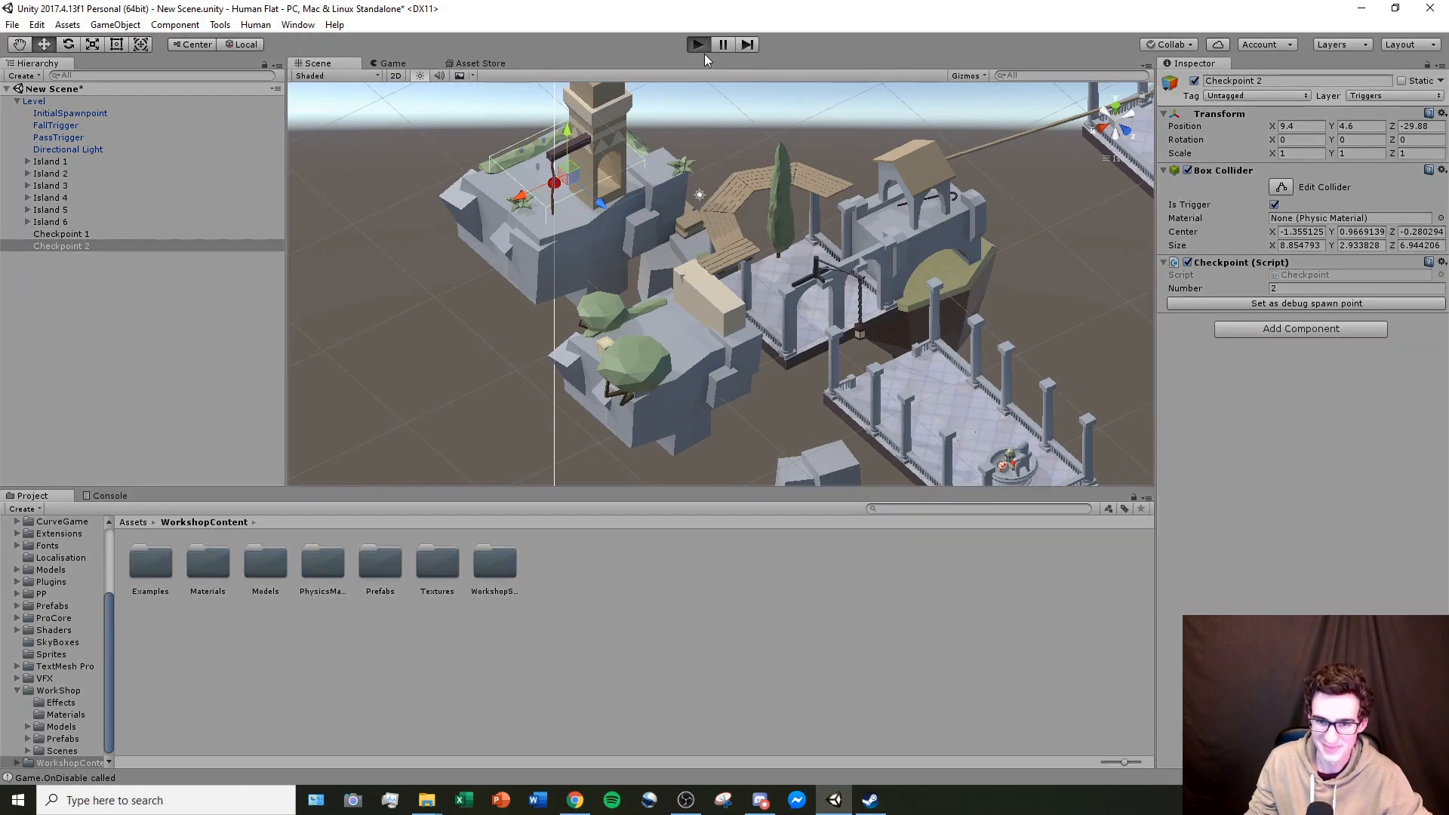
click(696, 44)
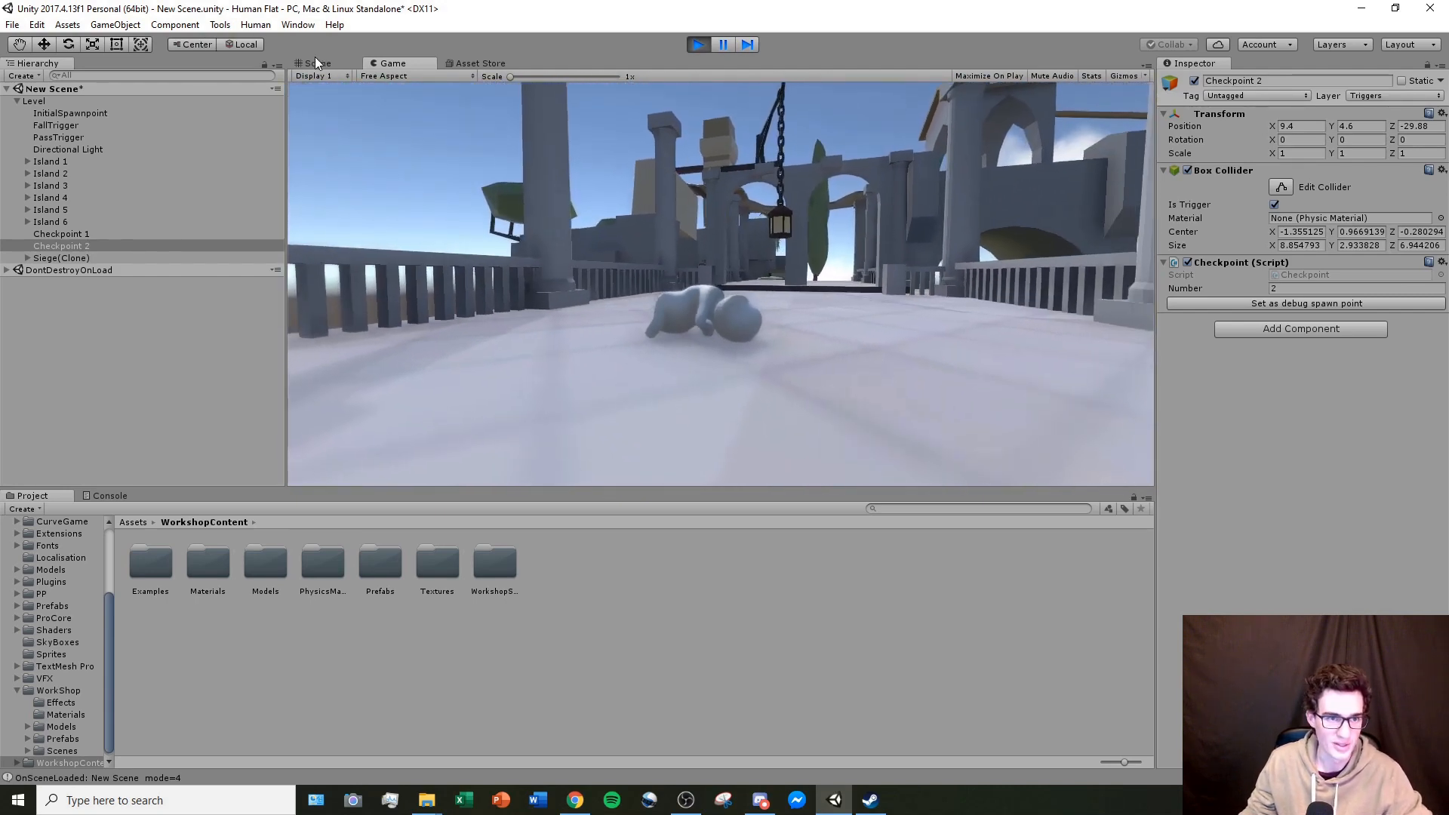
click(317, 63)
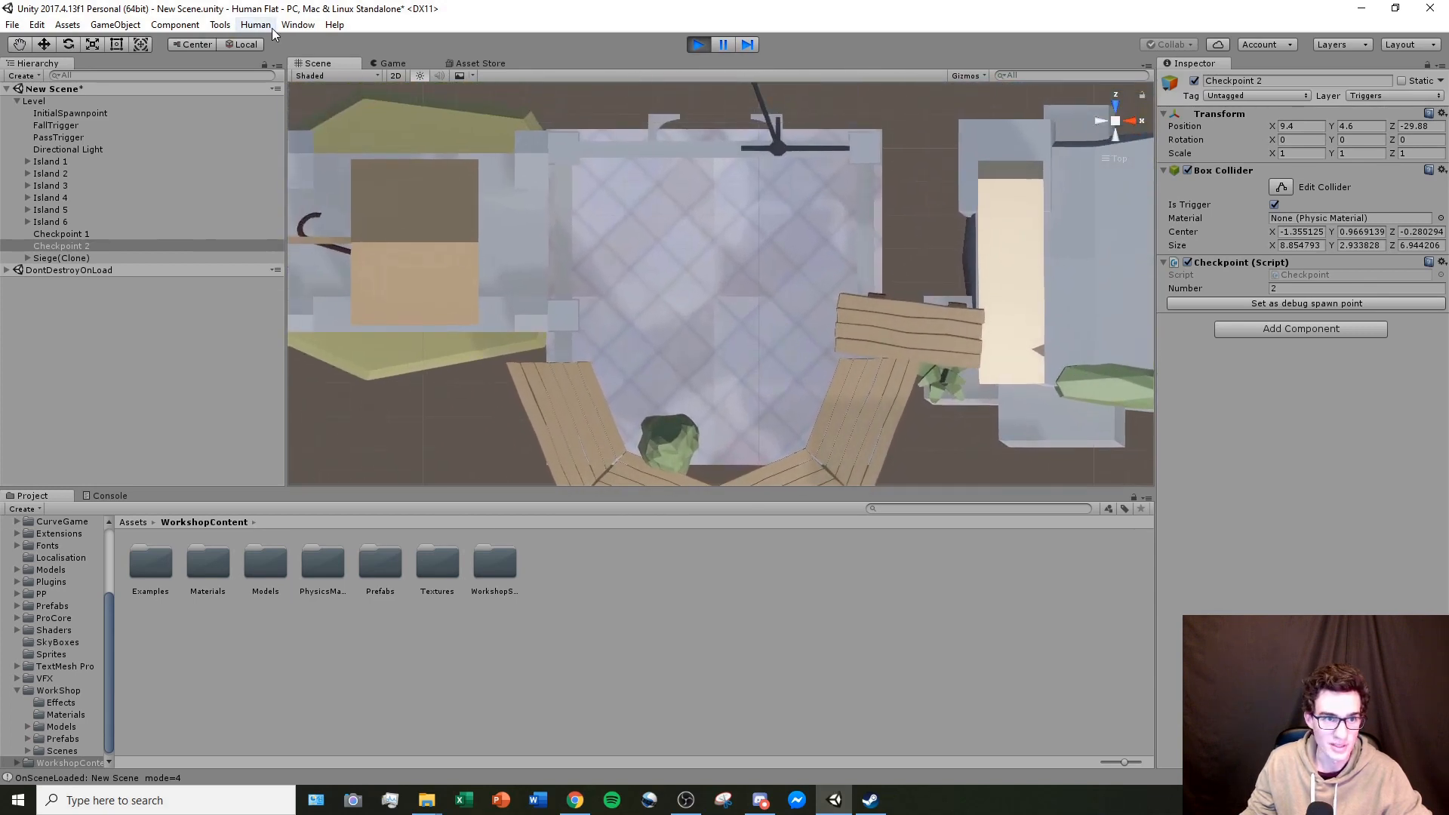
click(392, 63)
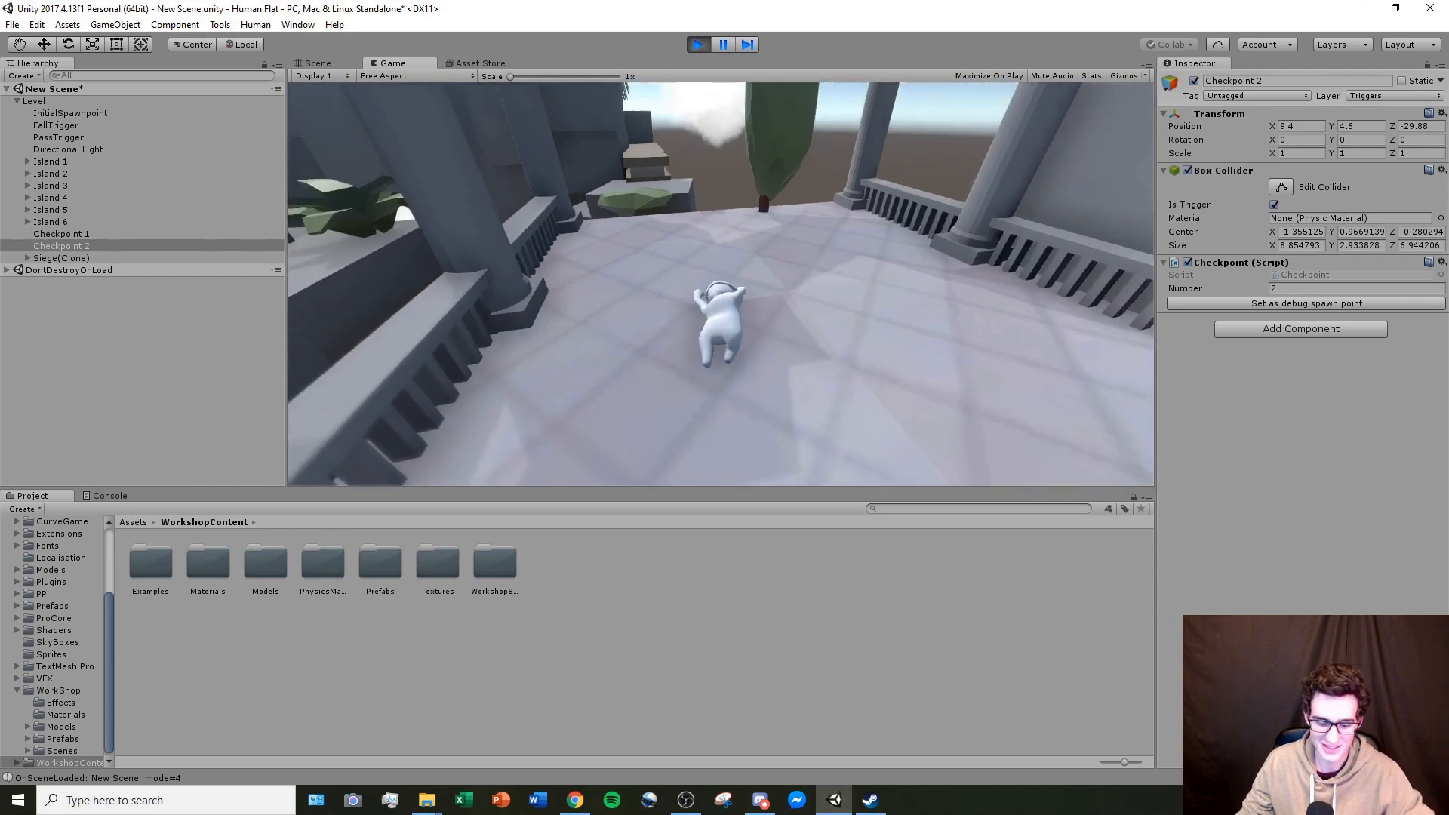
click(316, 63)
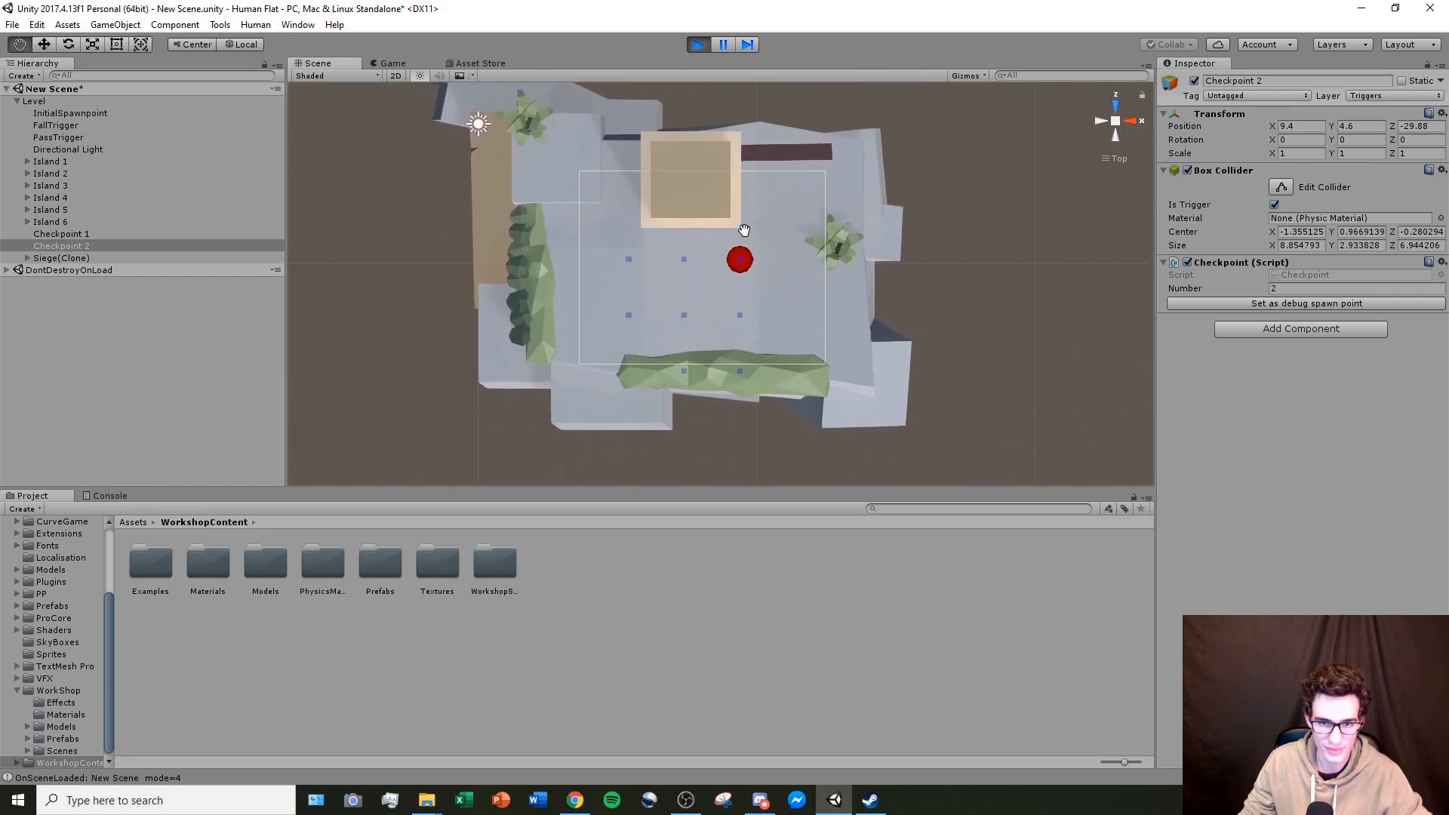
click(392, 62)
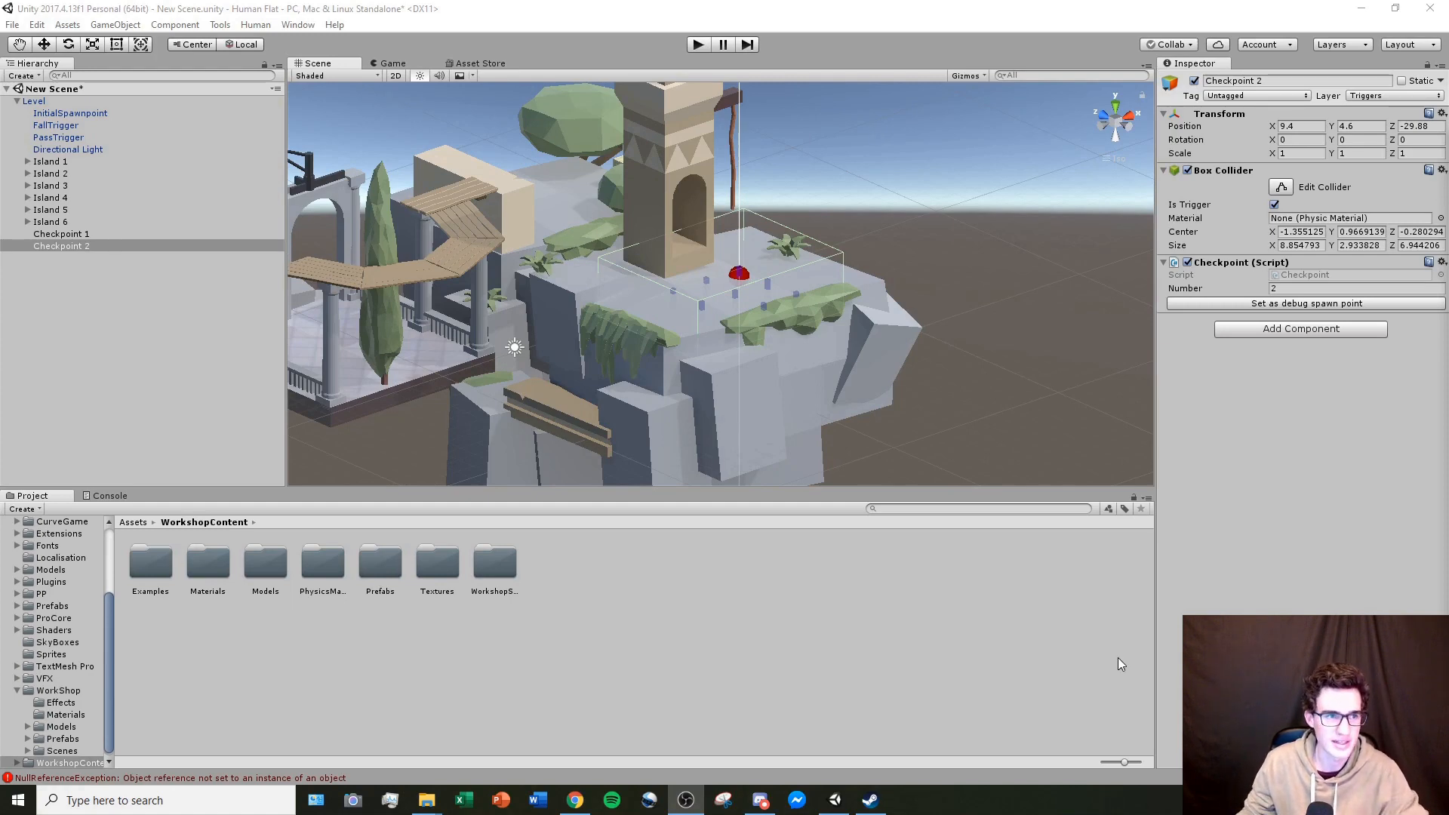
Step: Create 'Level Mechanics' holding the spawn point, triggers, light and both checkpoints
click(34, 100)
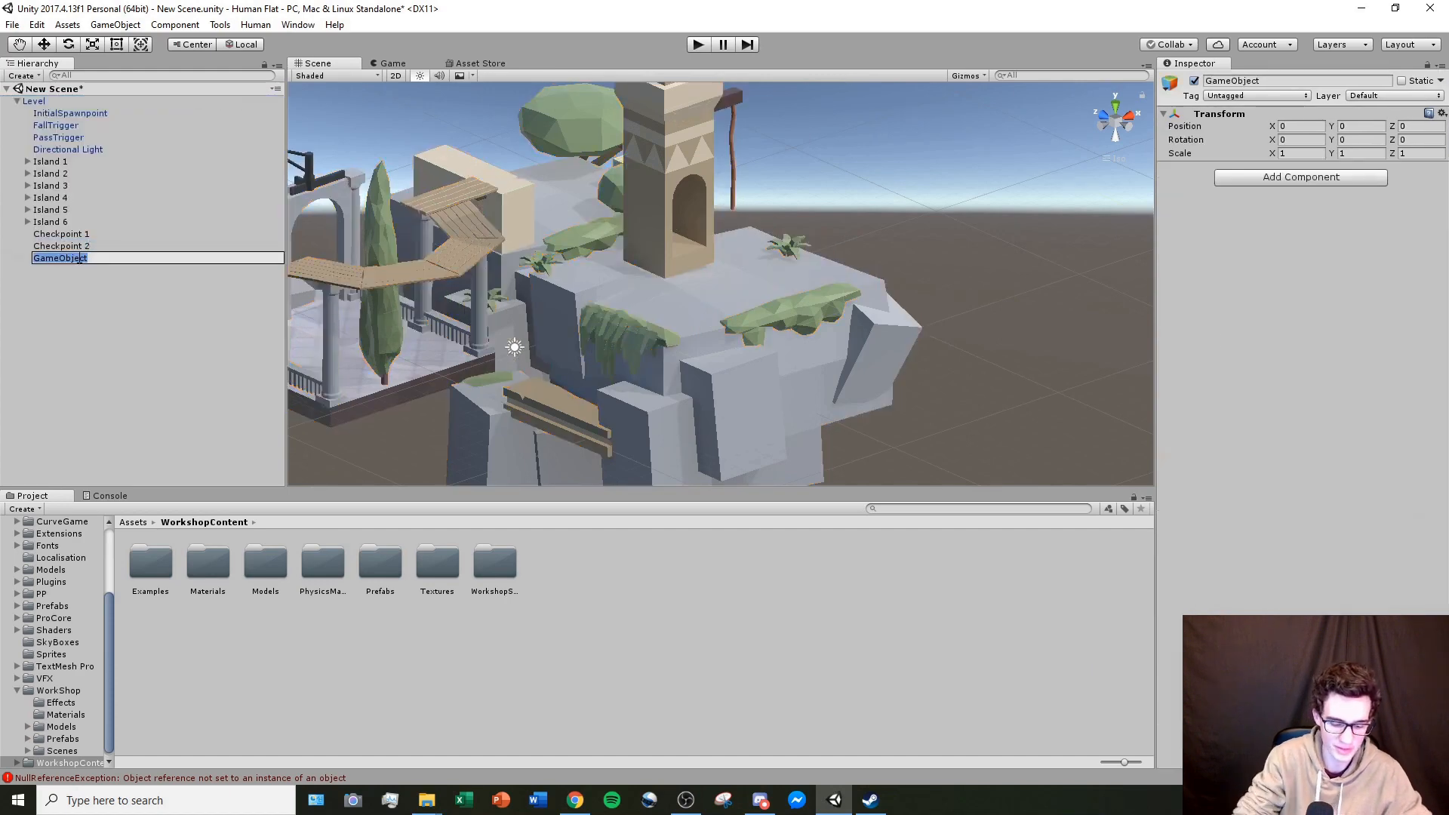
text(Level Mechanics)
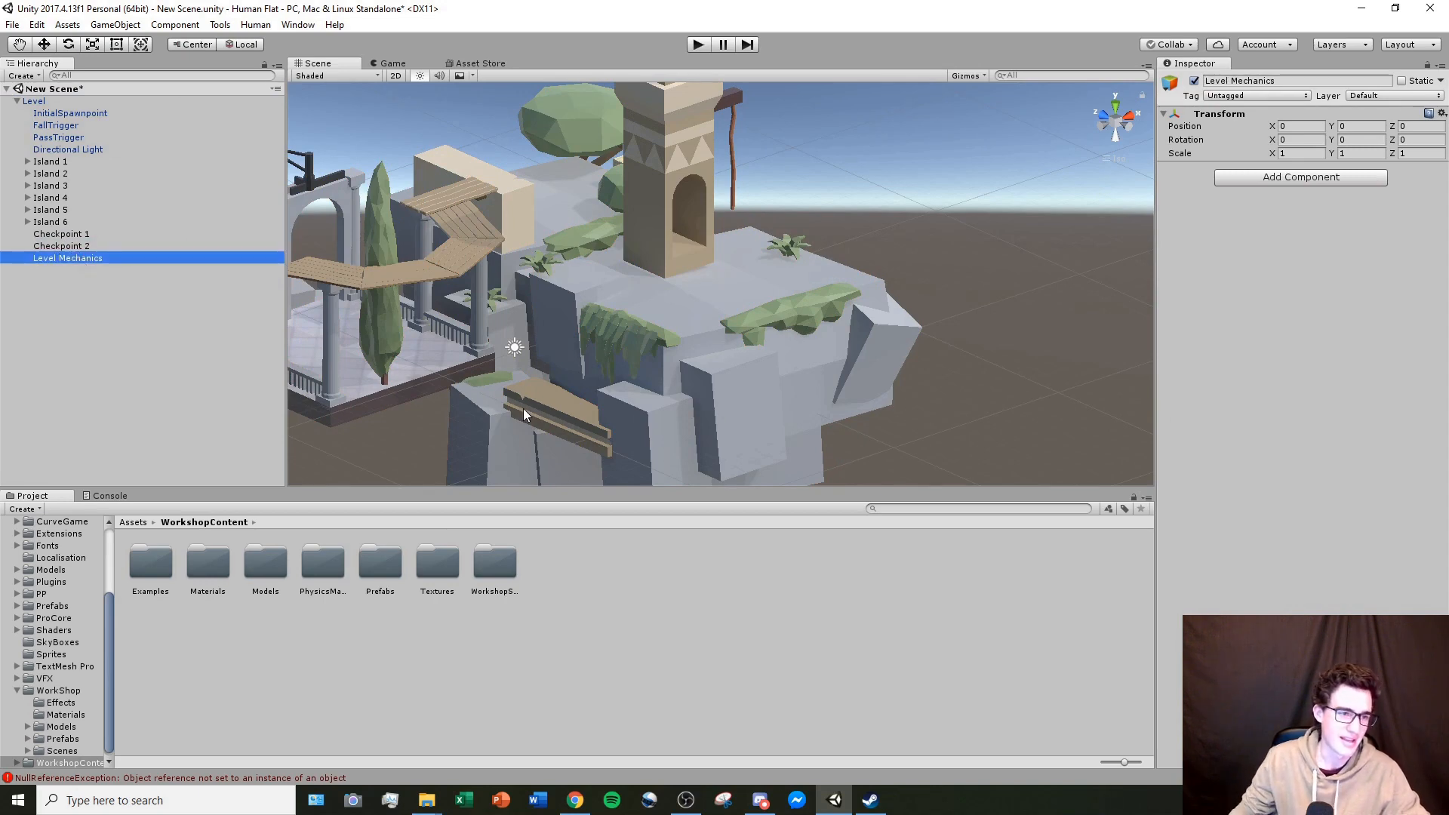
click(55, 125)
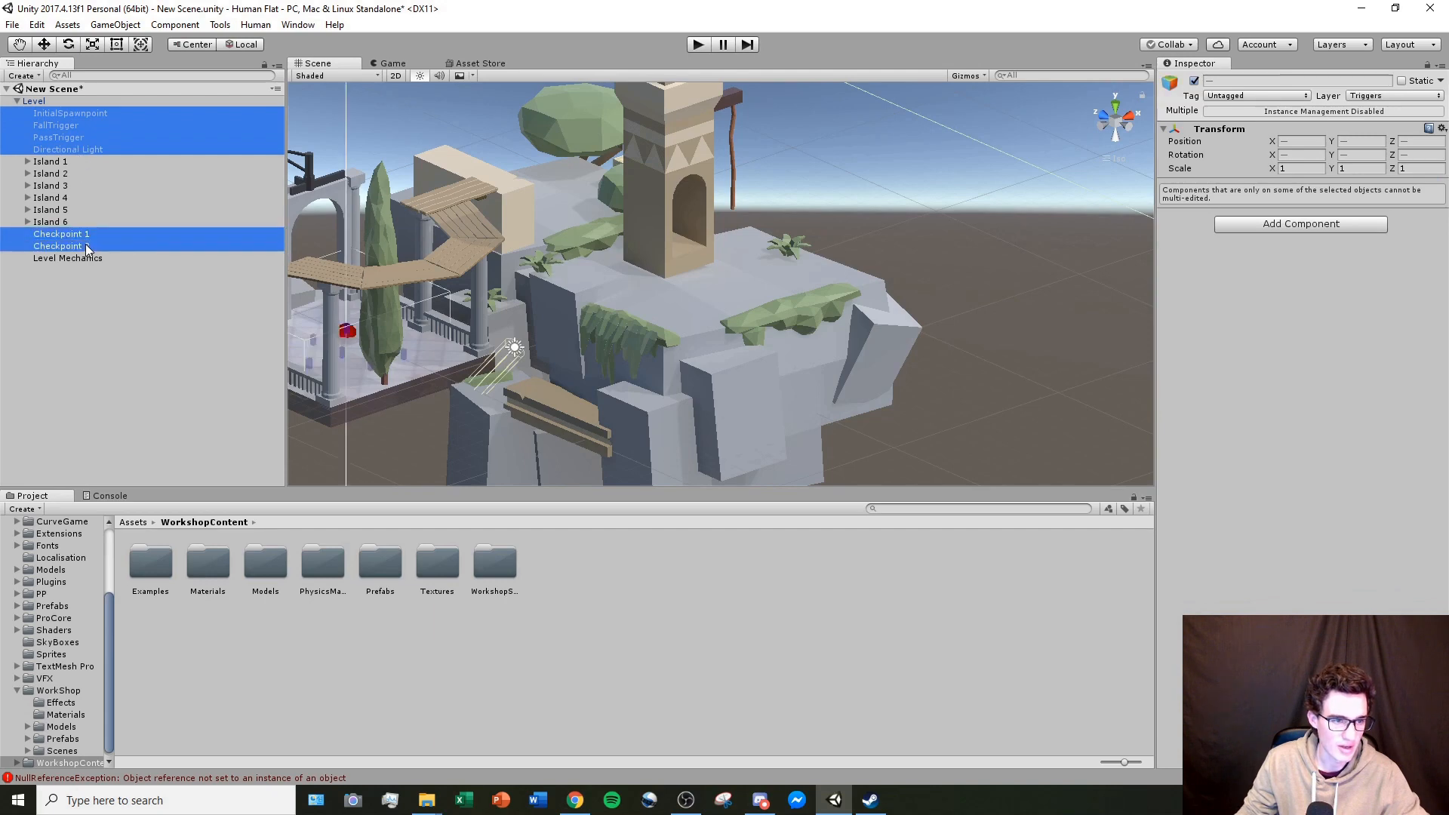
click(67, 258)
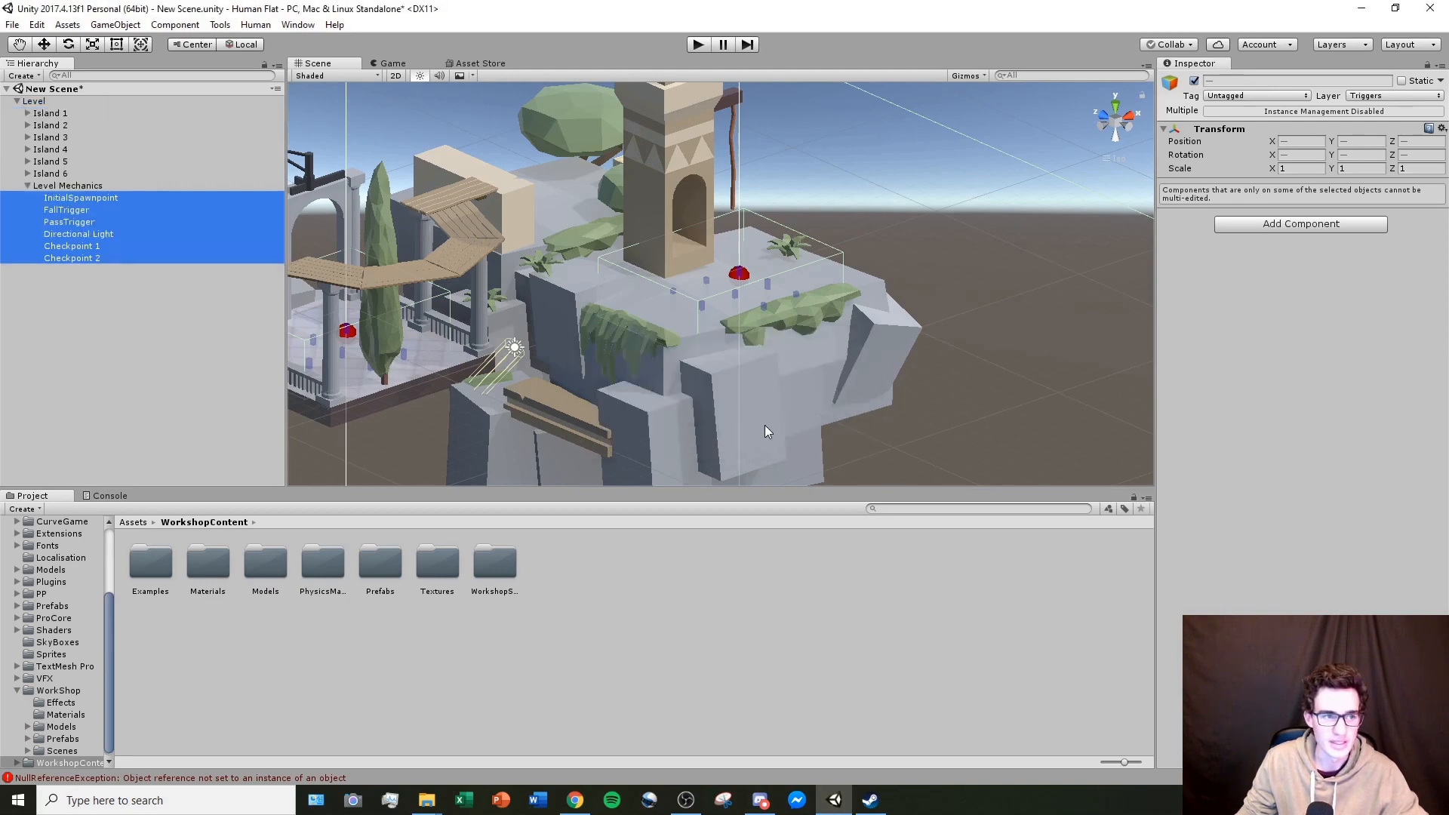
click(28, 186)
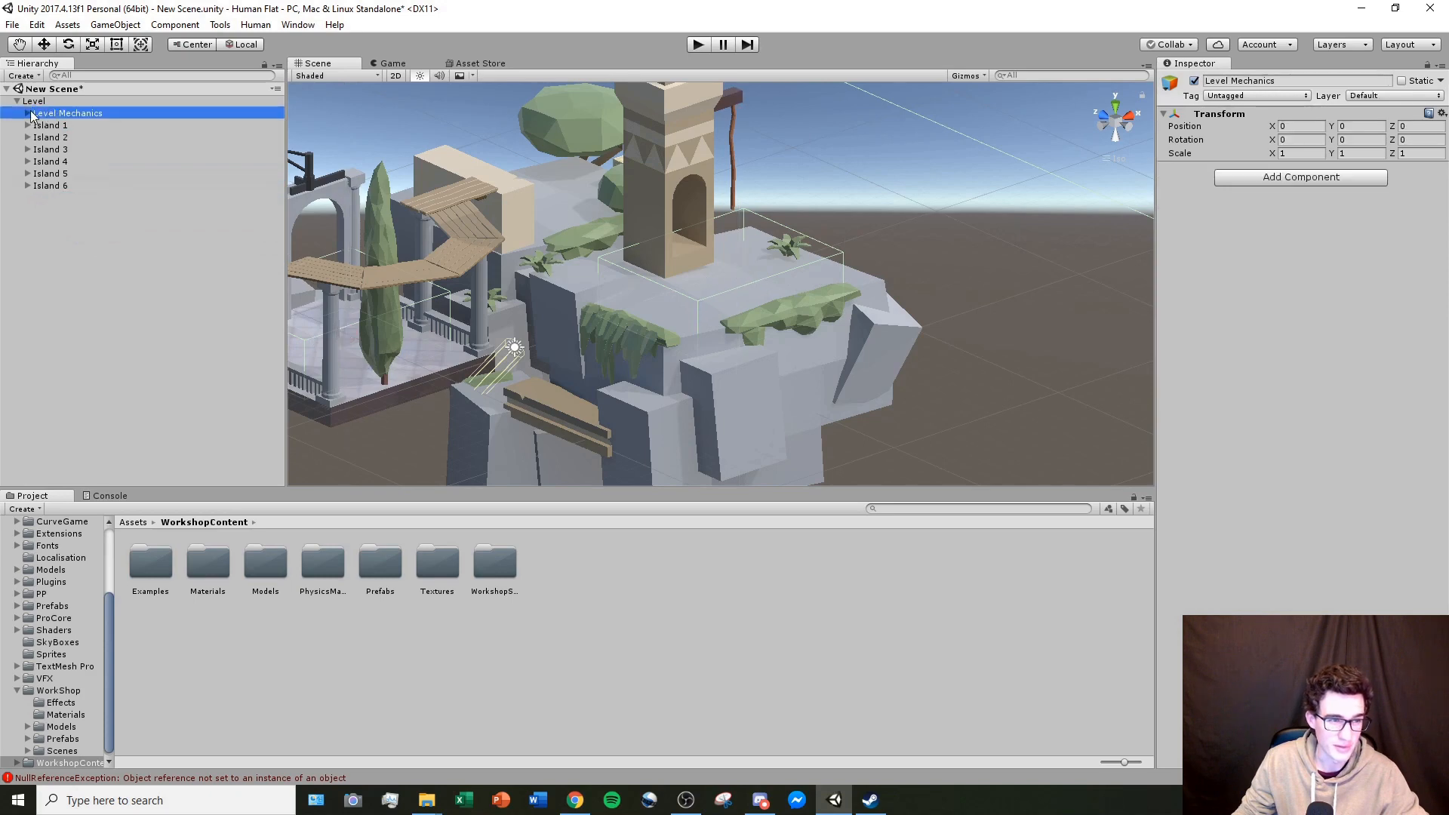
click(7, 112)
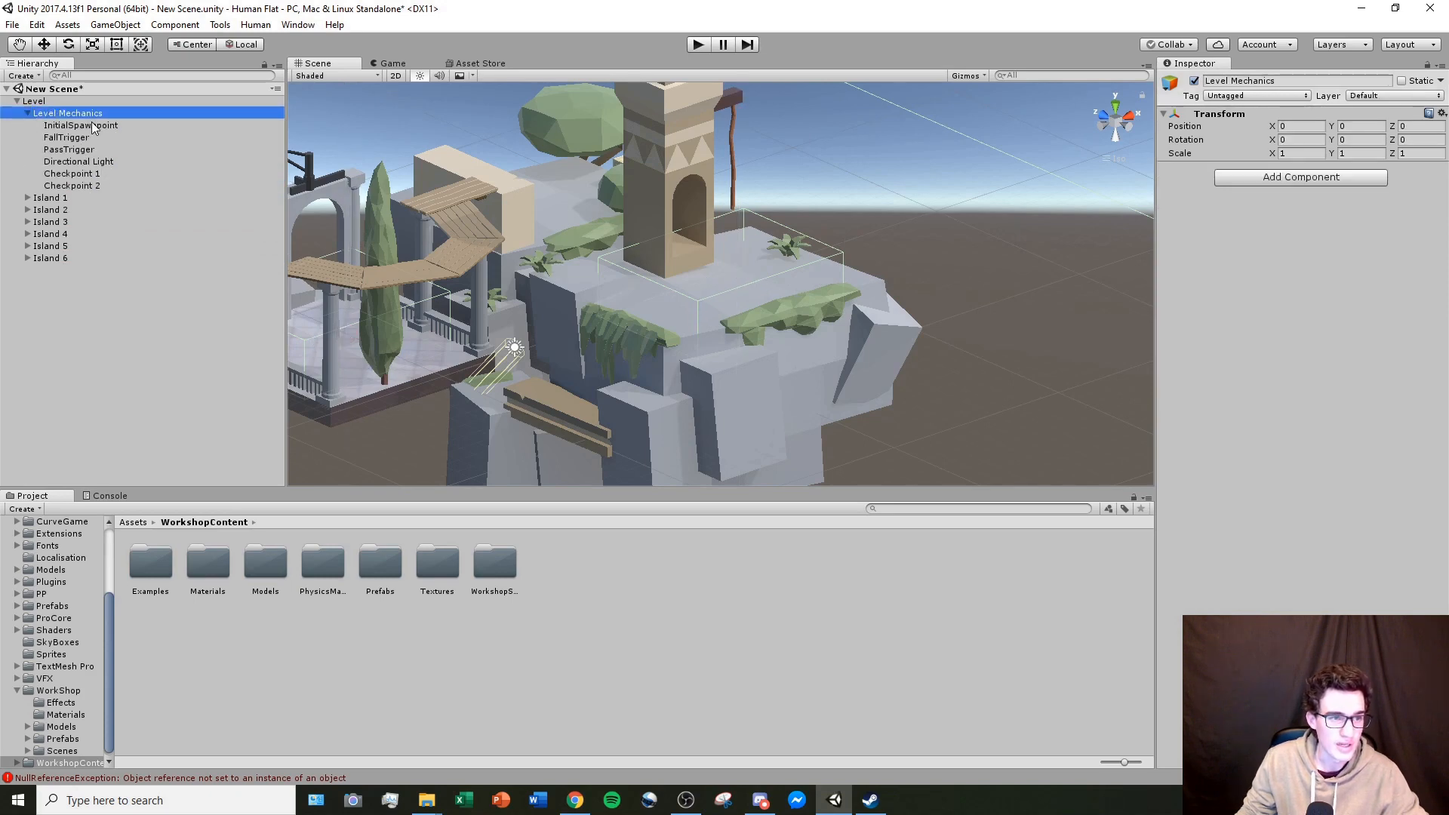
click(69, 185)
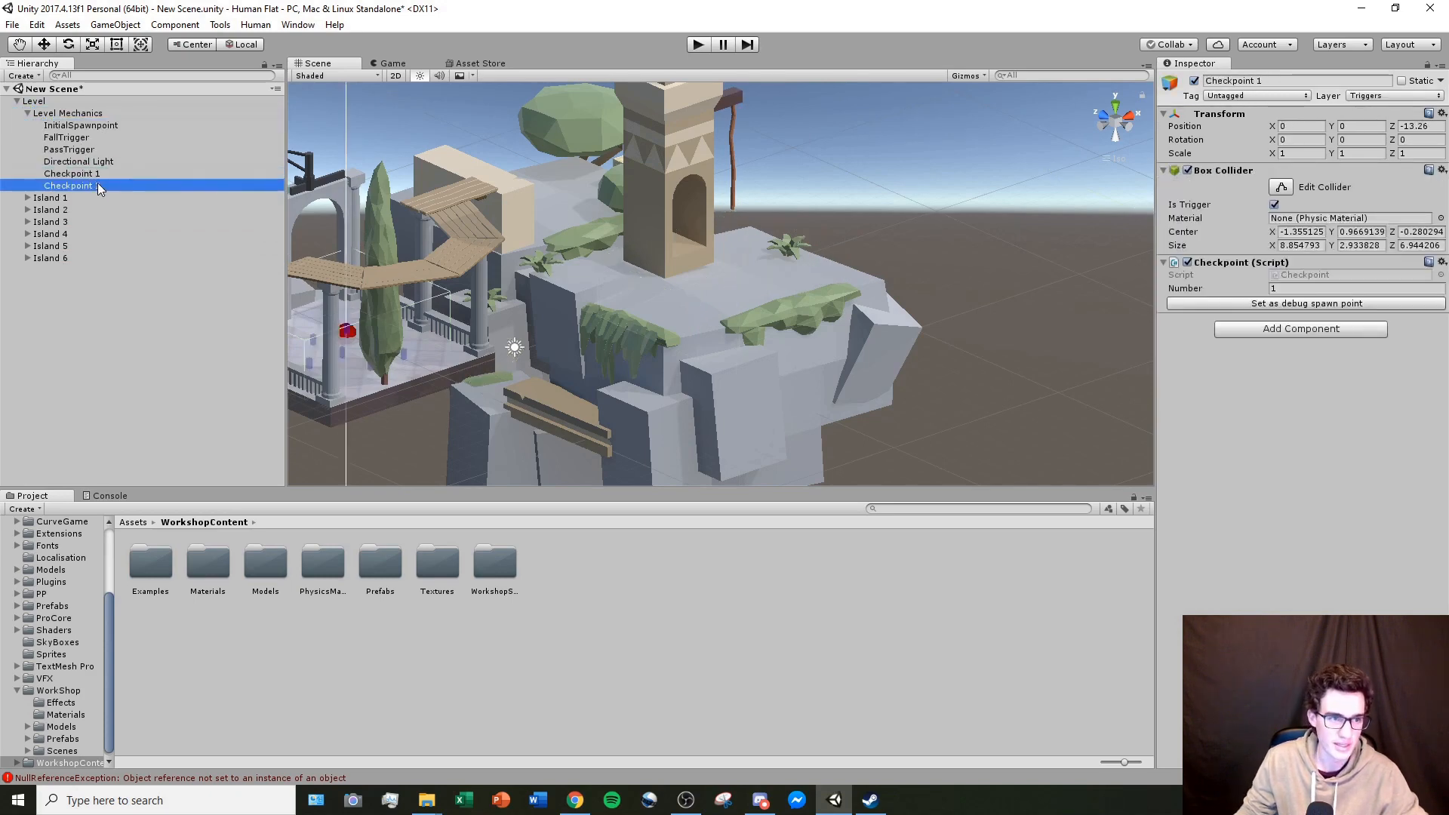
Step: Select FallTrigger and stretch its Box Collider to roughly 506 by 416
click(66, 136)
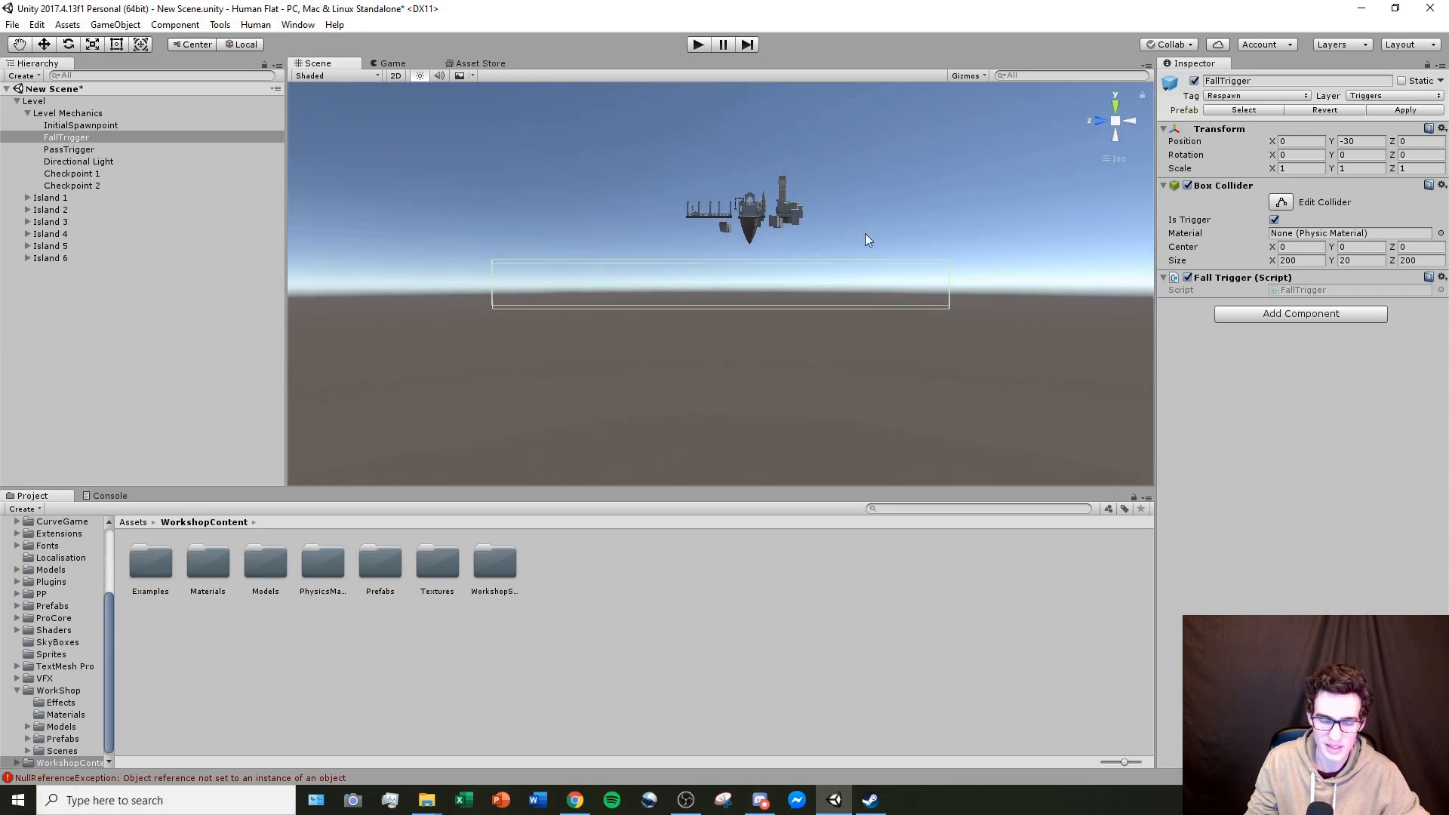
mouse_move(872, 242)
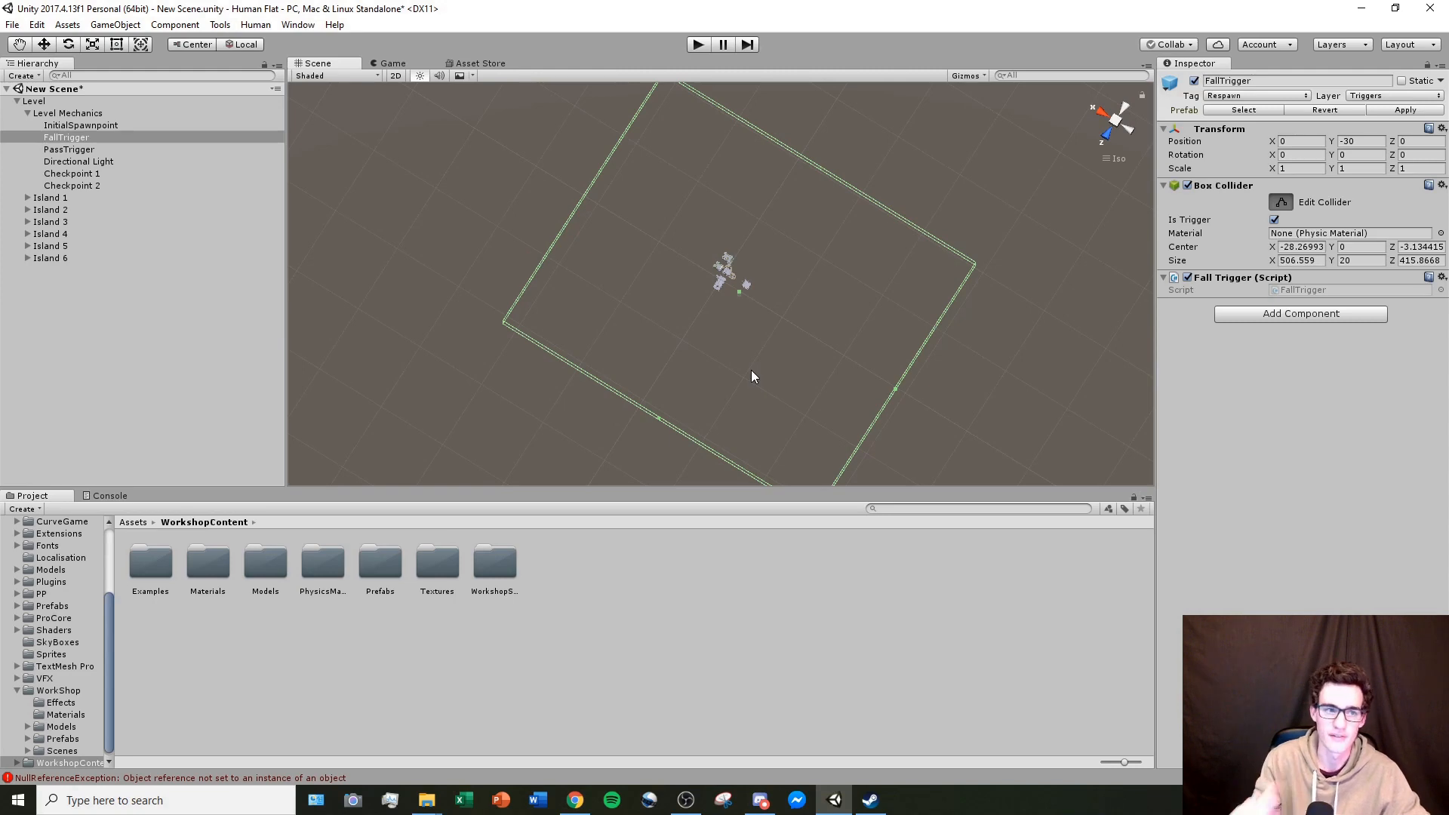
mouse_move(65, 143)
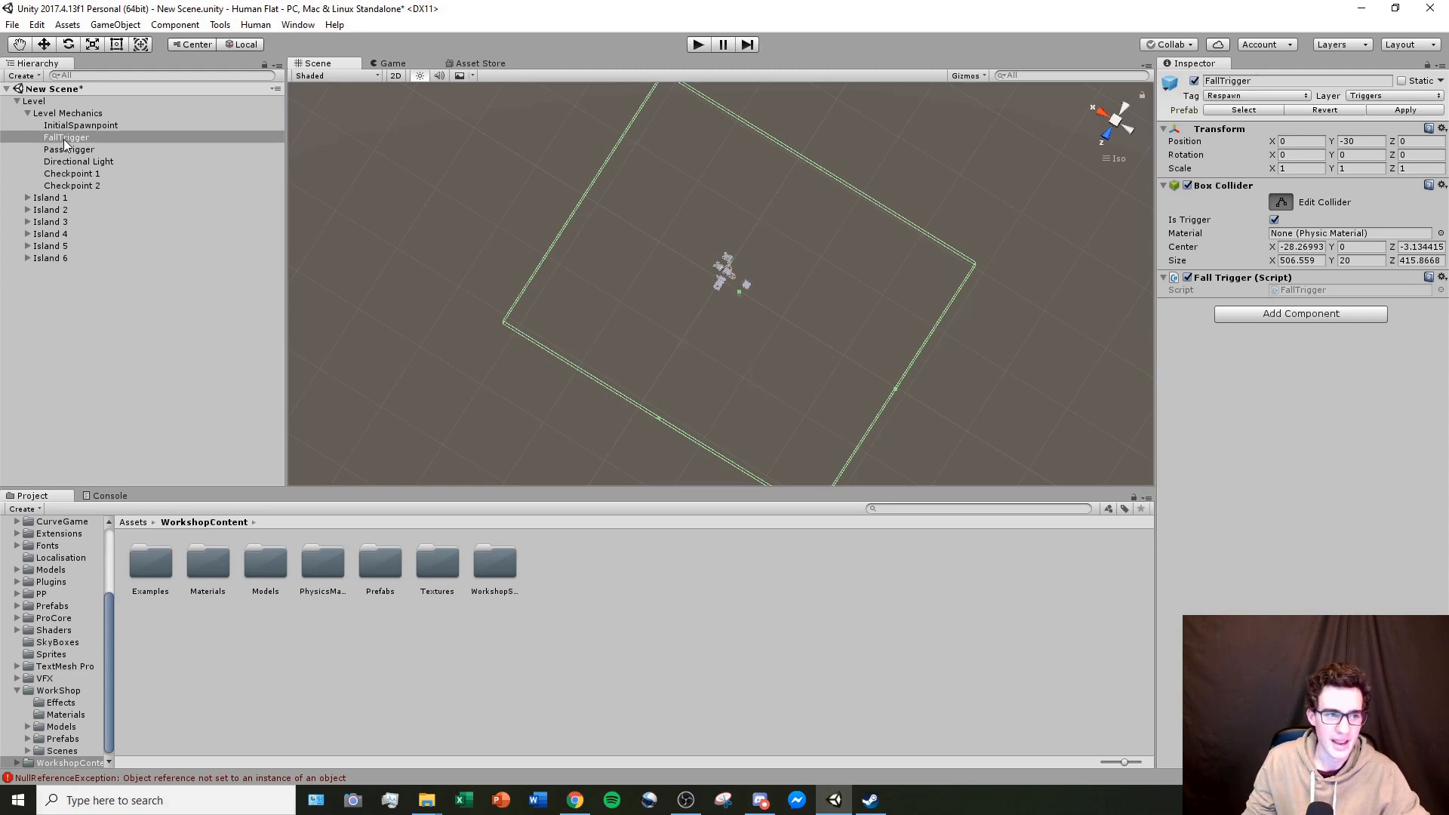
click(65, 136)
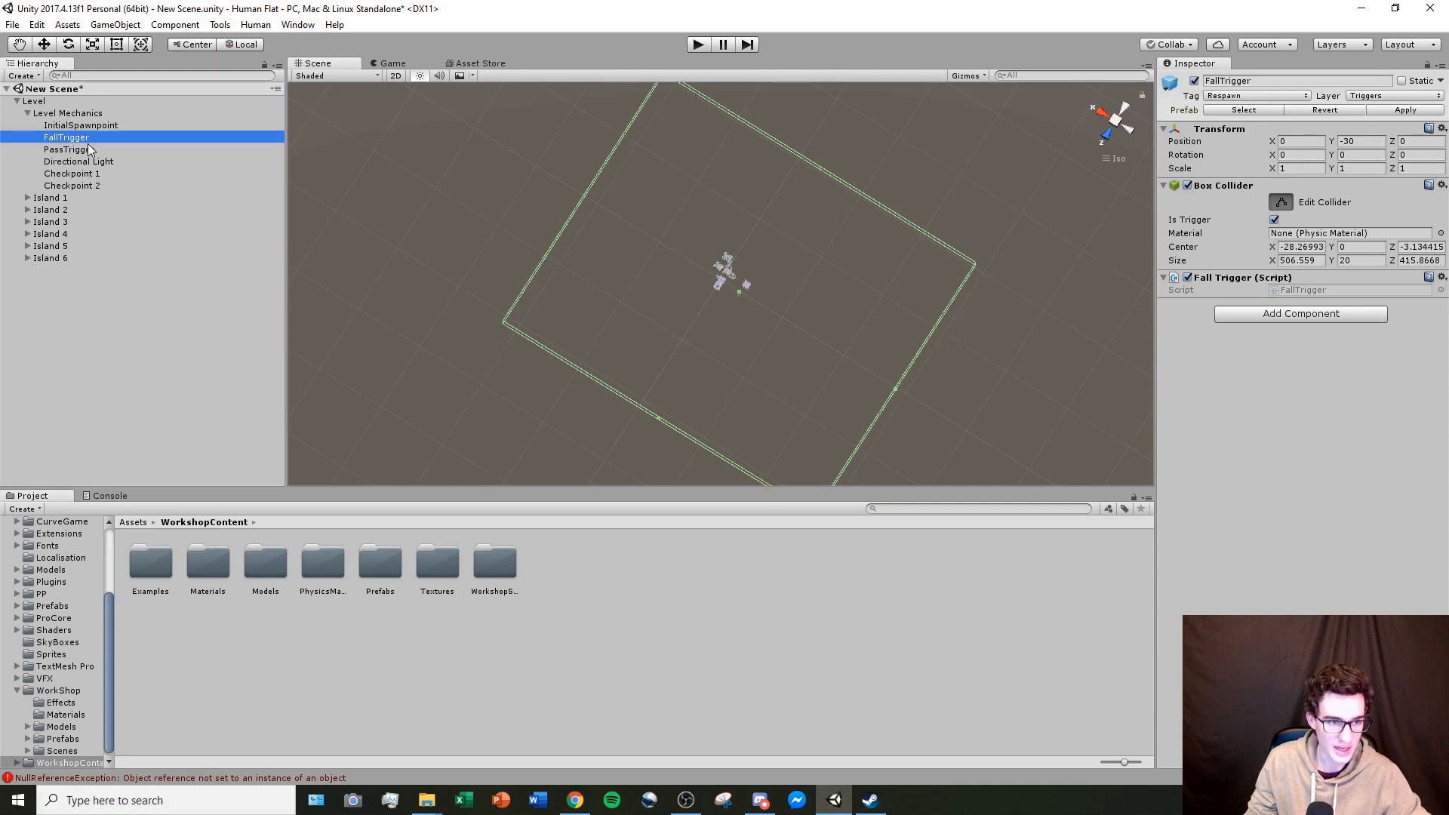
Step: Duplicate FallTrigger with Ctrl+D to create FallTrigger (1)
key(ctrl+d)
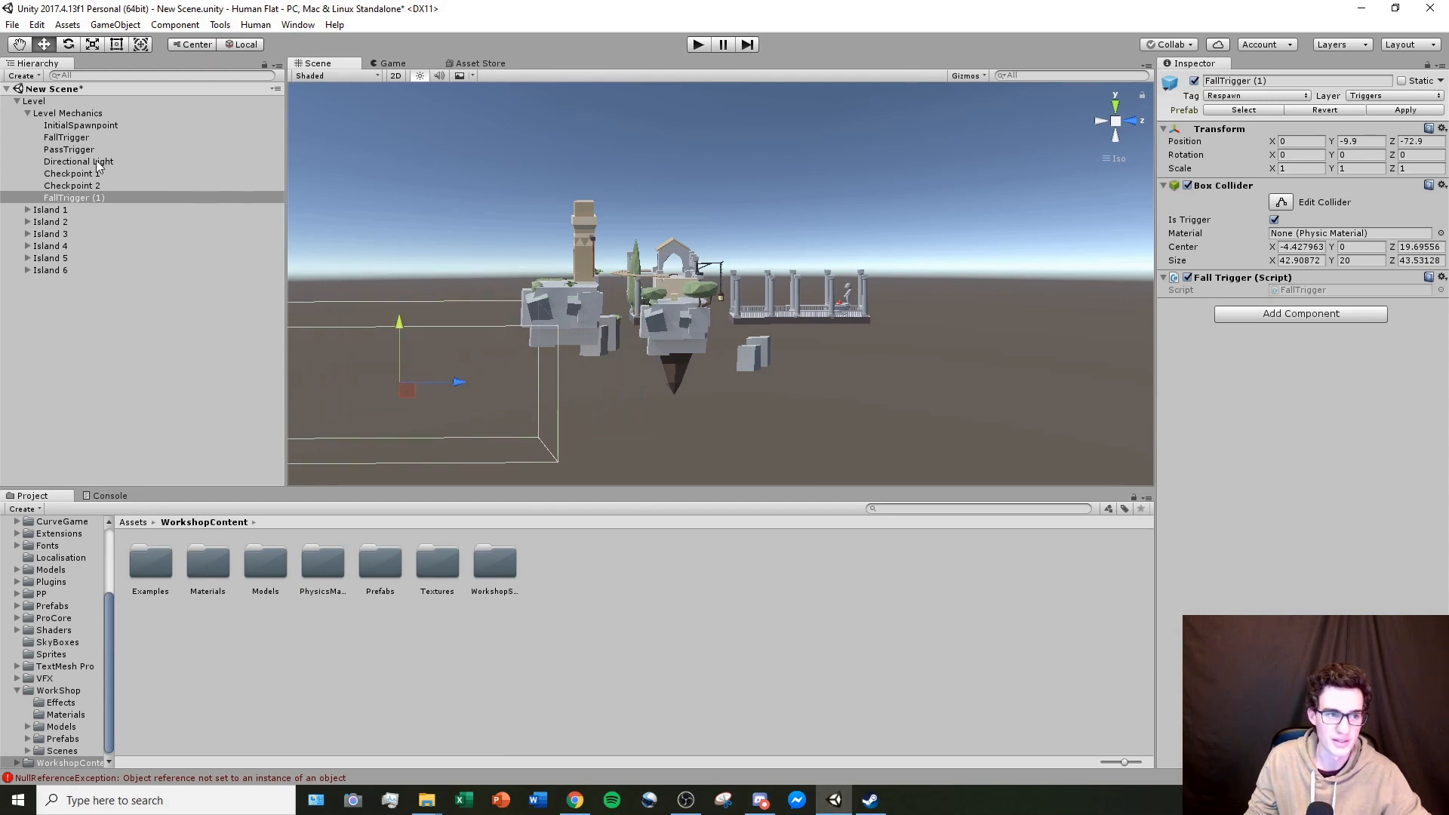
mouse_move(197, 173)
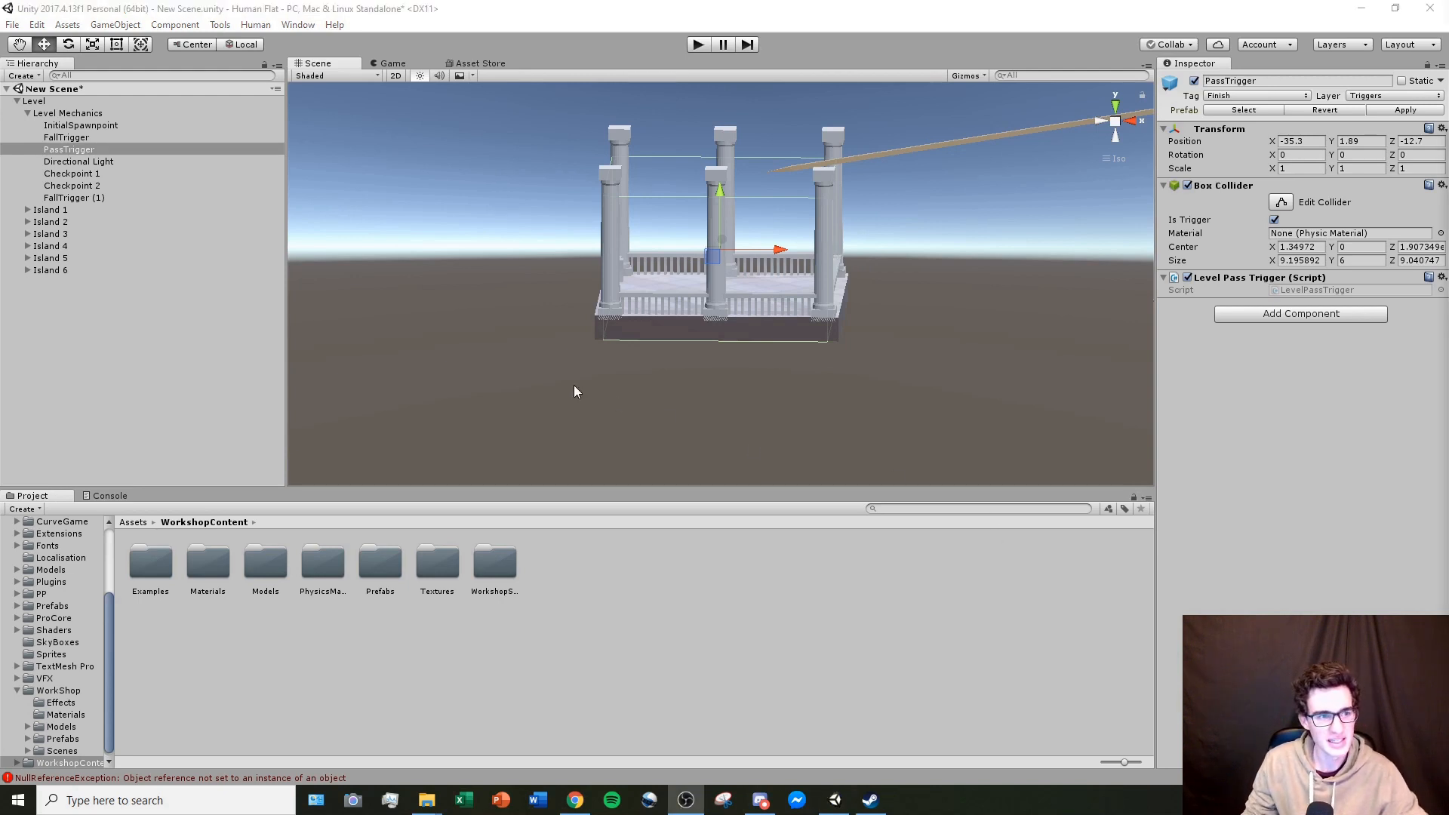
mouse_move(108, 166)
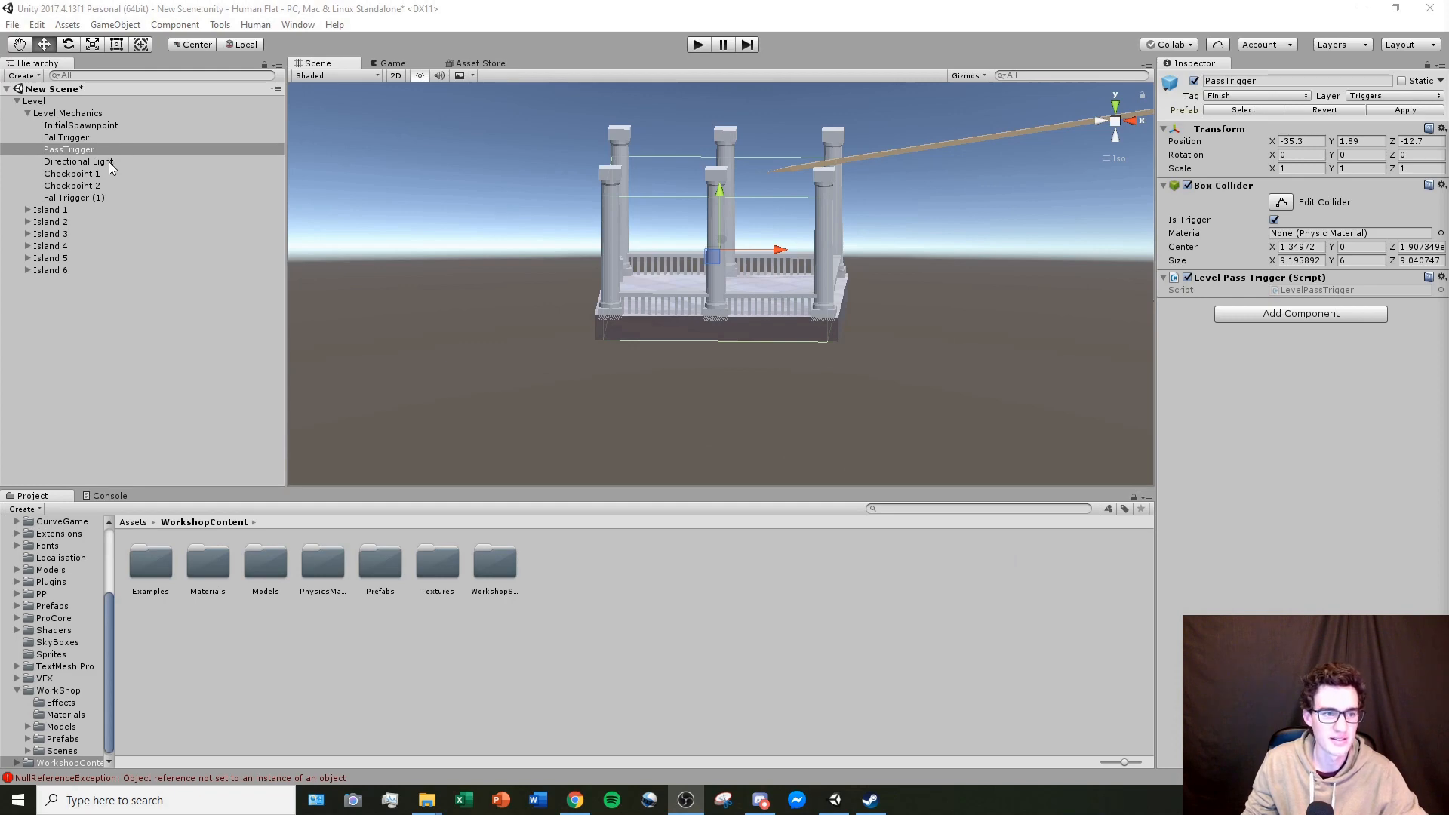
Step: Select the Directional Light to inspect its settings
click(77, 161)
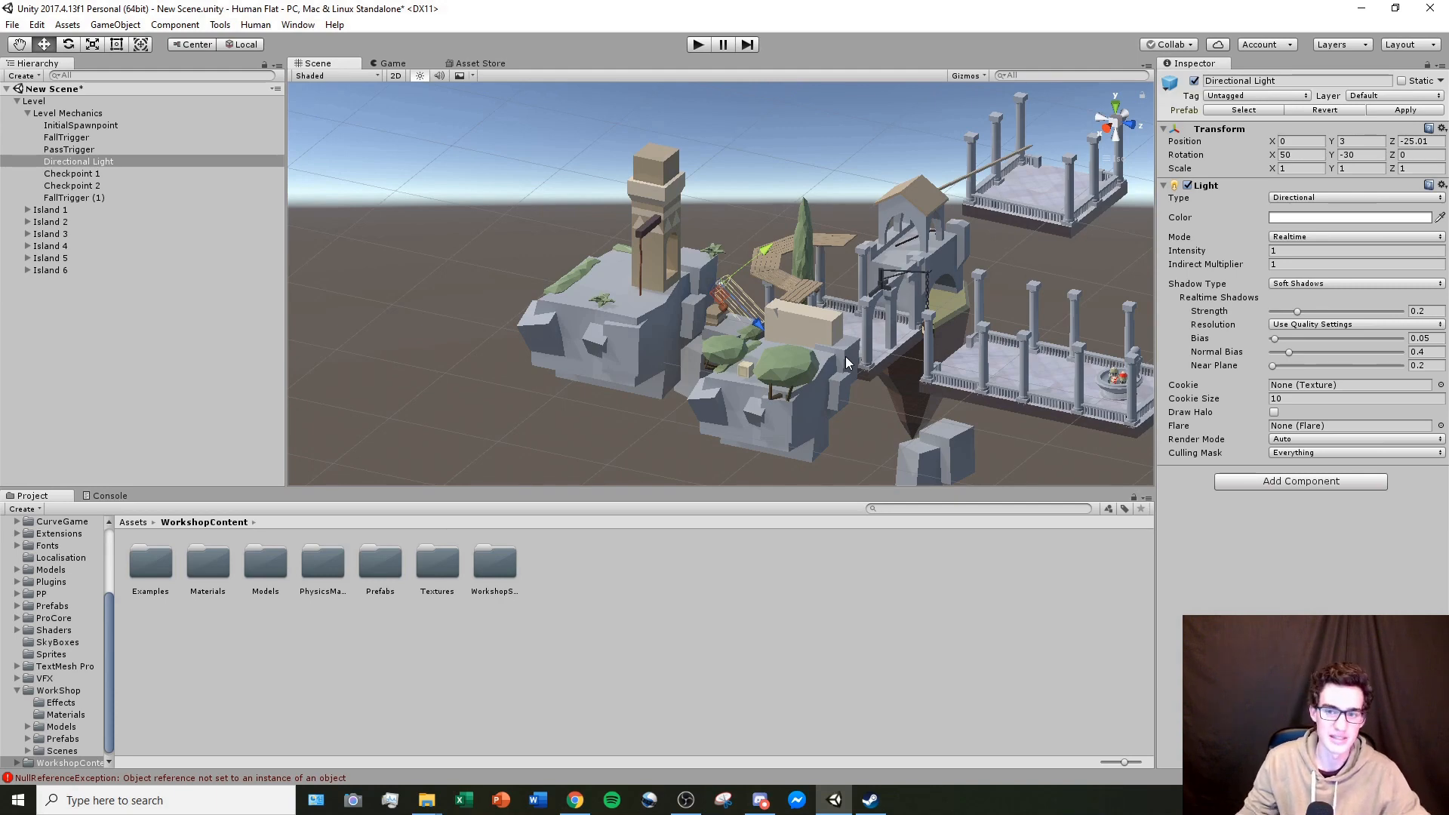
mouse_move(952, 255)
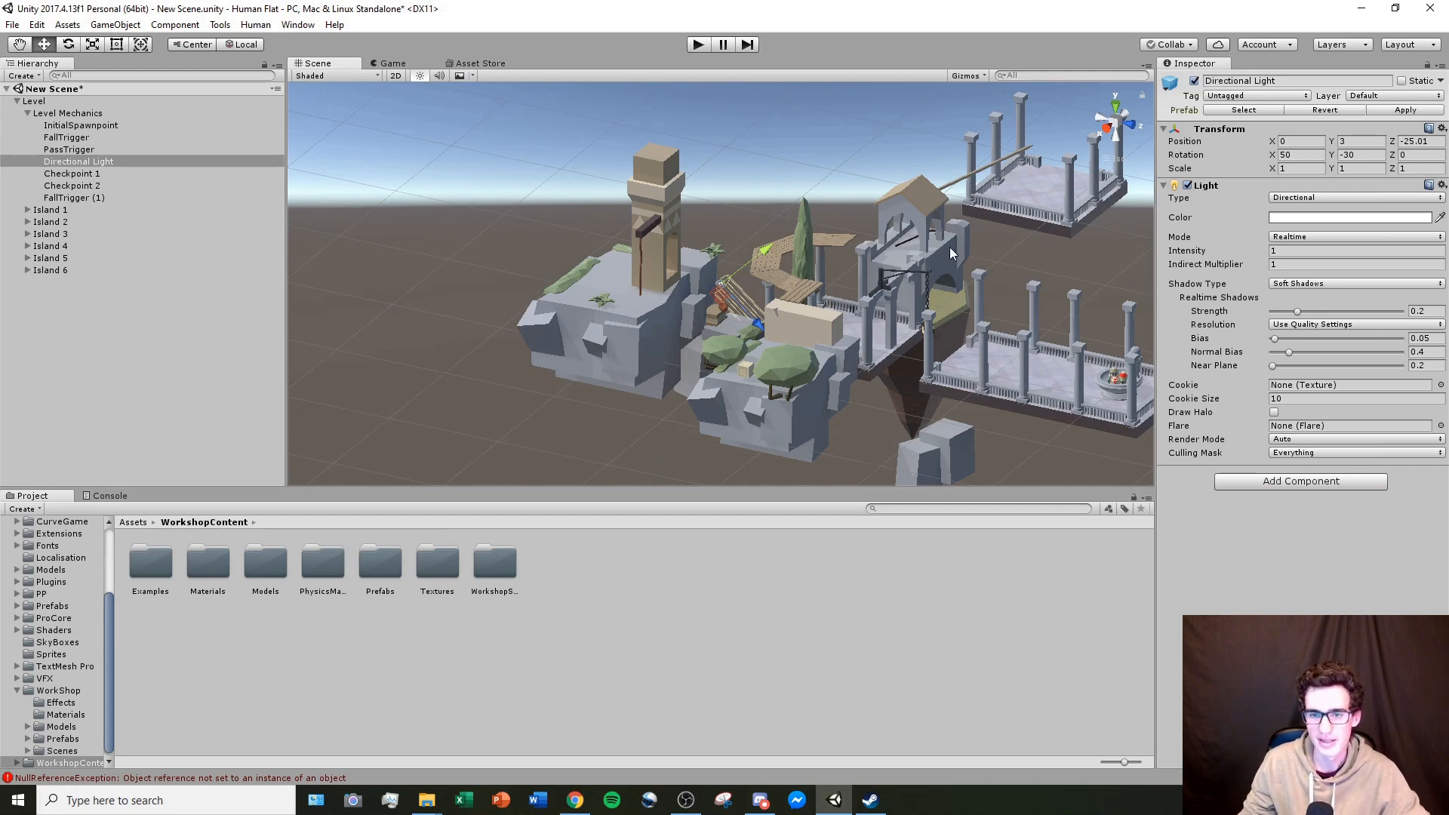
Step: Try red, blue and green tints, settling on pale yellowish-white E4EED4
click(1349, 218)
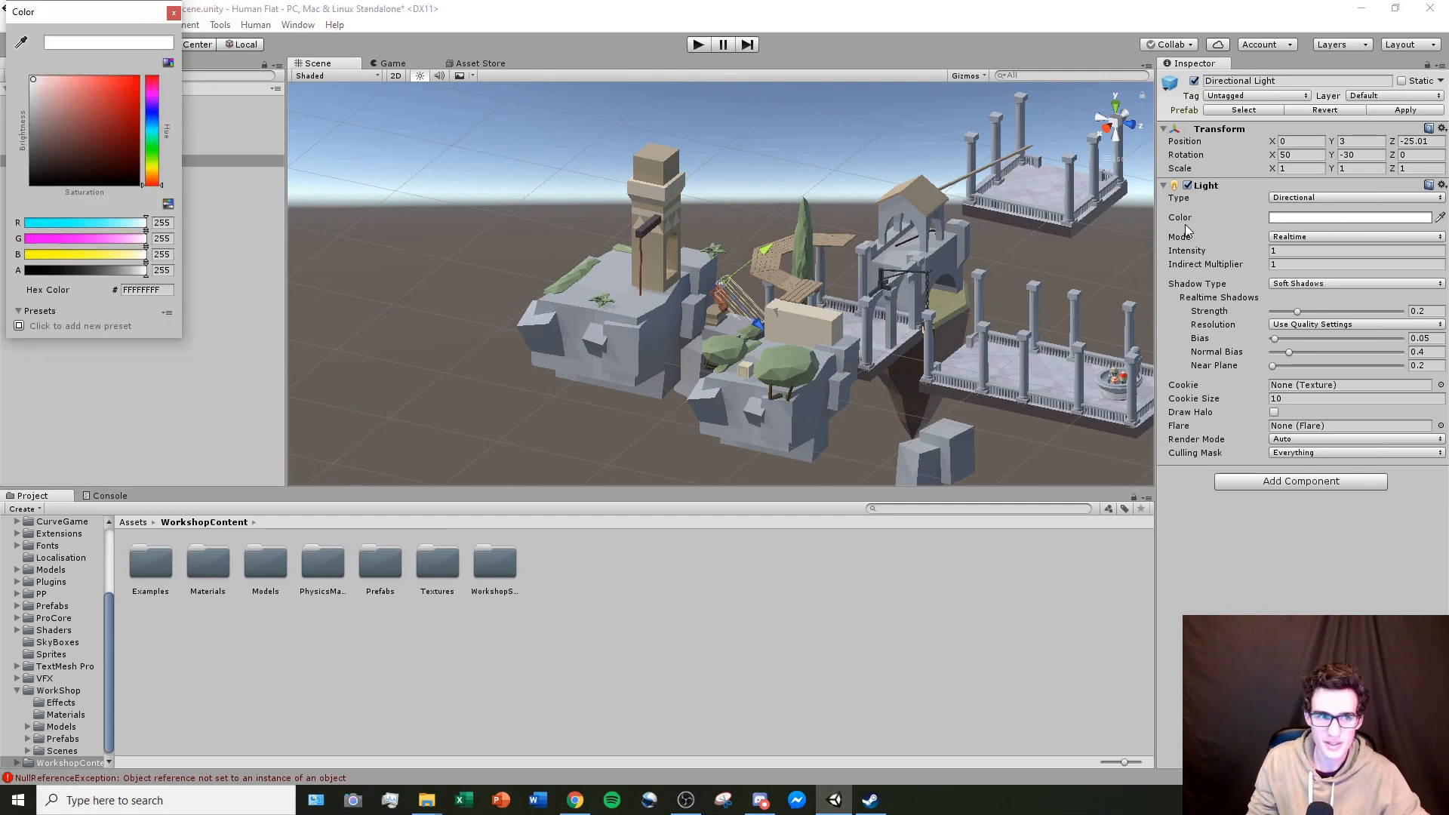
mouse_move(1186, 229)
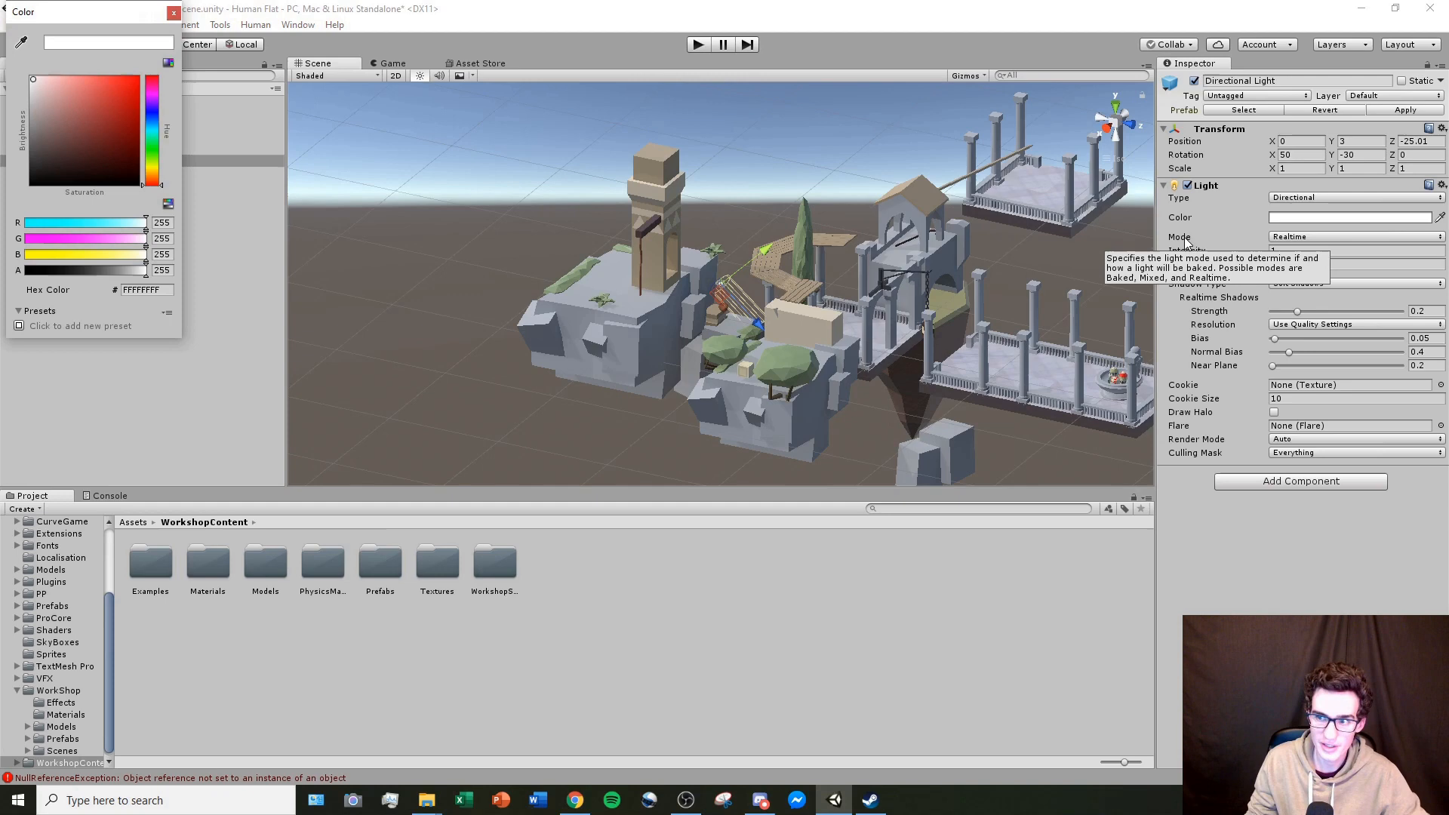
mouse_move(1277, 183)
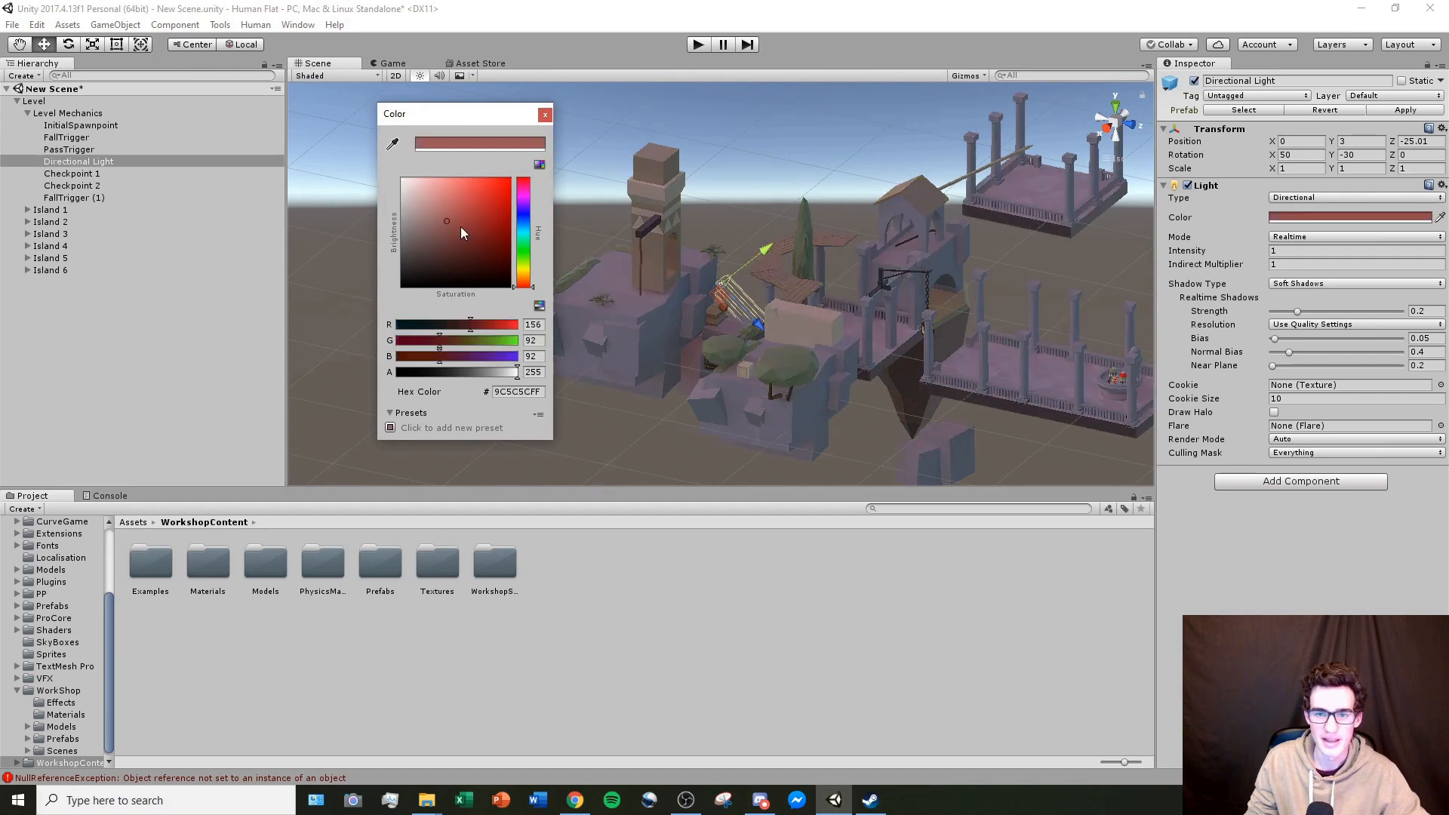
click(473, 198)
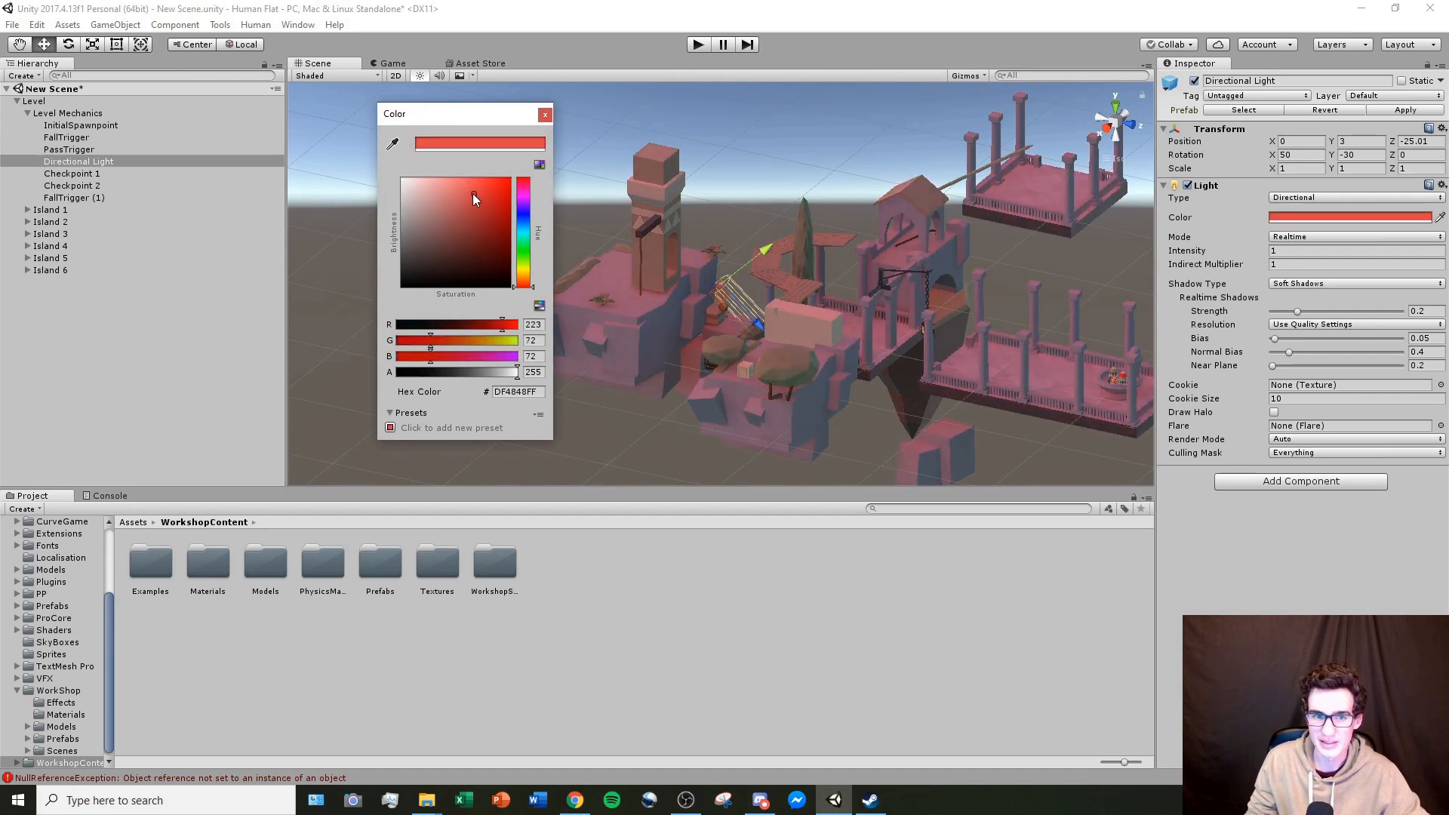
click(462, 201)
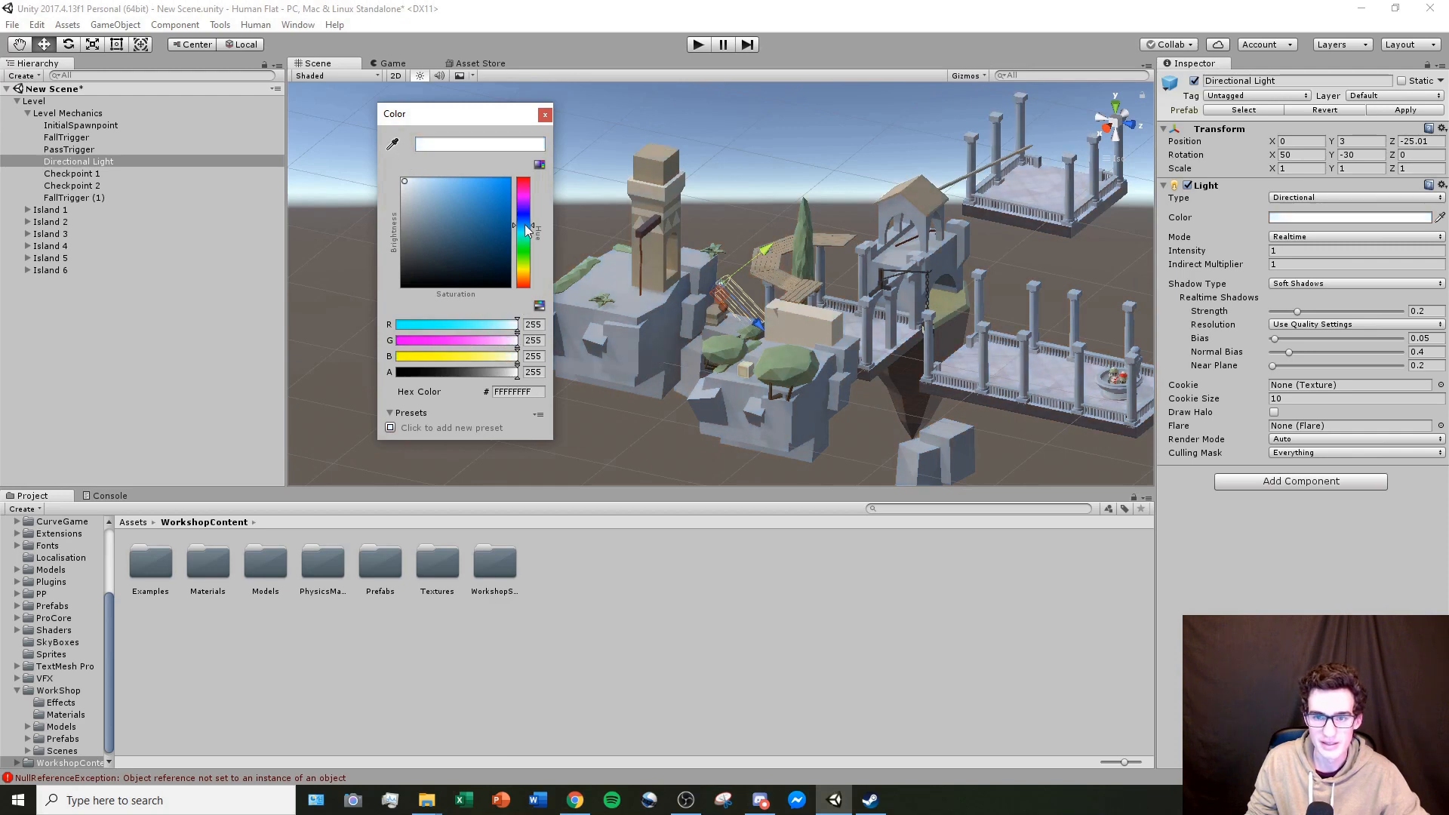
click(527, 245)
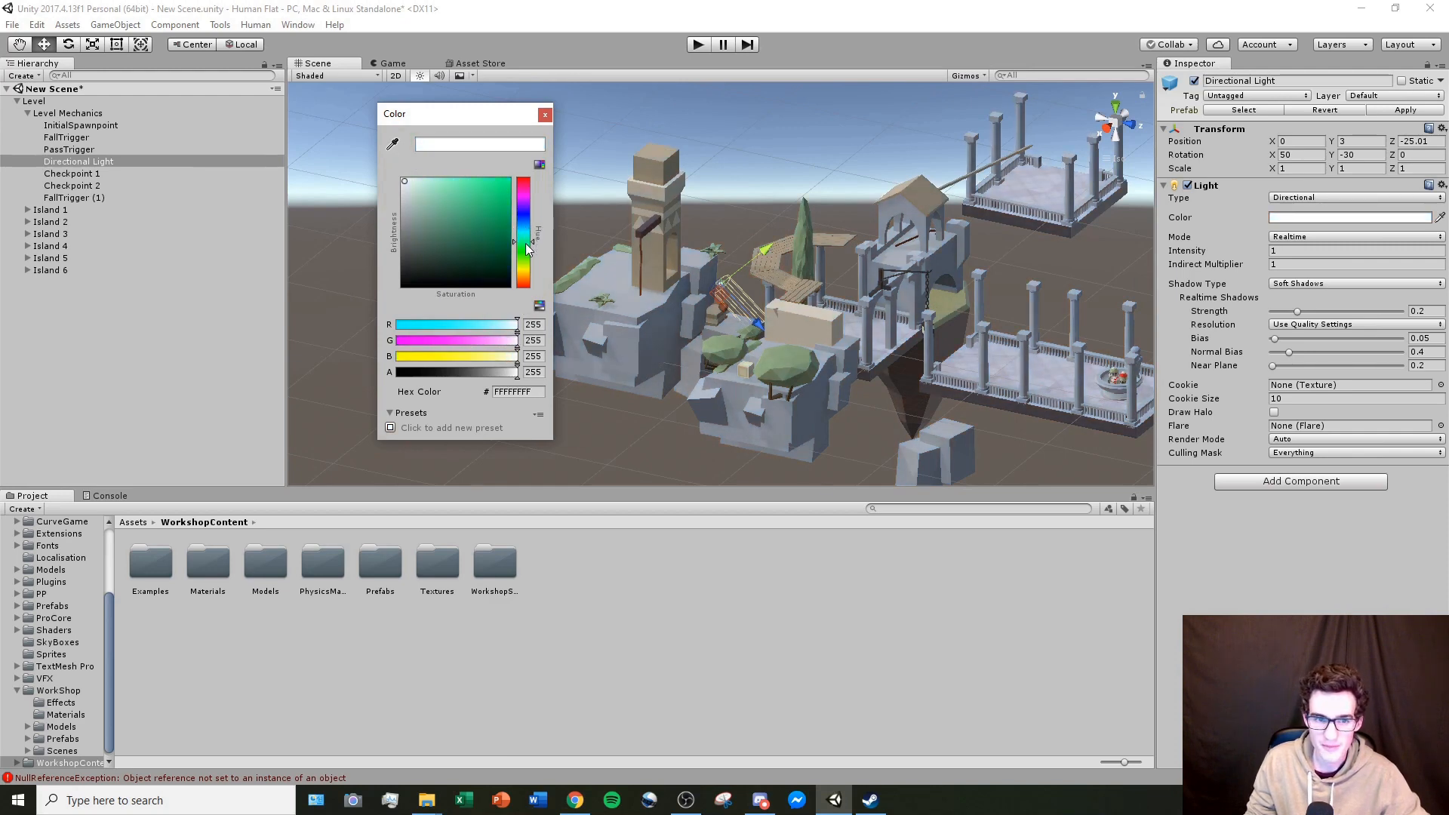
click(417, 193)
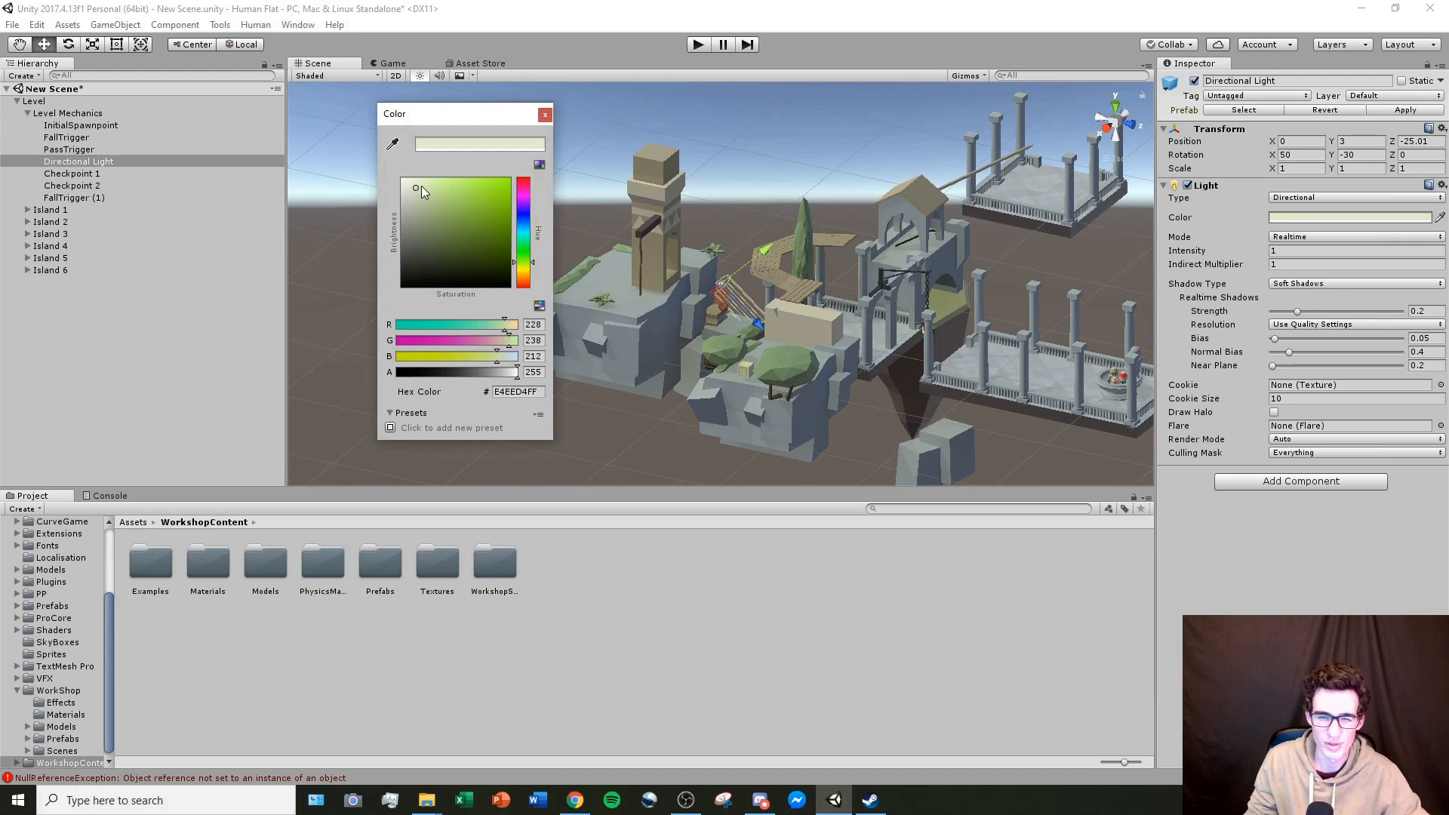
mouse_move(661, 136)
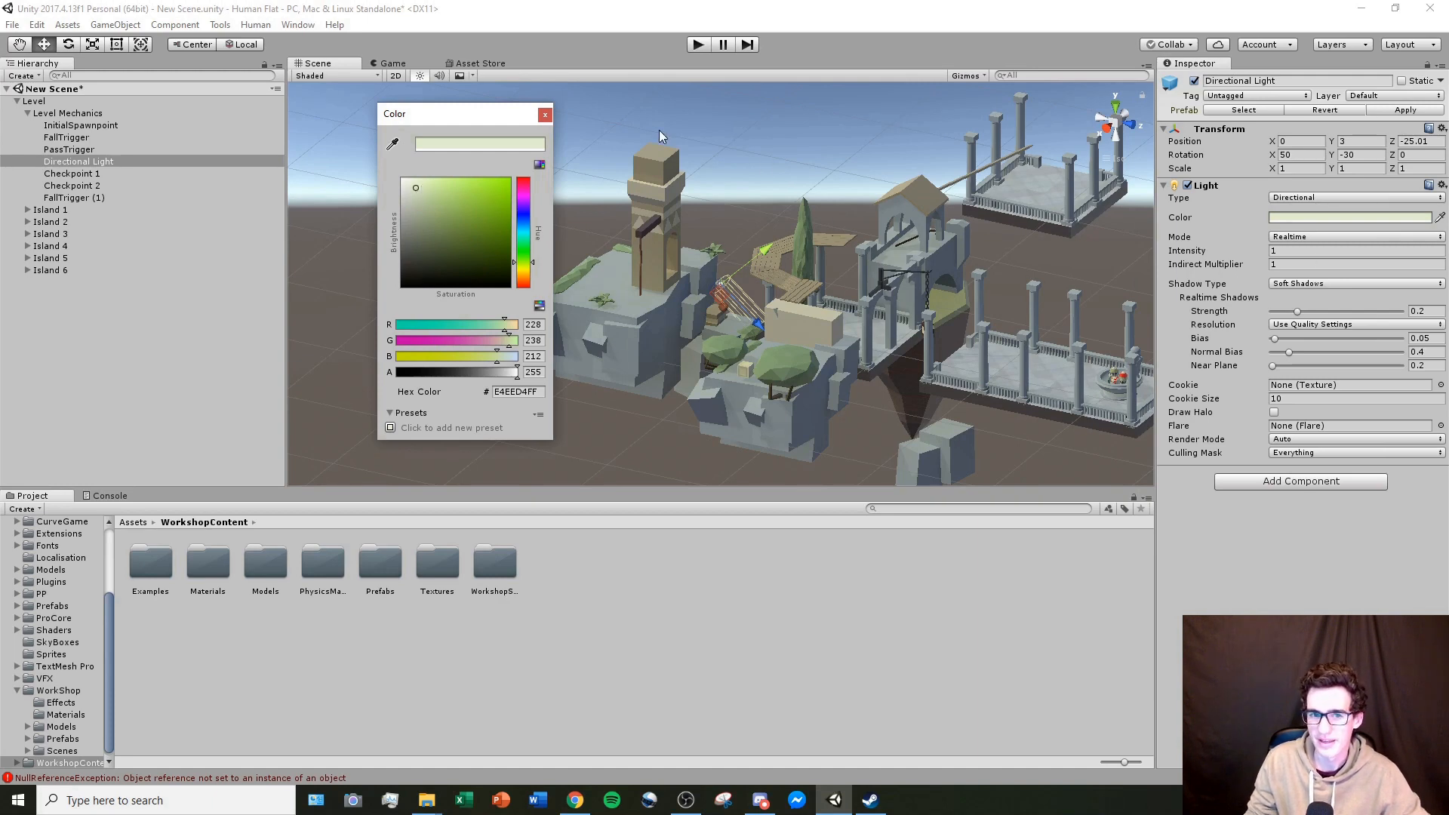
Step: Try light intensity values 0.5 and 0.65
click(544, 114)
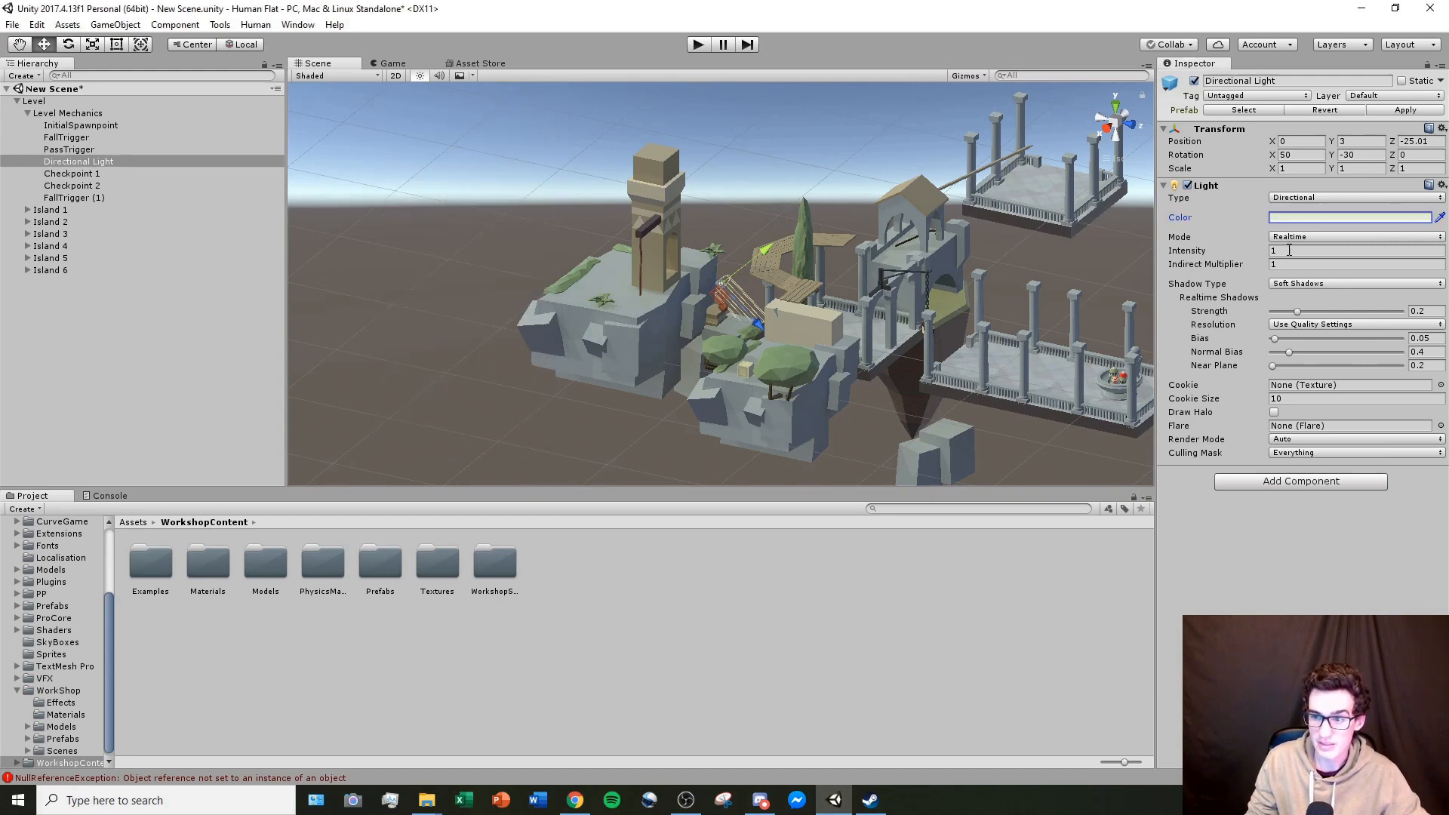
mouse_move(1244, 251)
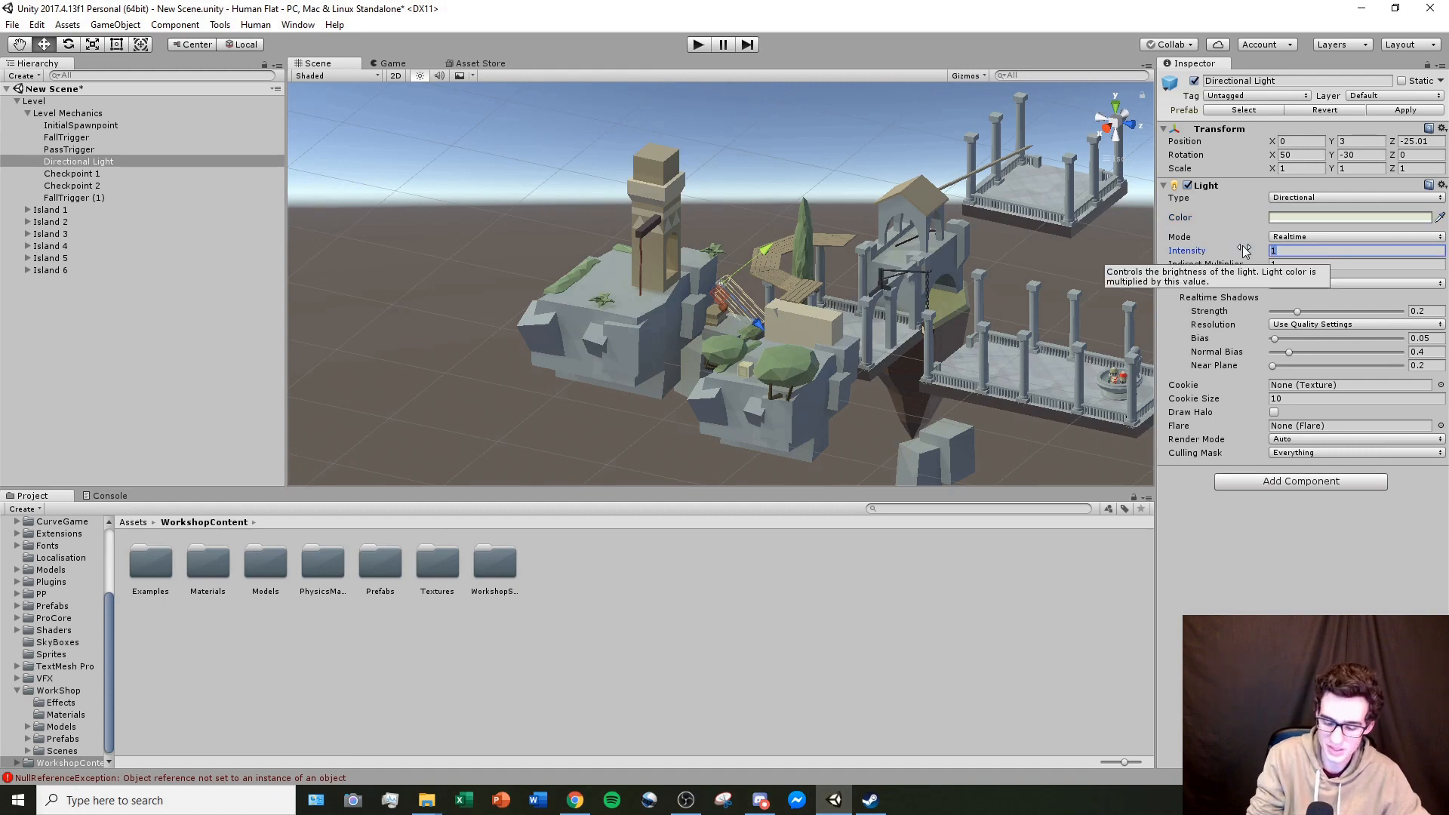
text(0.5)
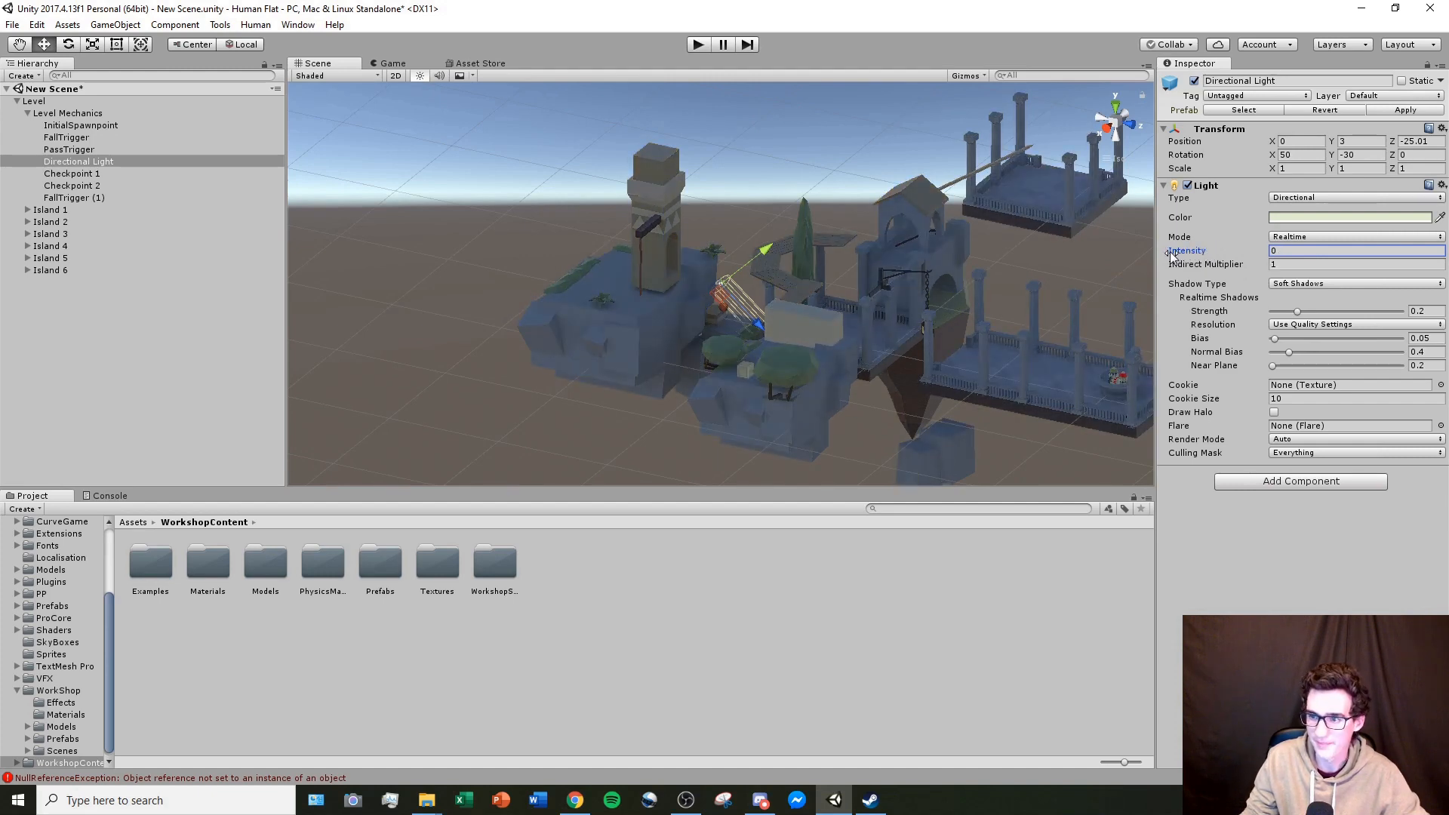
text(0.65)
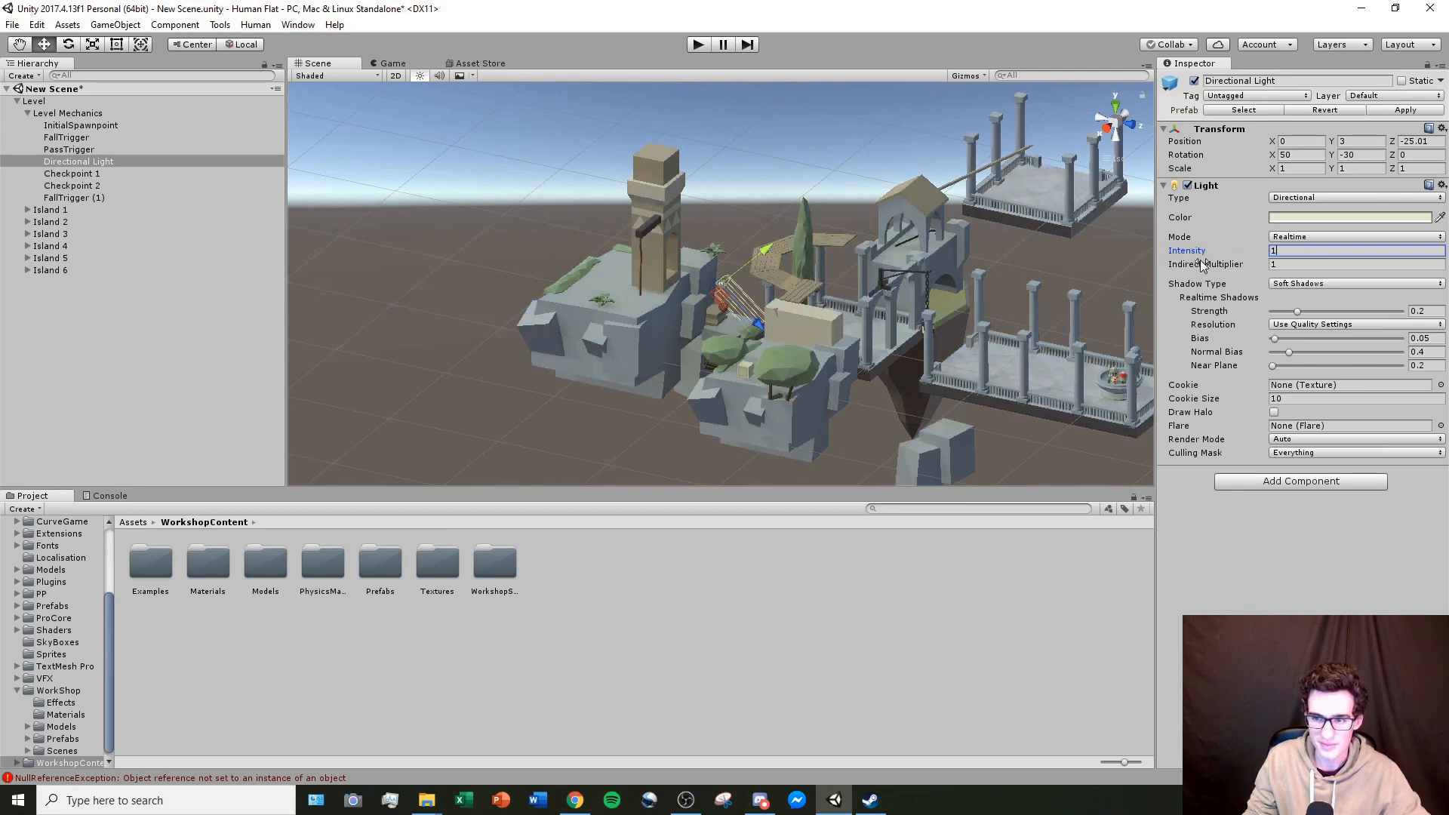
mouse_move(992, 259)
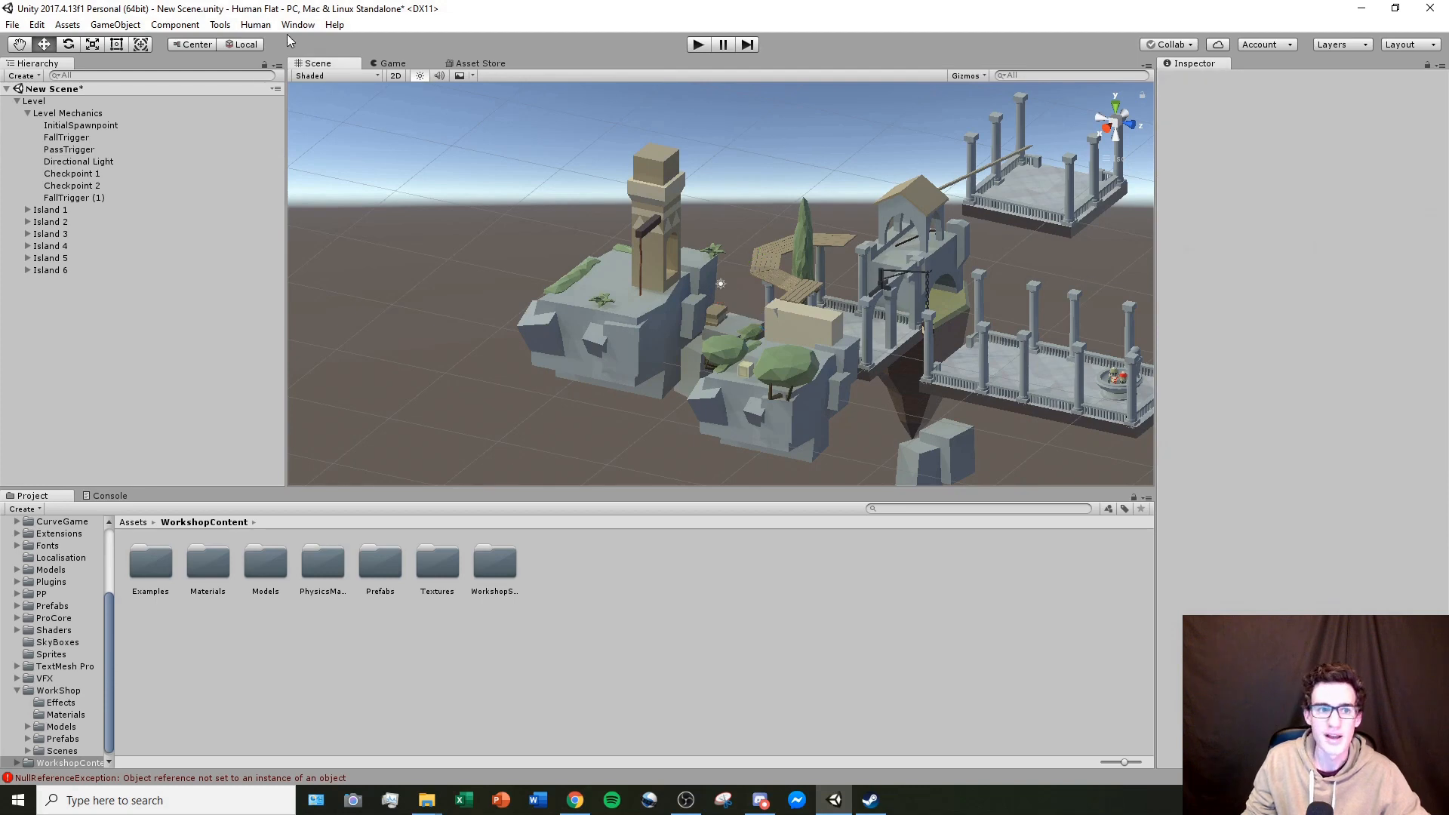
mouse_move(175, 24)
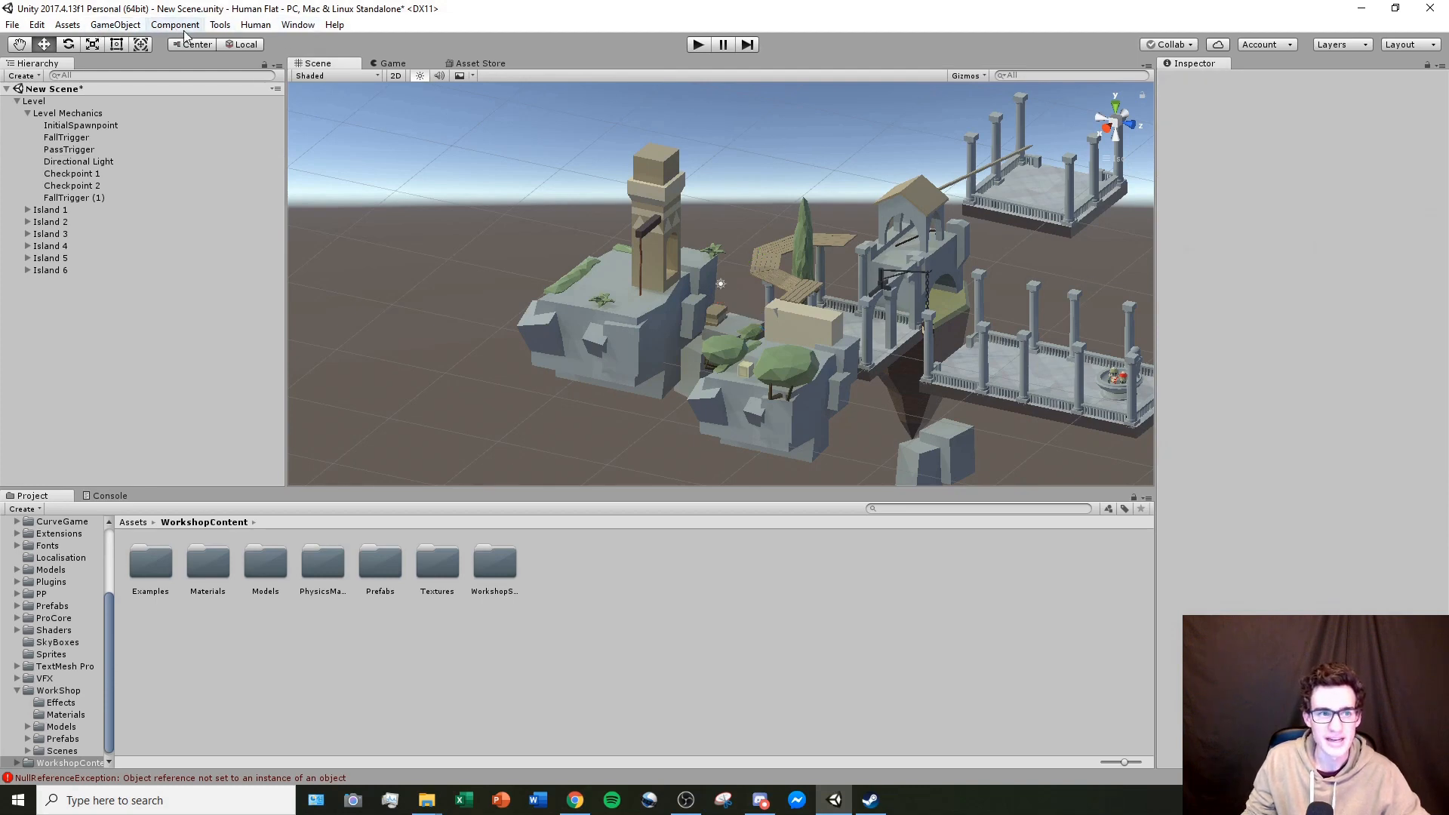
Step: Open the scene Lighting settings and move the window over the scene
click(297, 24)
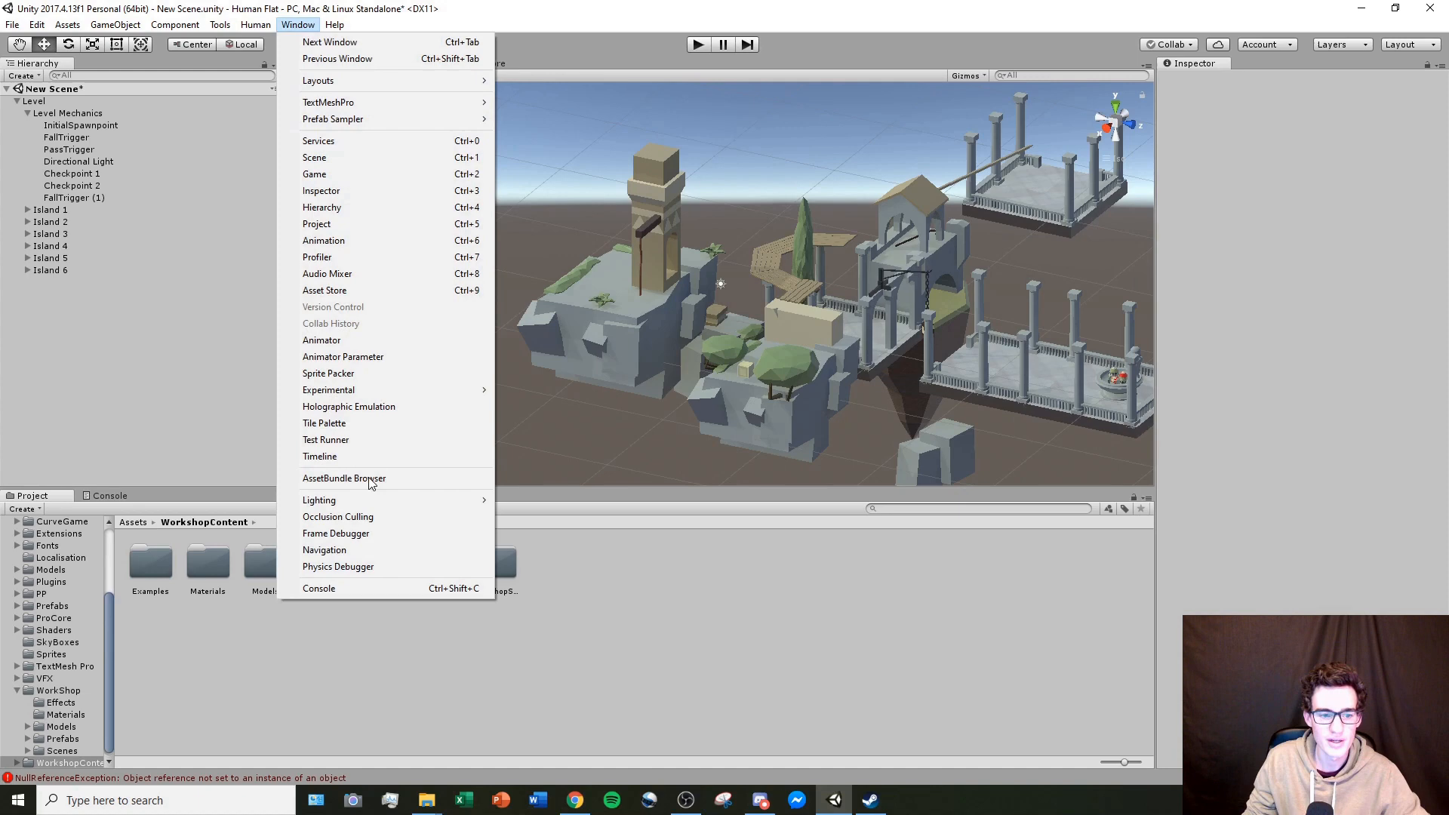
click(319, 500)
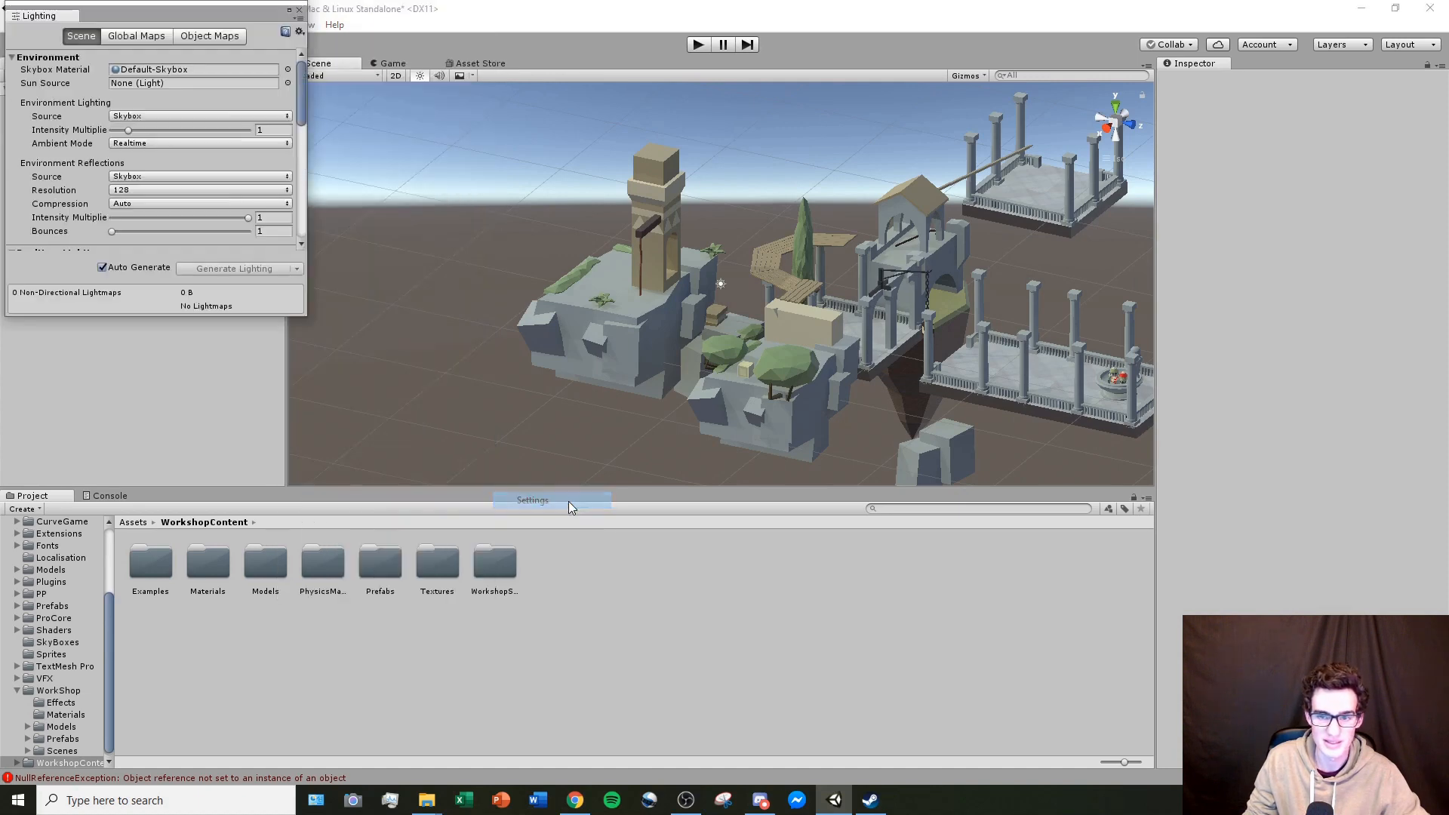
drag(153, 15, 692, 186)
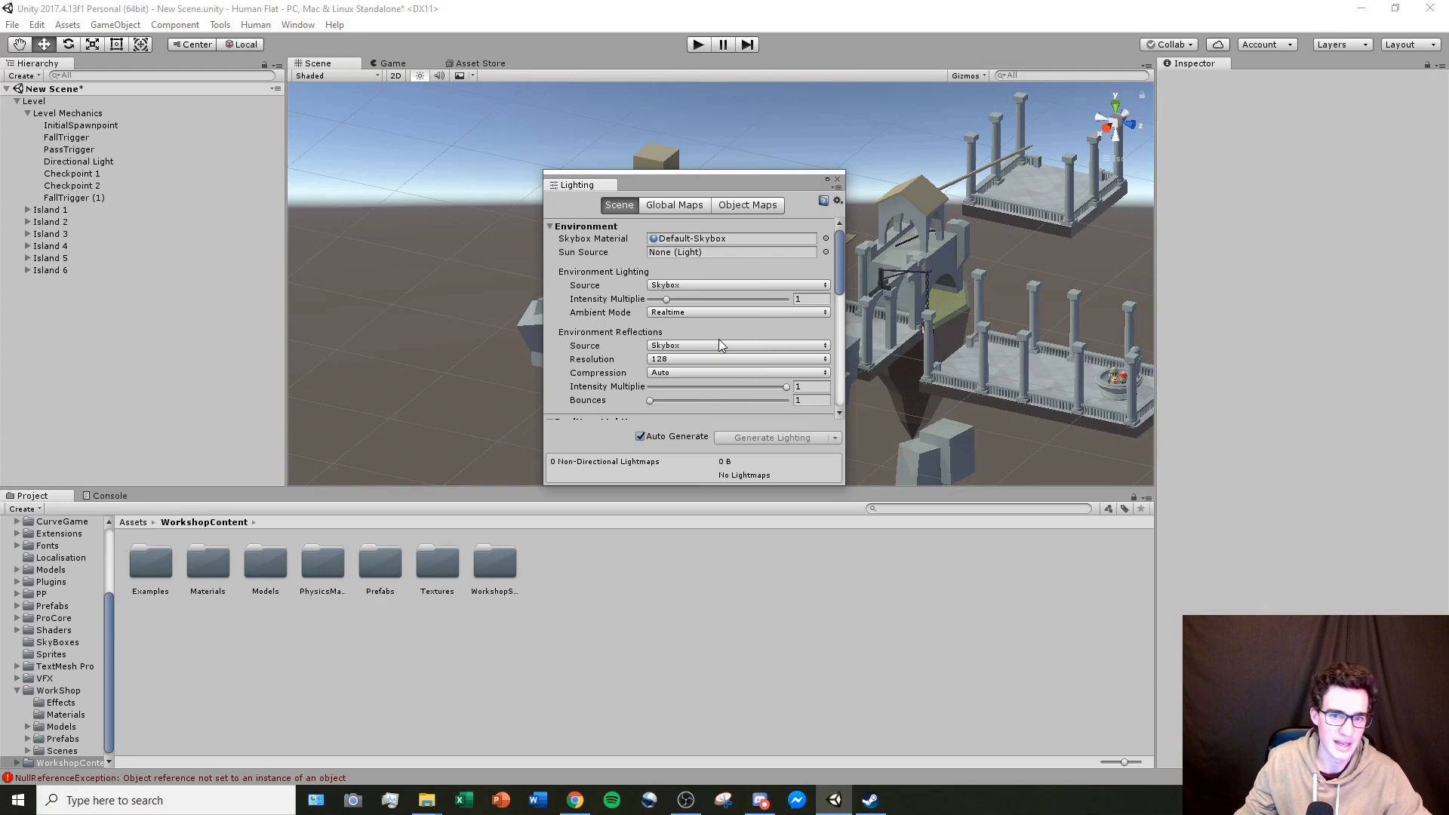
scroll(down, 3)
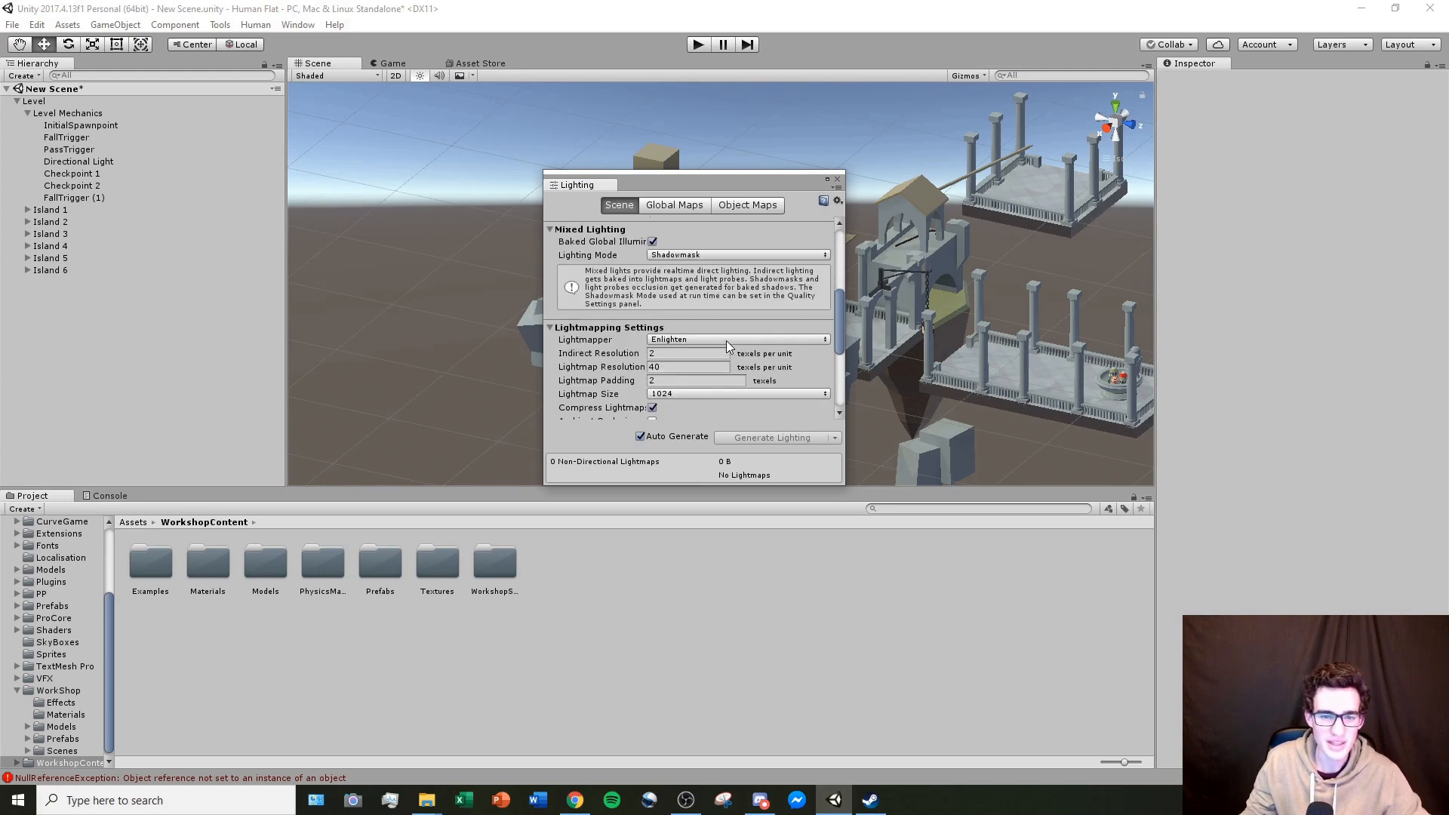
scroll(up, 3)
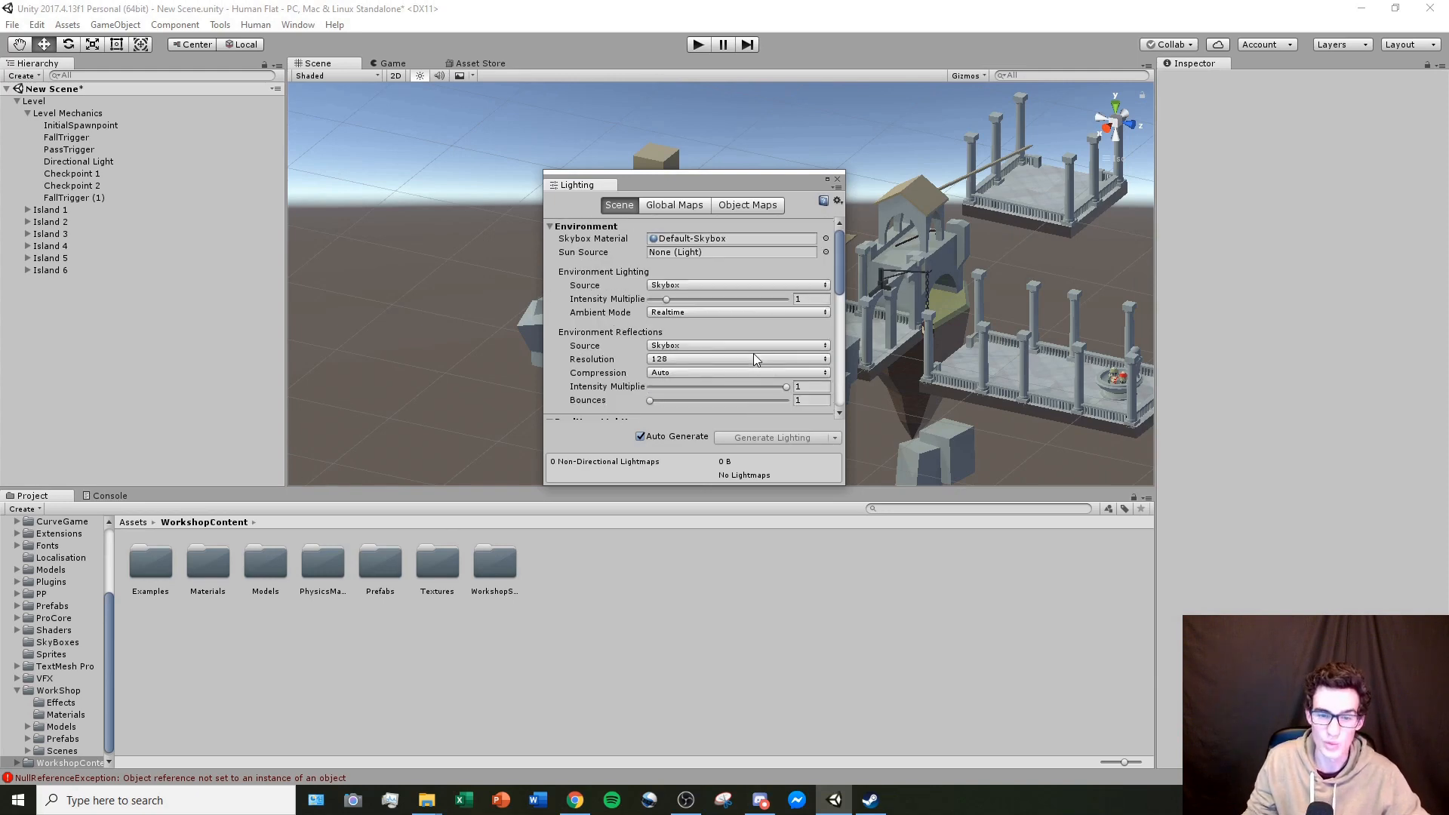
mouse_move(750, 388)
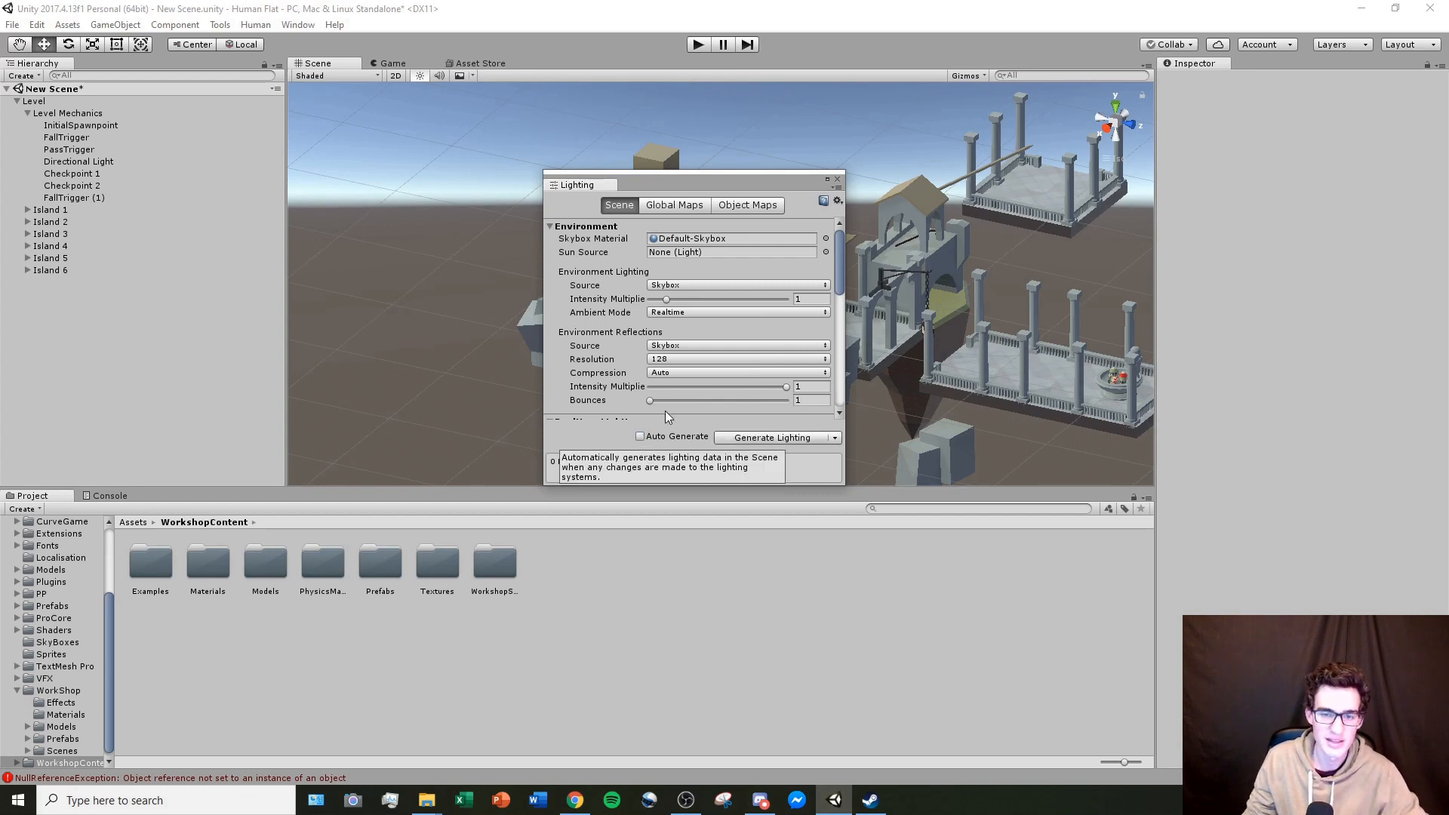
mouse_move(1100, 452)
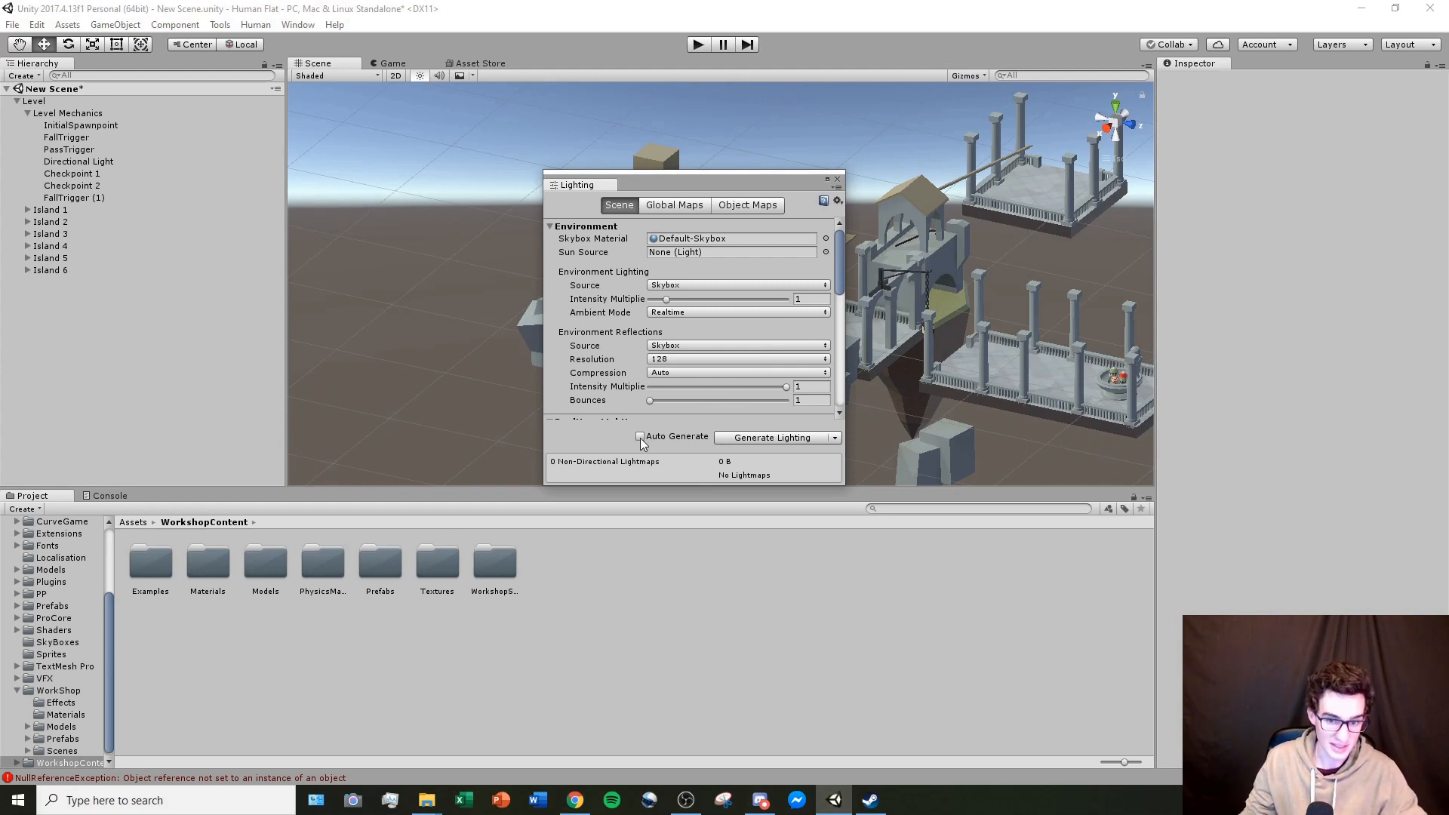
mouse_move(777, 200)
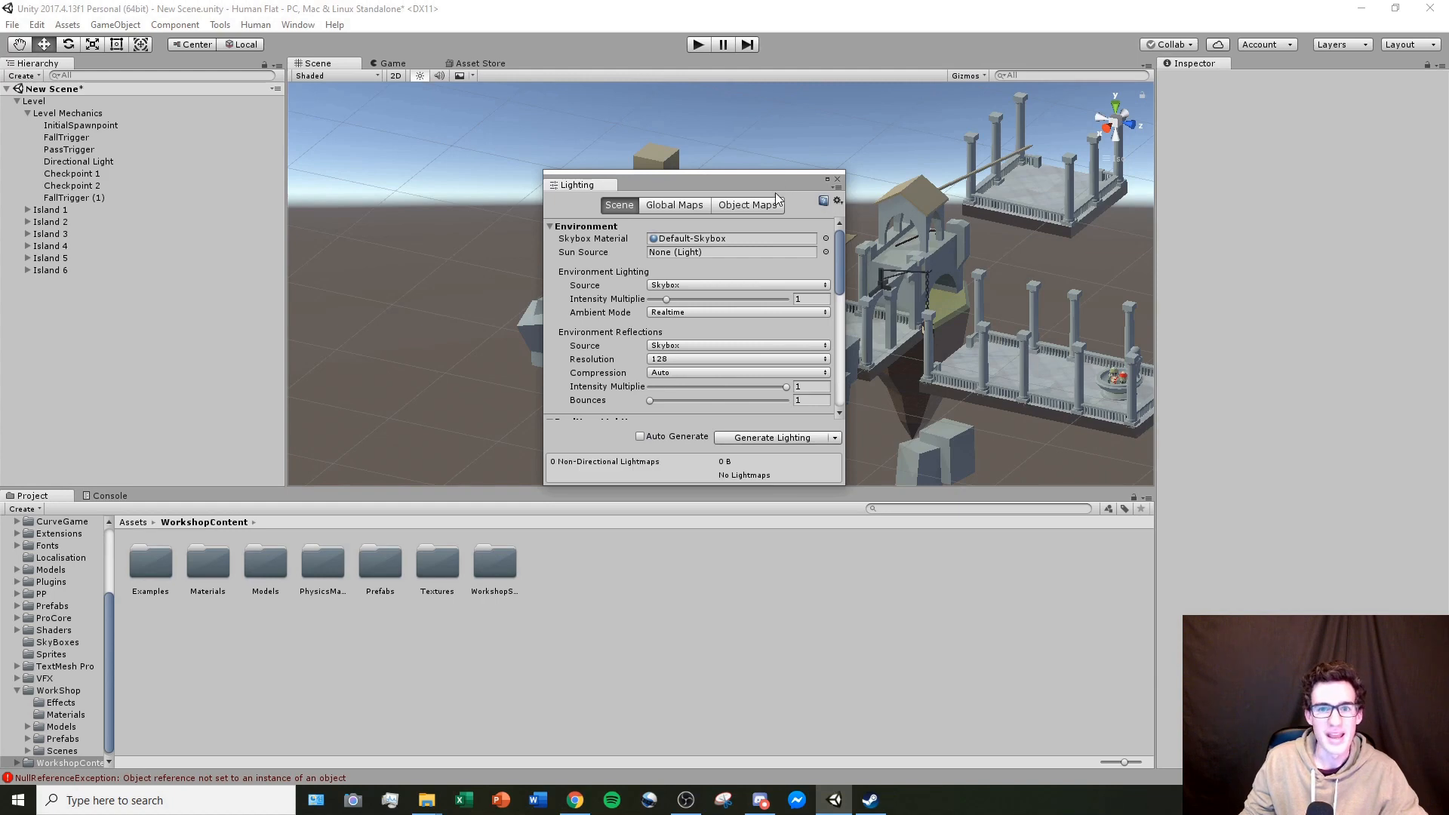
mouse_move(763, 253)
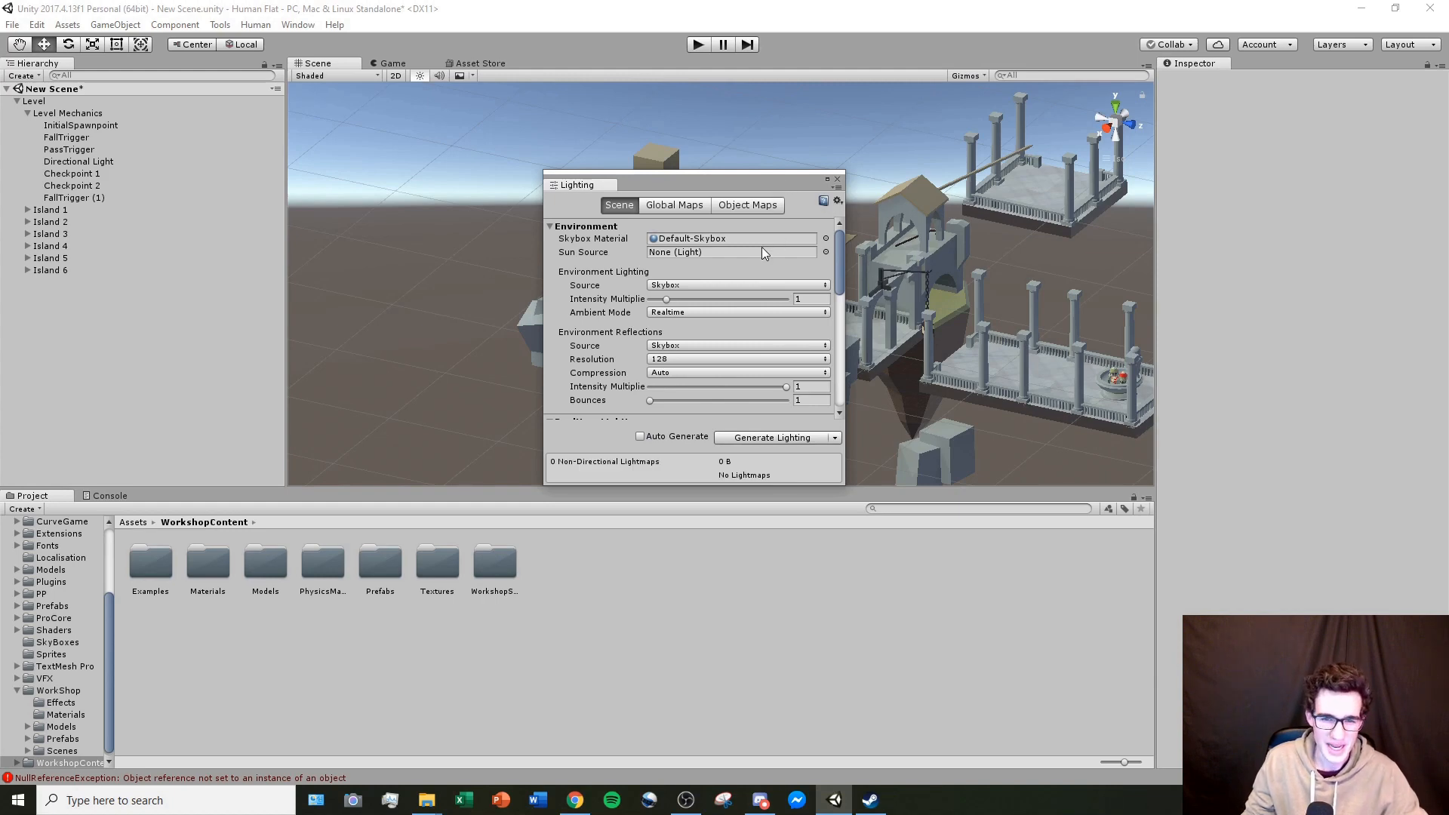
mouse_move(739, 246)
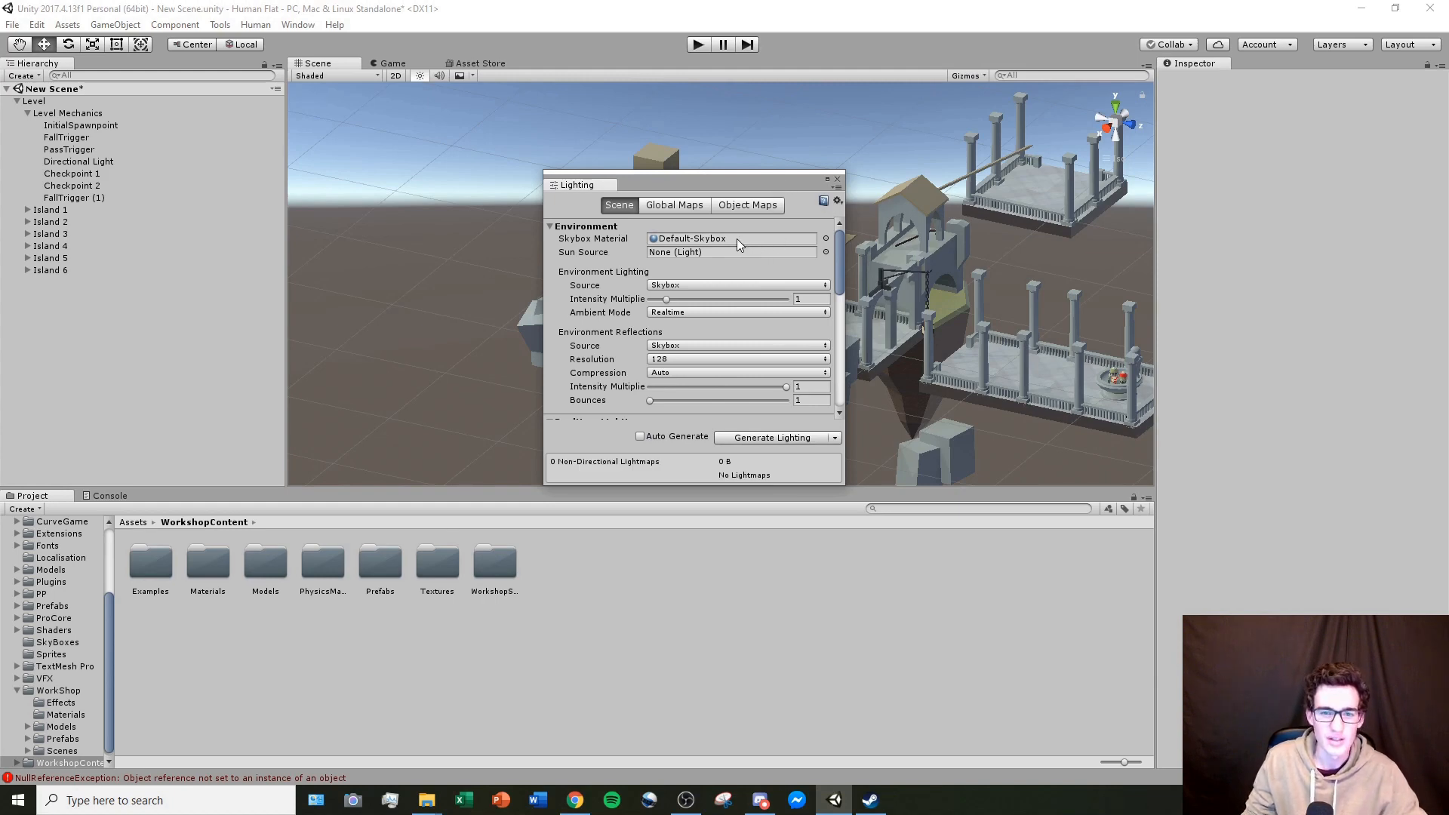
Step: Set the skybox to Space, restore Default-Skybox, and close Lighting
click(38, 522)
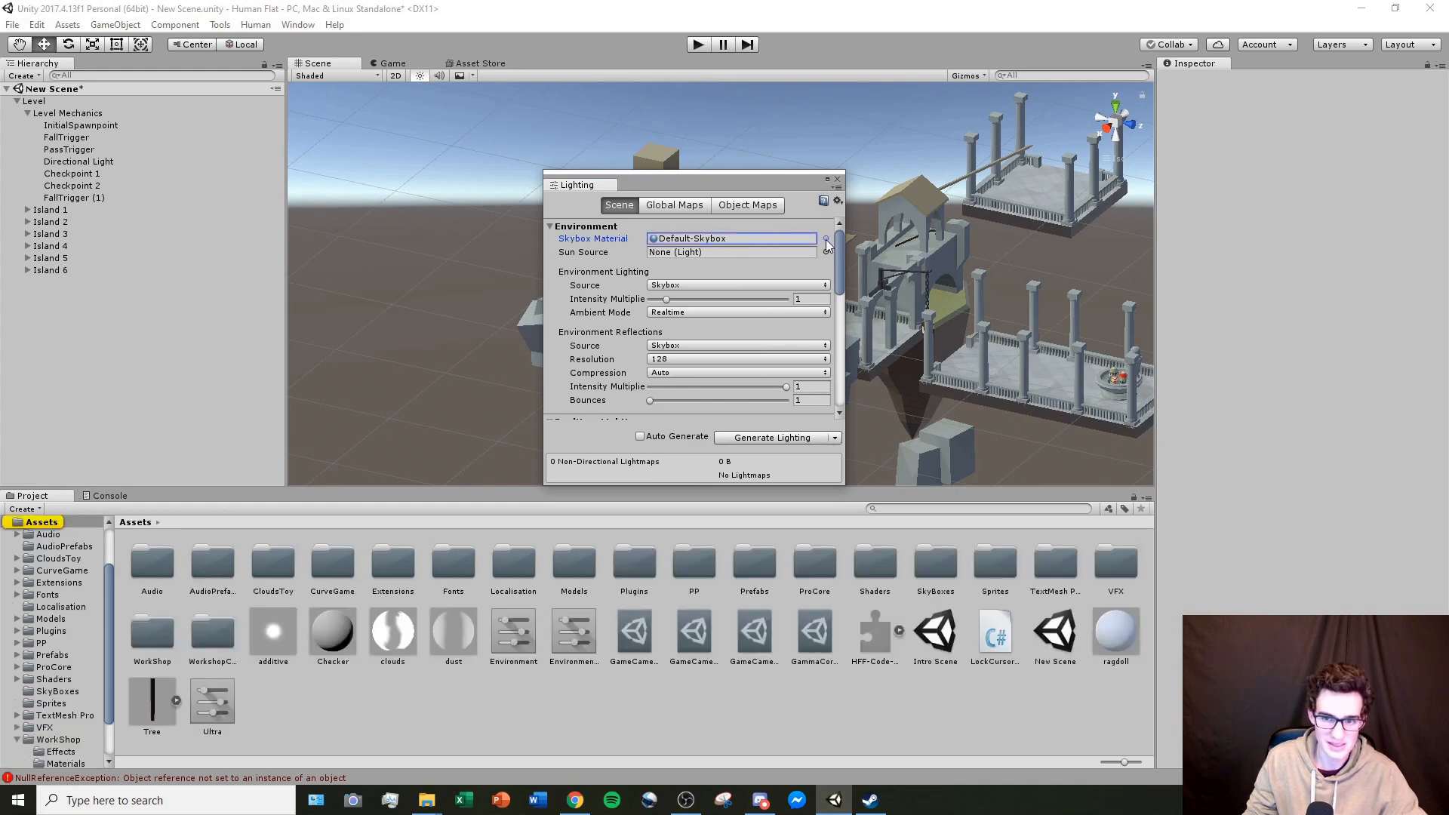
click(826, 239)
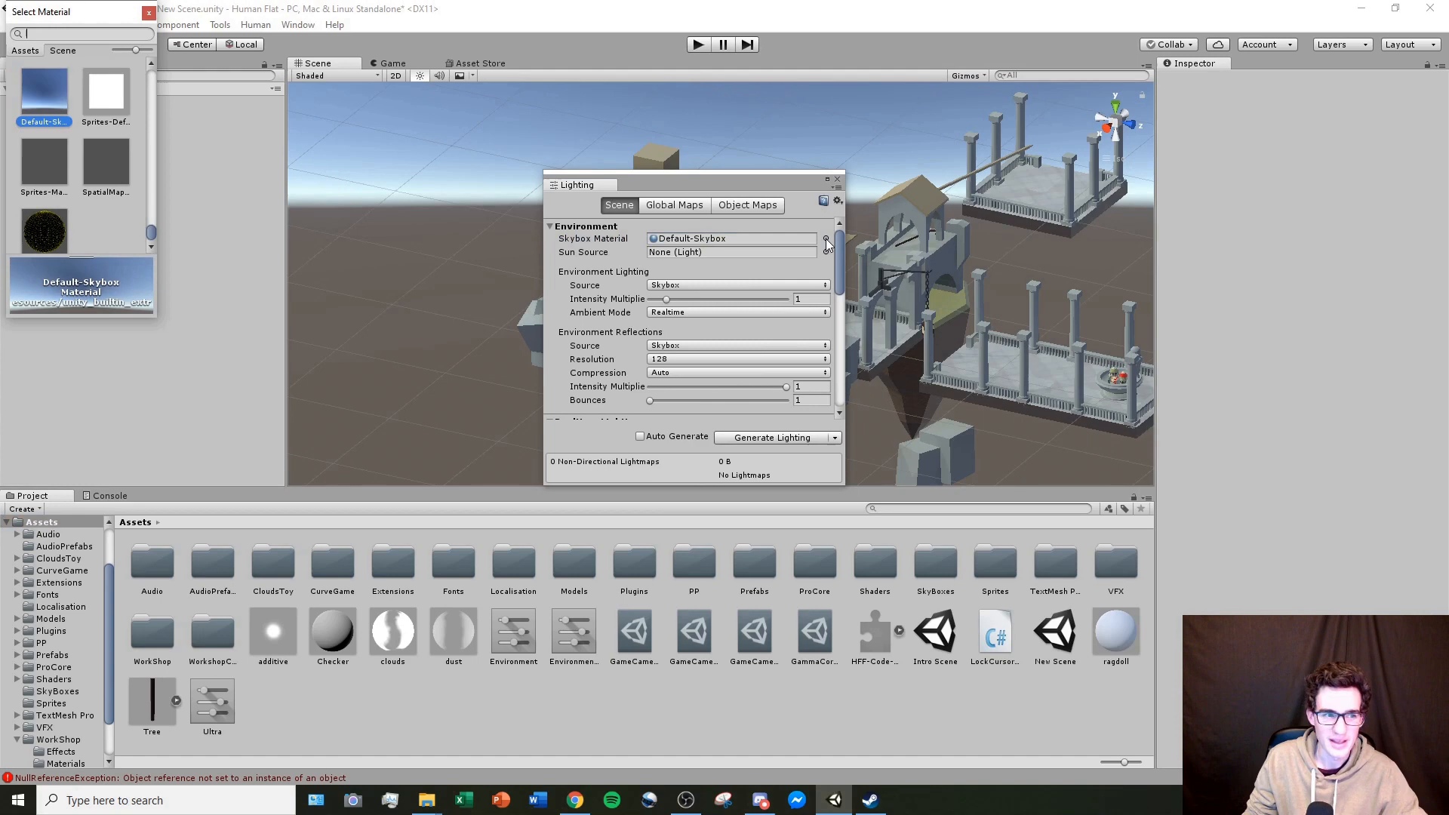
drag(69, 11, 268, 102)
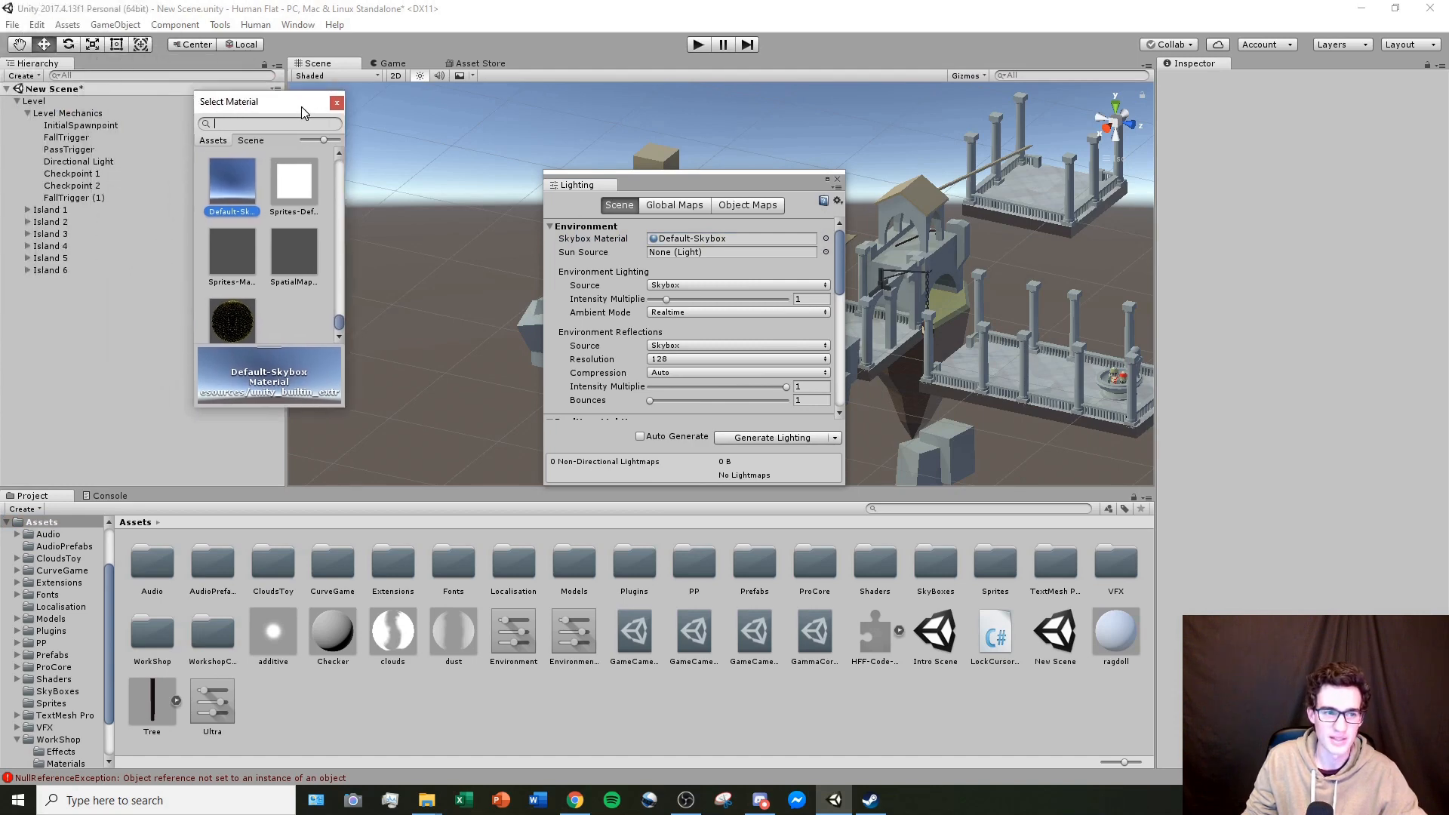
mouse_move(328, 267)
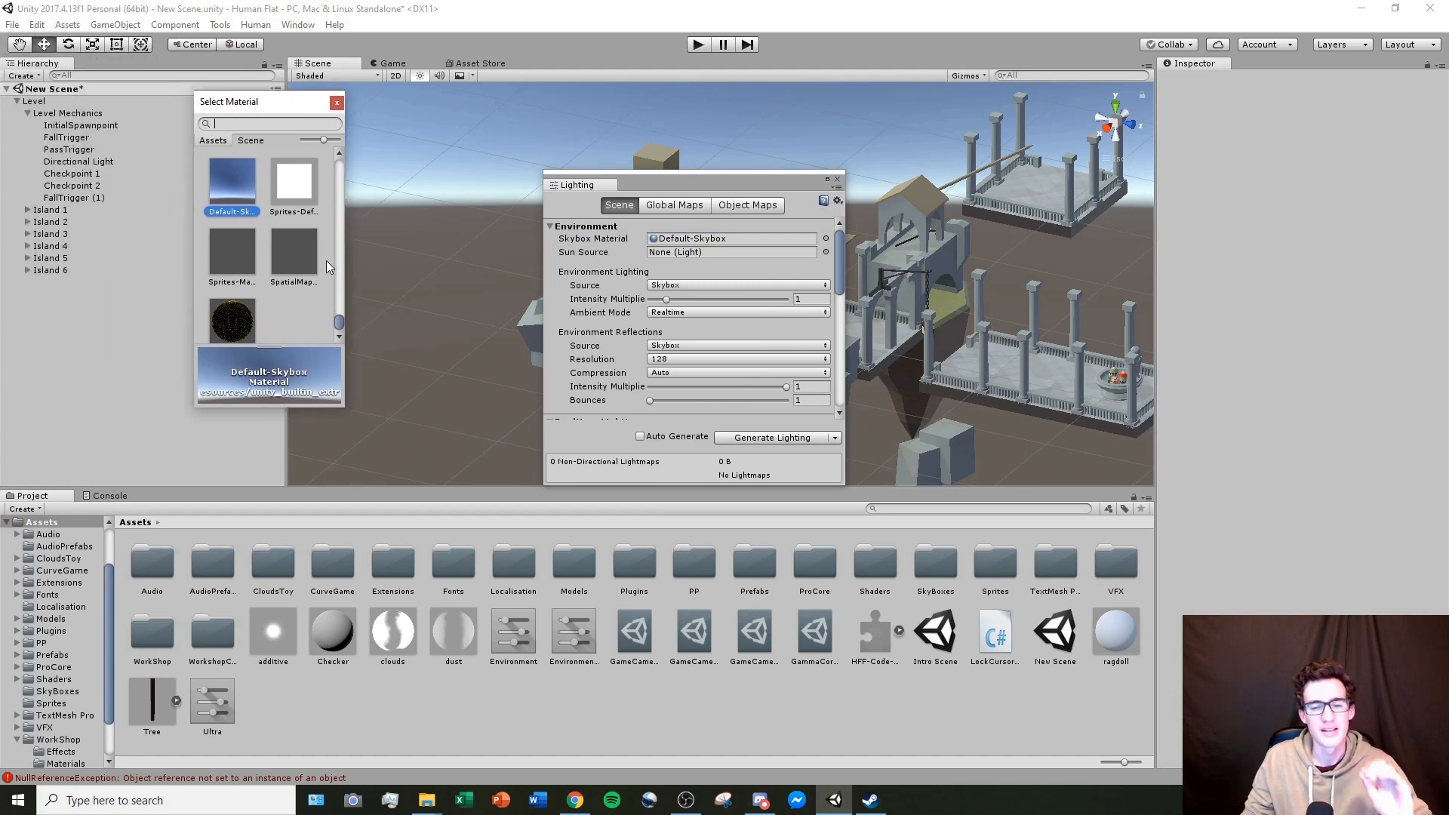
mouse_move(329, 272)
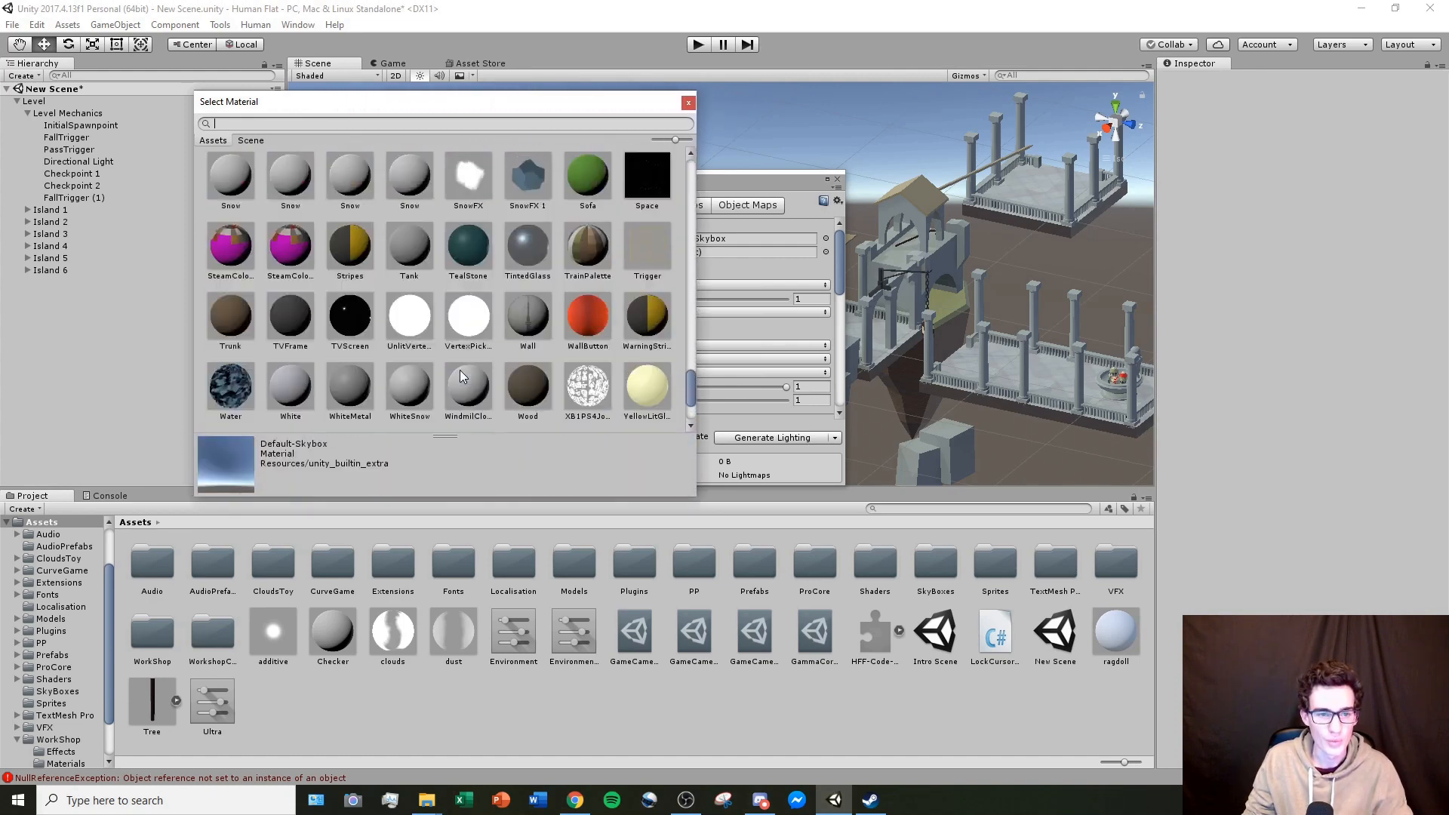
scroll(up, 3)
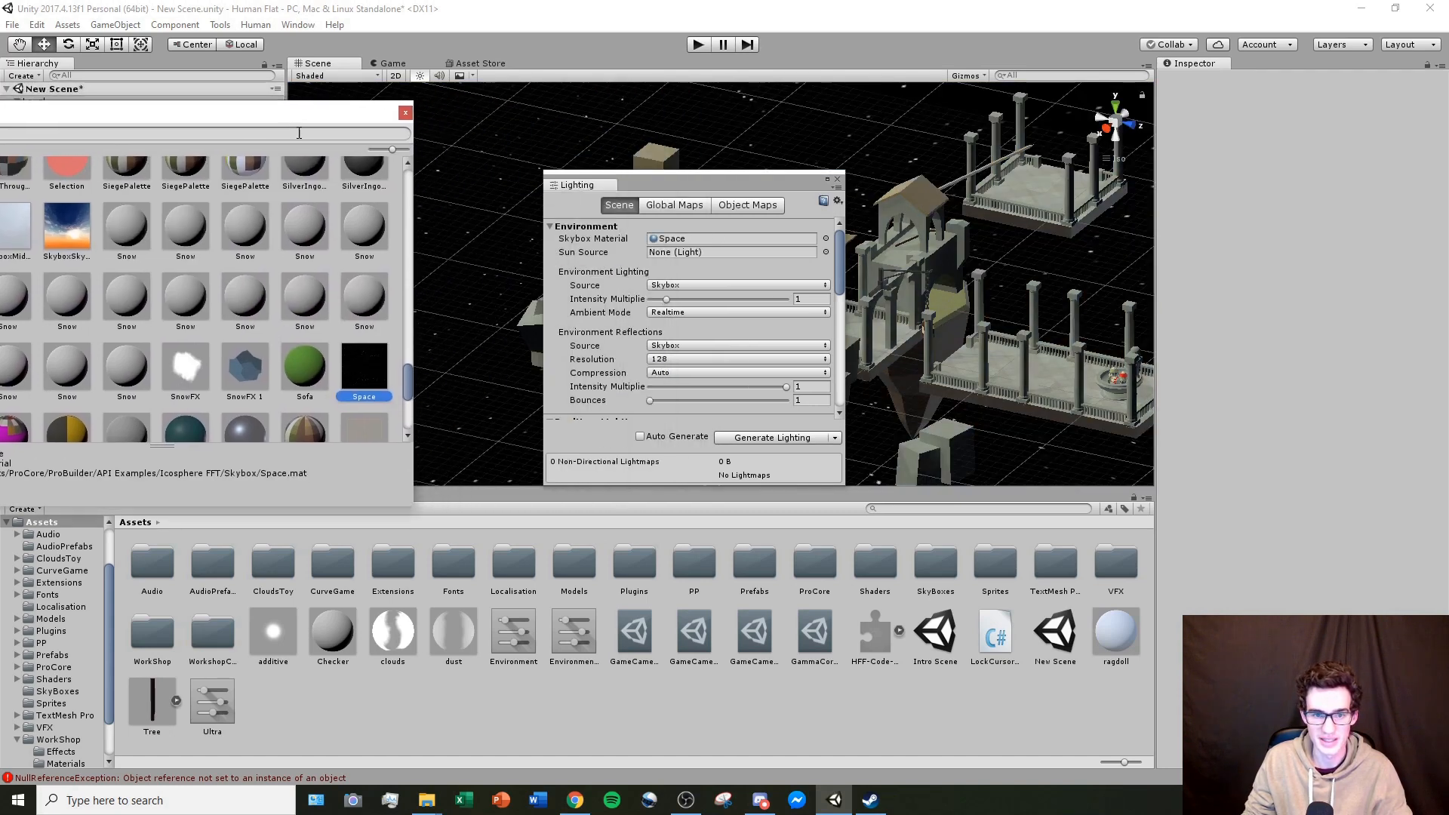
scroll(down, 3)
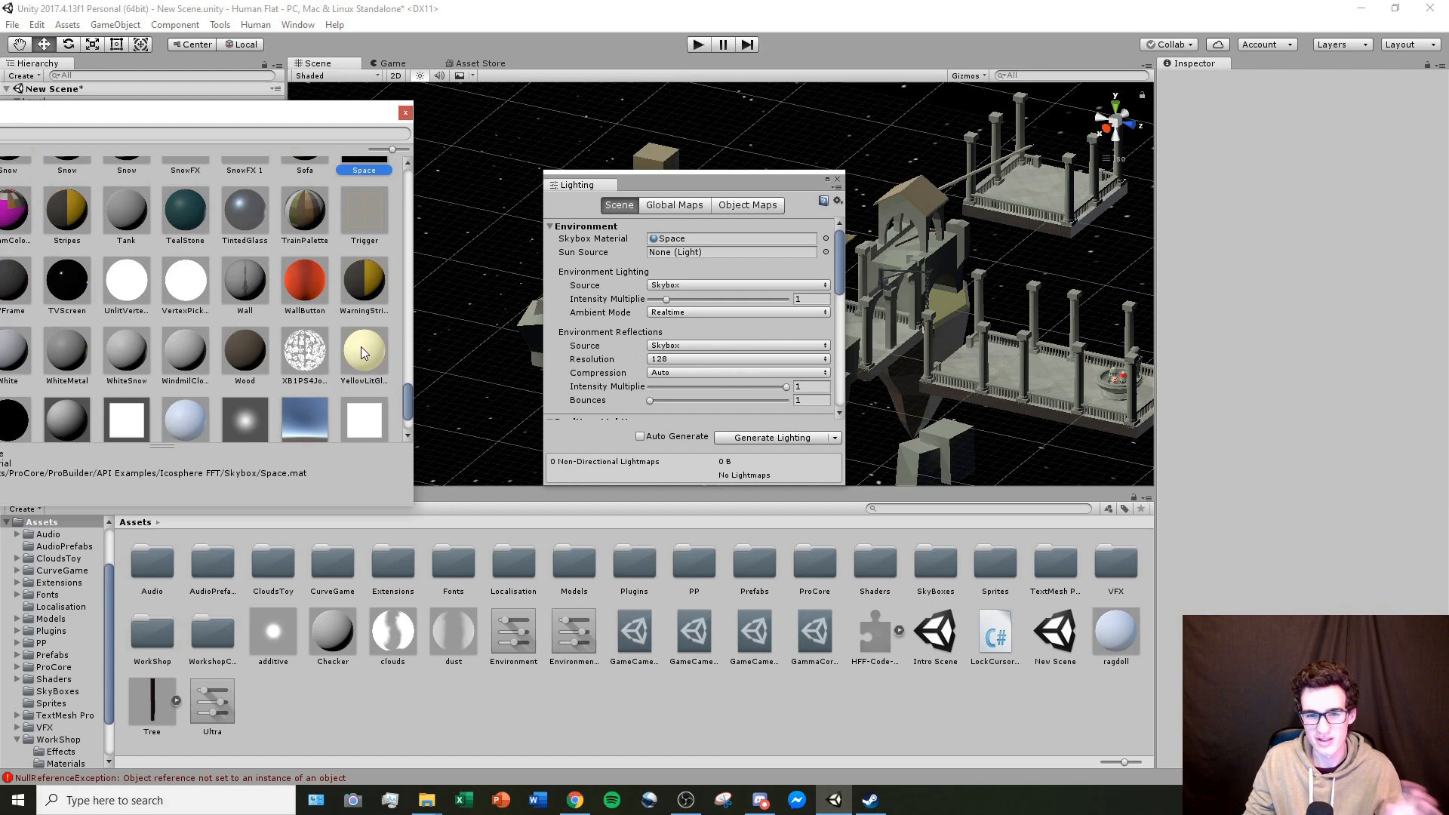
mouse_move(513, 358)
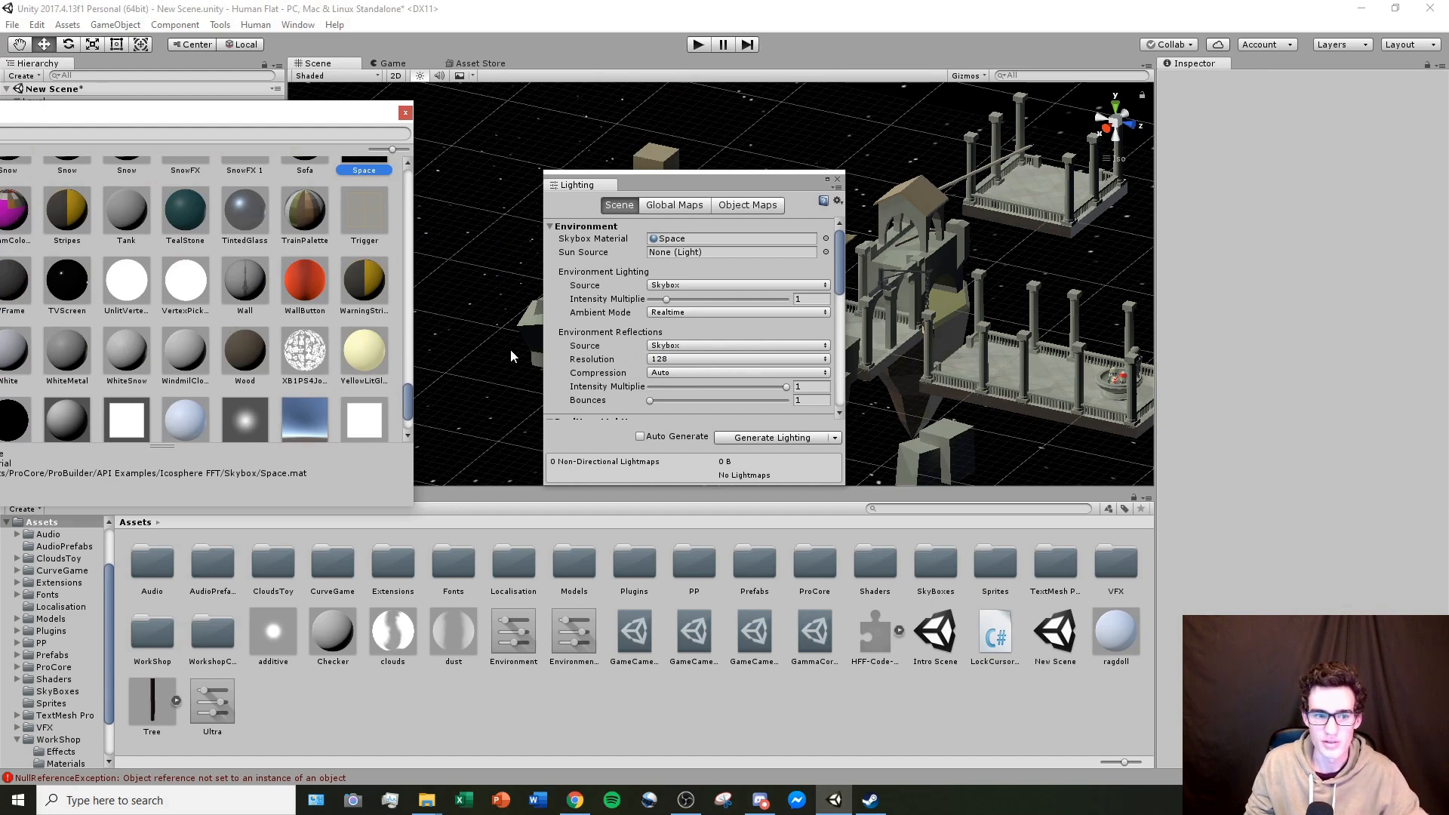
scroll(down, 3)
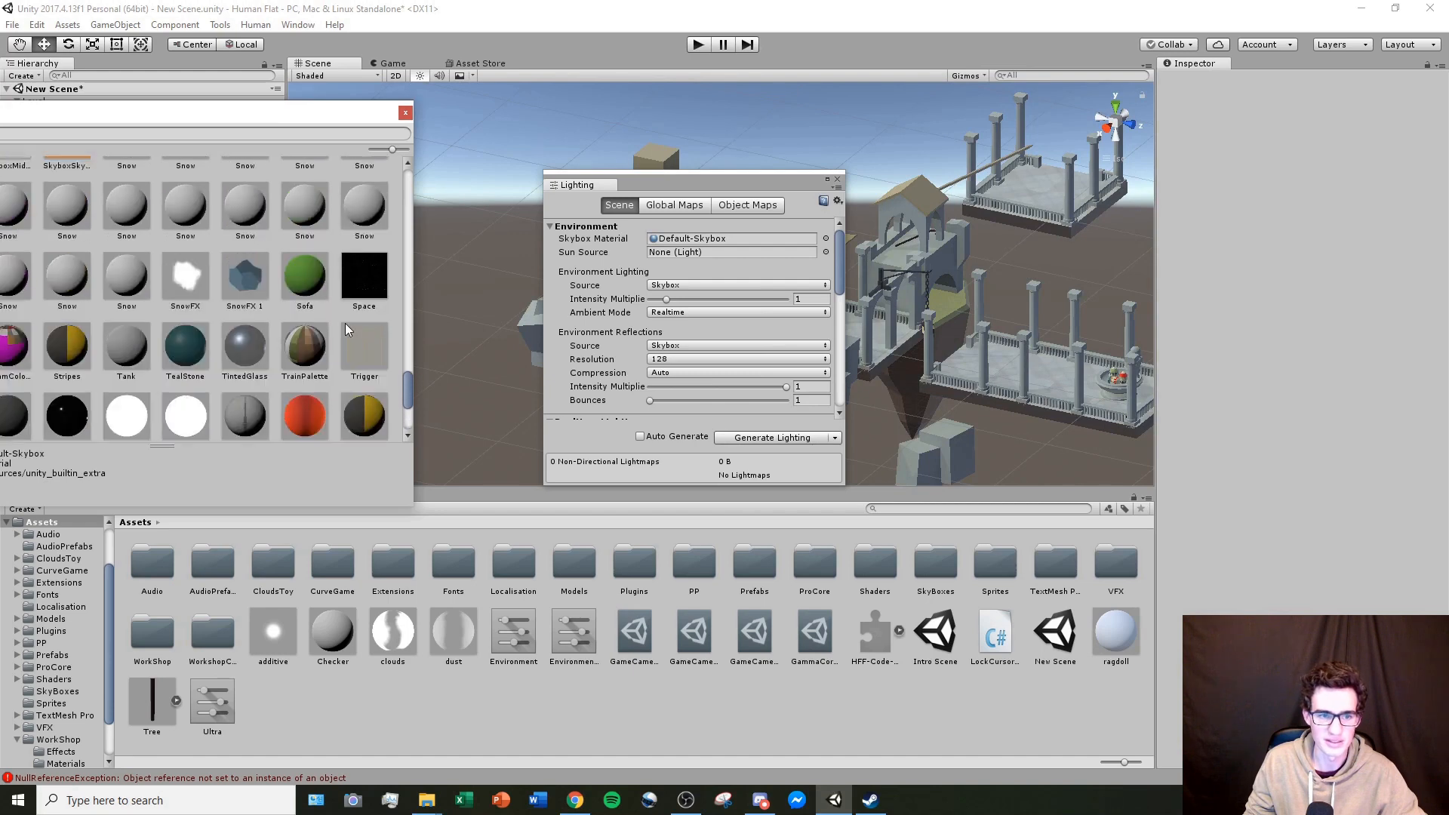
click(363, 277)
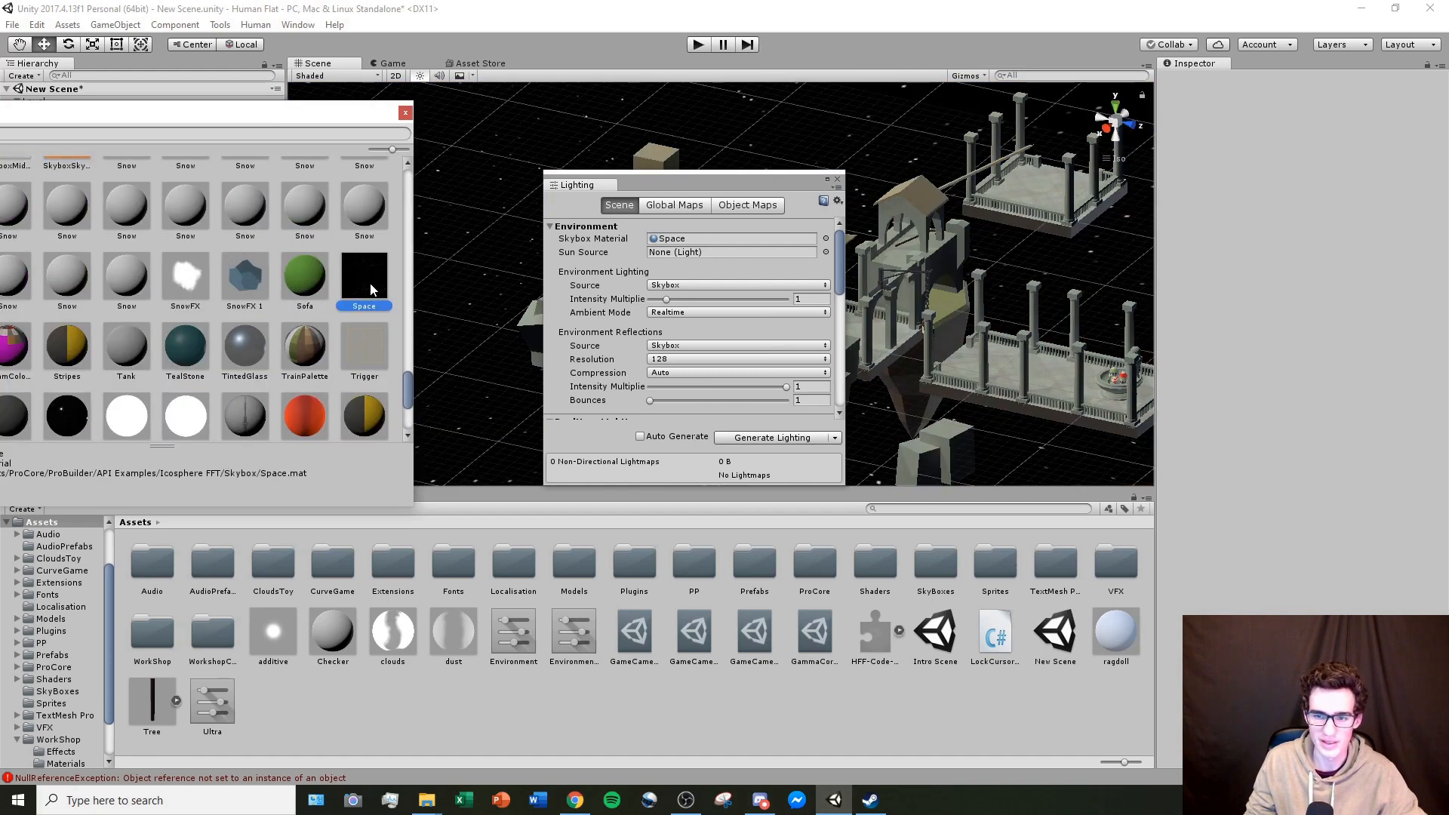
mouse_move(392, 289)
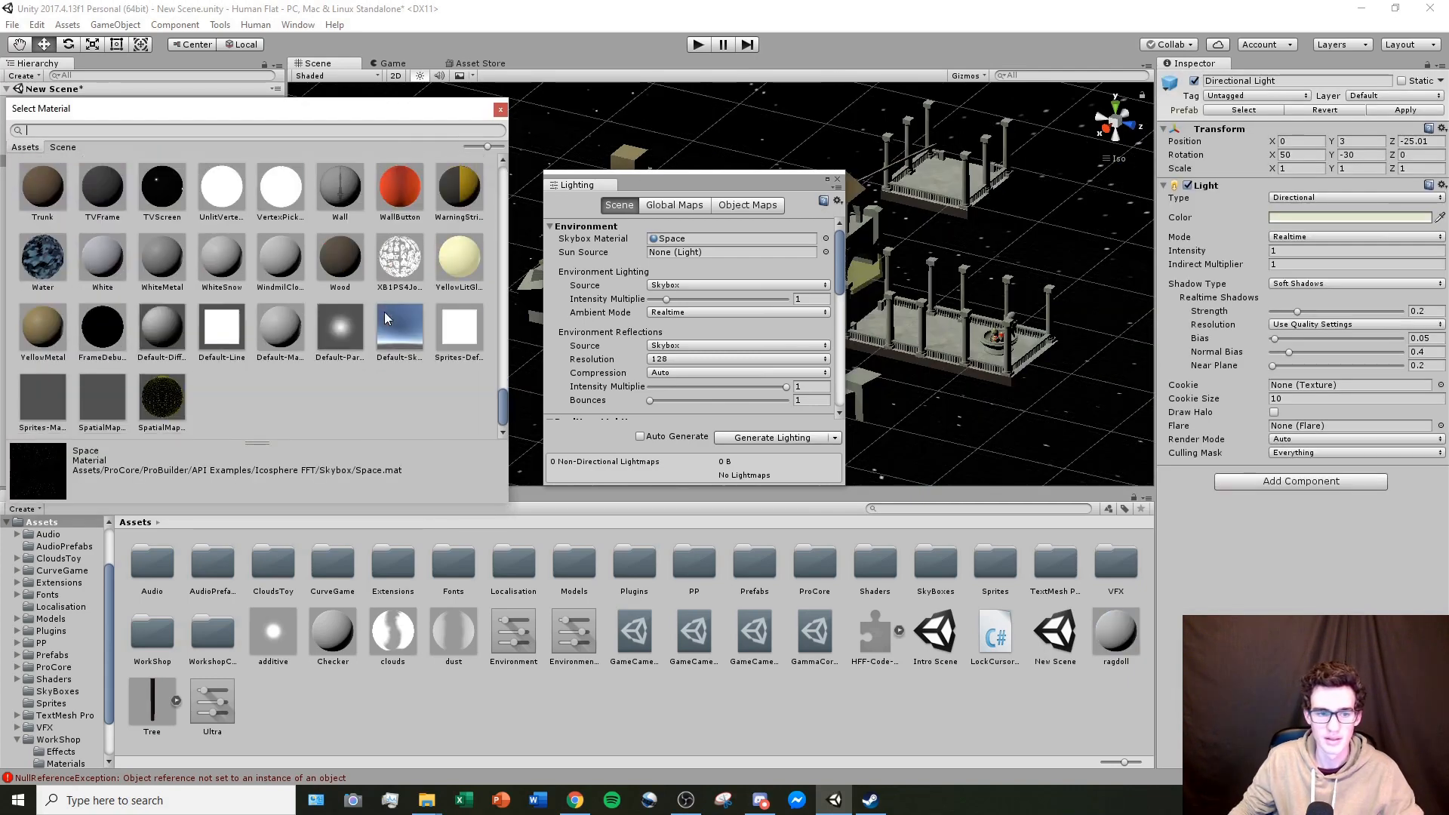
click(399, 328)
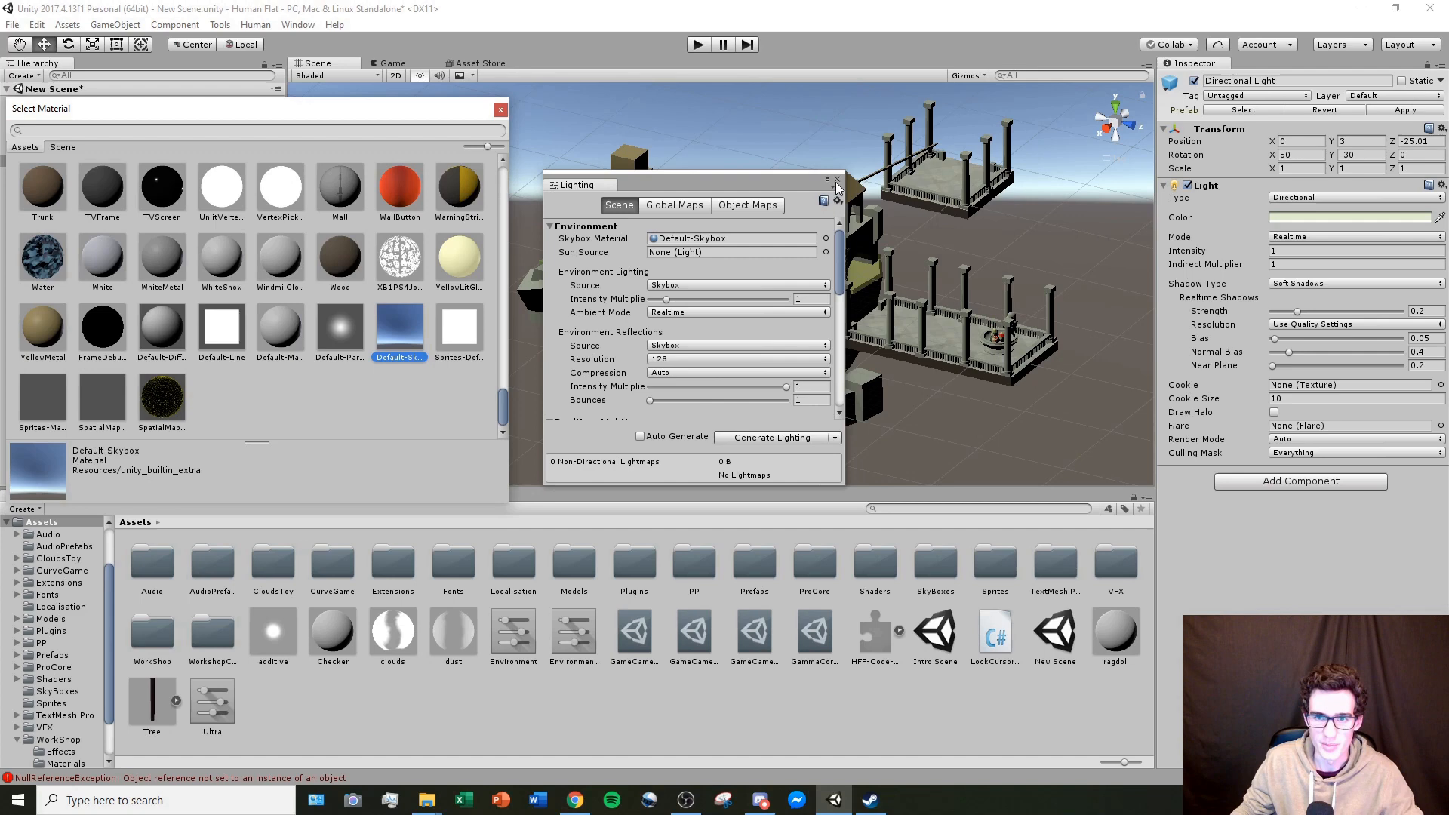
click(499, 108)
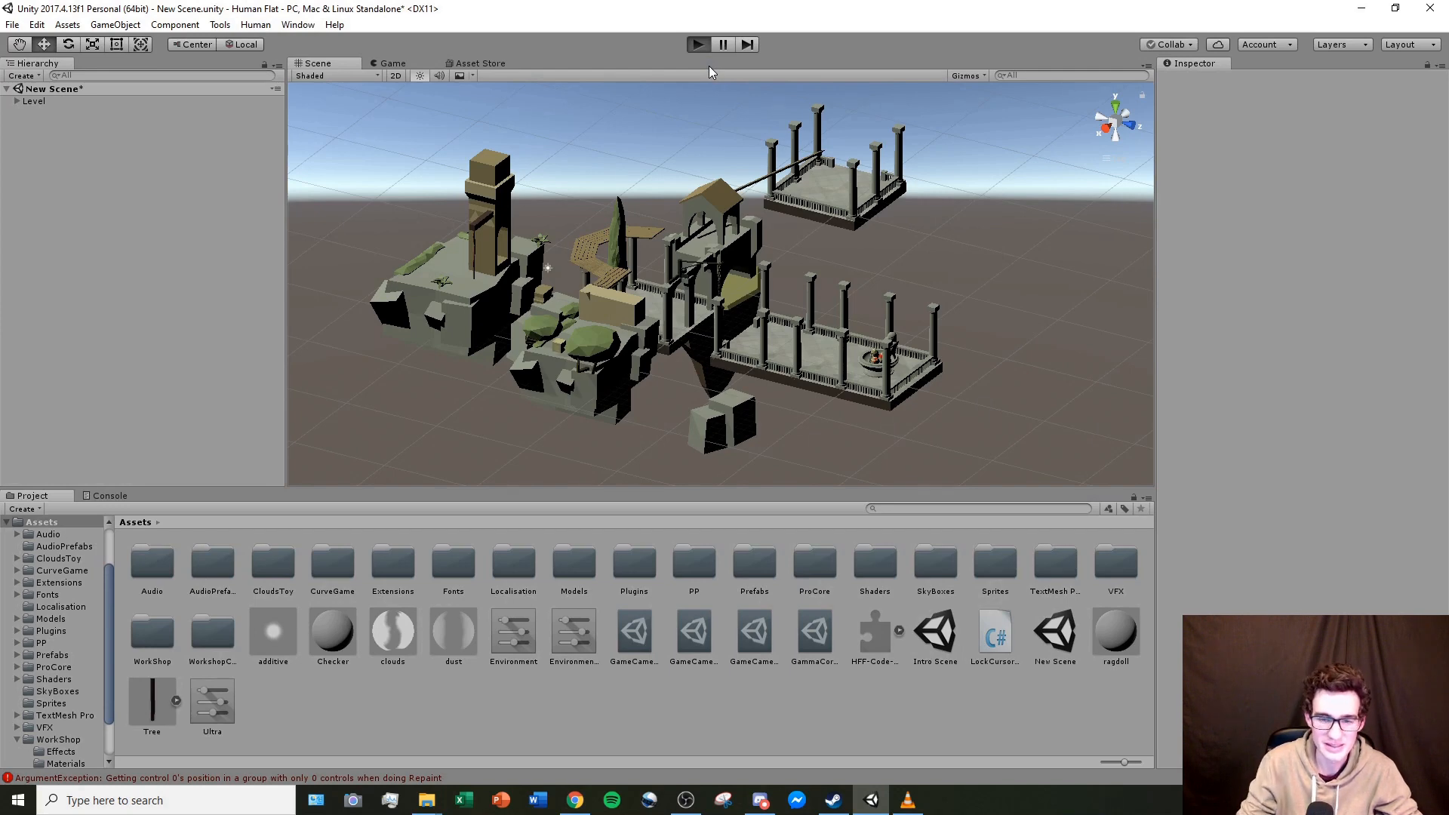
Step: Play the level briefly with the character, then stop play mode
click(697, 44)
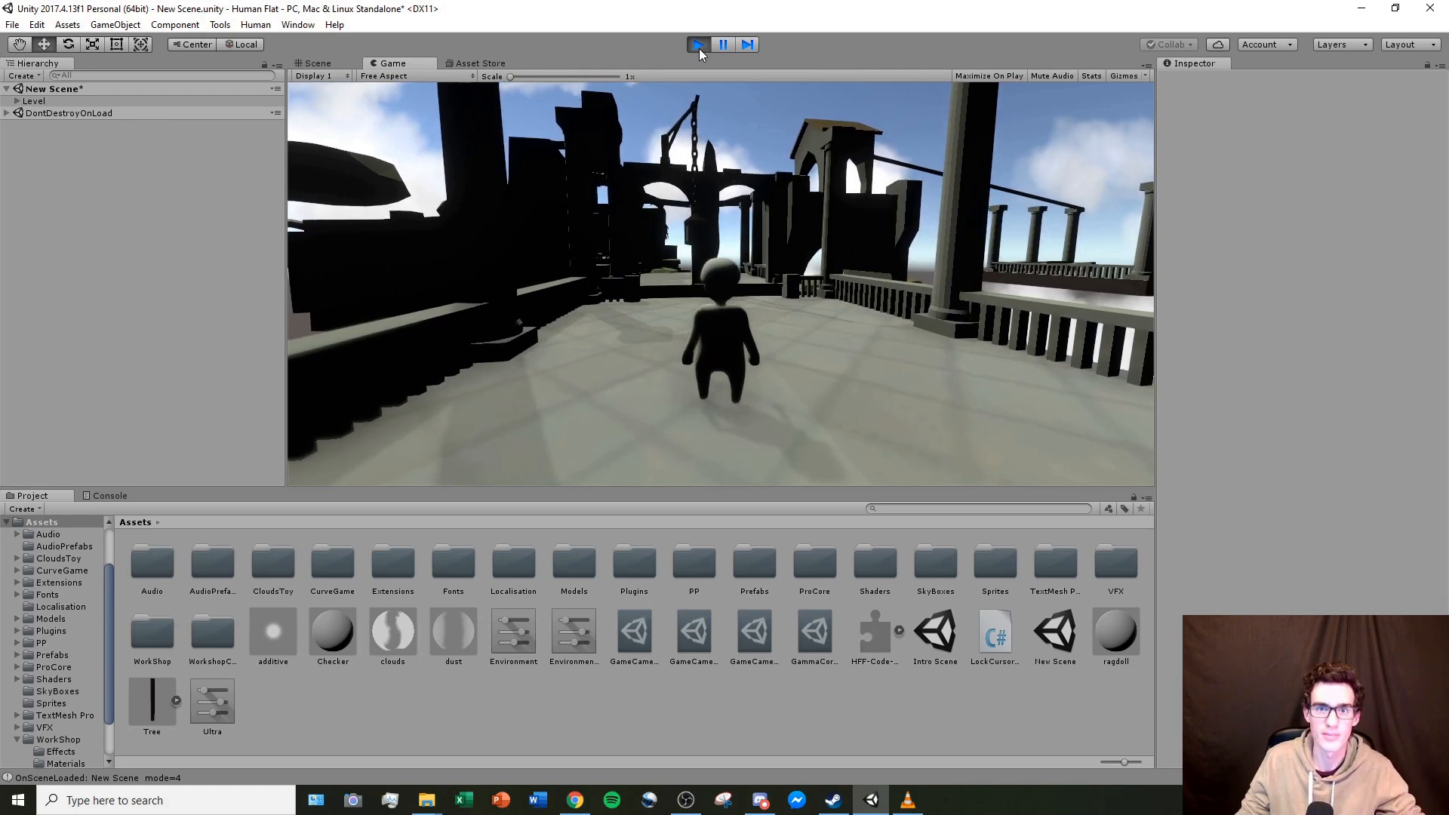
click(698, 44)
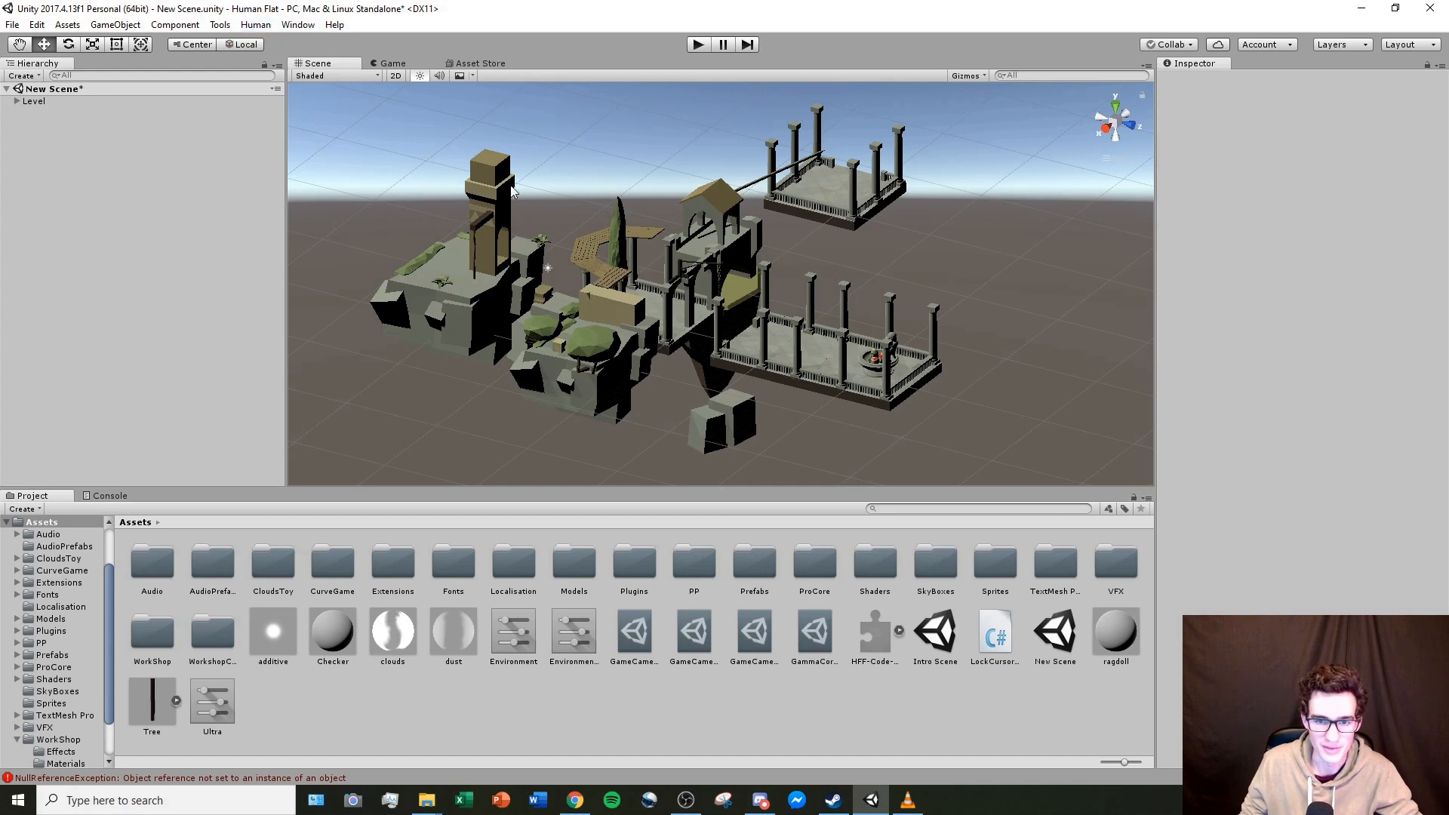
mouse_move(539, 190)
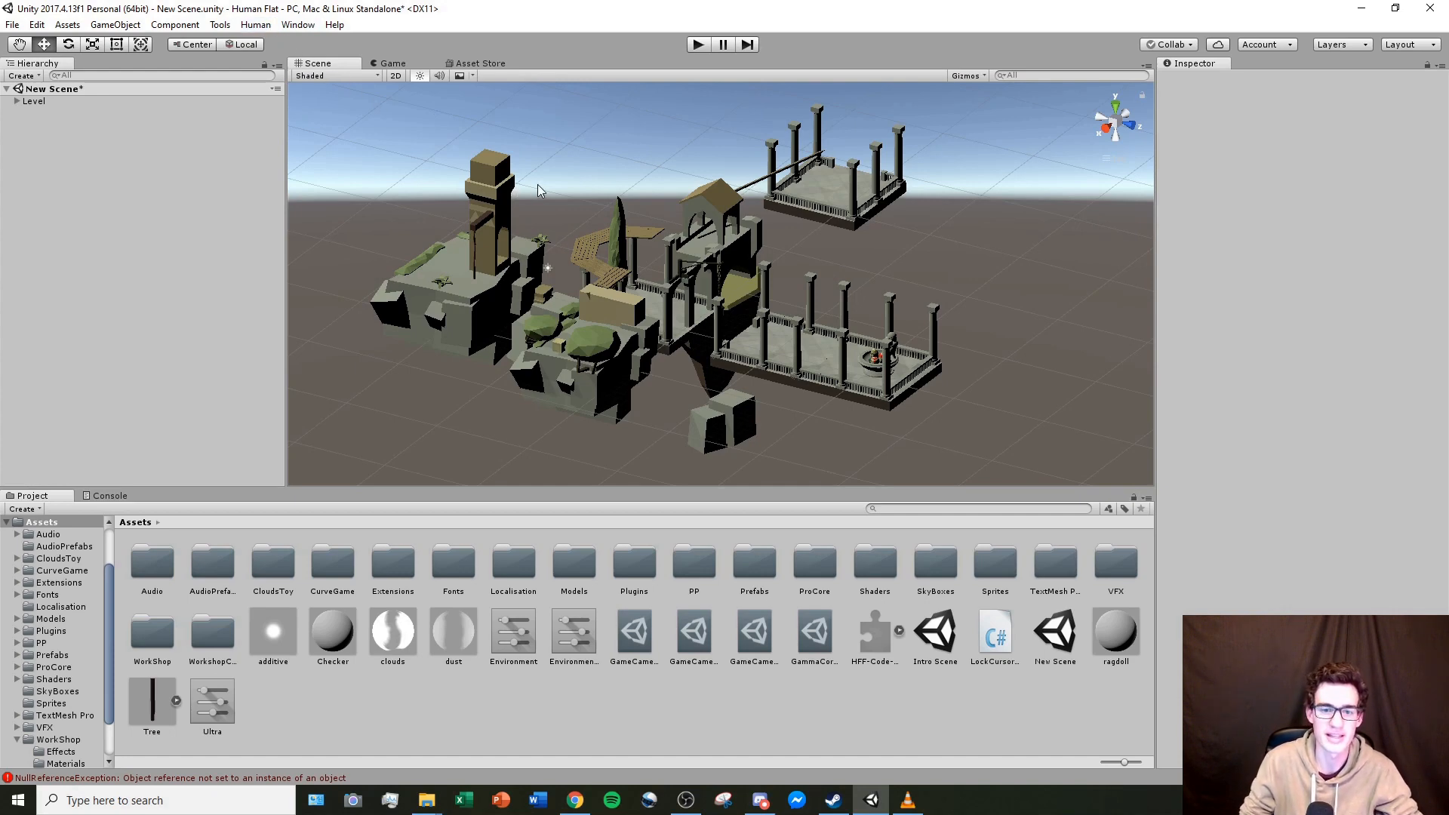
mouse_move(693, 18)
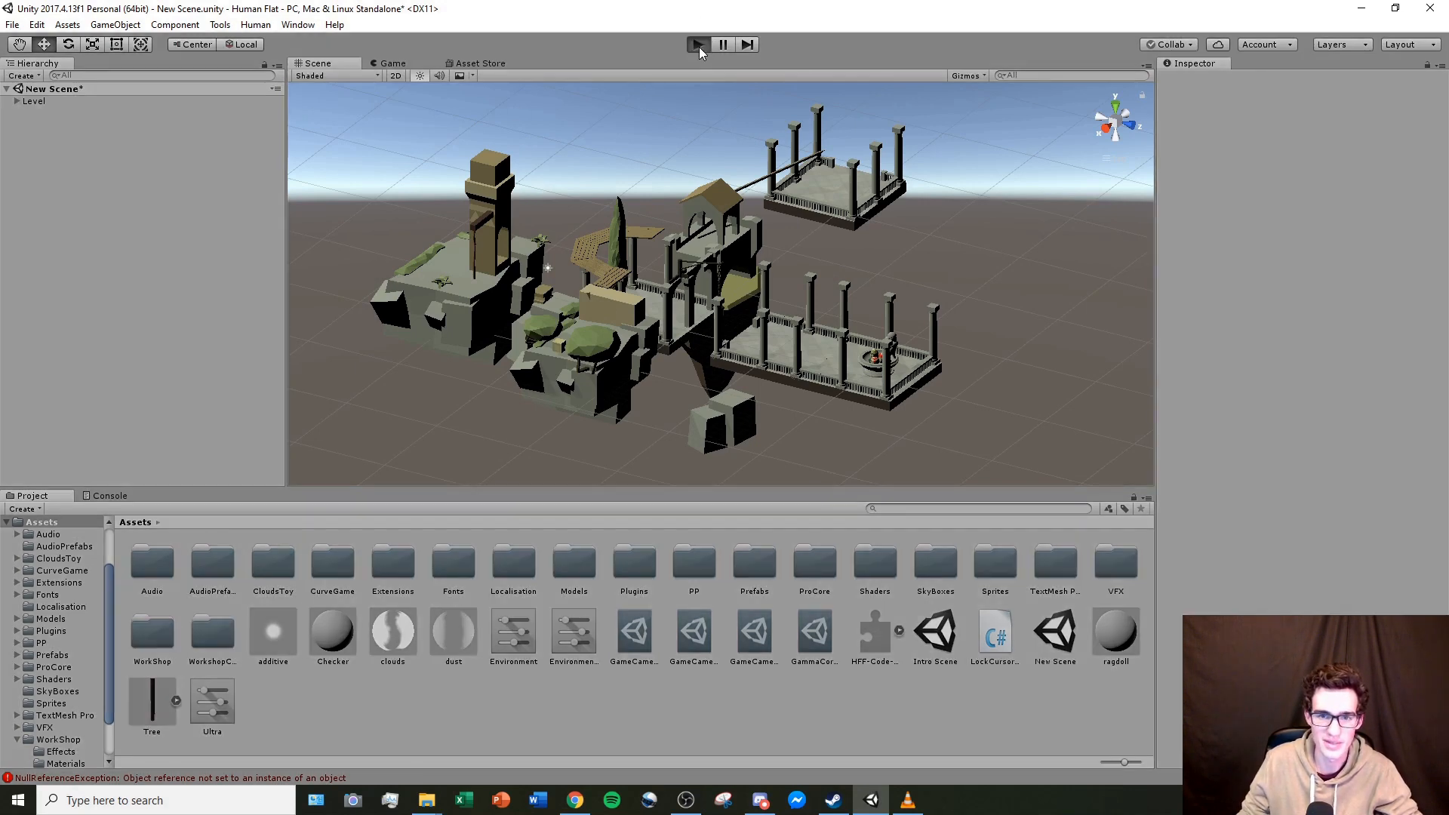
click(697, 43)
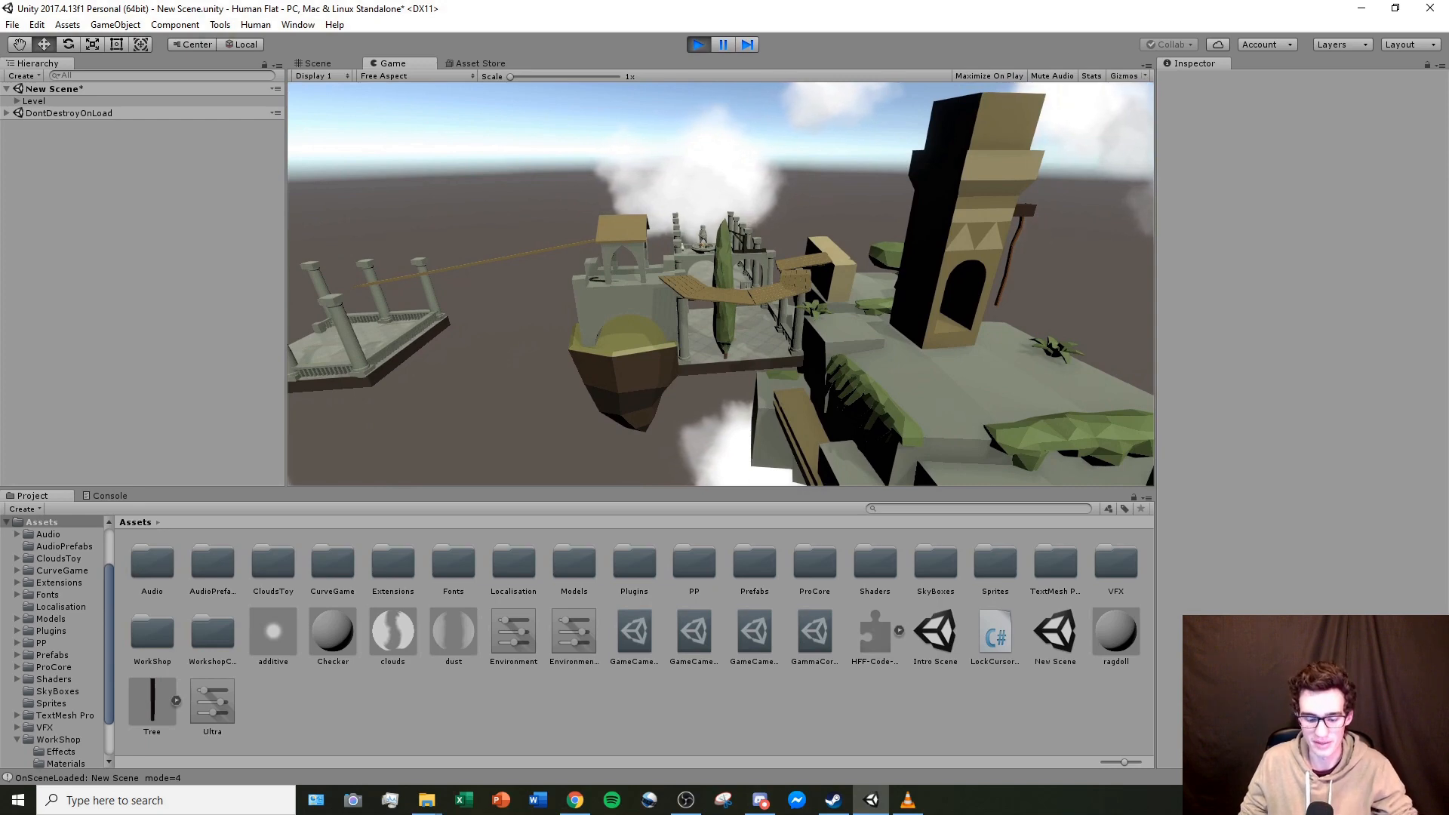
click(698, 44)
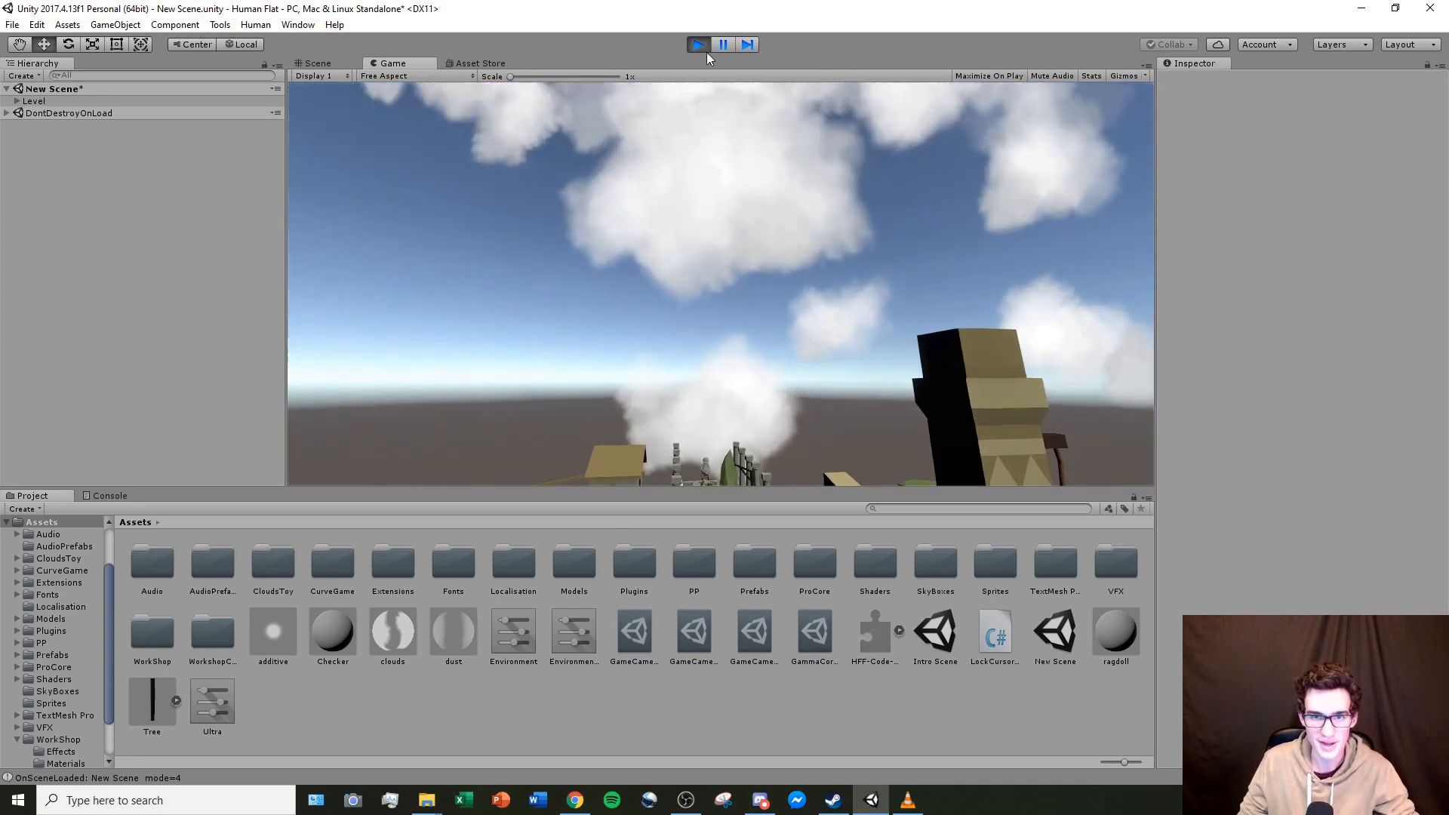
click(698, 44)
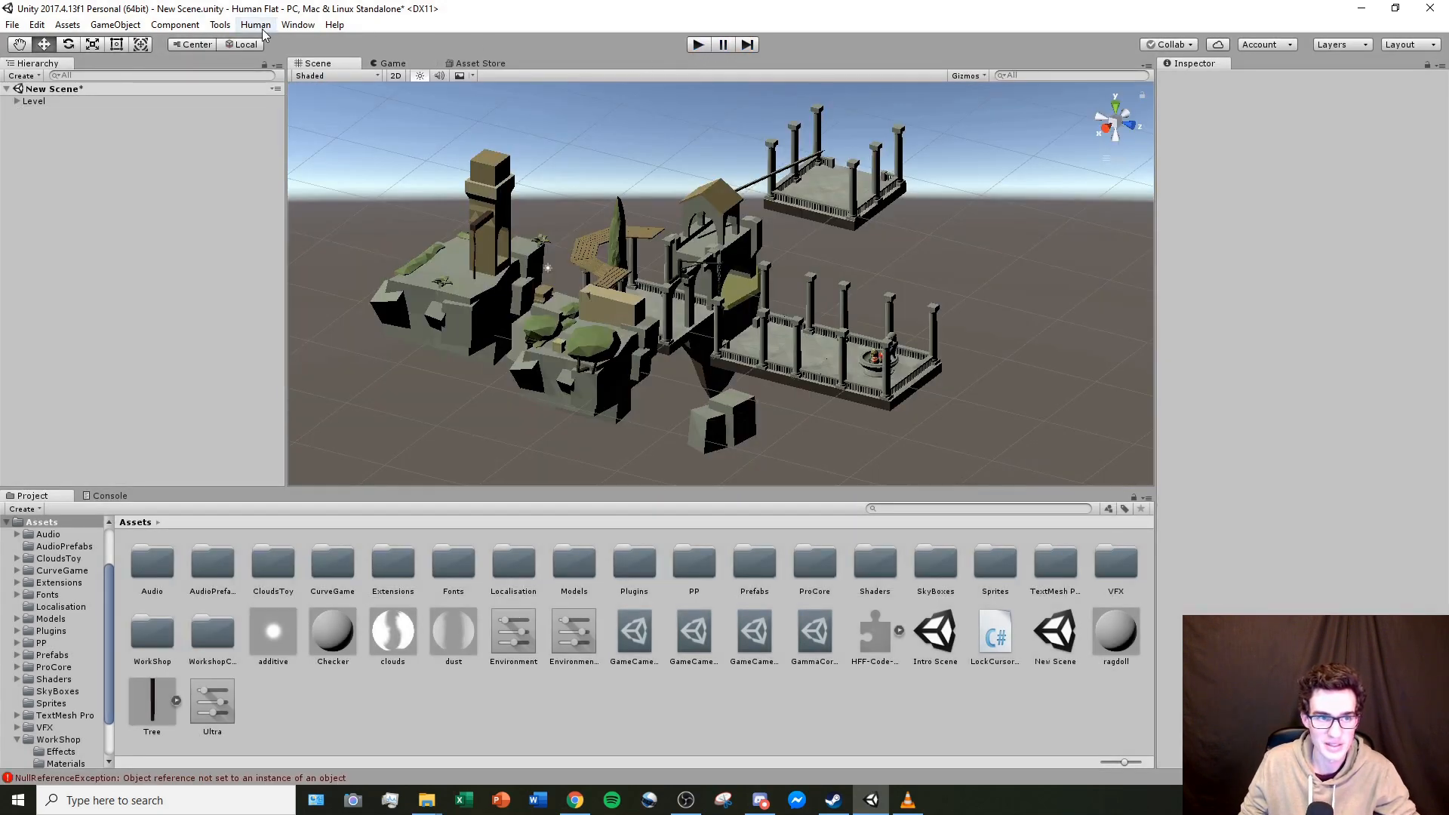
Step: Fill in Human Export with title Test, 8-player multiplayer and five theme tags
click(255, 25)
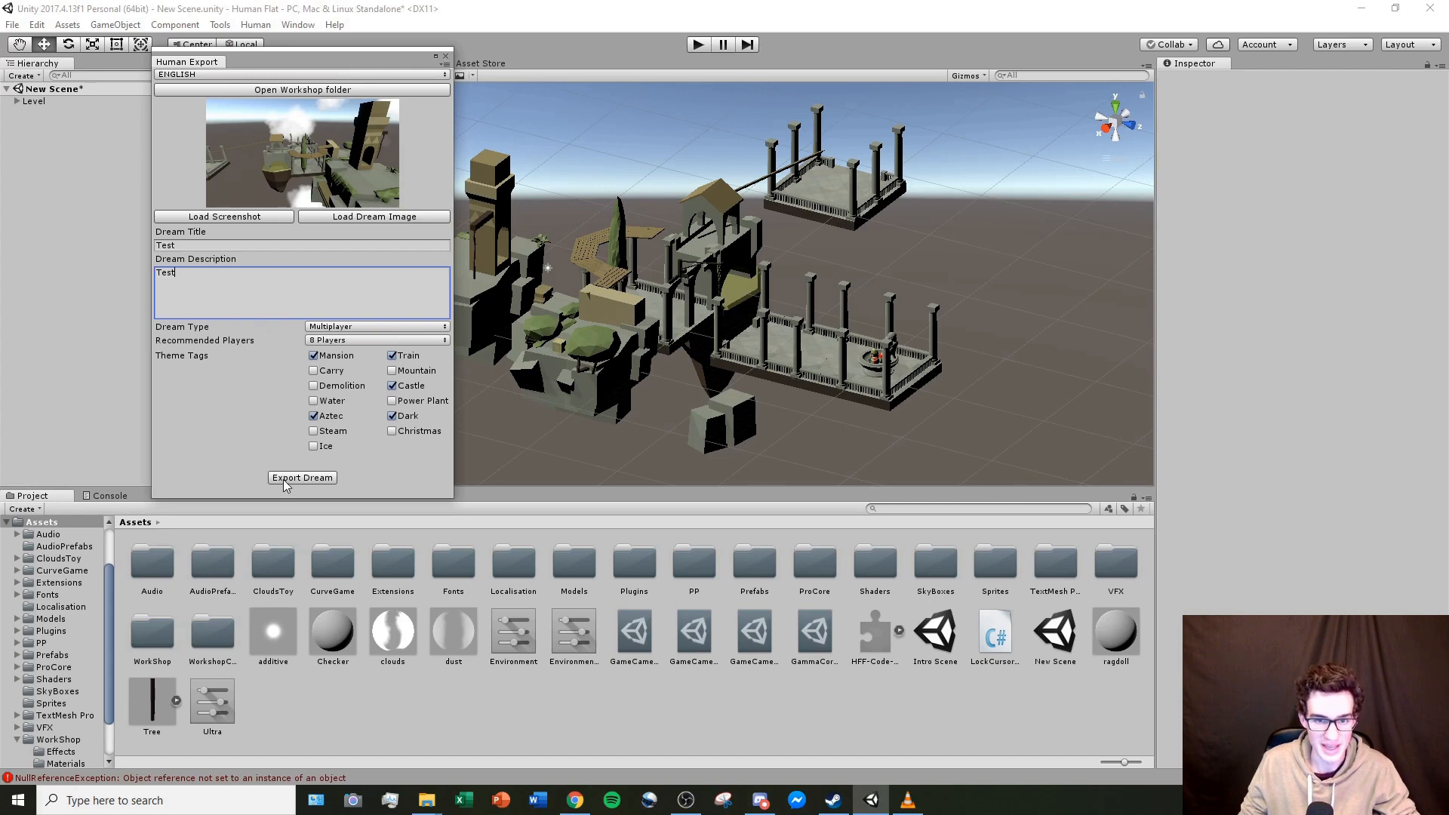
mouse_move(711, 437)
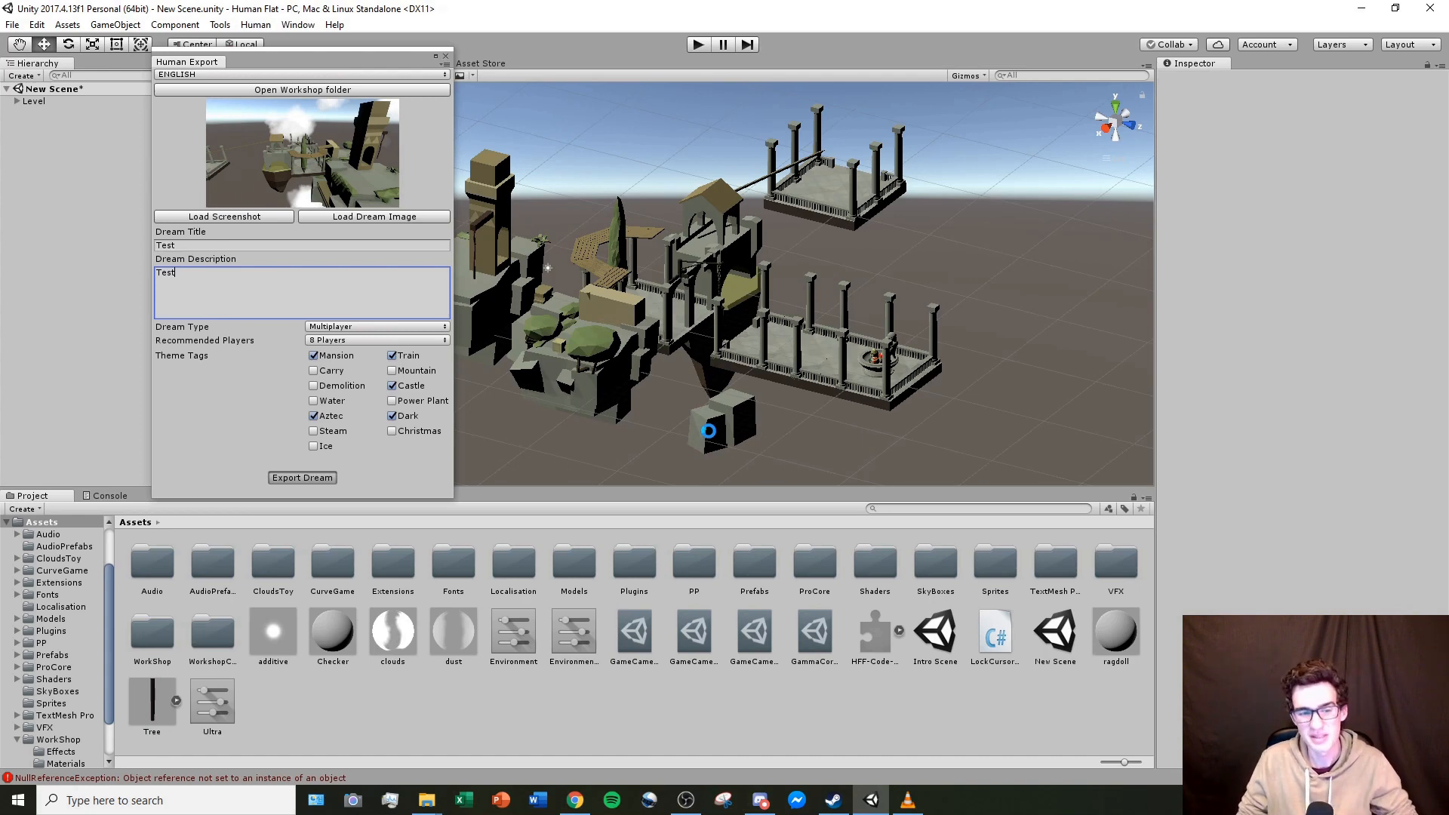
click(302, 477)
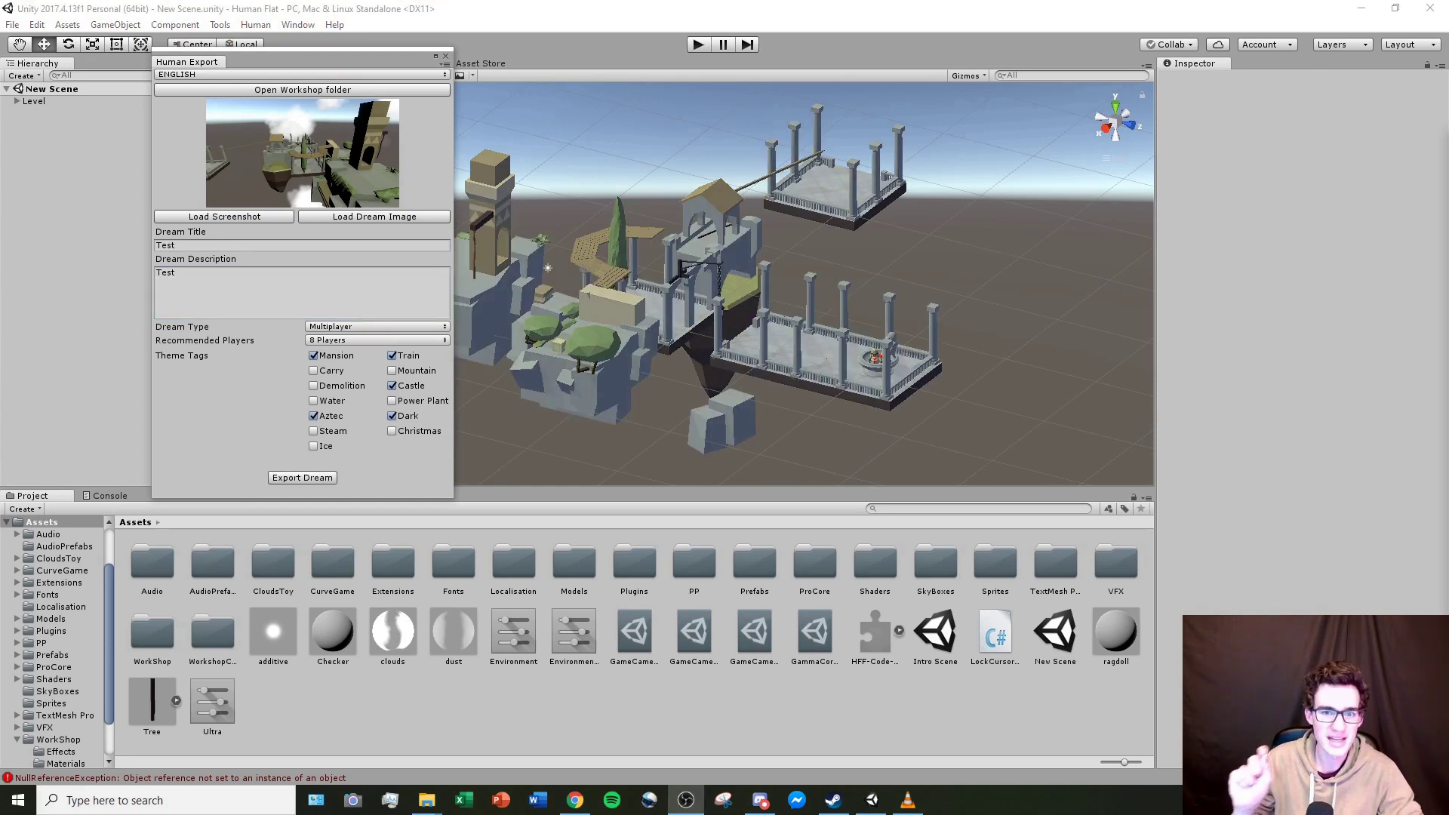
Step: Close the Human Export window, then click the Play button
click(447, 57)
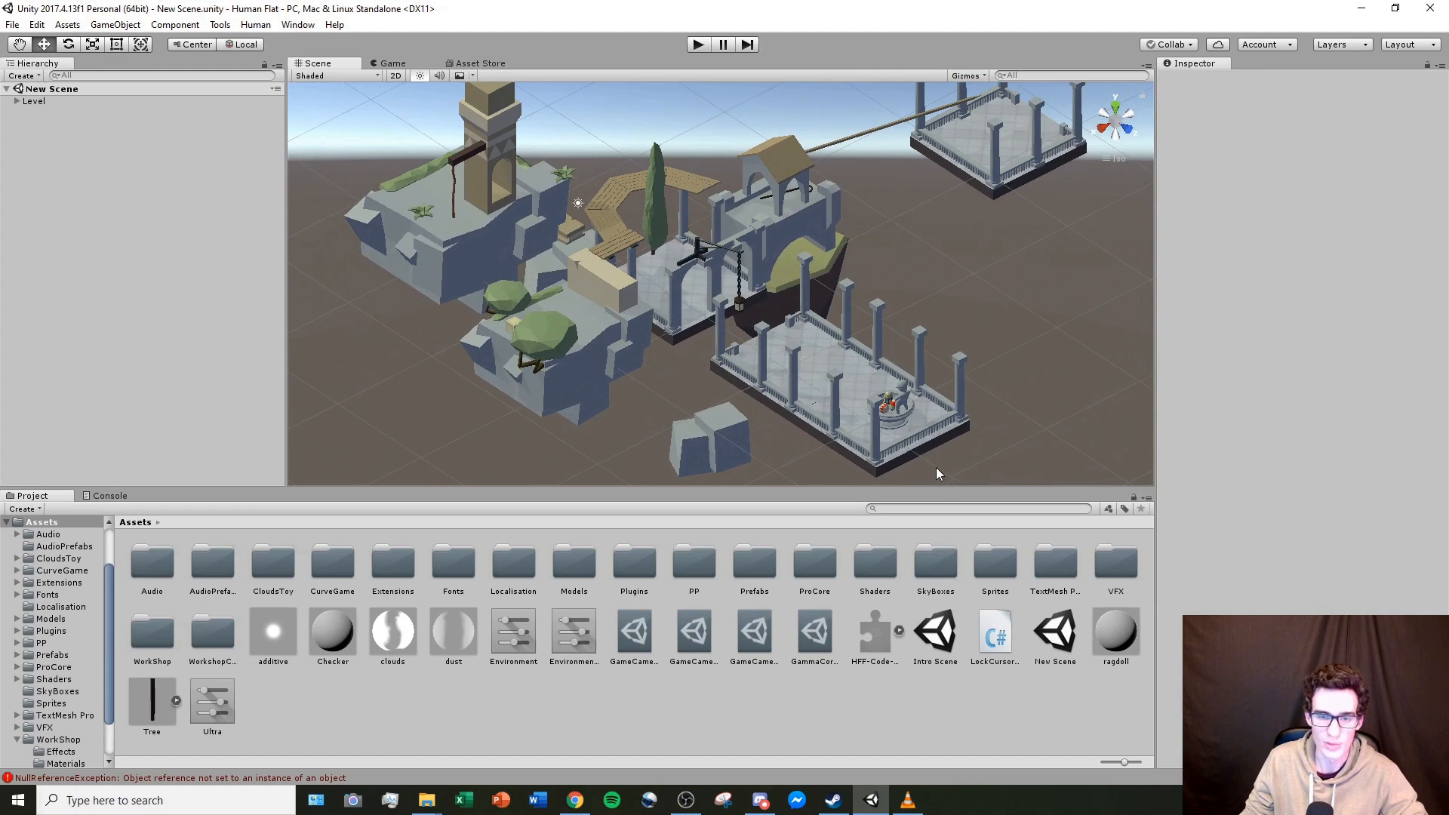
mouse_move(934, 466)
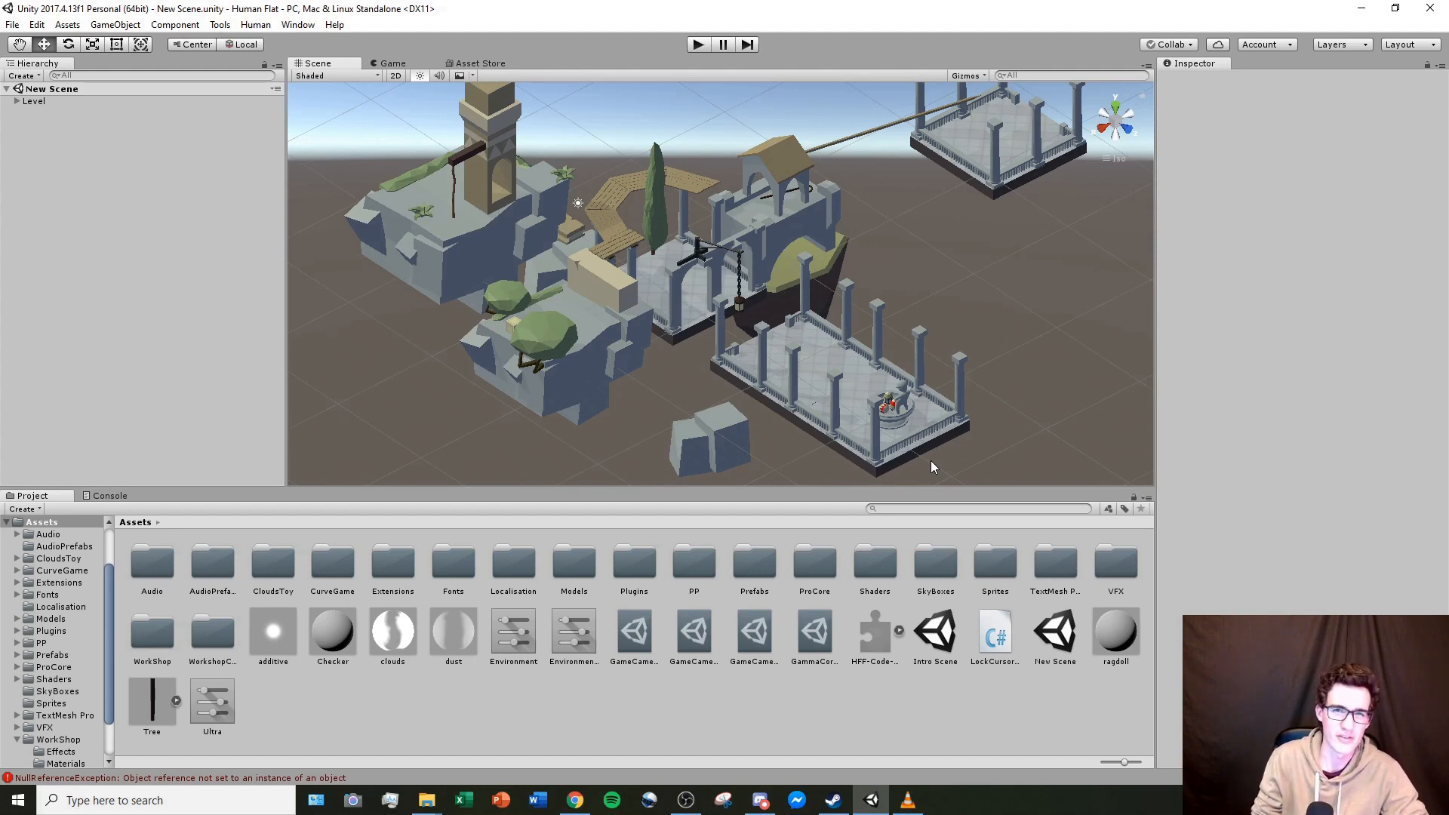
click(697, 44)
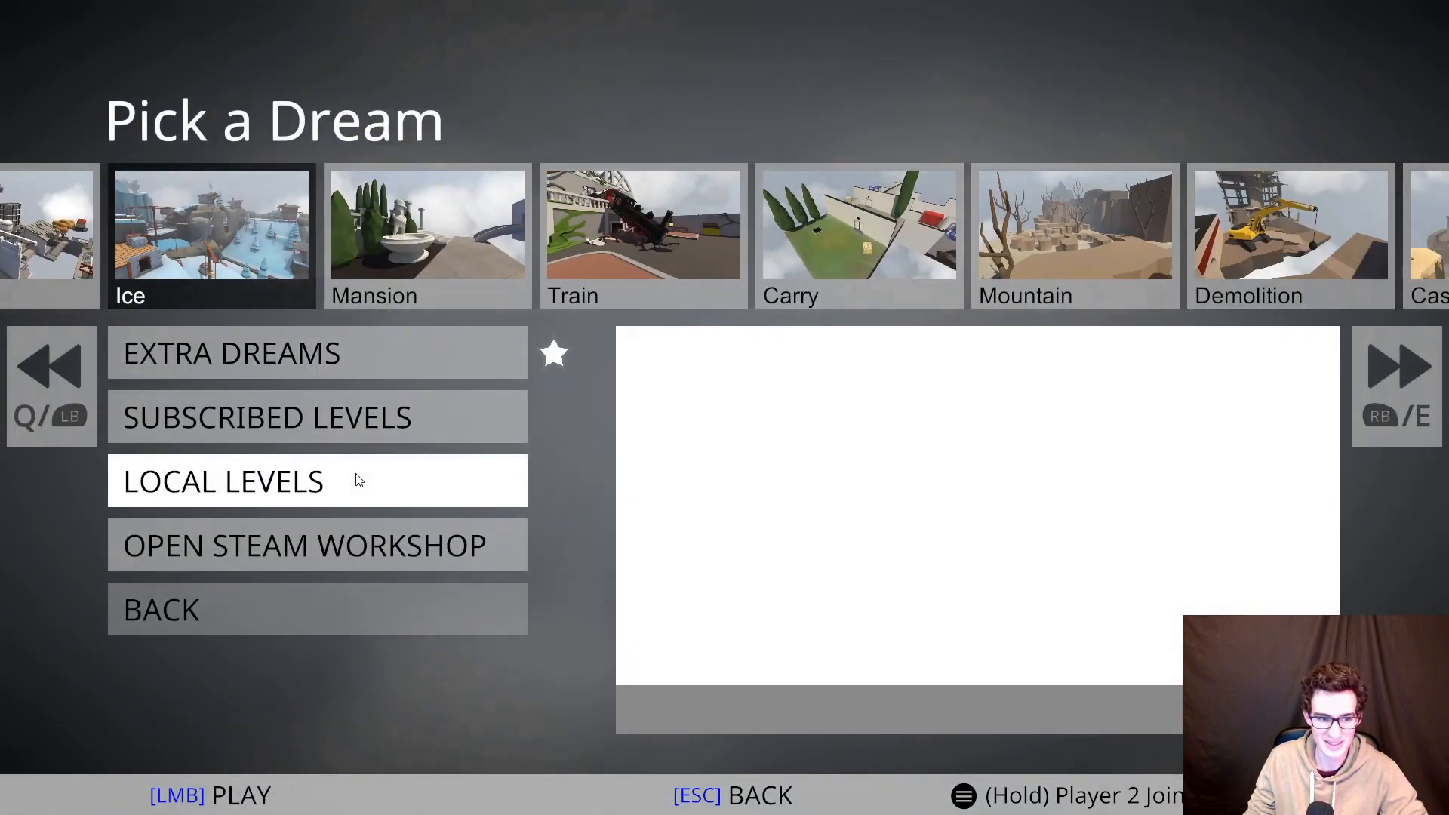
mouse_move(404, 489)
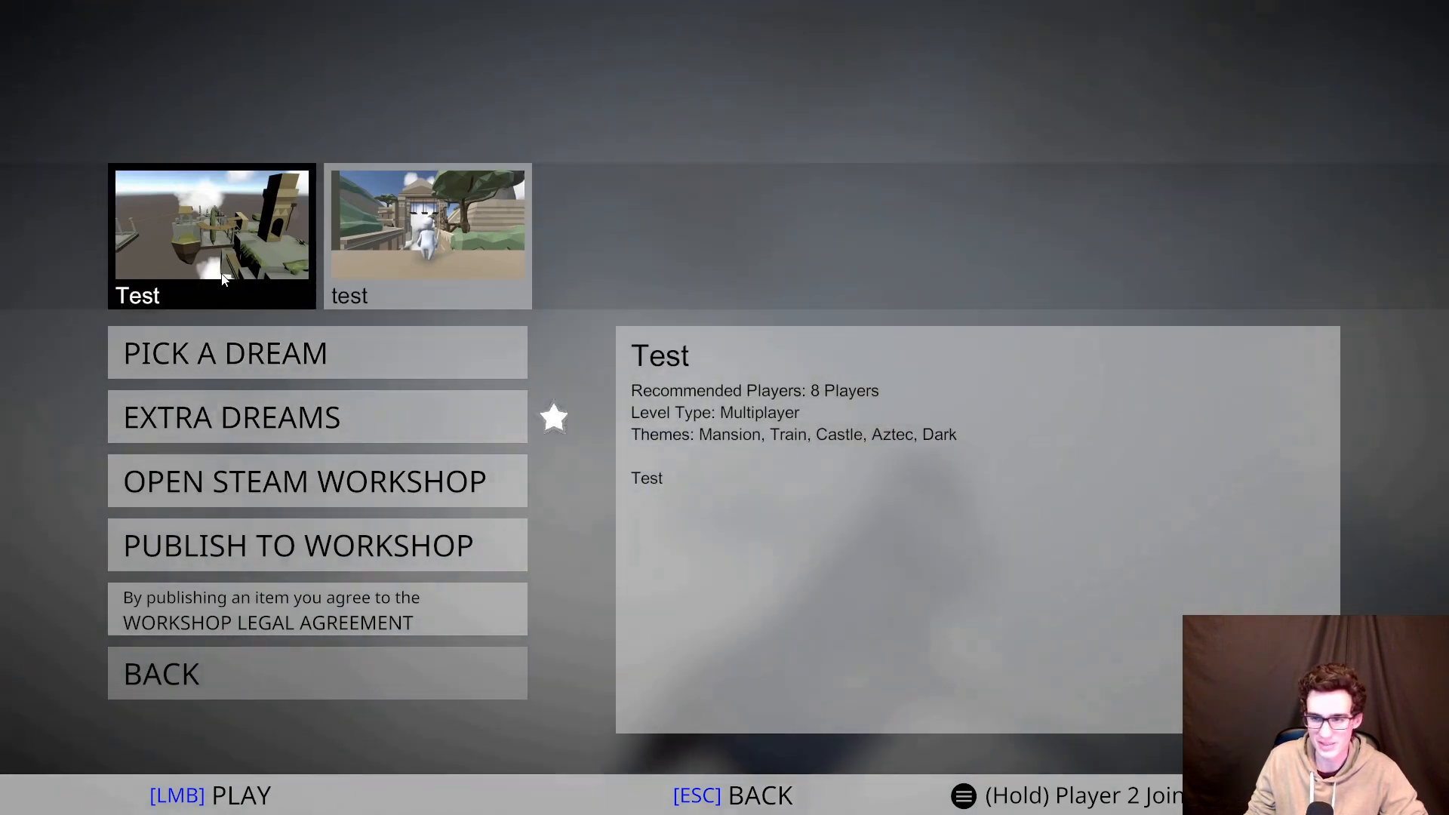
mouse_move(267, 262)
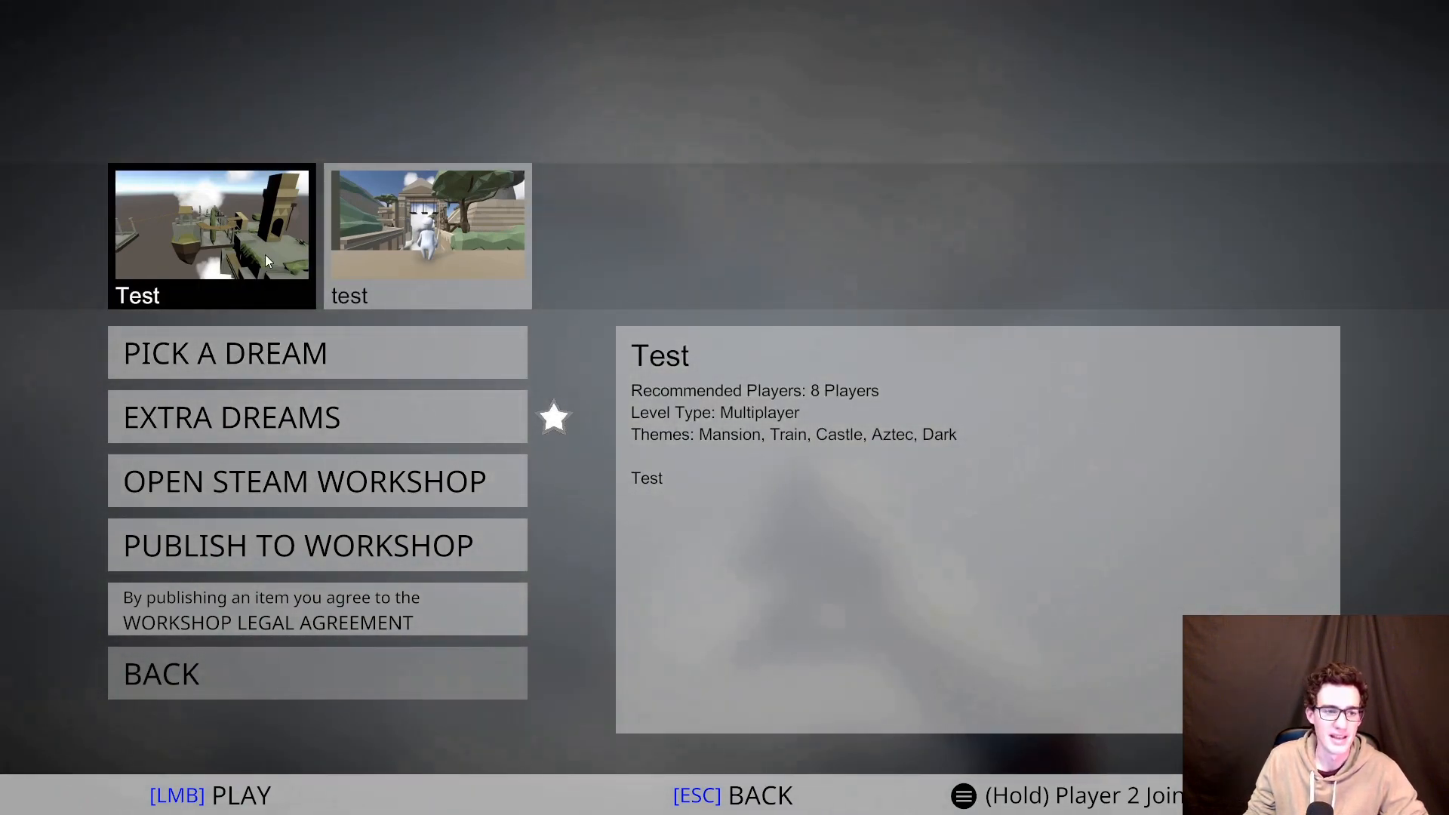
Step: Launch the Test level from Local Levels
click(212, 231)
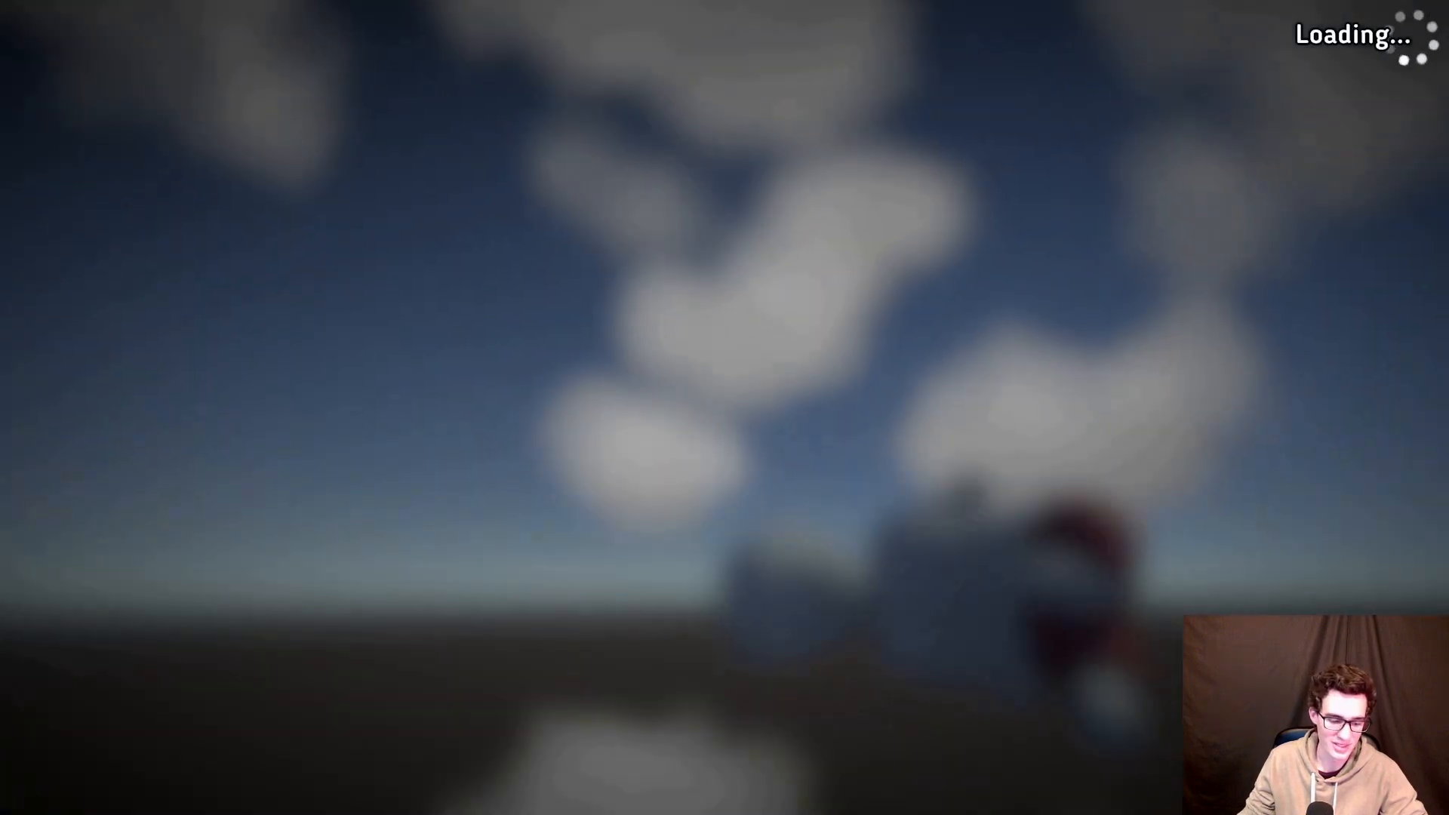